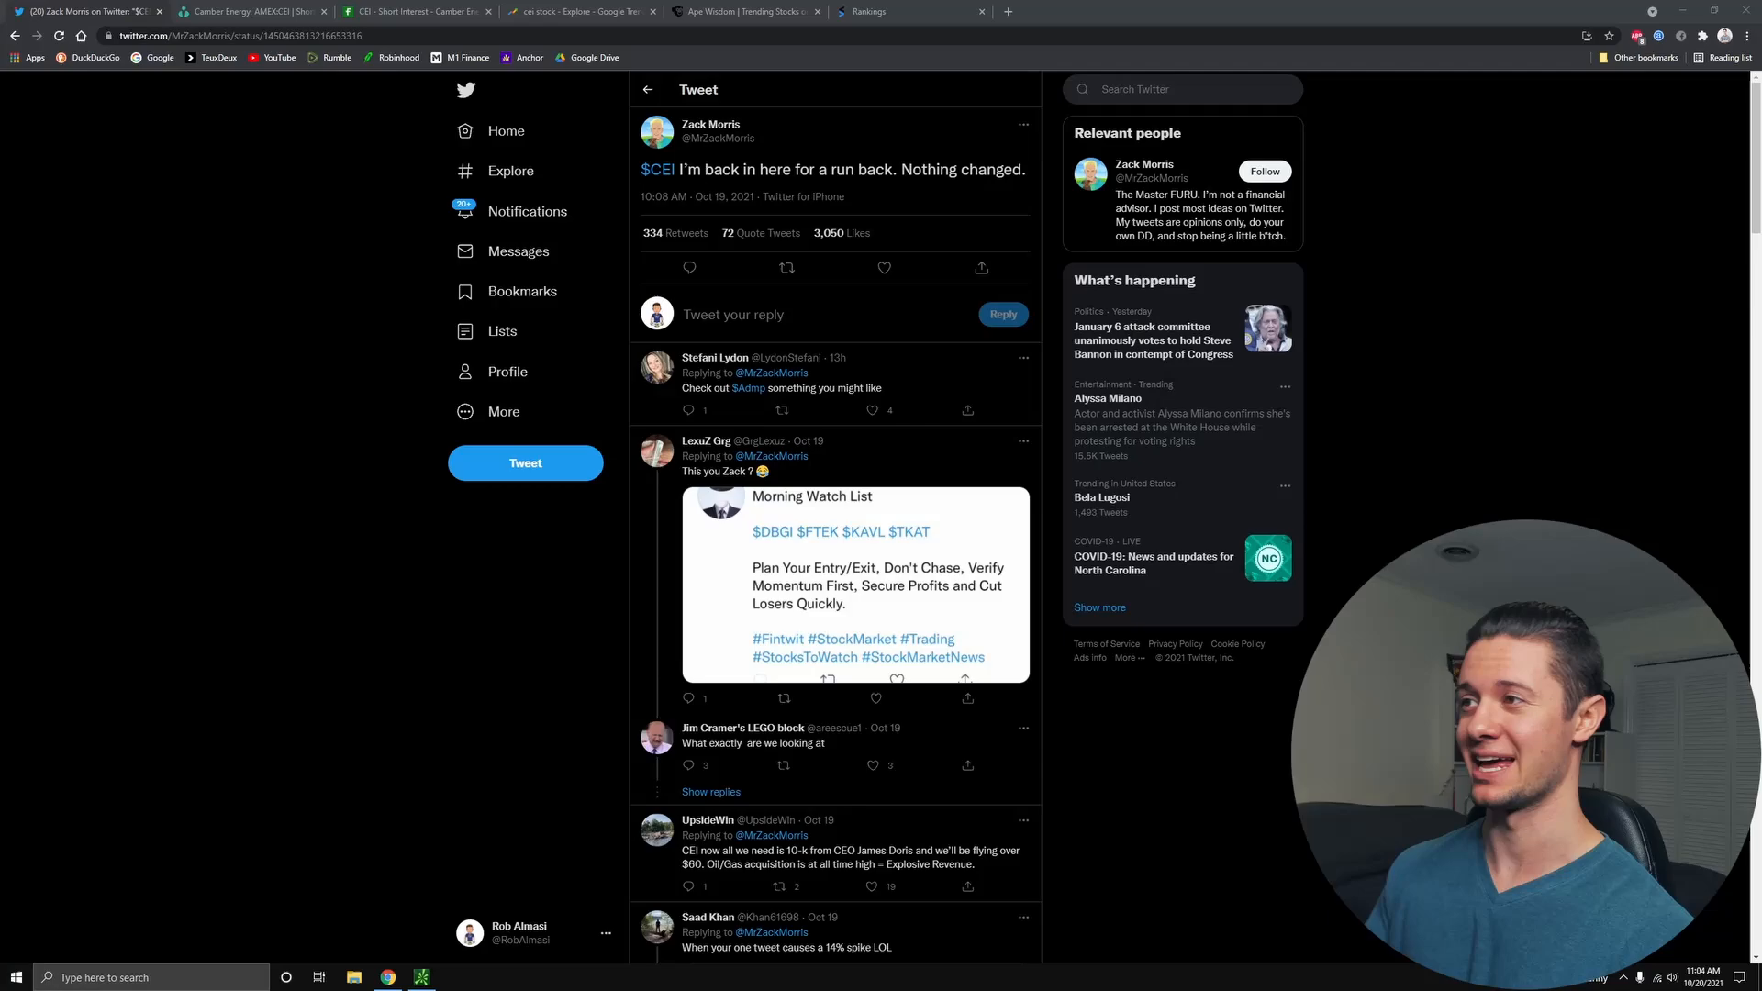
{"action": "mouse_move", "coordinate": [712, 125]}
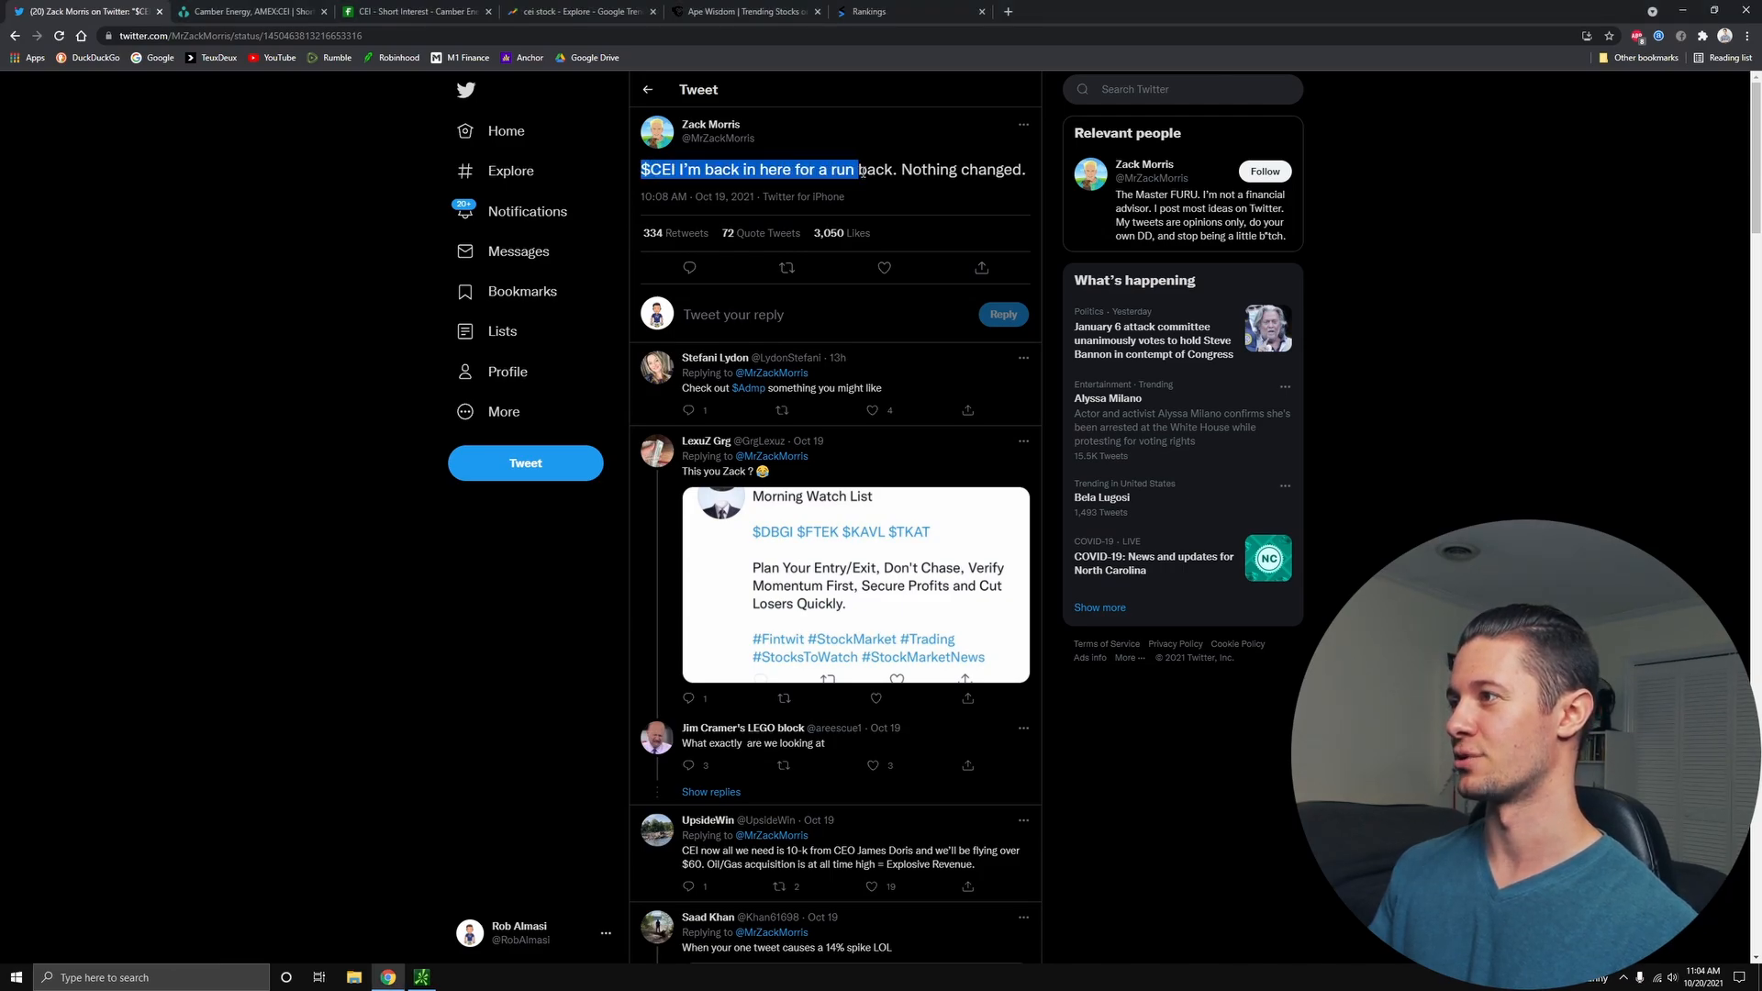
- Bring up thinkorswim and zoom the CEI 1D 5m chart out to span two trading days
{"action": "left_click", "coordinate": [1024, 180]}
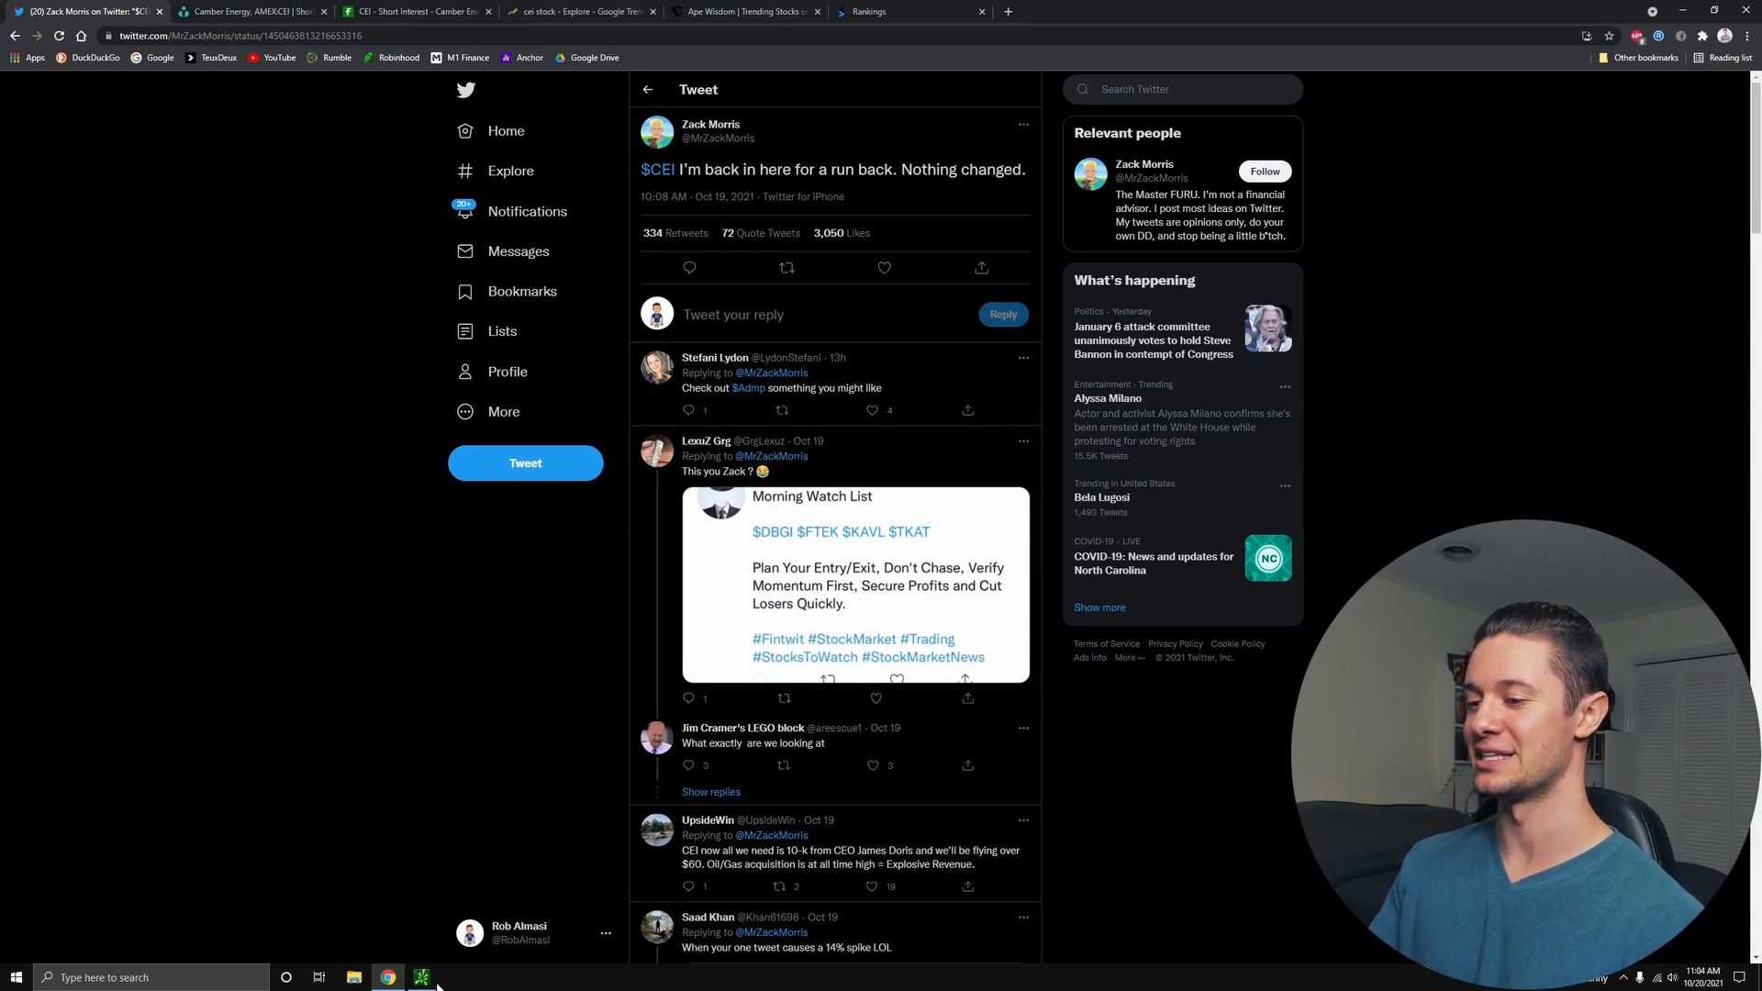
{"action": "left_click", "coordinate": [422, 976]}
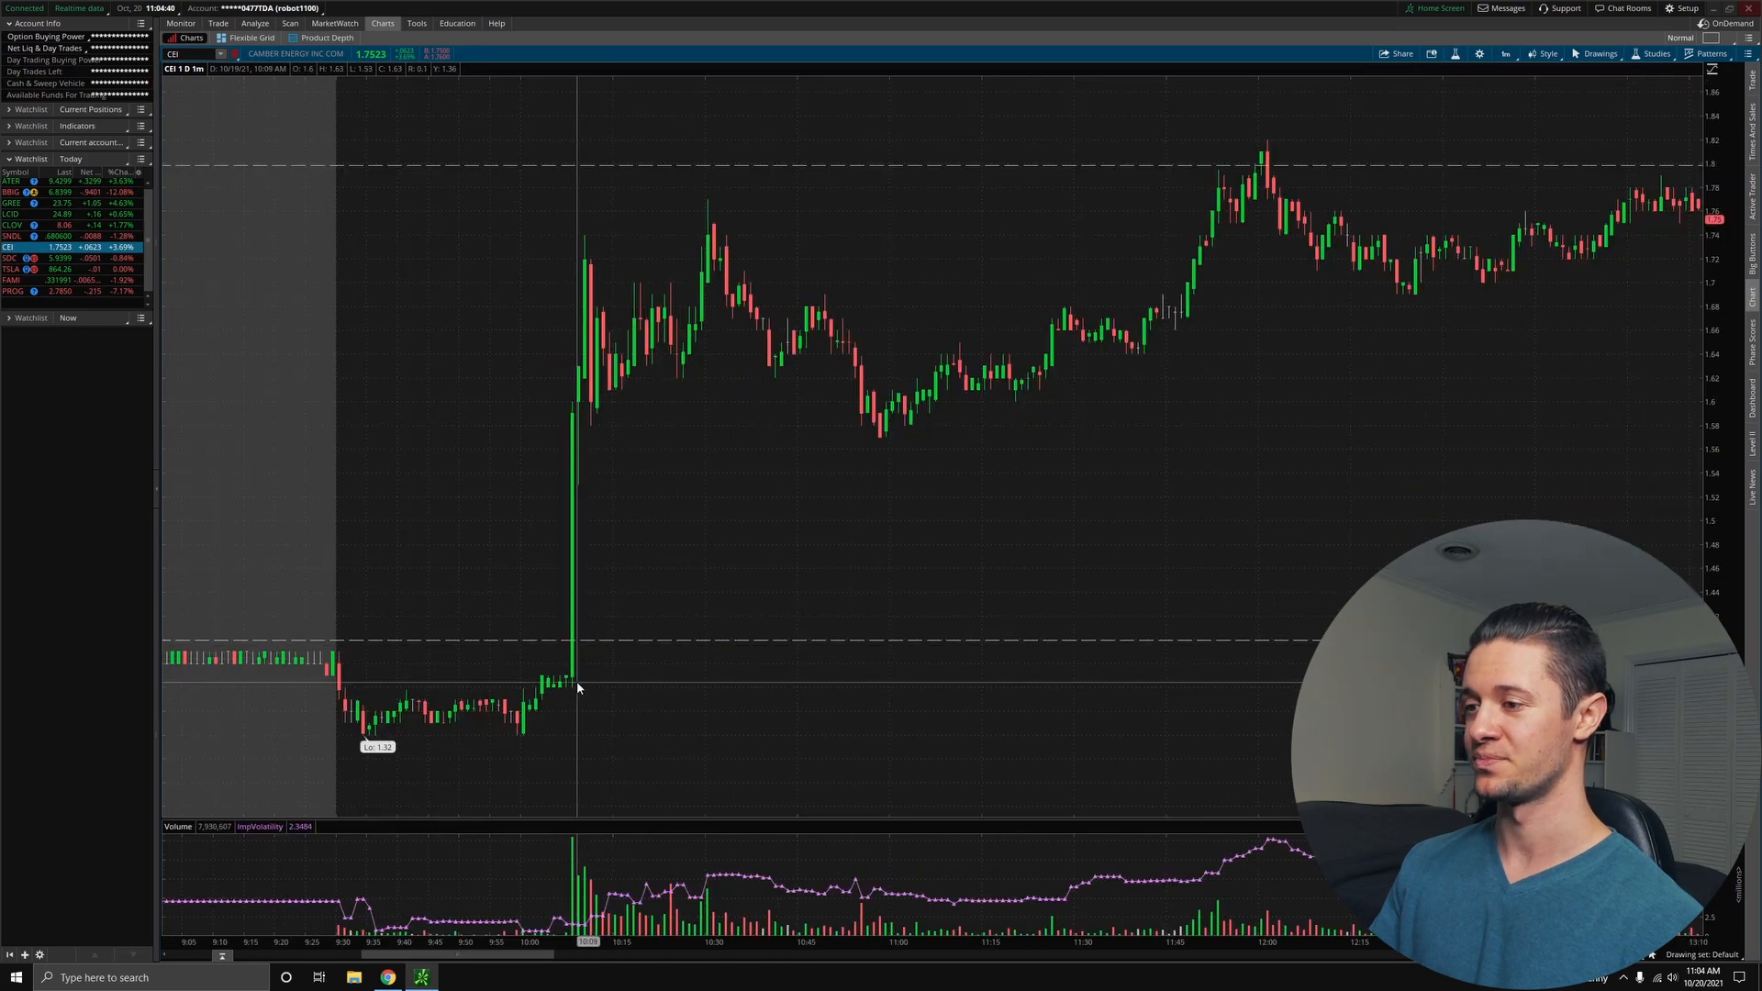
{"action": "mouse_move", "coordinate": [571, 683]}
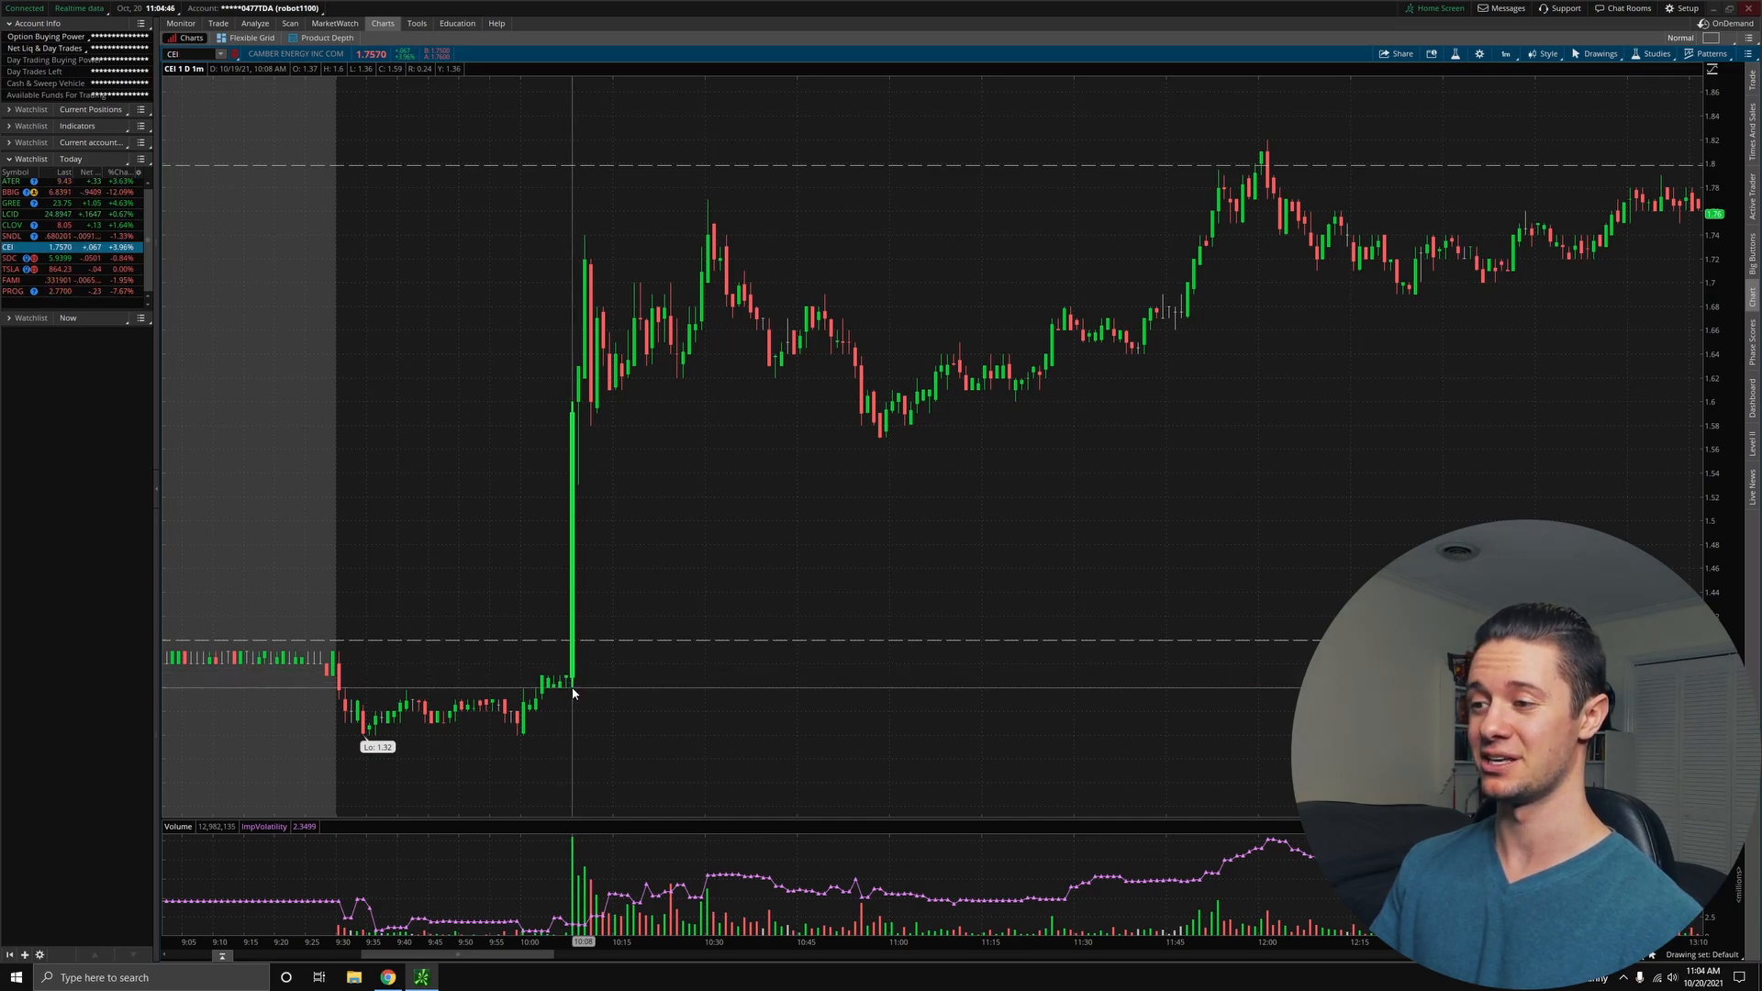
{"action": "mouse_move", "coordinate": [571, 310]}
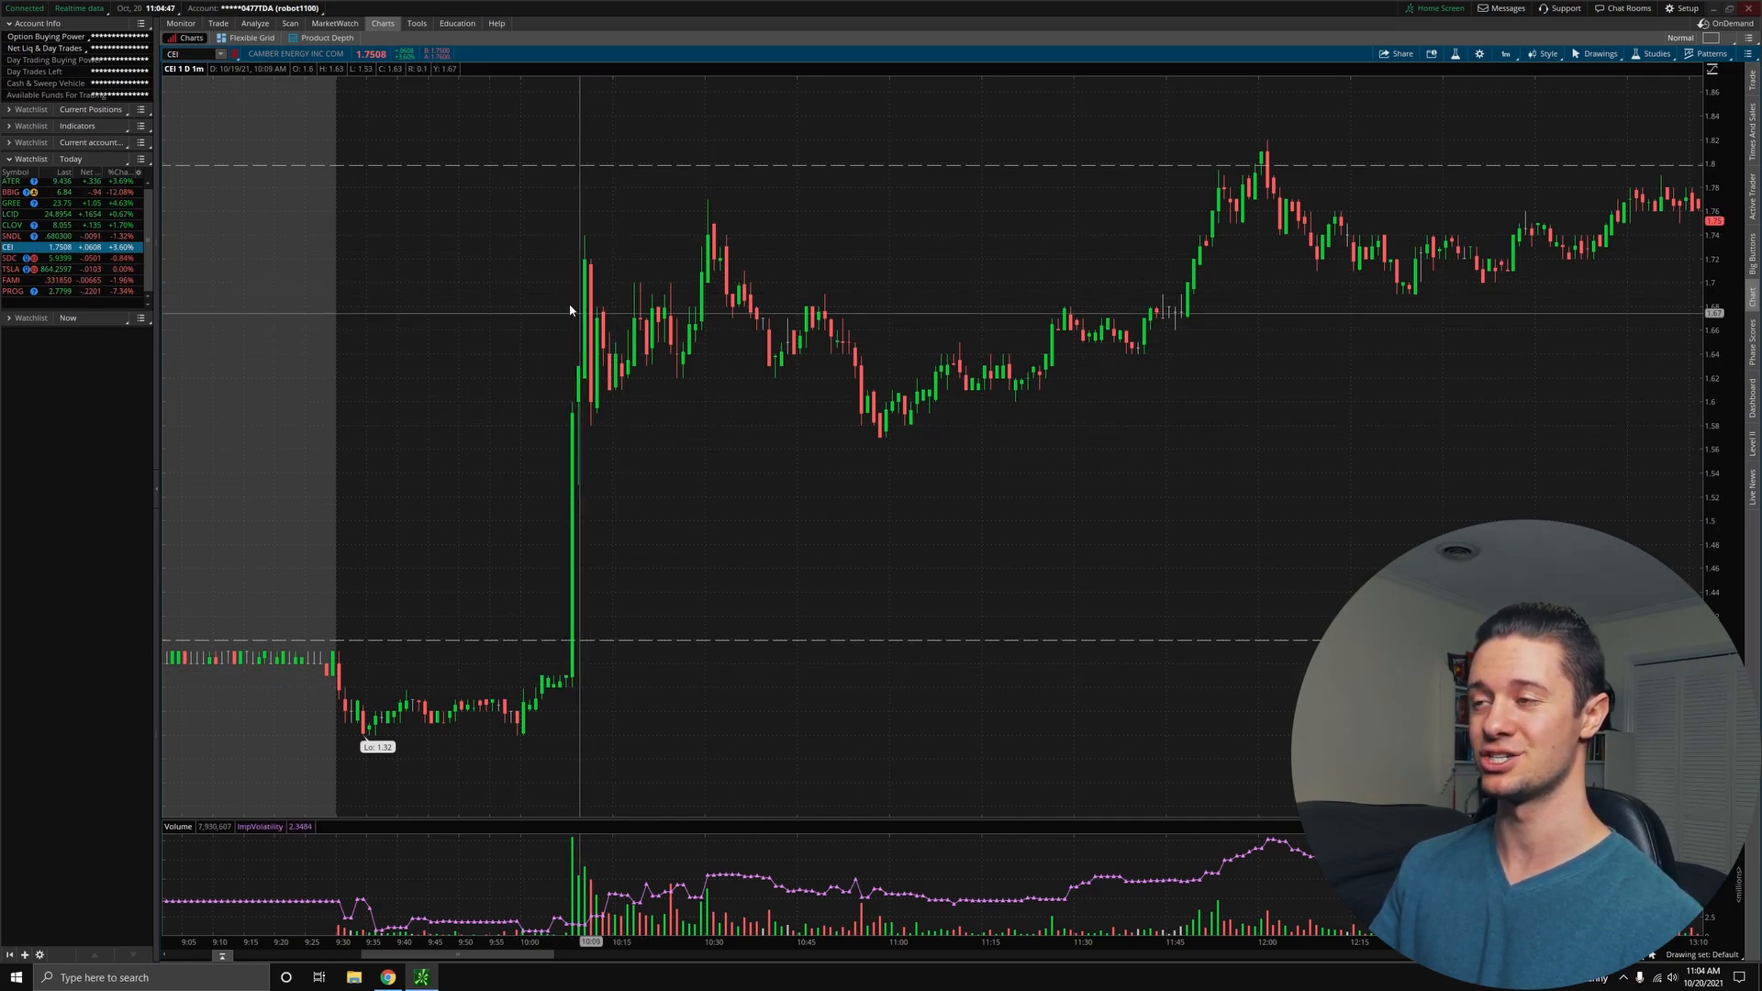
{"action": "mouse_move", "coordinate": [577, 343]}
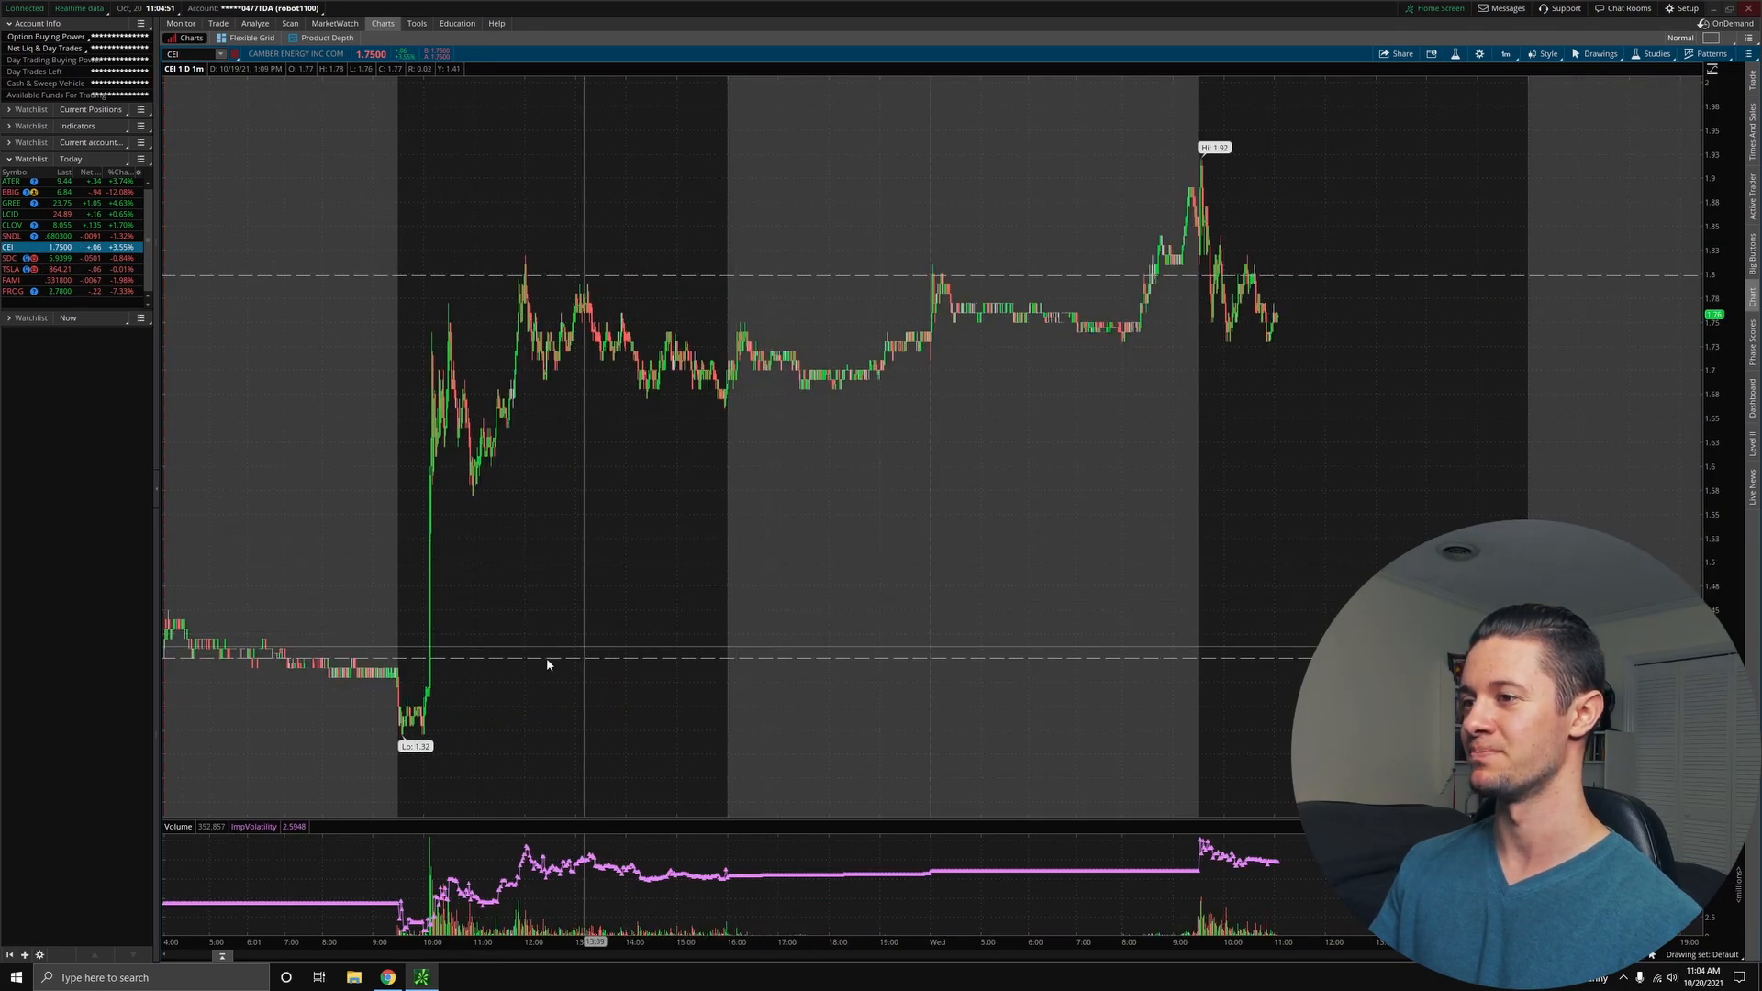
{"action": "left_click", "coordinate": [1597, 53]}
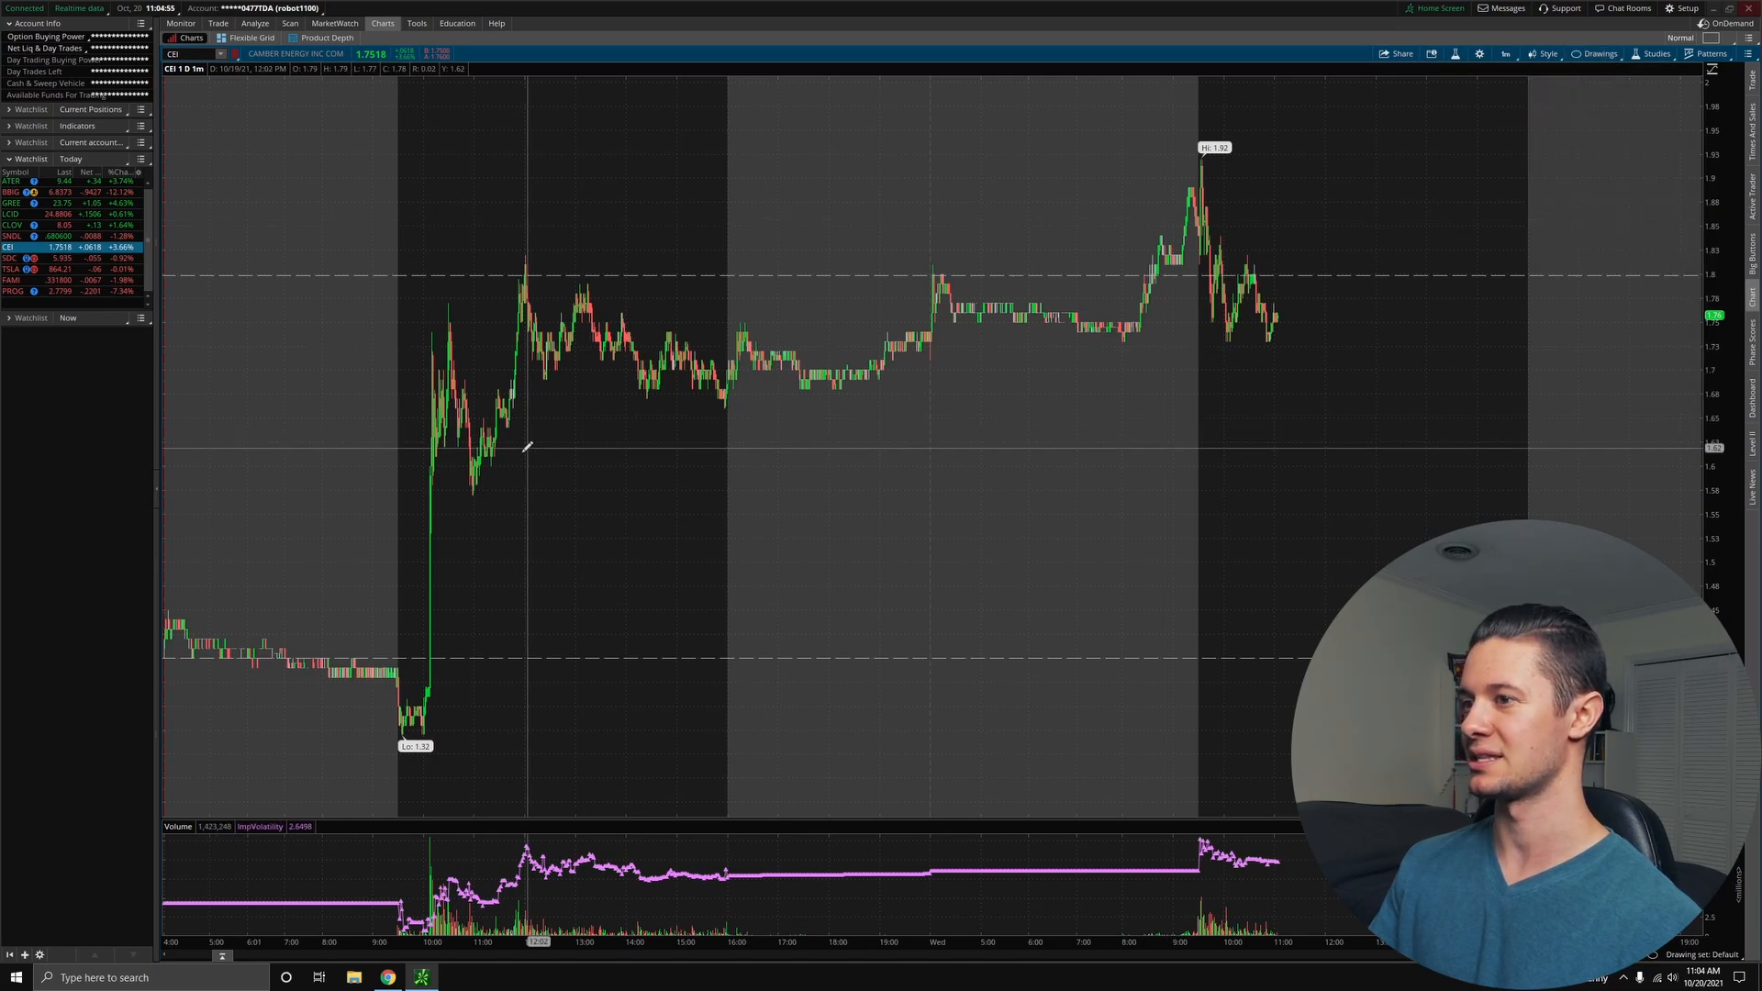
{"action": "left_click_drag", "start_coordinate": [461, 475], "coordinate": [650, 450]}
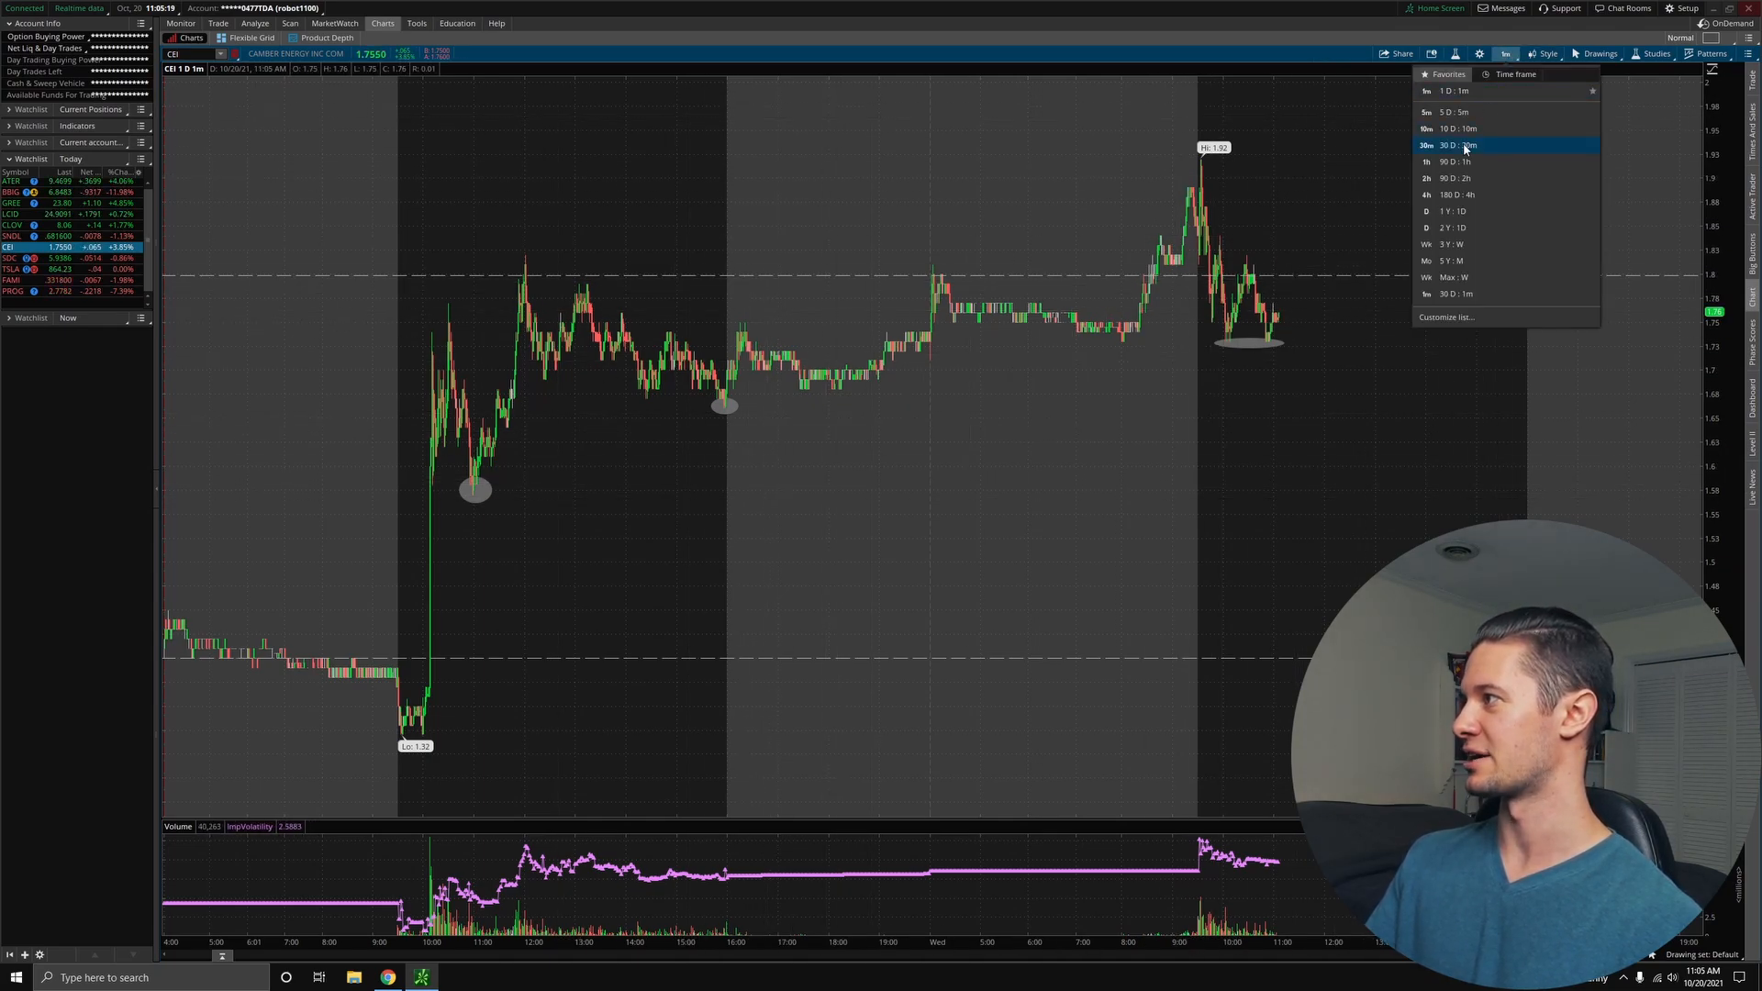
- Switch the CEI chart to 30 days of 30-minute candles
{"action": "left_click", "coordinate": [1461, 143]}
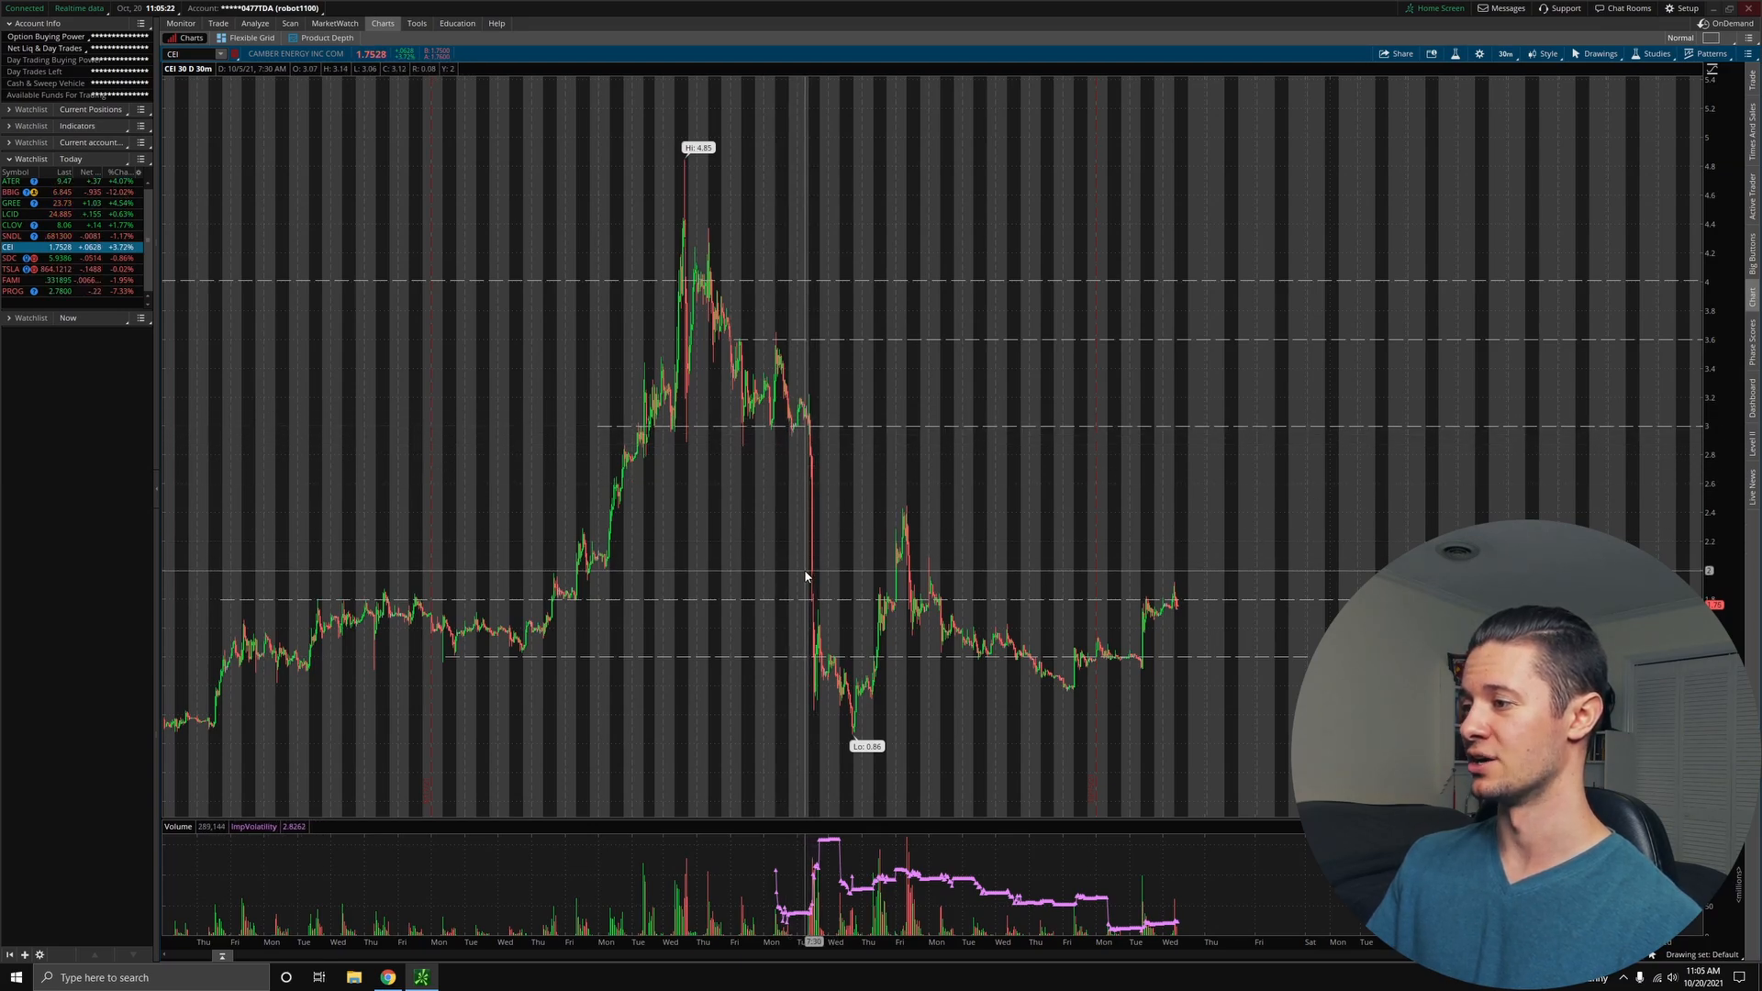
{"action": "mouse_move", "coordinate": [815, 439]}
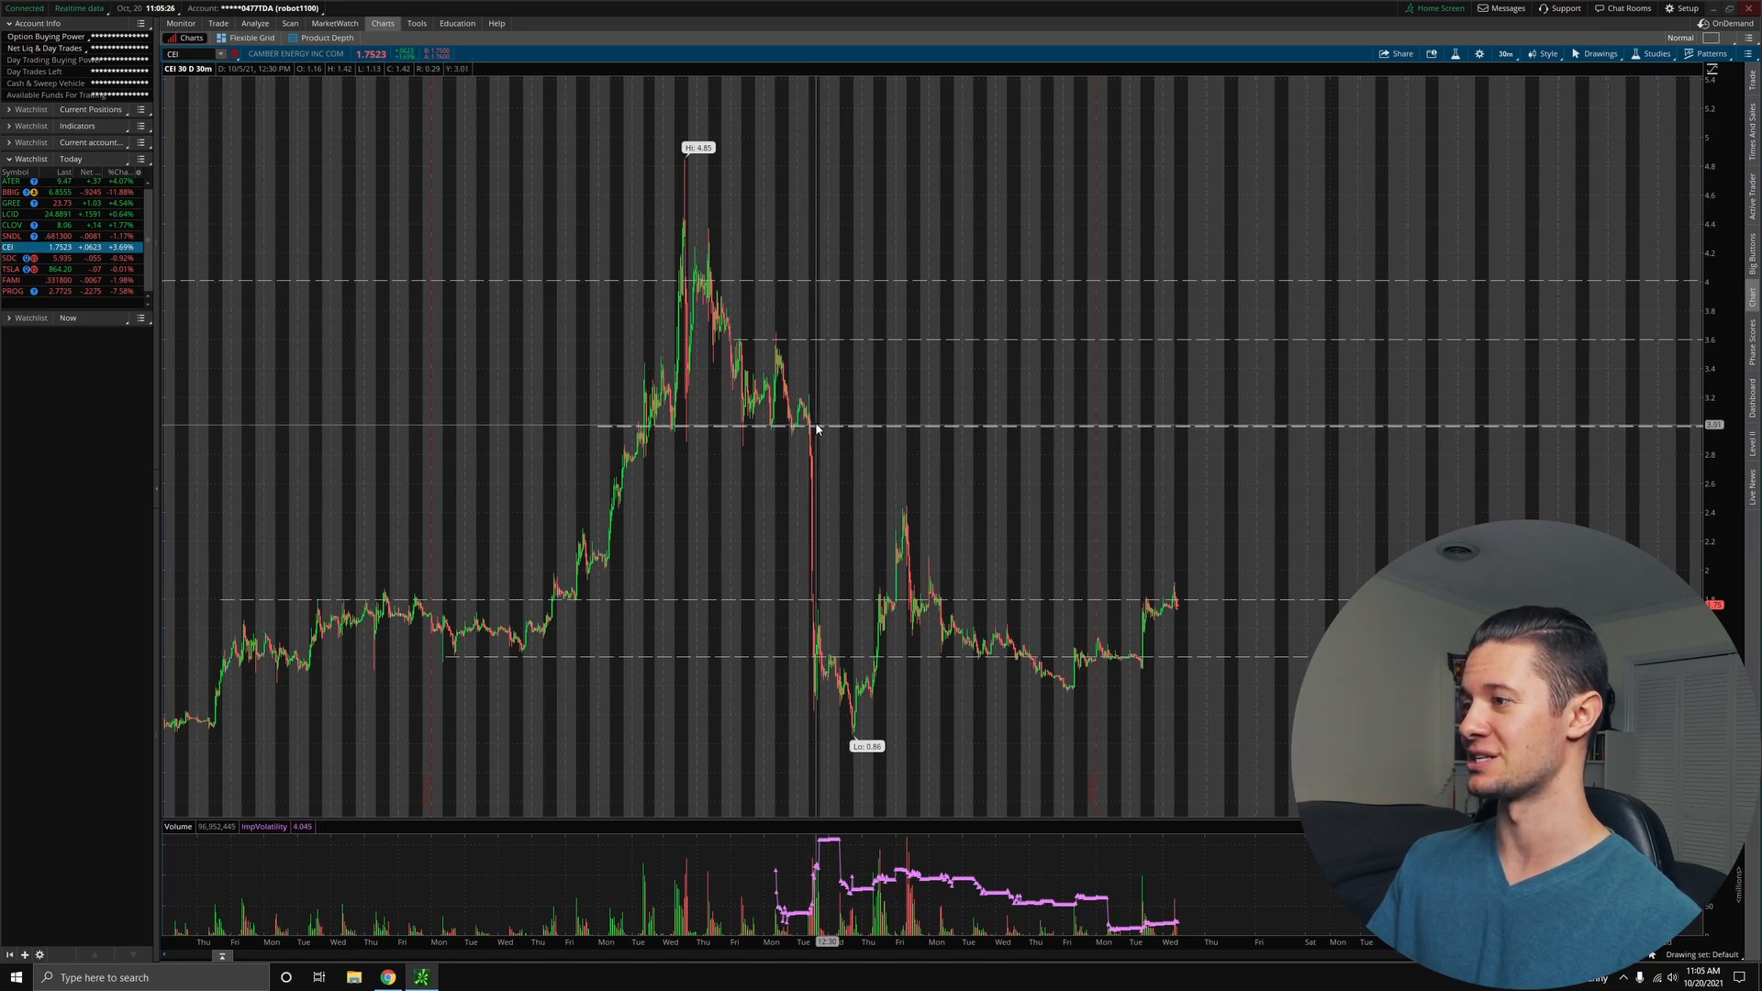
{"action": "mouse_move", "coordinate": [849, 736]}
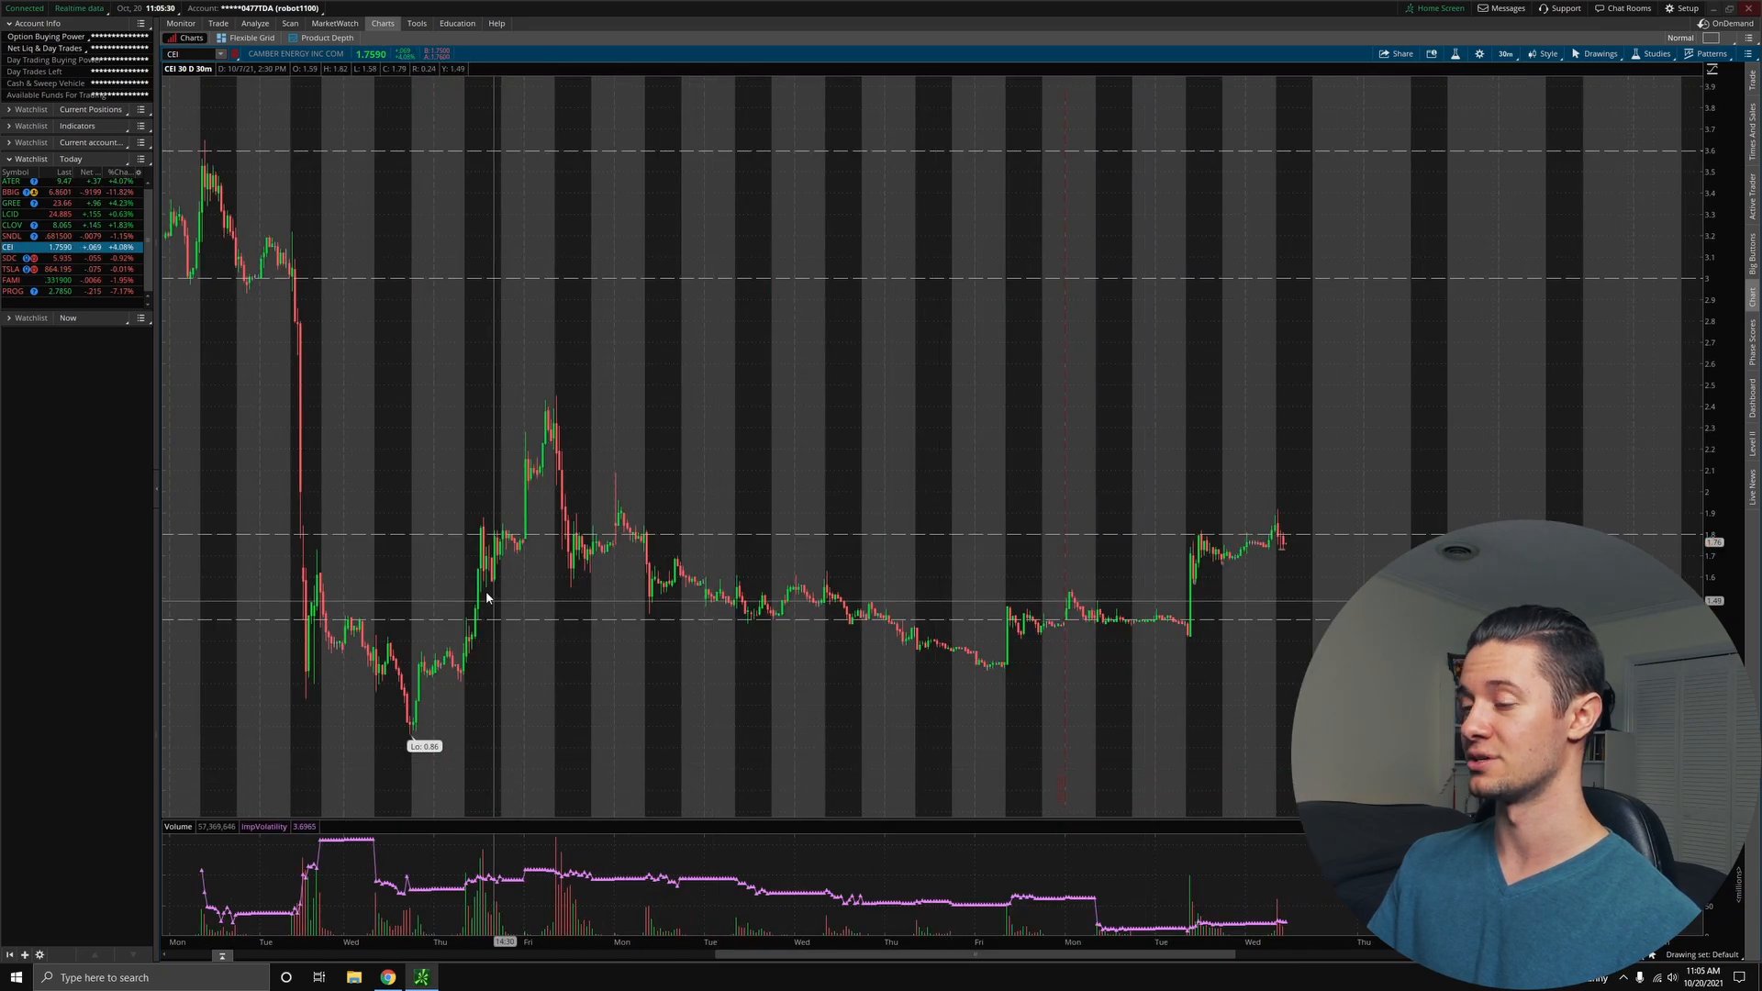
{"action": "mouse_move", "coordinate": [424, 545]}
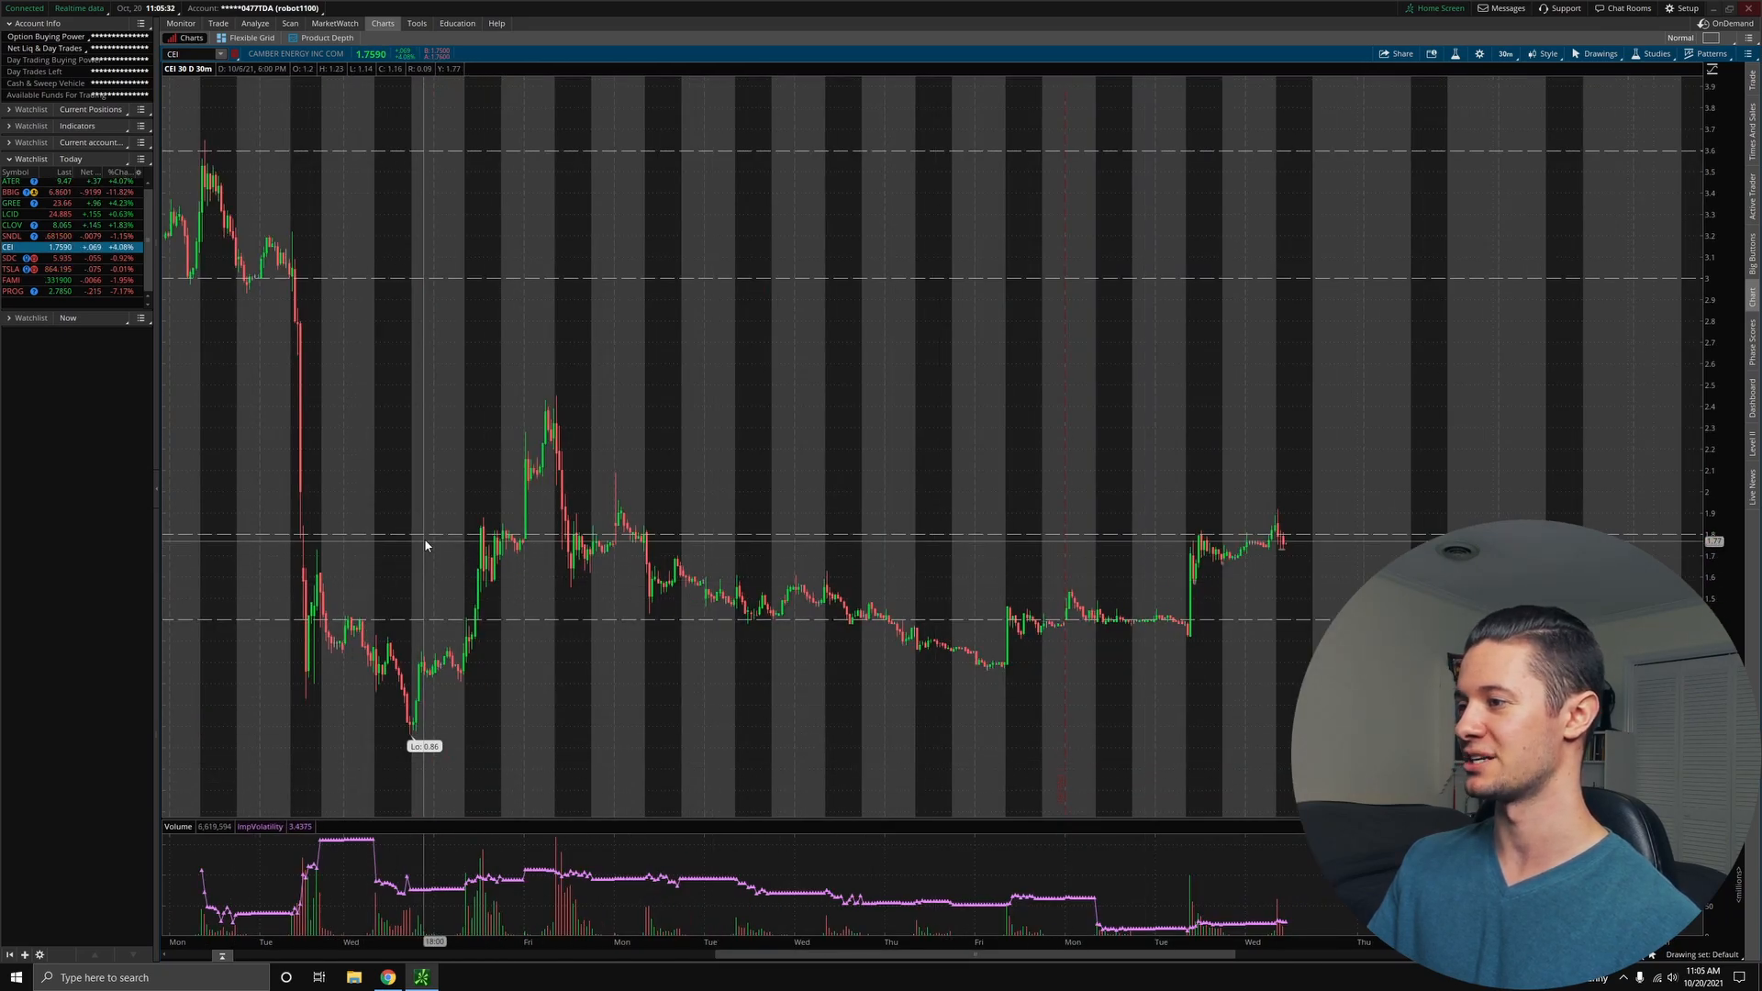
{"action": "mouse_move", "coordinate": [365, 652]}
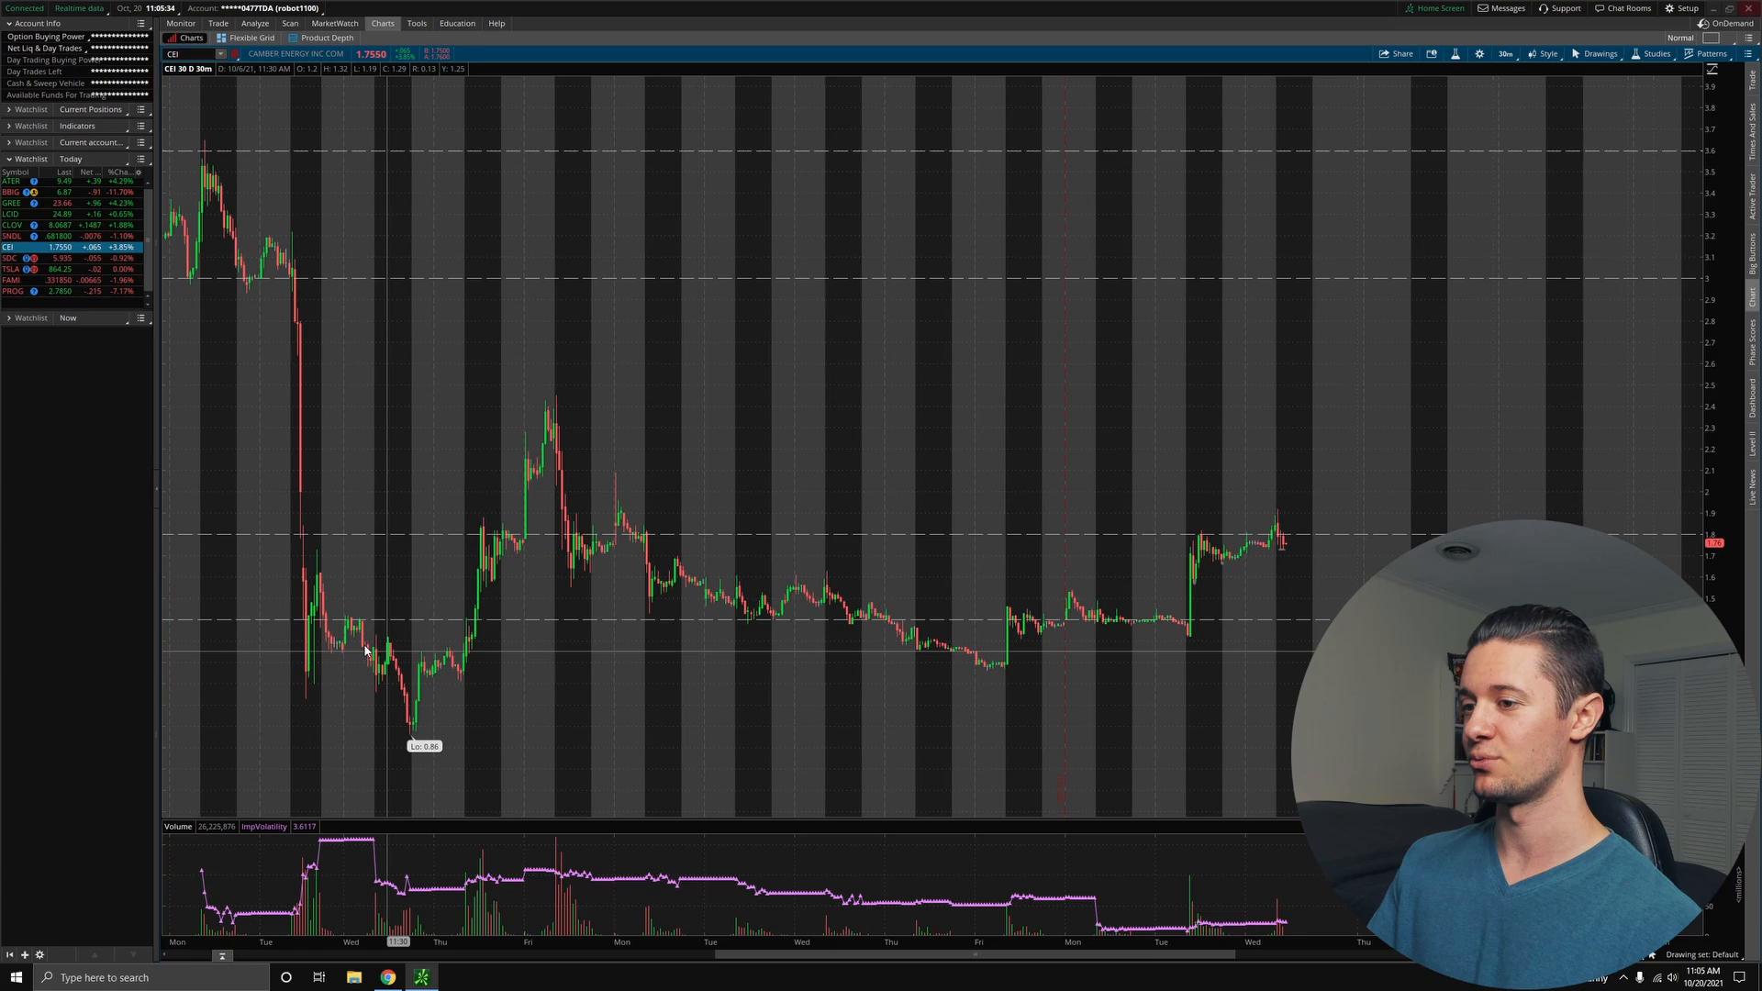
{"action": "mouse_move", "coordinate": [626, 503]}
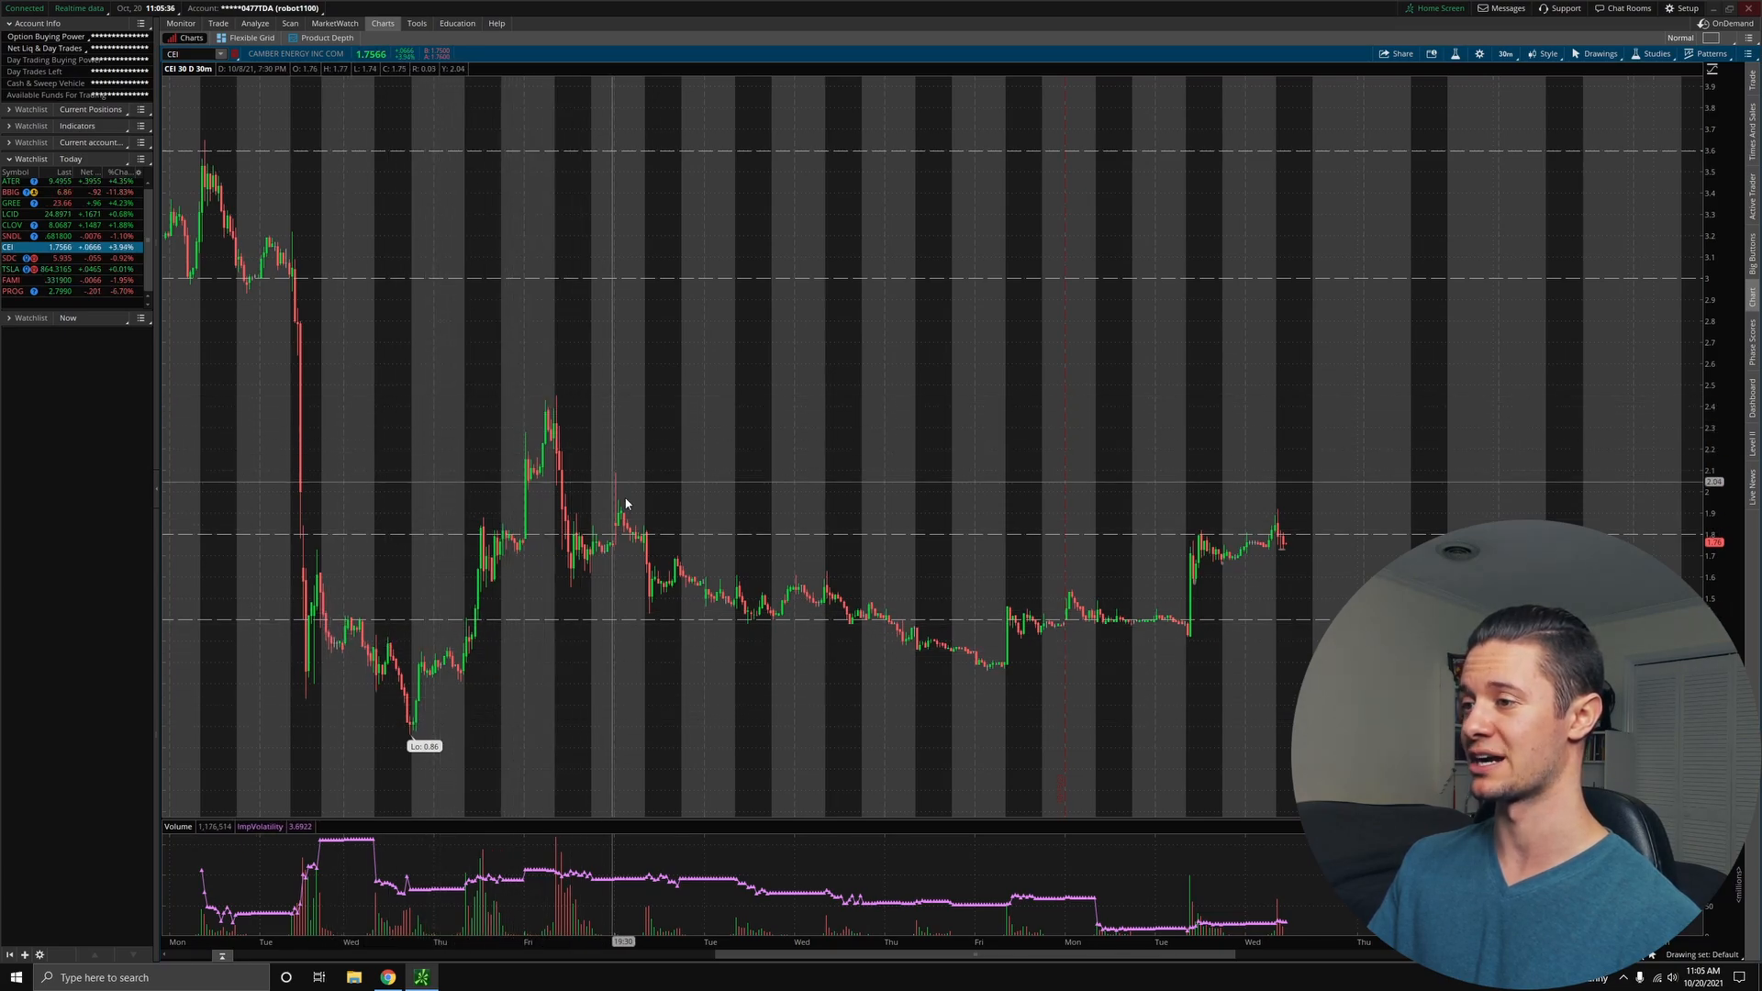
{"action": "mouse_move", "coordinate": [1216, 587]}
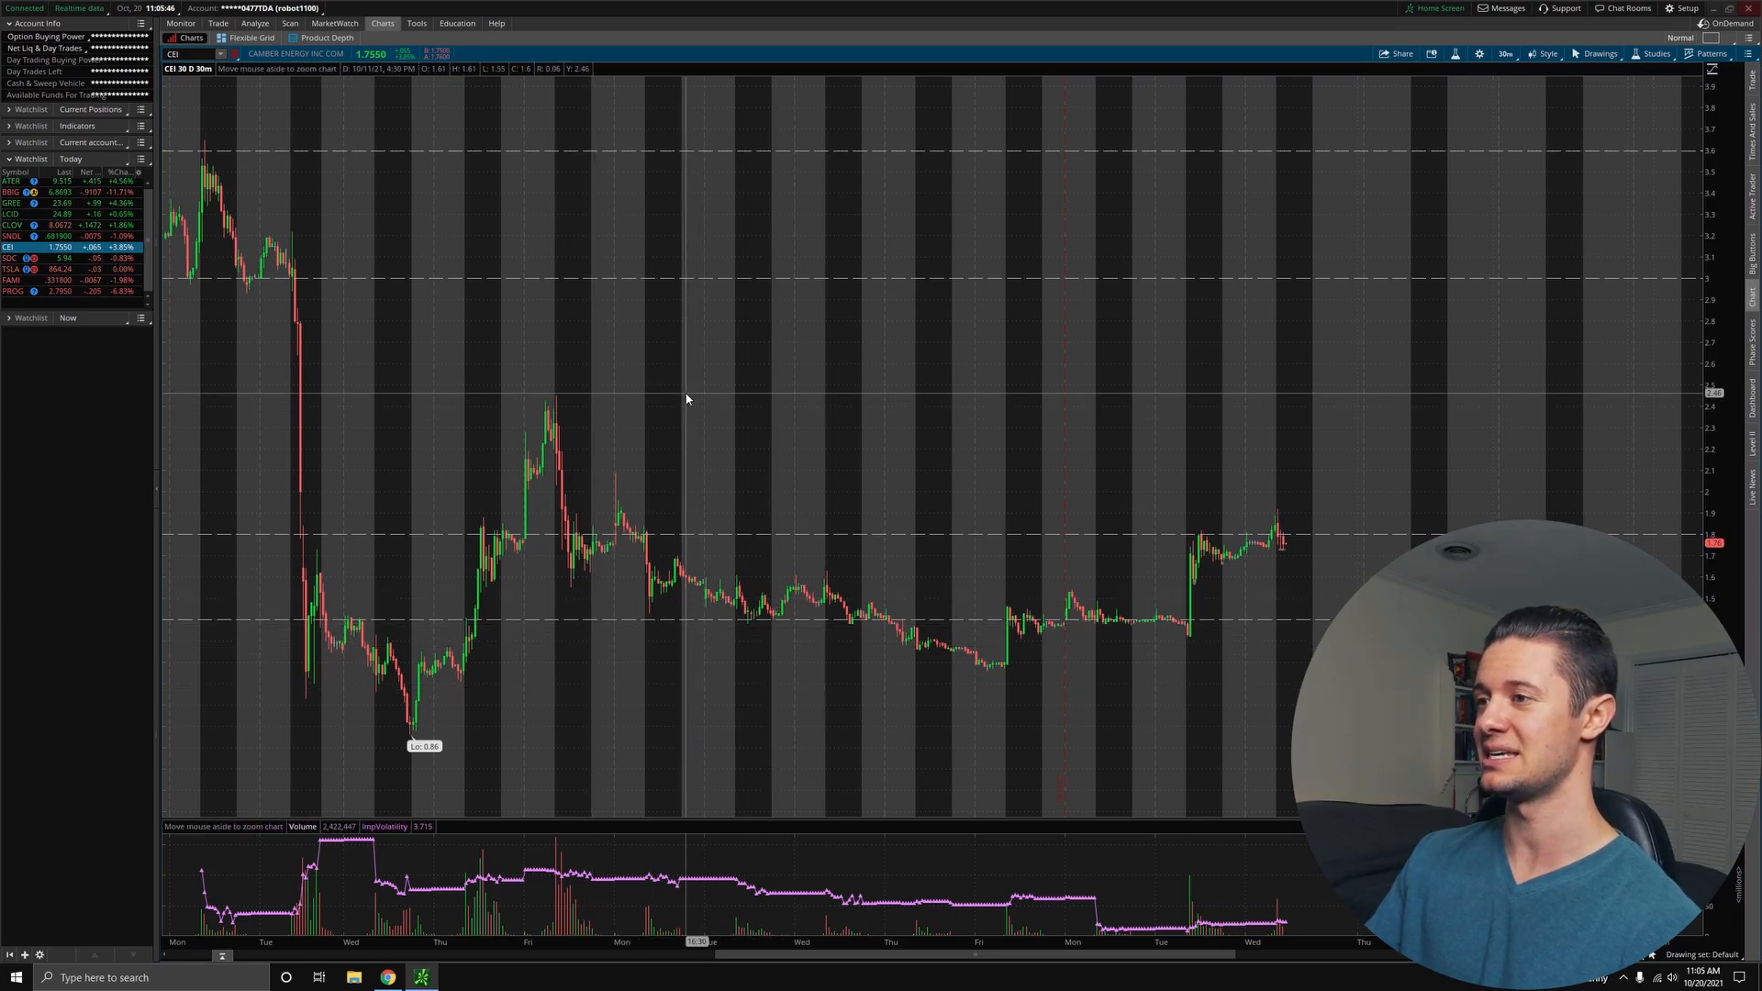
- View CEI on 90 D : 1h candles, then return to the 30 D : 30m view
{"action": "left_click", "coordinate": [1503, 53]}
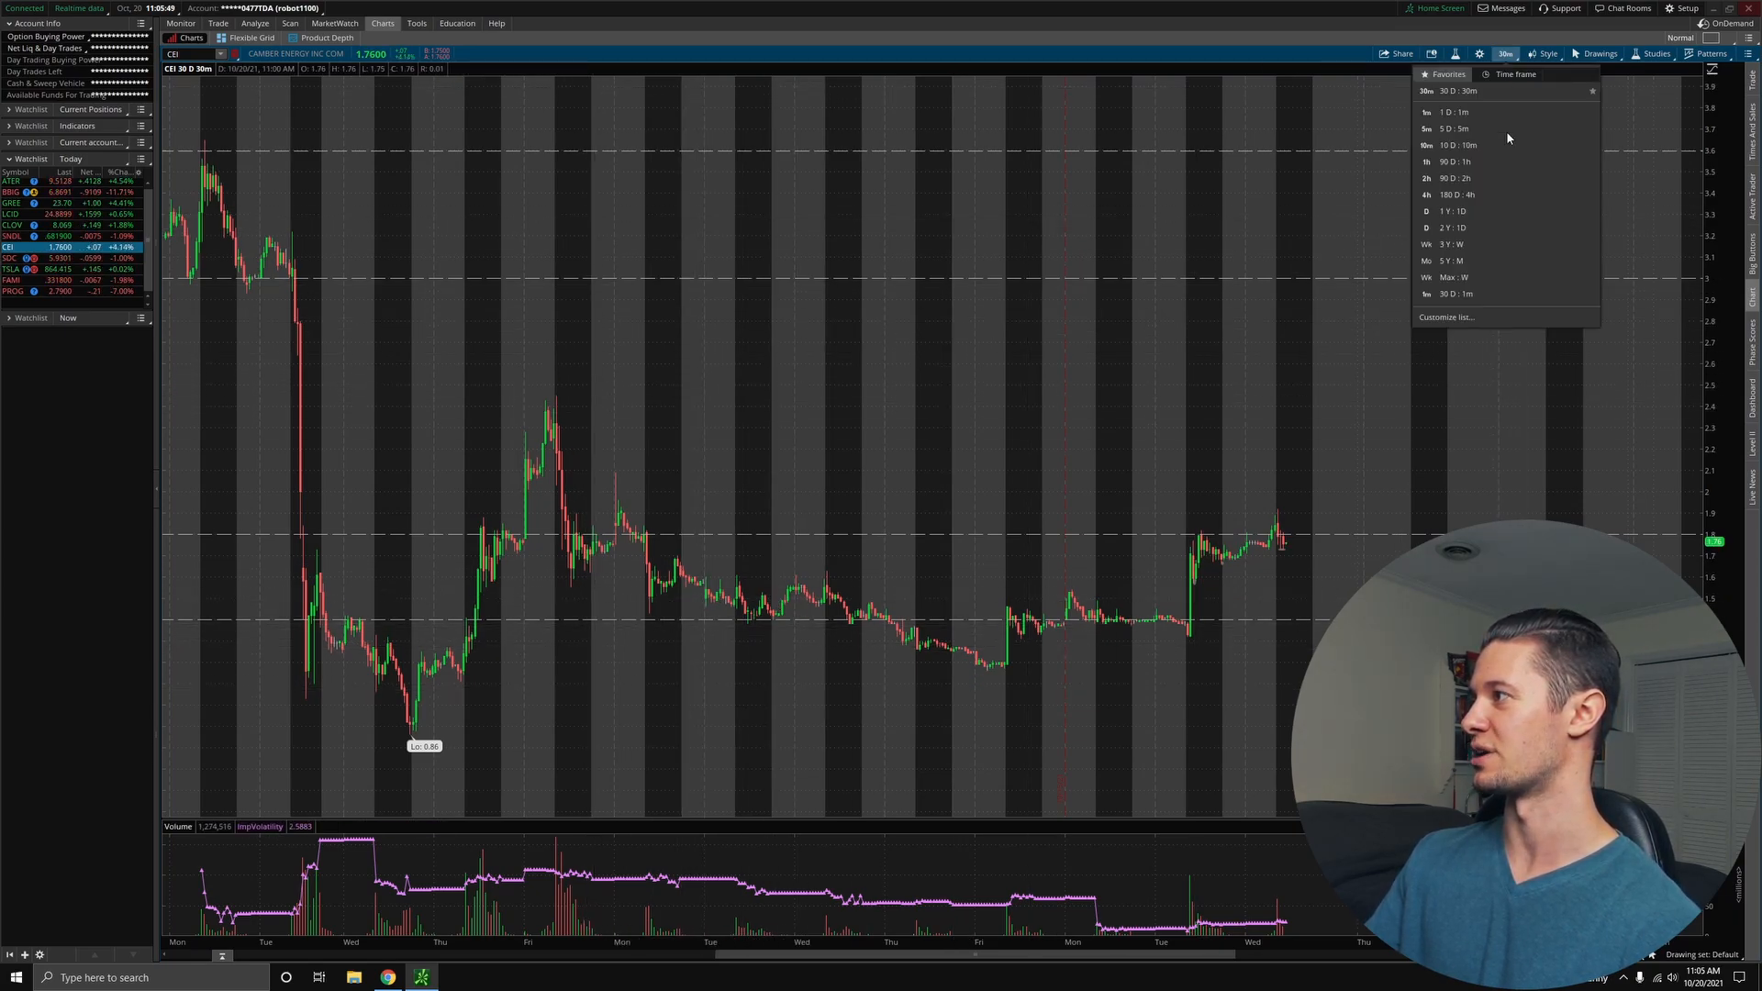
{"action": "left_click", "coordinate": [1456, 161]}
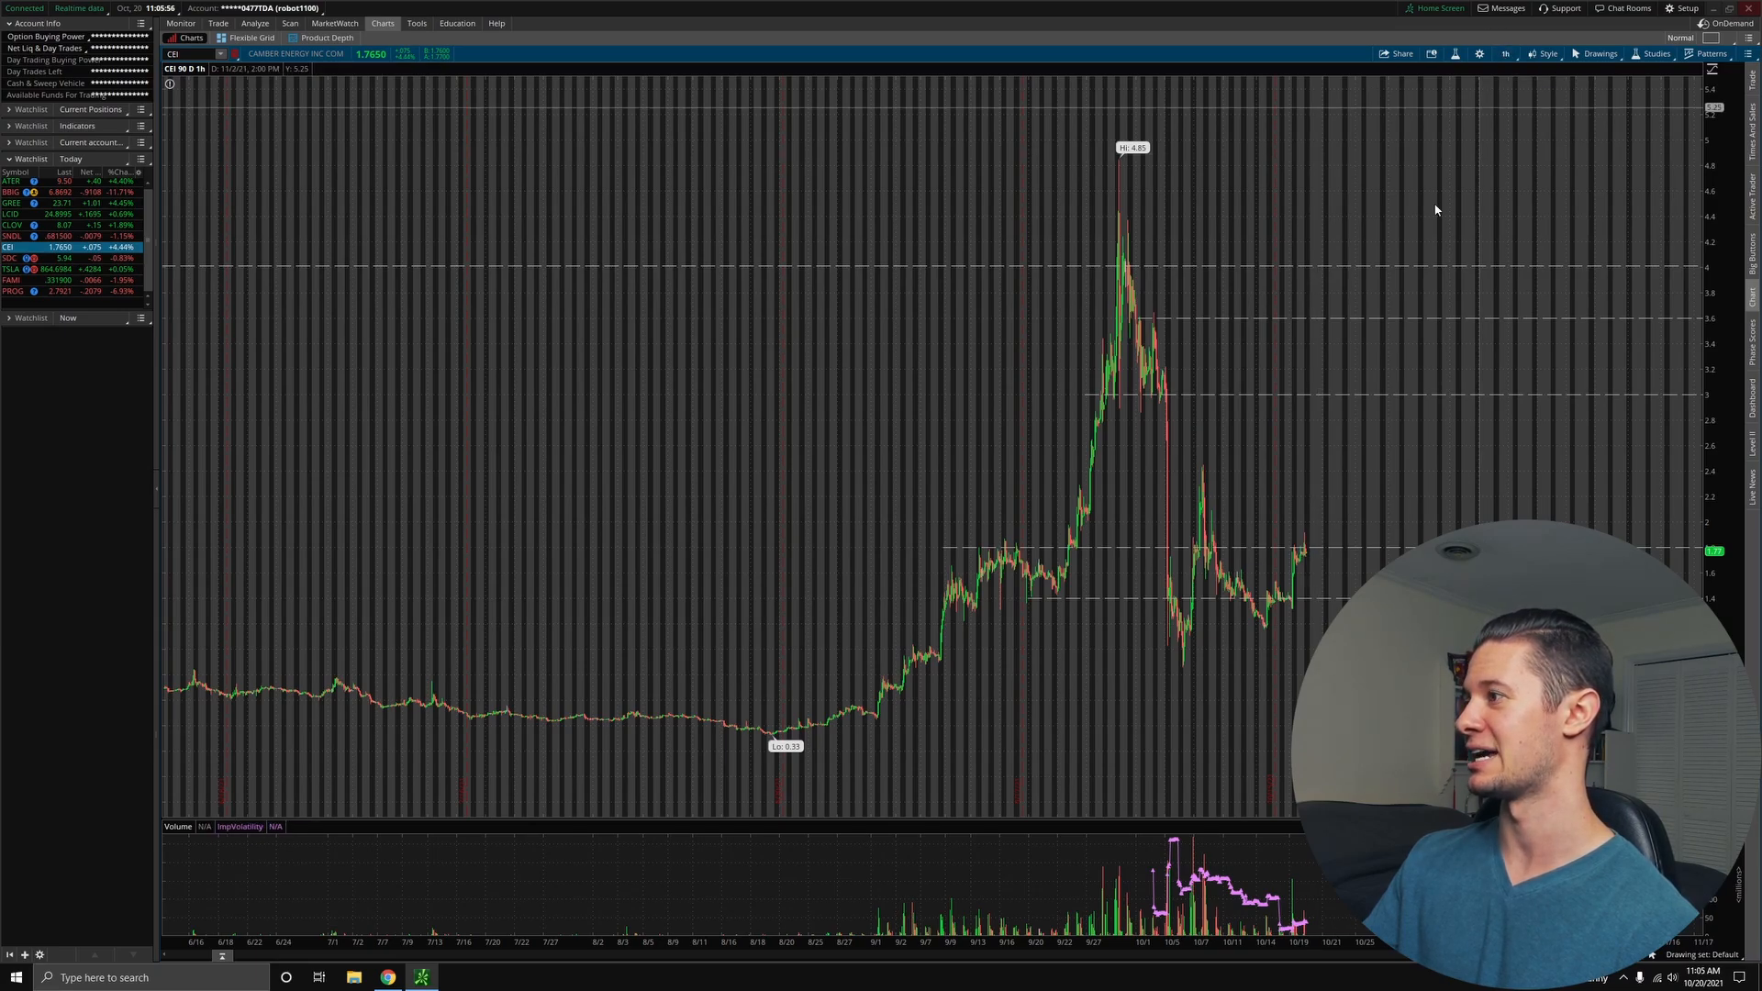
{"action": "left_click", "coordinate": [1504, 53]}
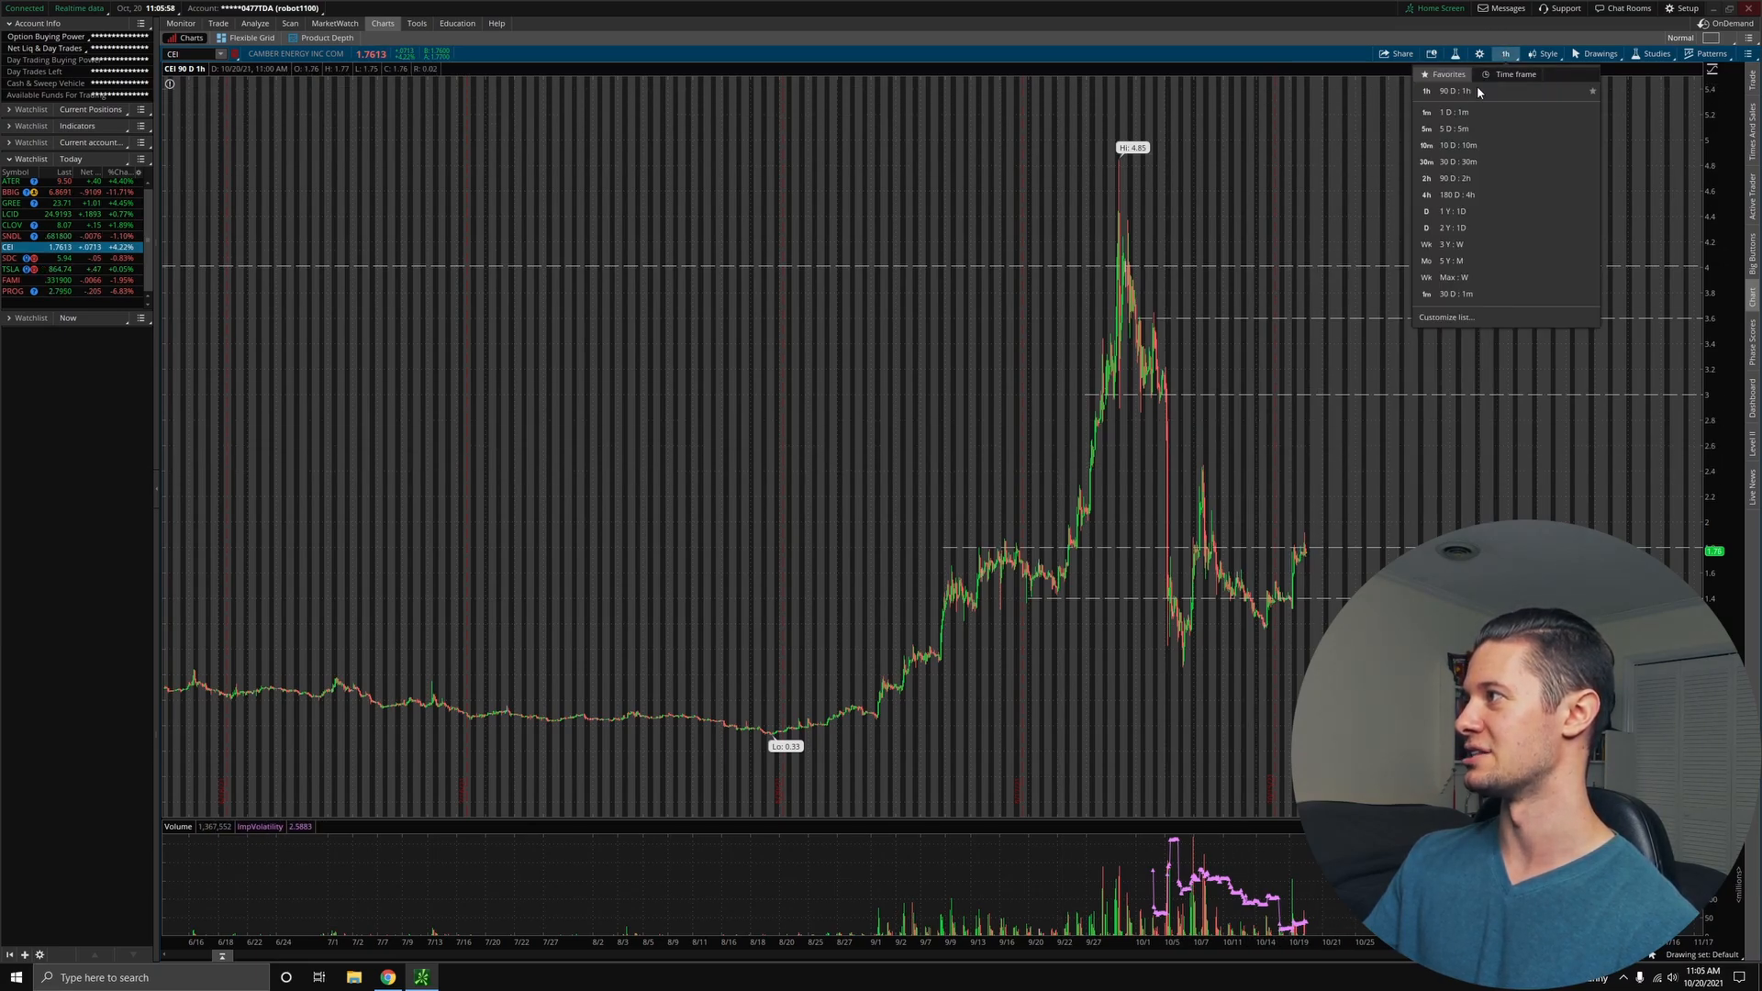
{"action": "left_click", "coordinate": [1457, 162]}
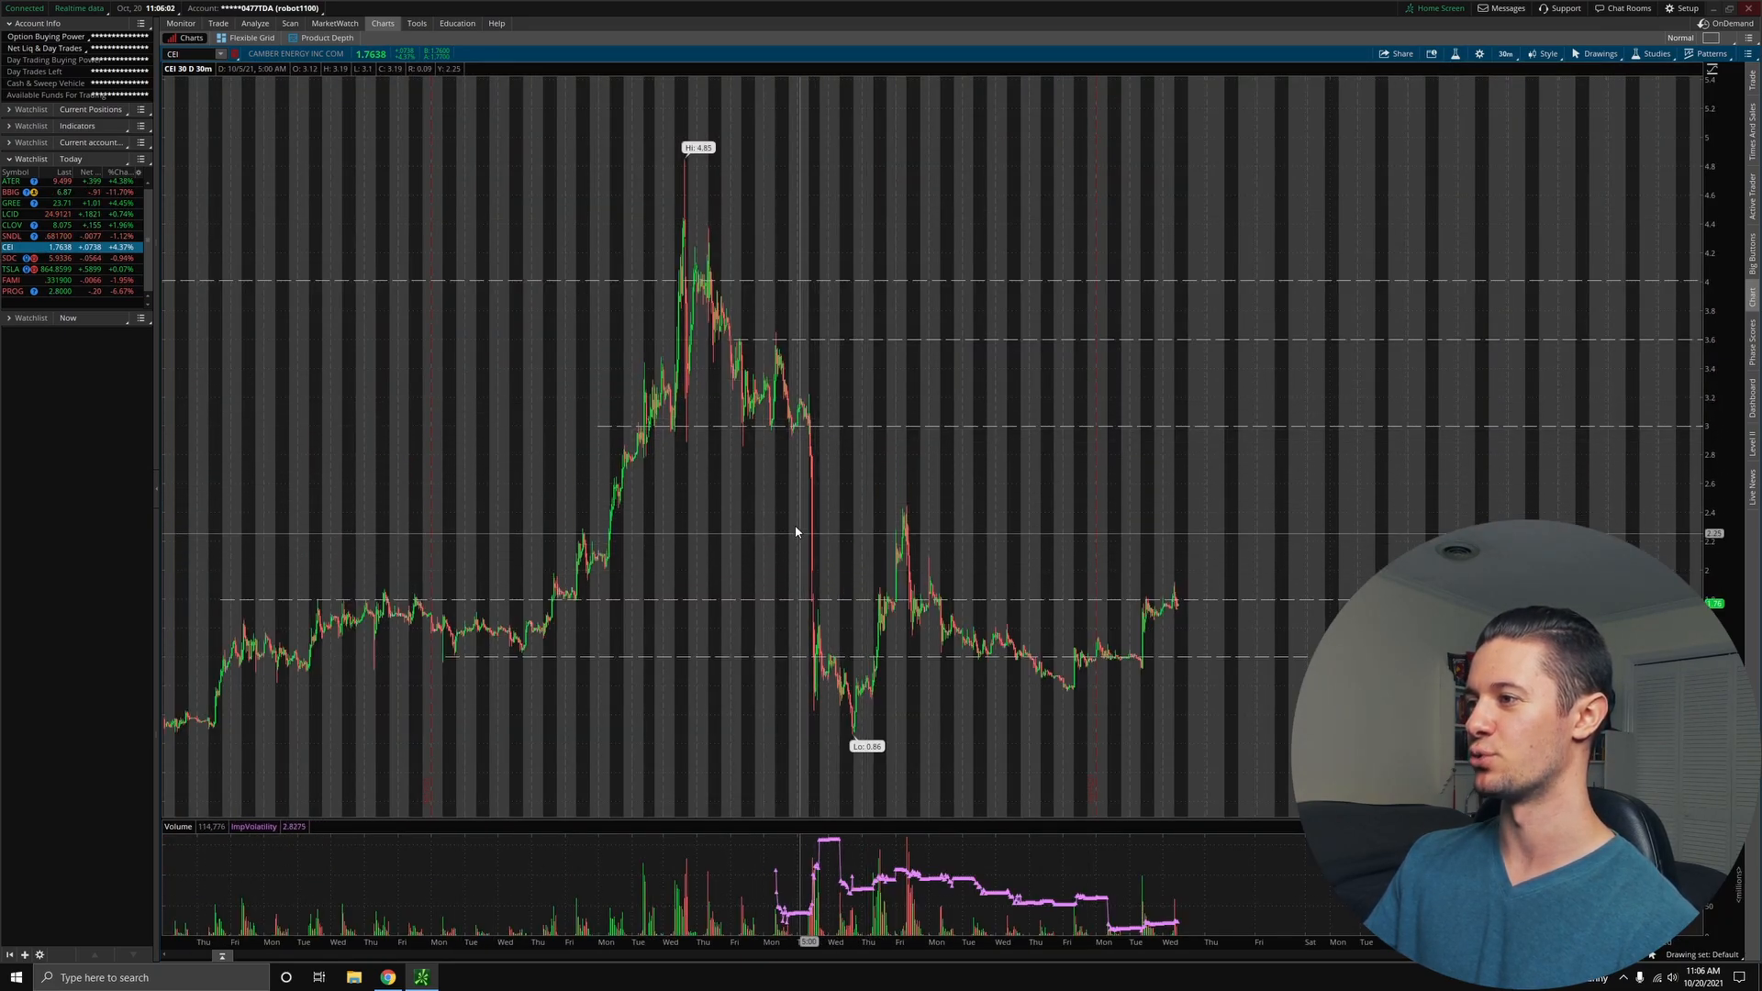
{"action": "mouse_move", "coordinate": [837, 439]}
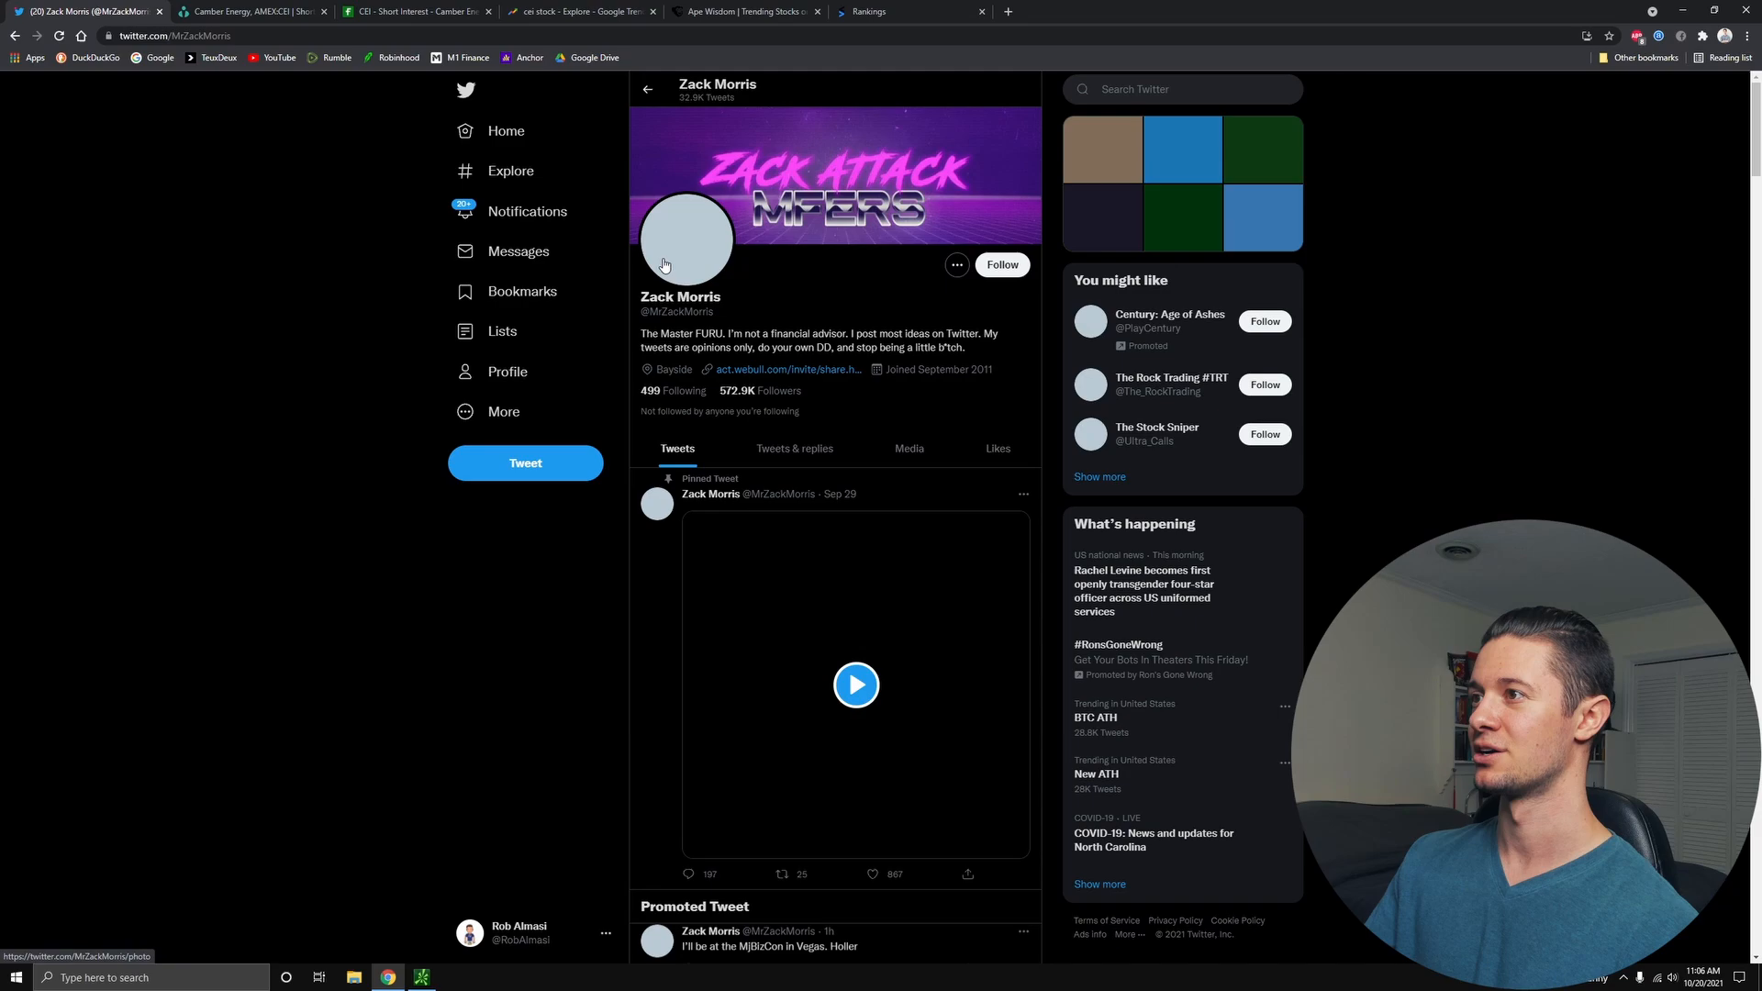
- Scroll the Twitter profile to the Oct 19 tweets and view the $CEI $3+ target tweet
{"action": "scroll", "scroll_direction": "down", "scroll_amount": 3}
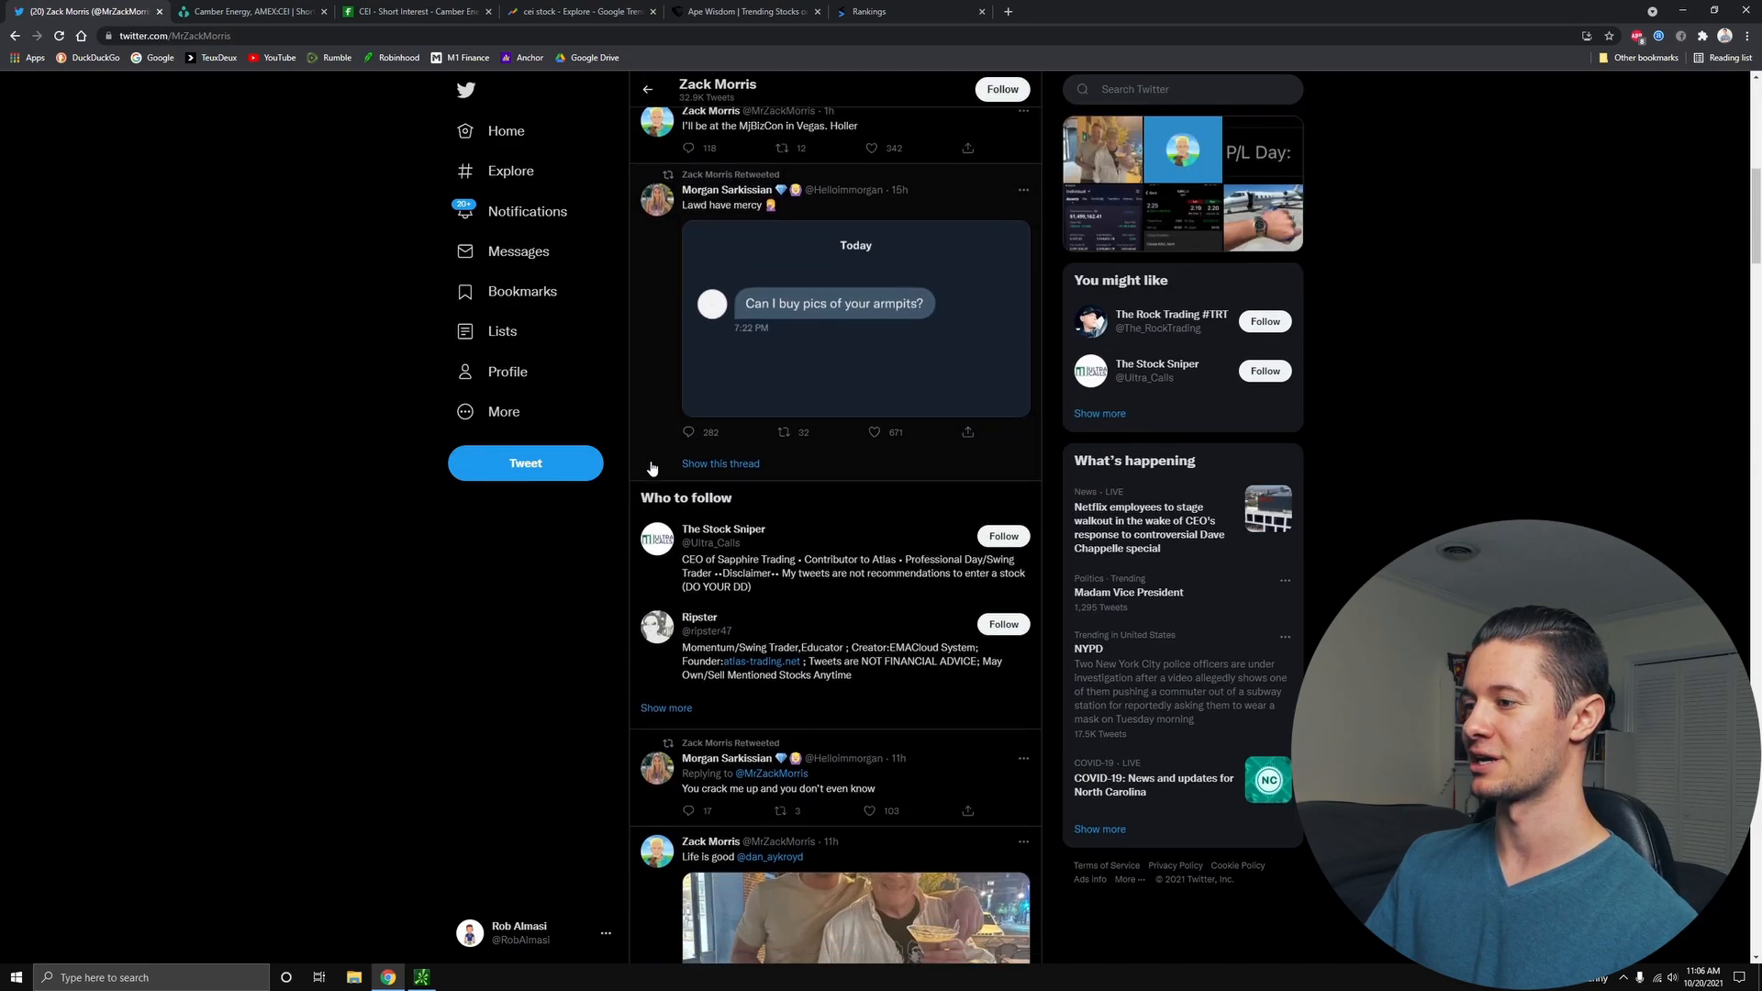
{"action": "scroll", "scroll_direction": "down", "scroll_amount": 3}
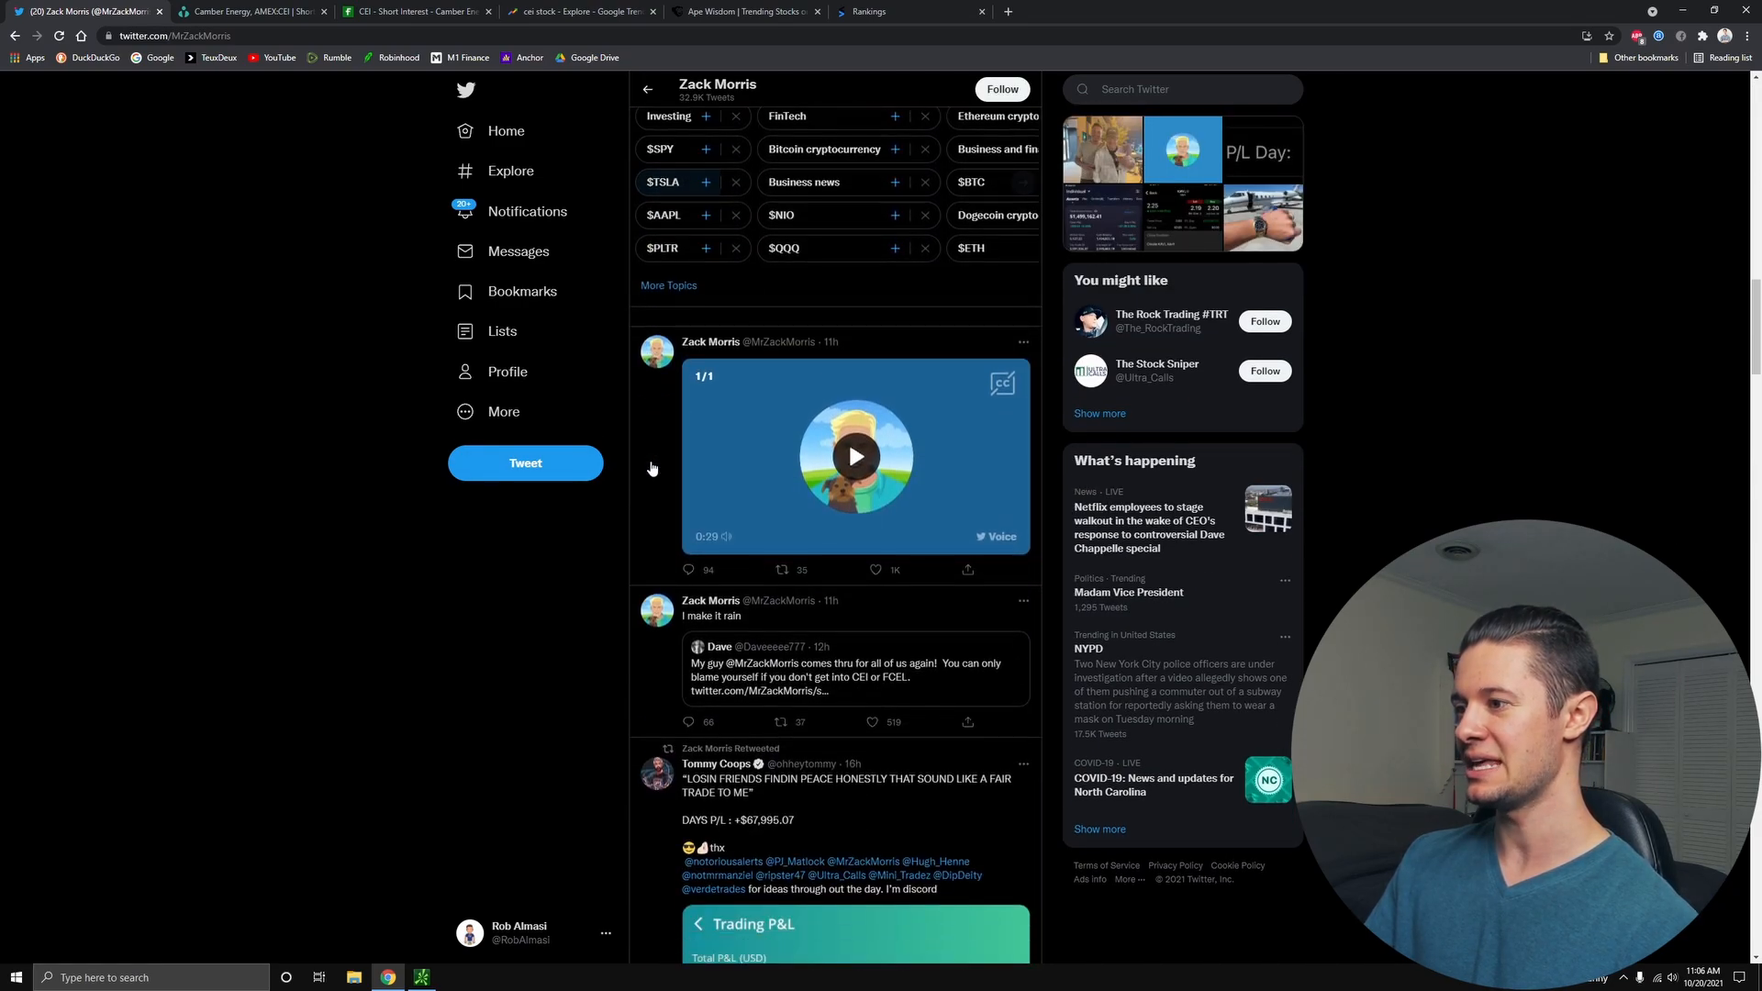
{"action": "scroll", "scroll_direction": "down", "scroll_amount": 3}
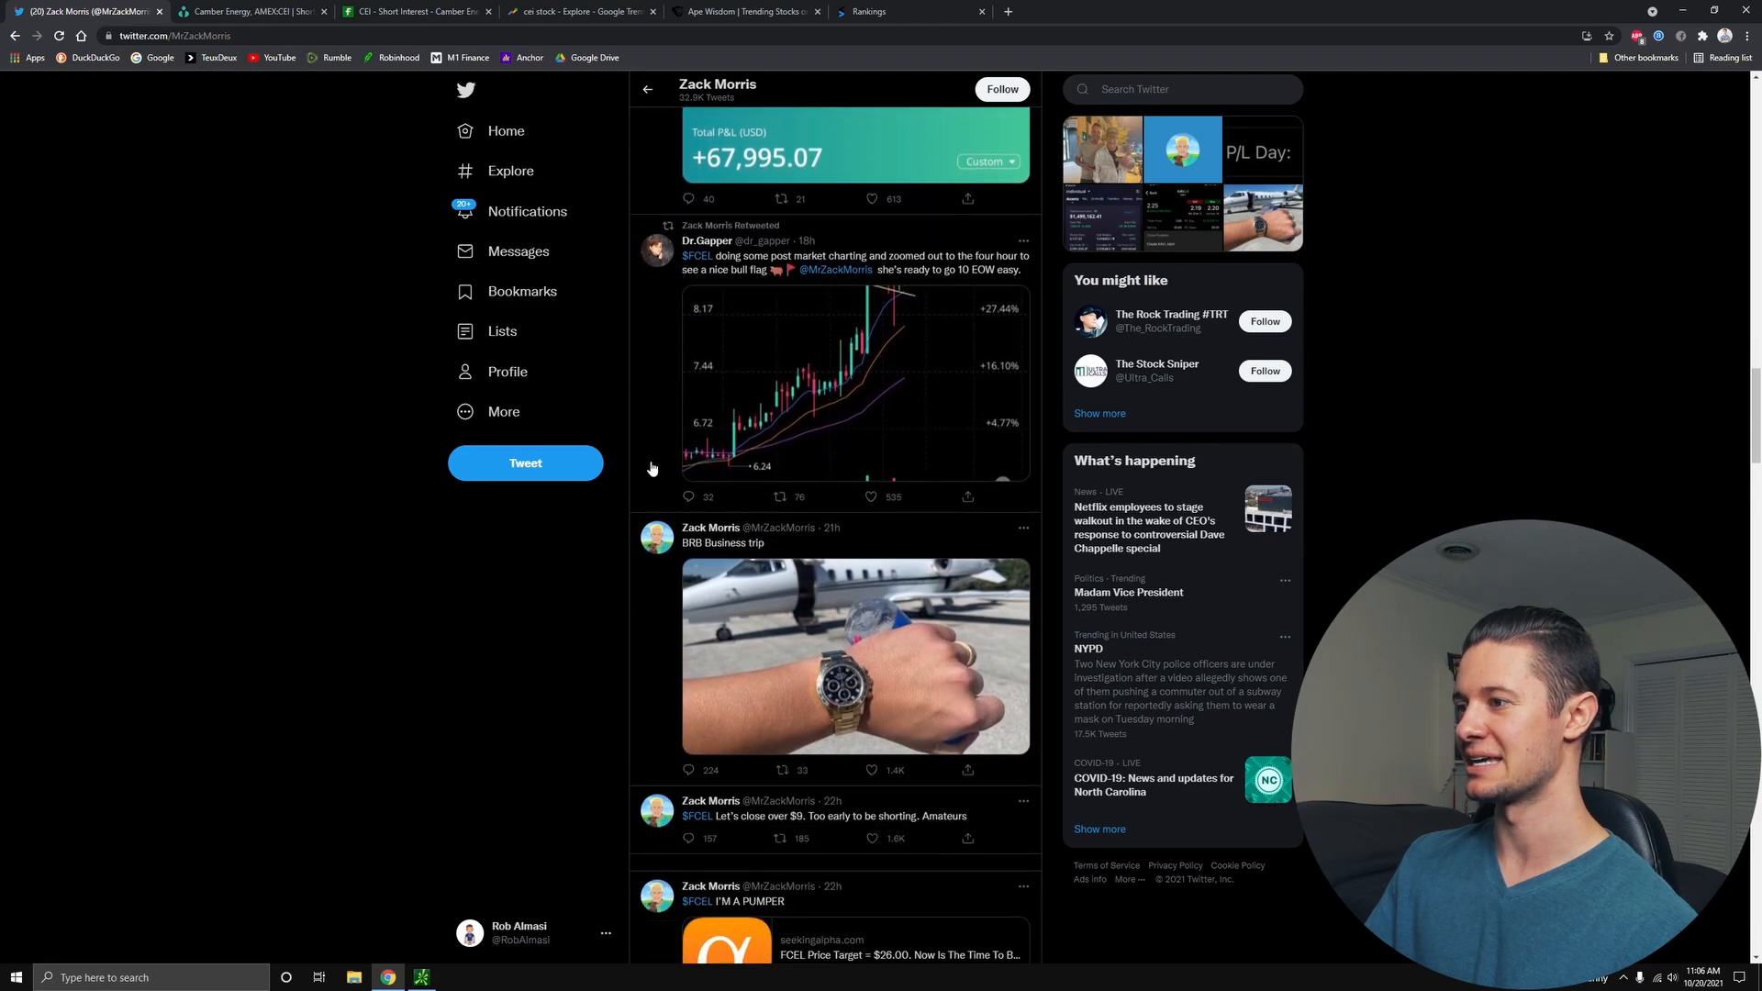
{"action": "scroll", "scroll_direction": "down", "scroll_amount": 3}
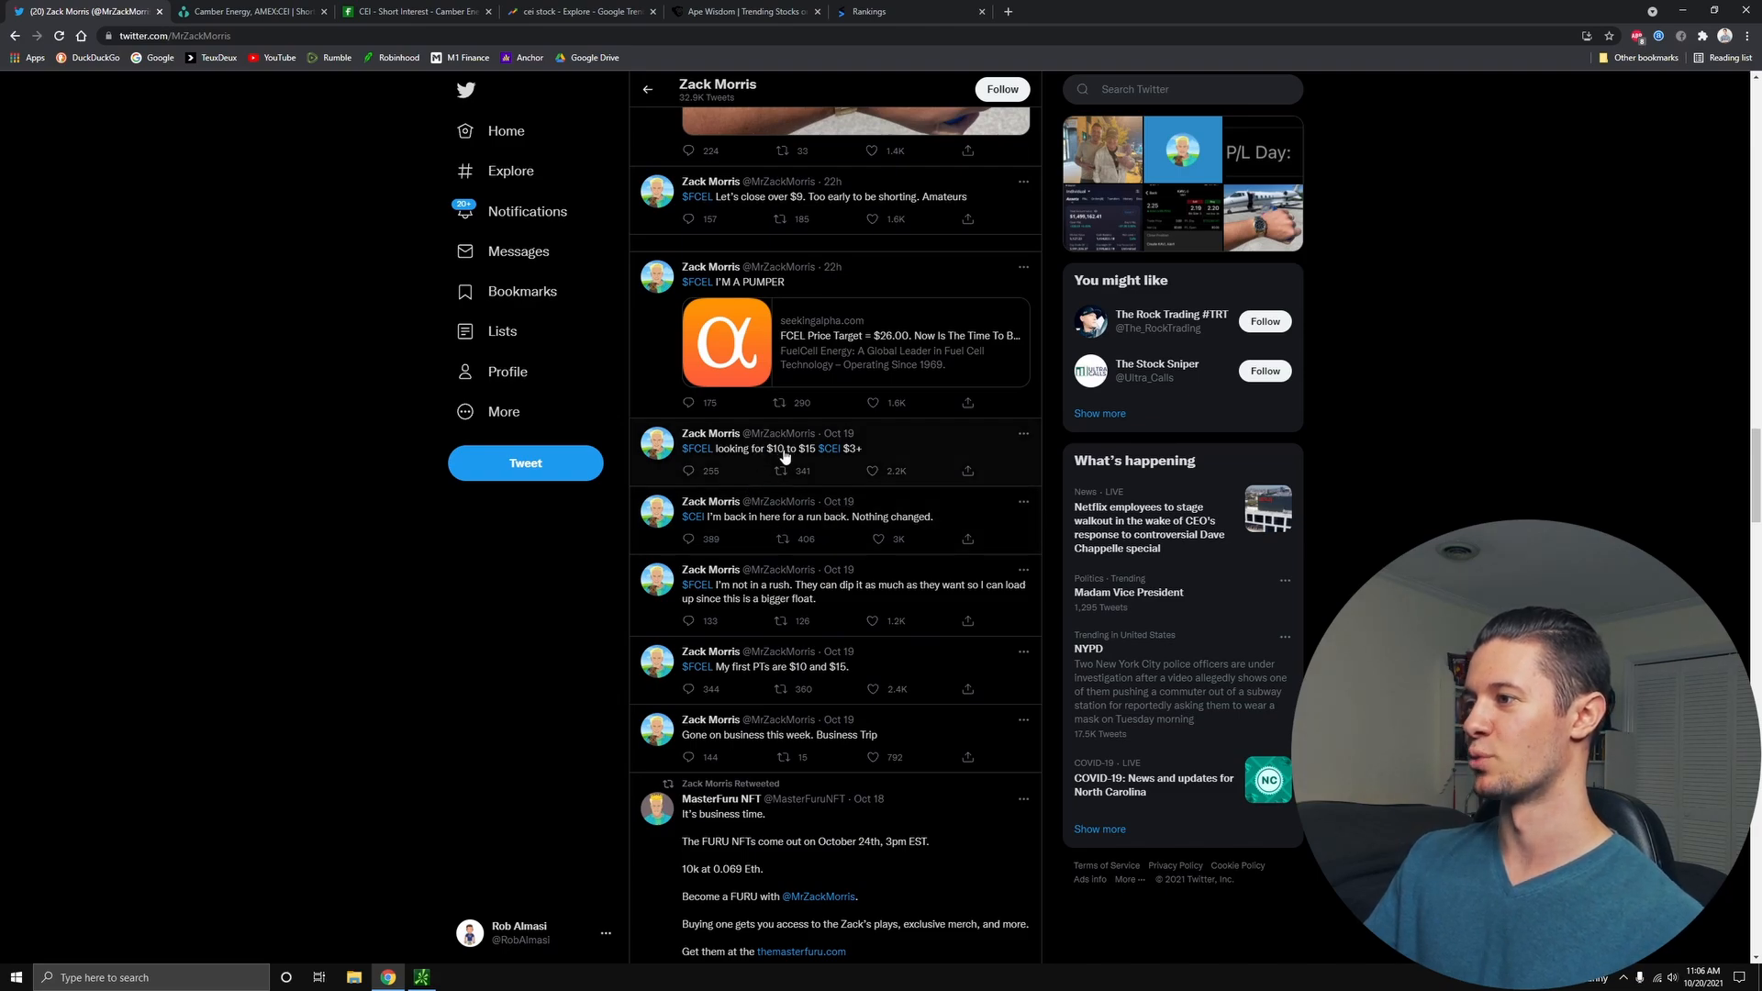
{"action": "left_click", "coordinate": [775, 448]}
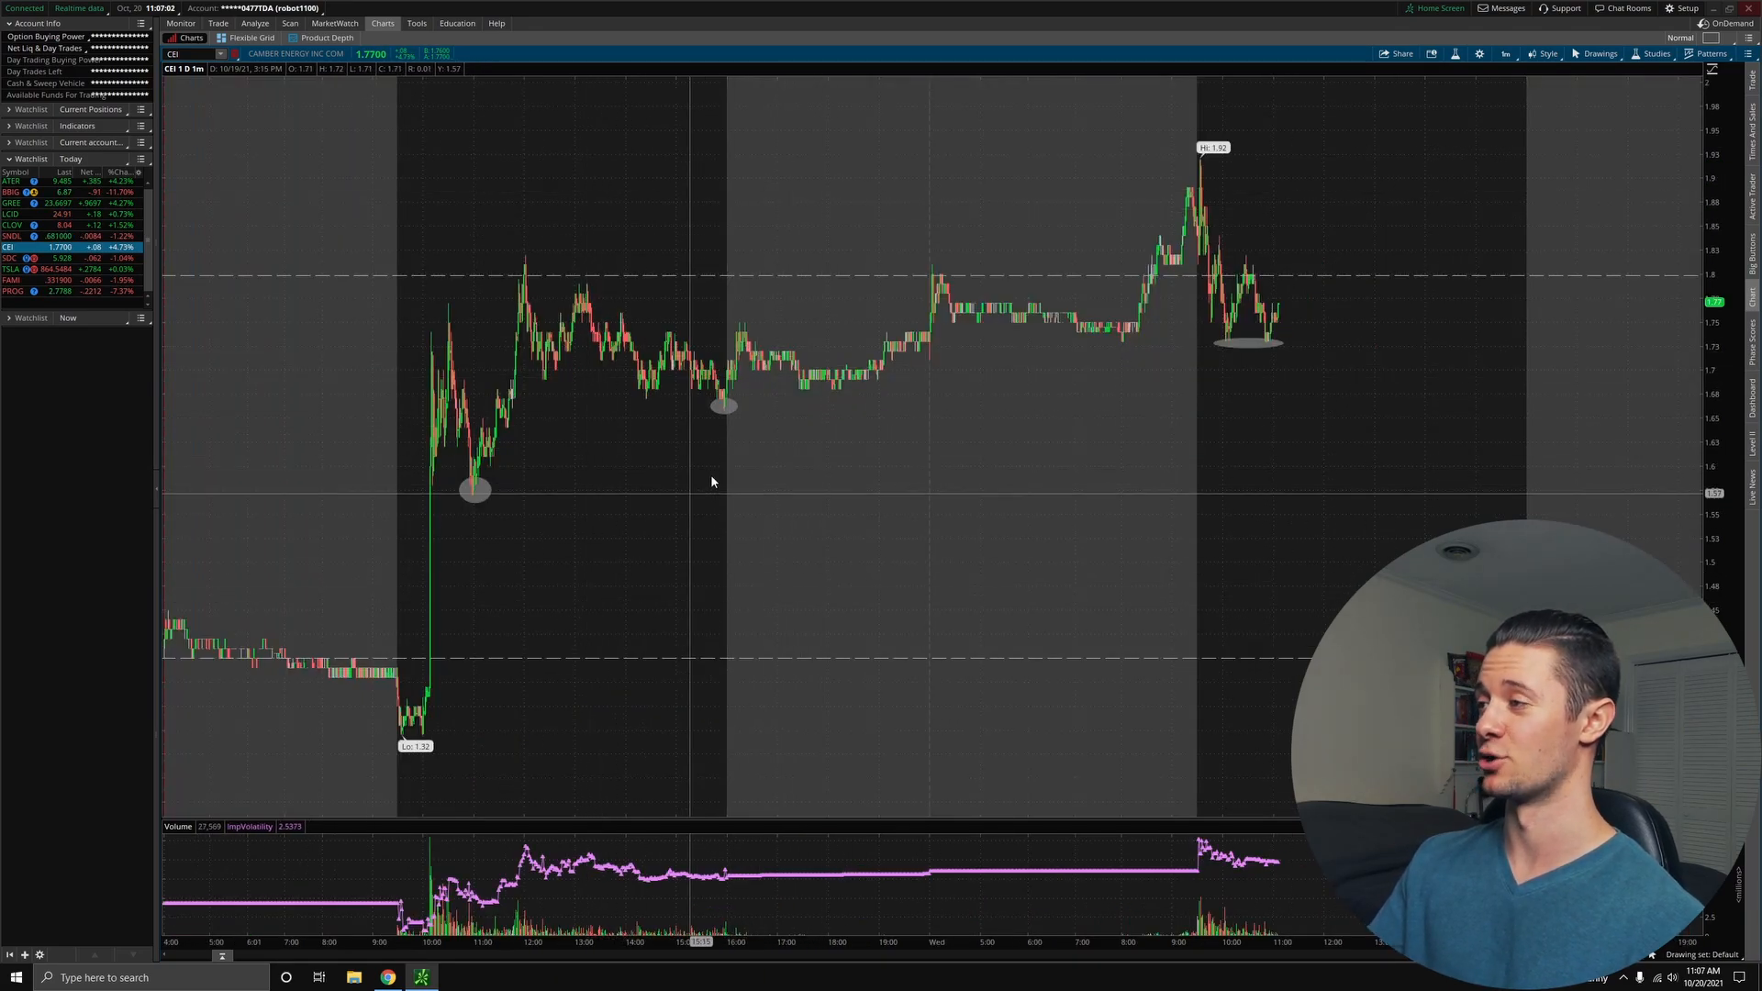
{"action": "mouse_move", "coordinate": [697, 558]}
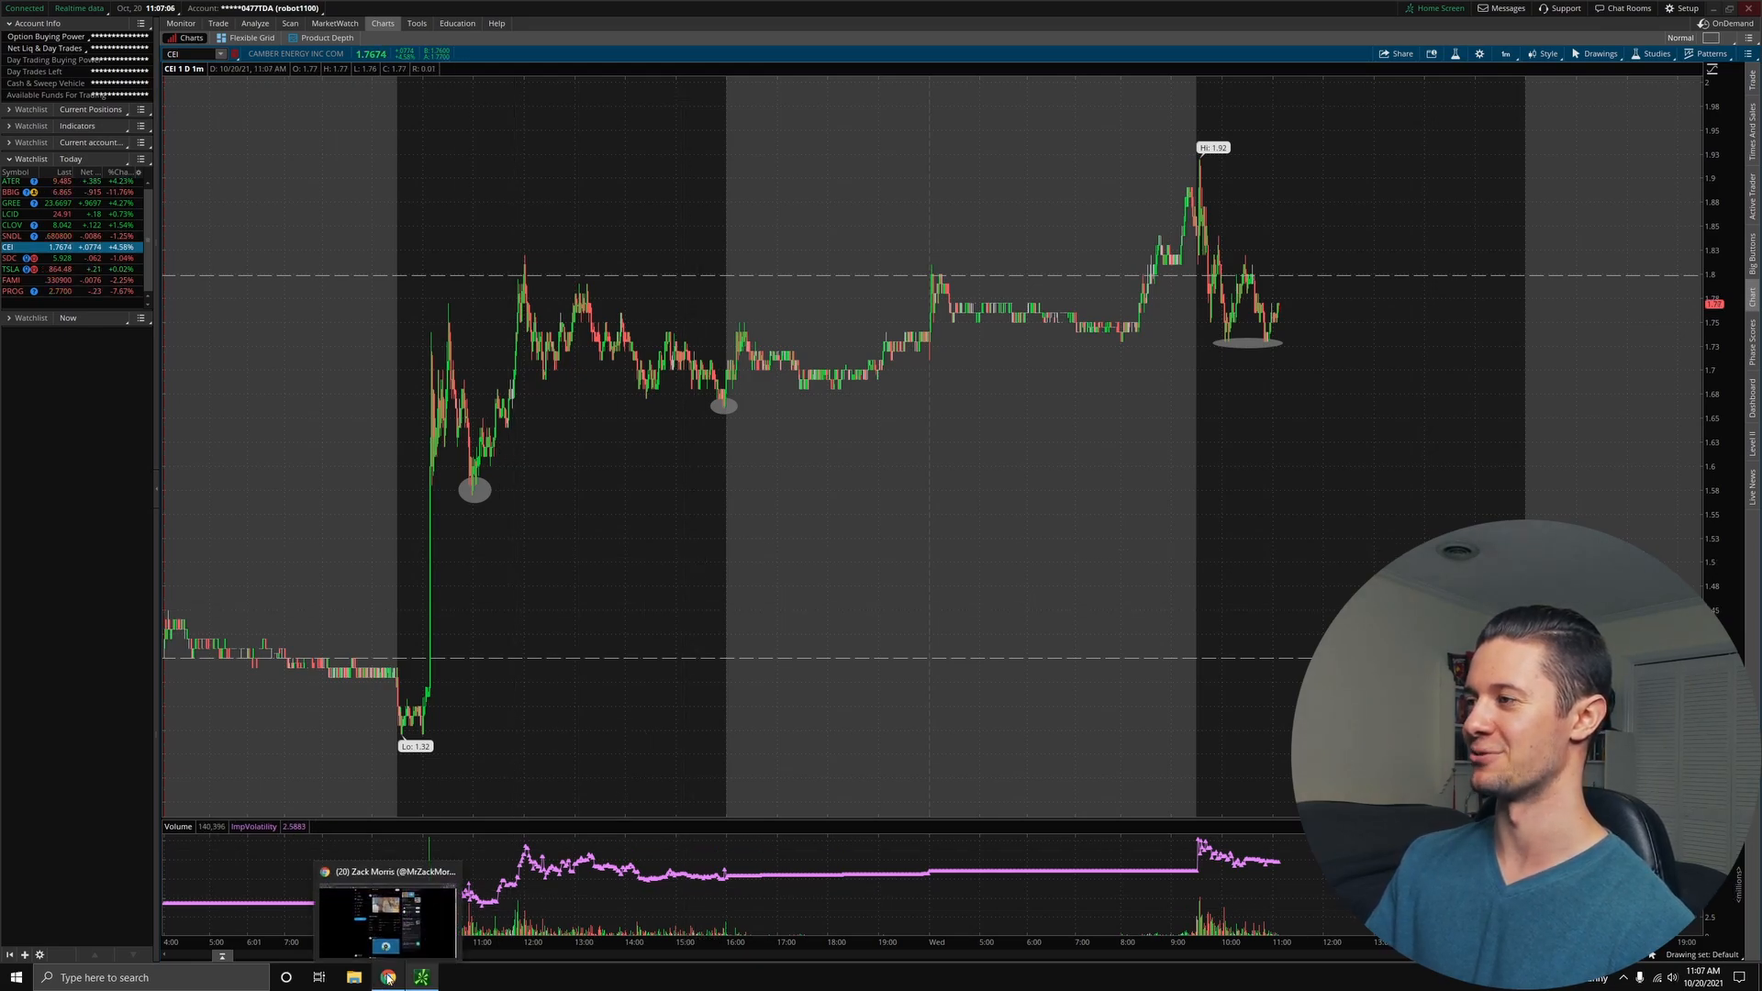
{"action": "mouse_move", "coordinate": [1298, 283]}
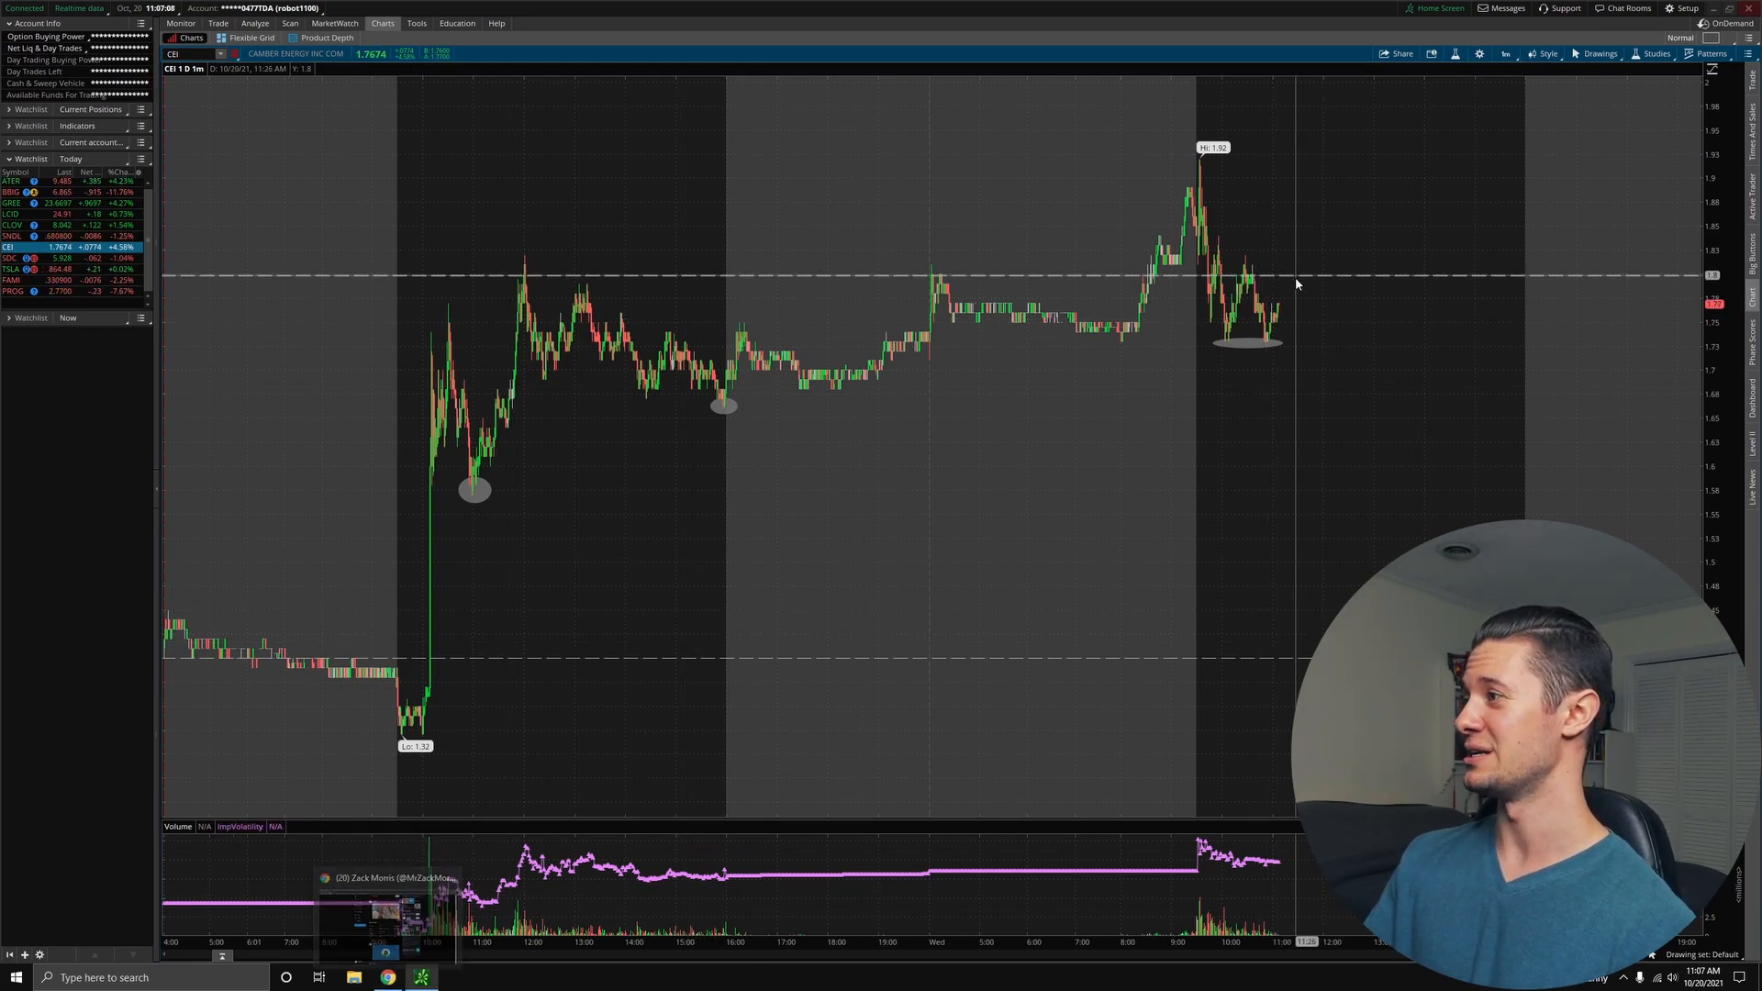
{"action": "mouse_move", "coordinate": [1294, 283]}
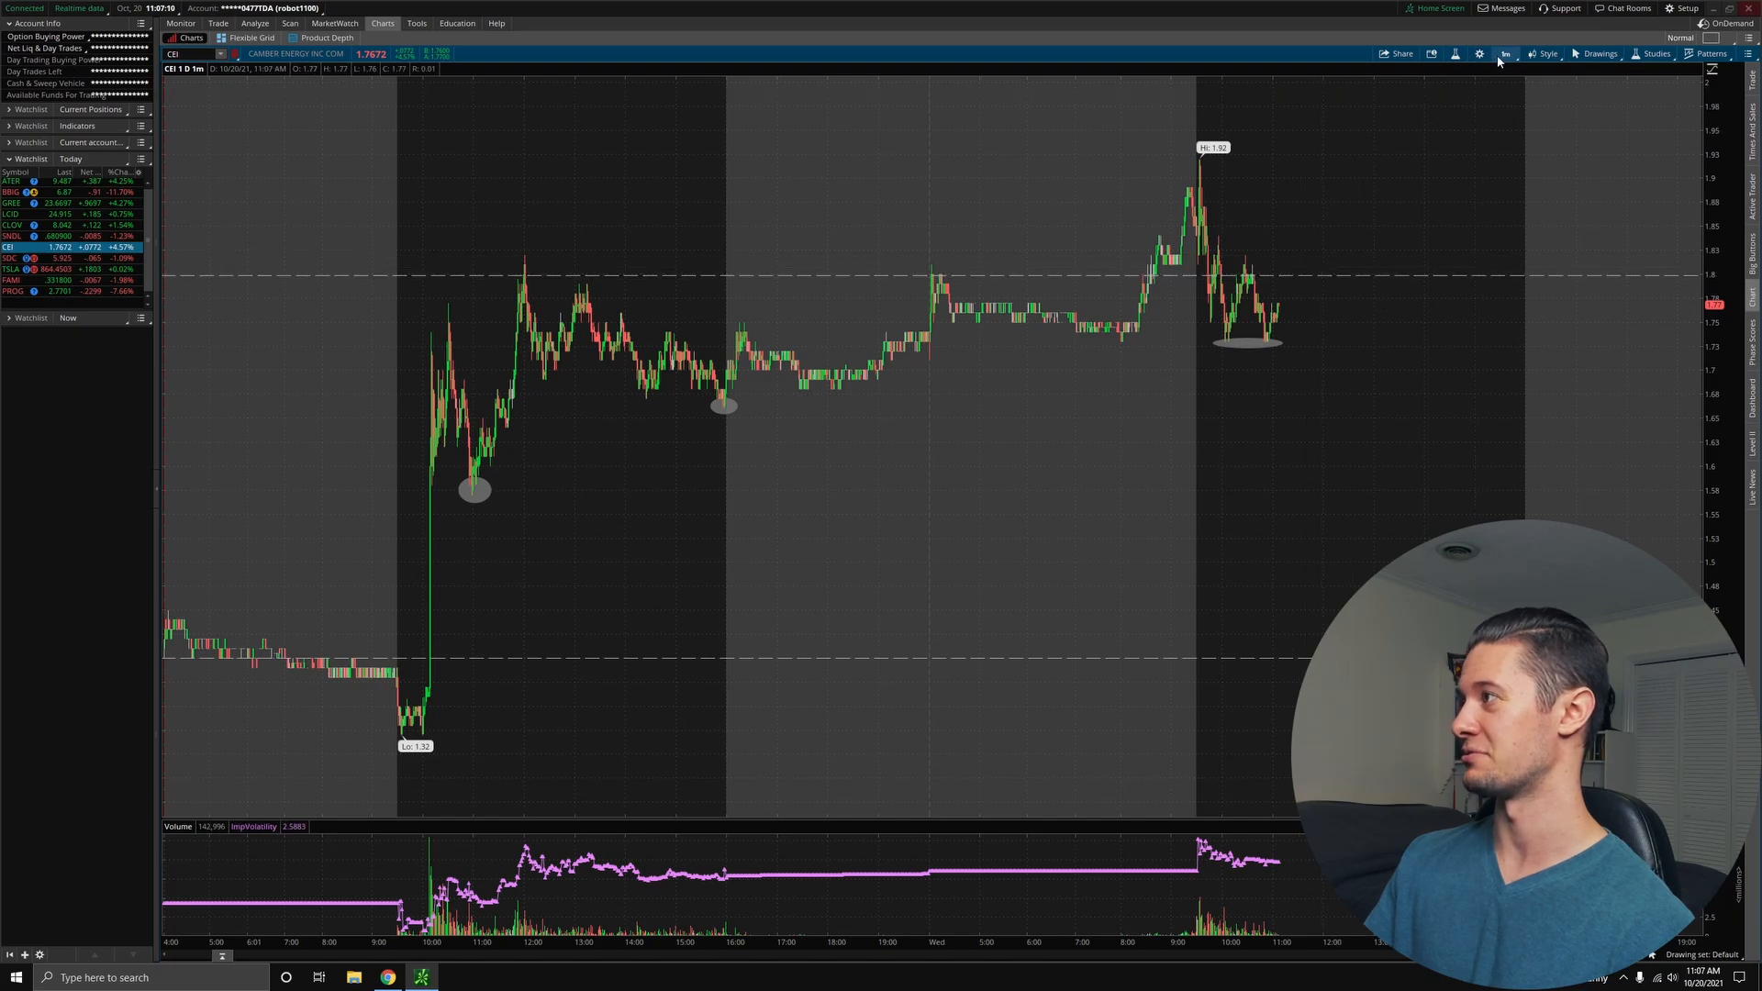
- Return the CEI chart to the 30-day, 30-minute view
{"action": "left_click", "coordinate": [1505, 53]}
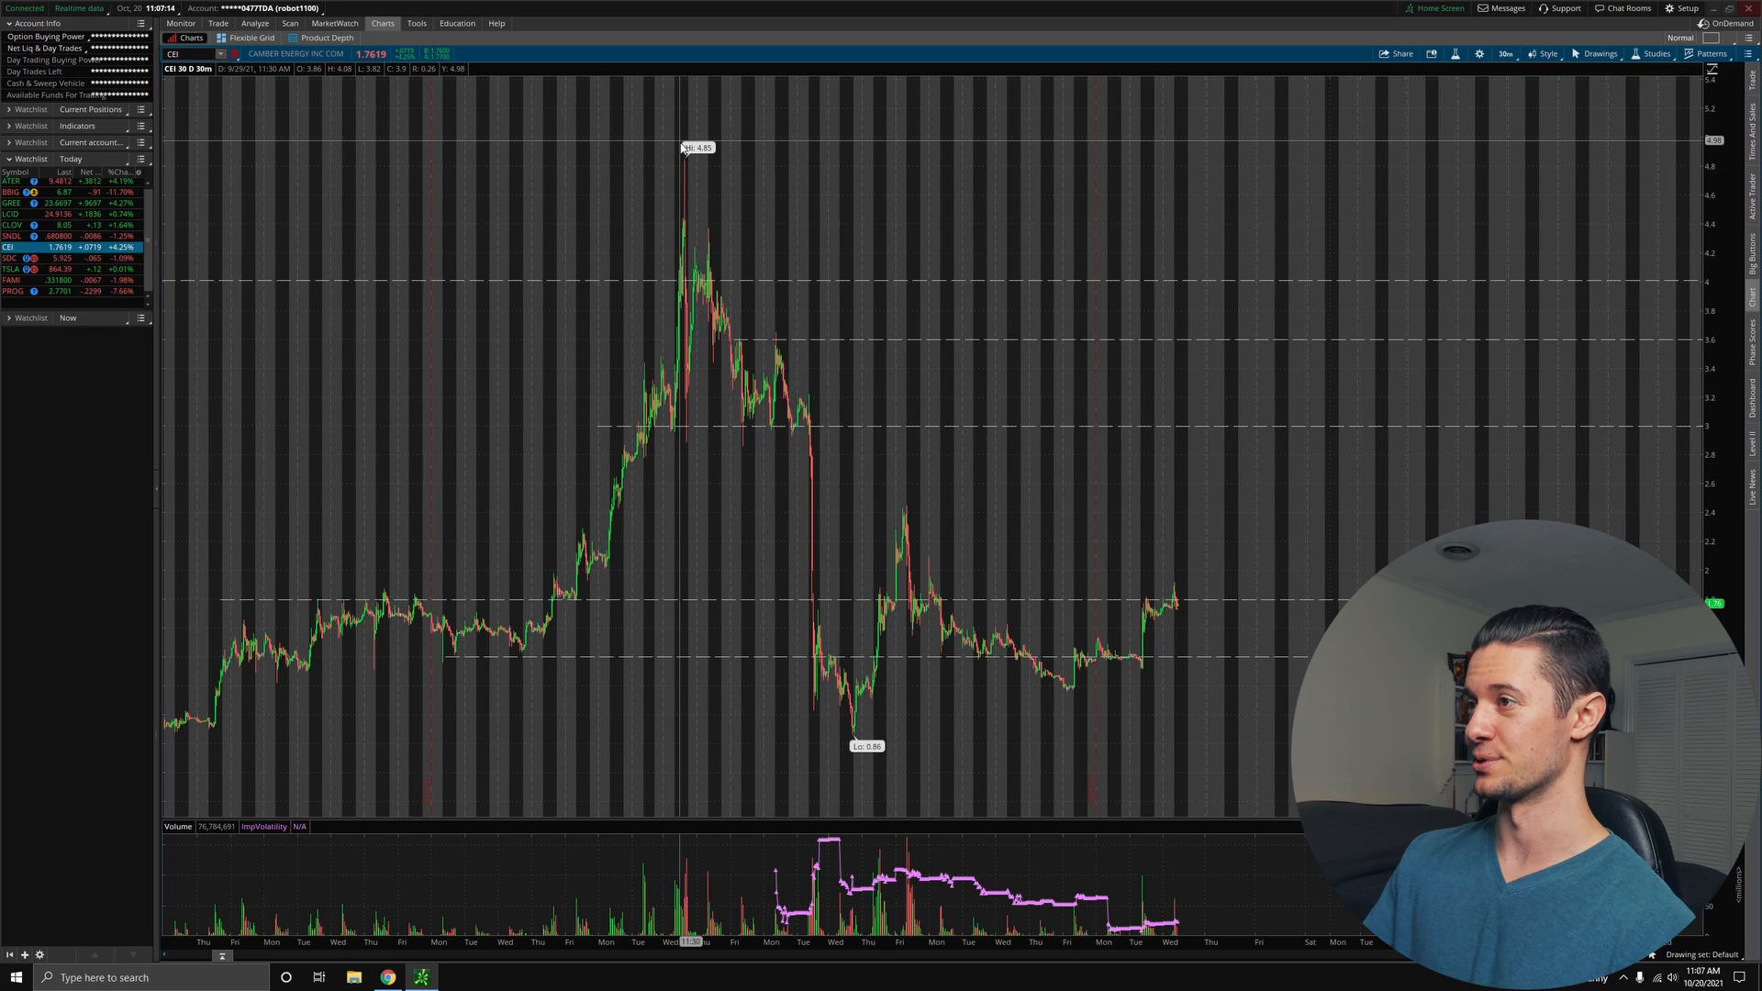
{"action": "mouse_move", "coordinate": [791, 286]}
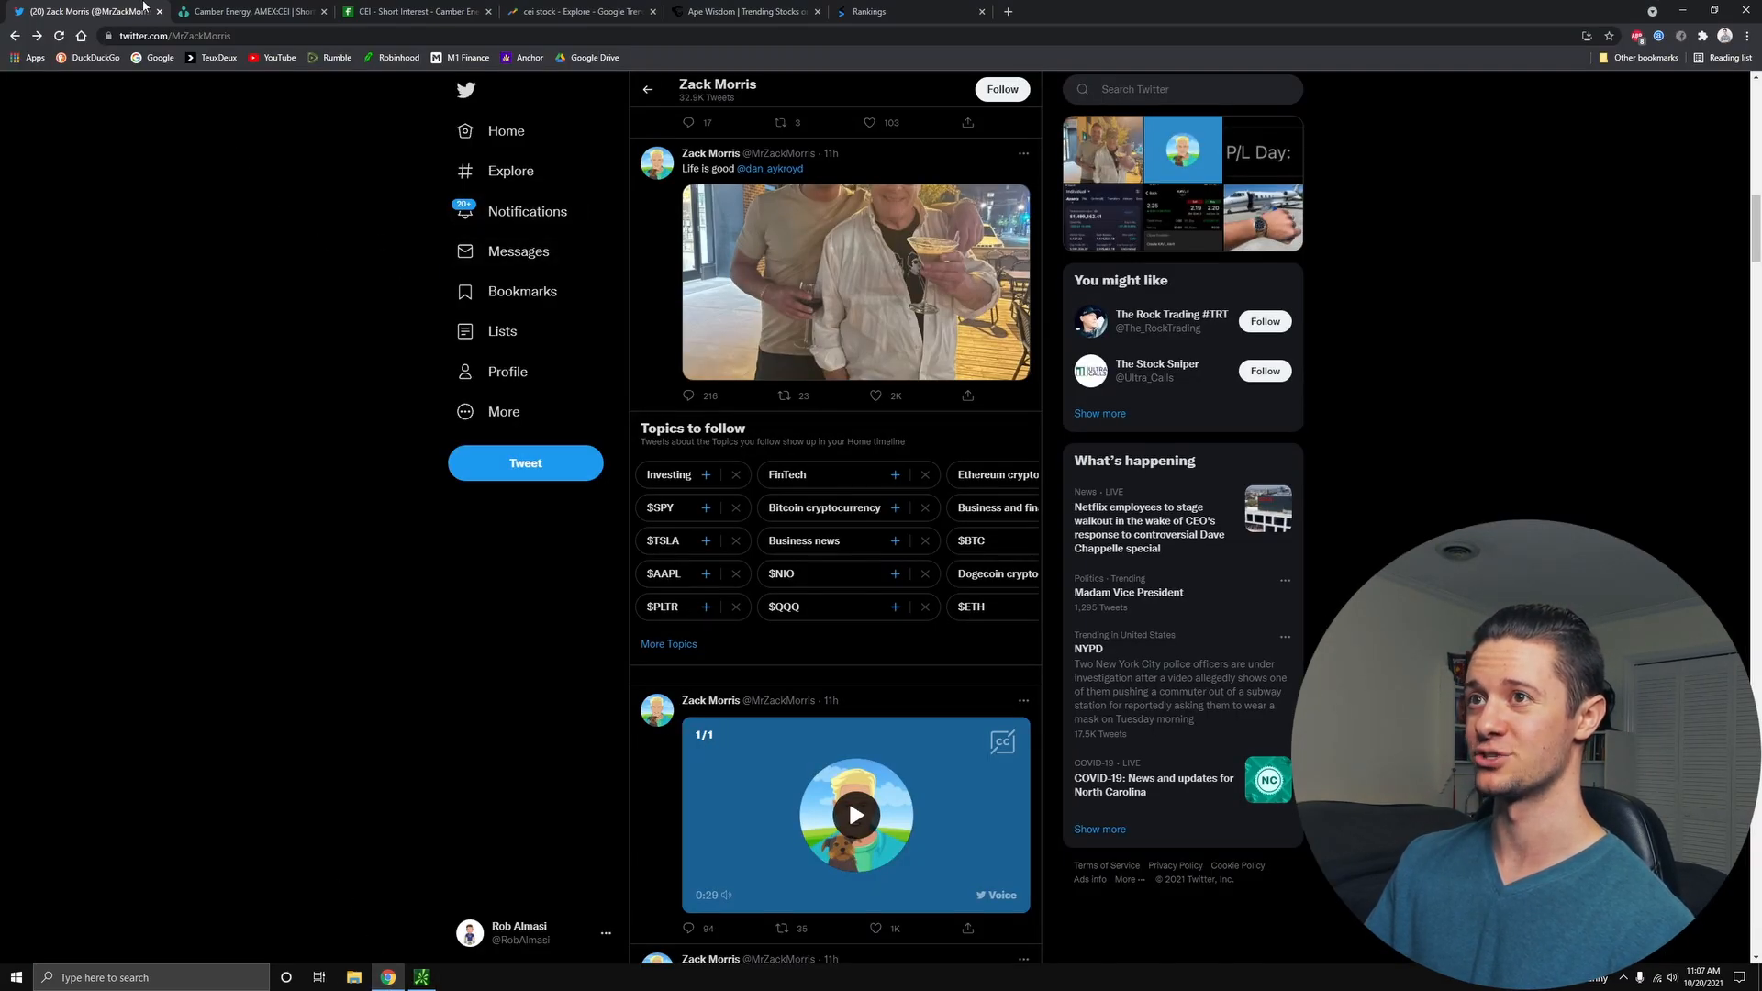
- Check Ortex's CEI short interest page and highlight the 7.04% estimated SI of free float
{"action": "left_click", "coordinate": [250, 11]}
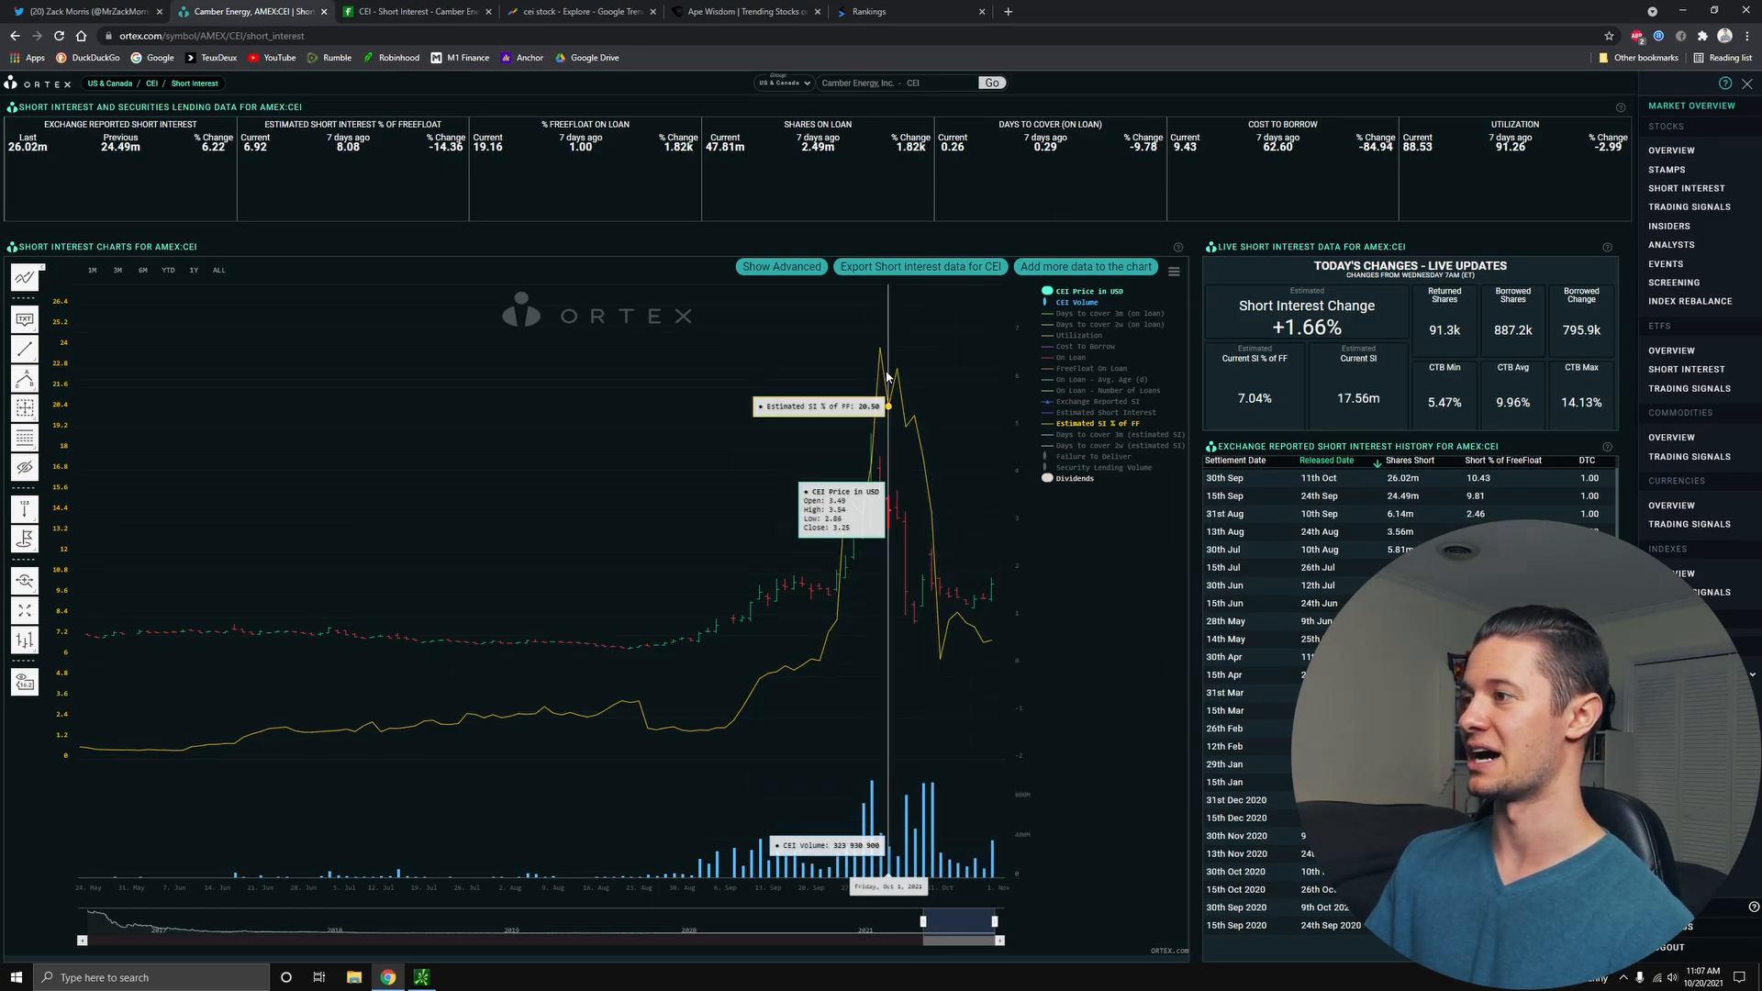
{"action": "mouse_move", "coordinate": [883, 380]}
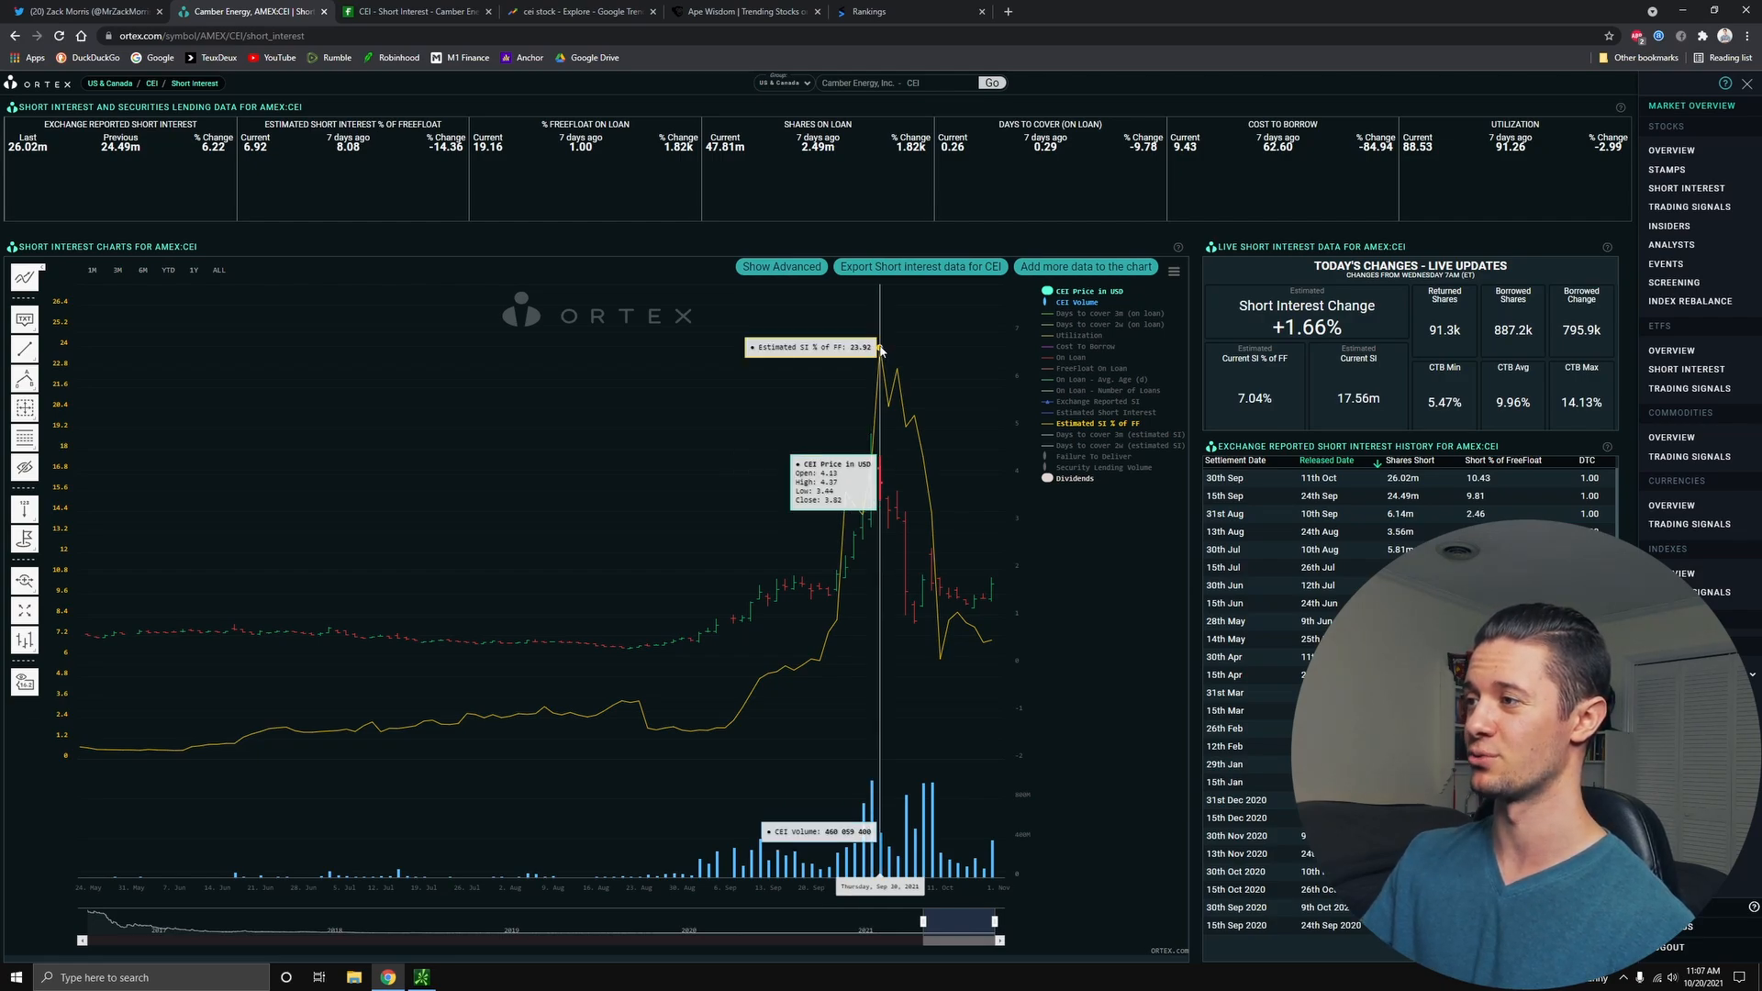
{"action": "mouse_move", "coordinate": [895, 370]}
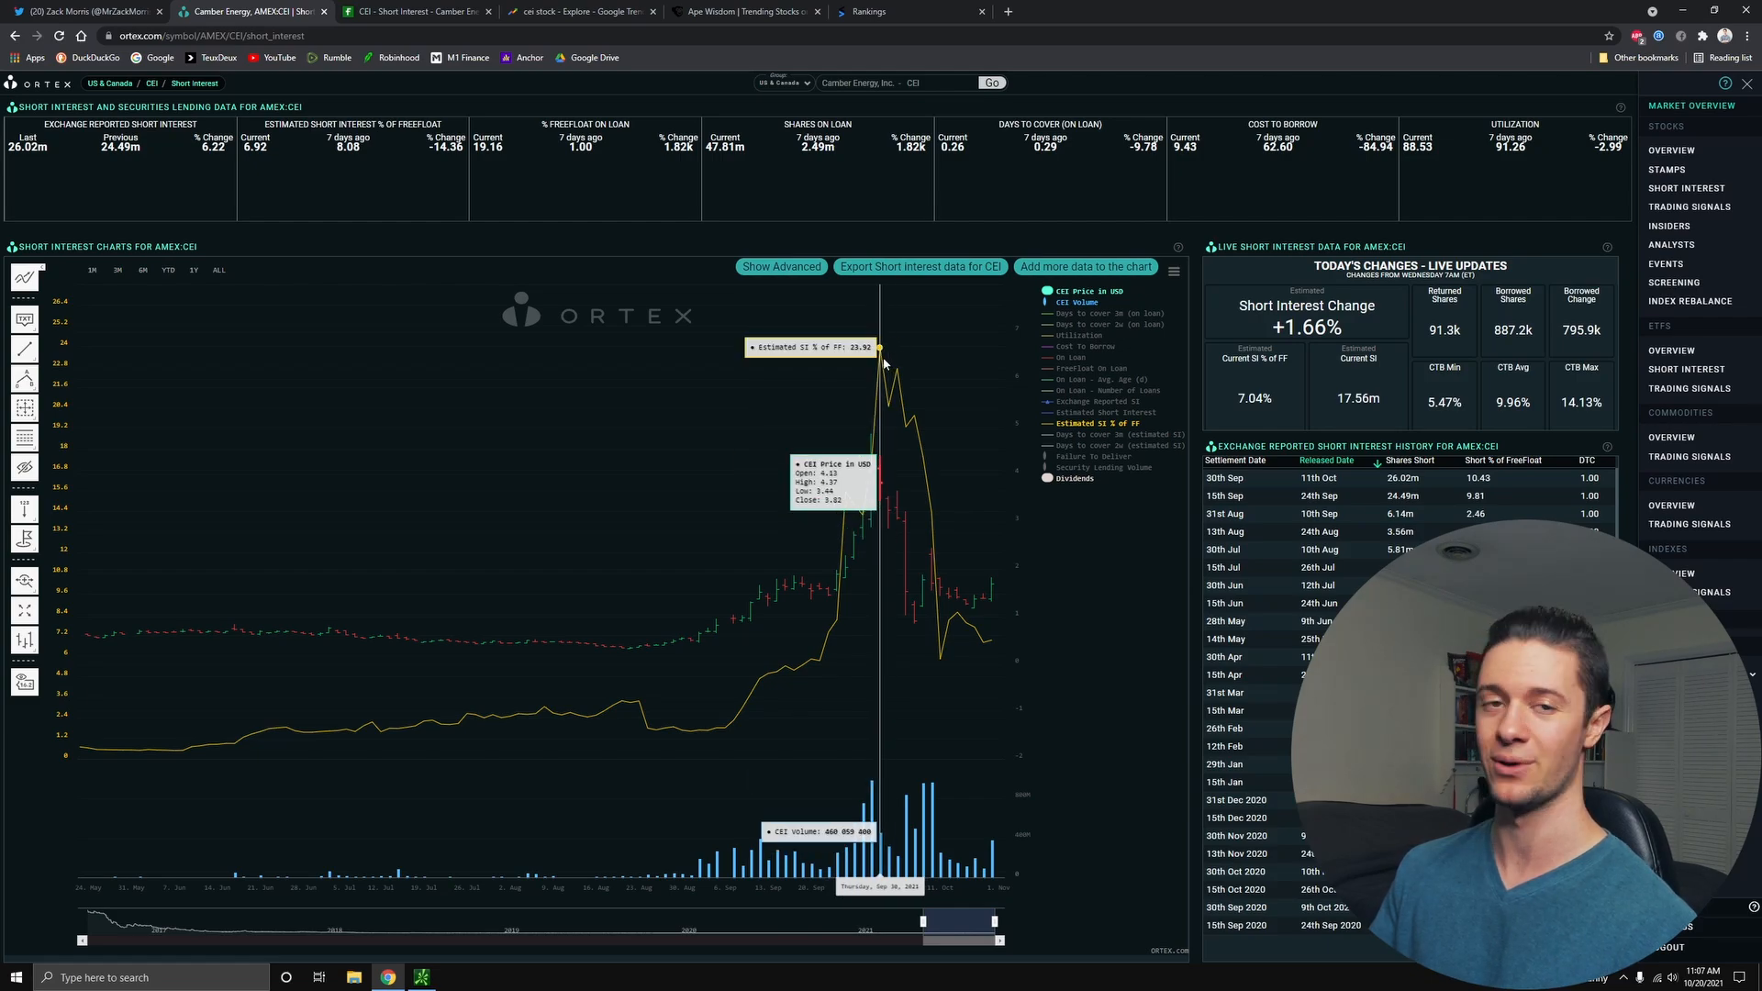
{"action": "mouse_move", "coordinate": [890, 384]}
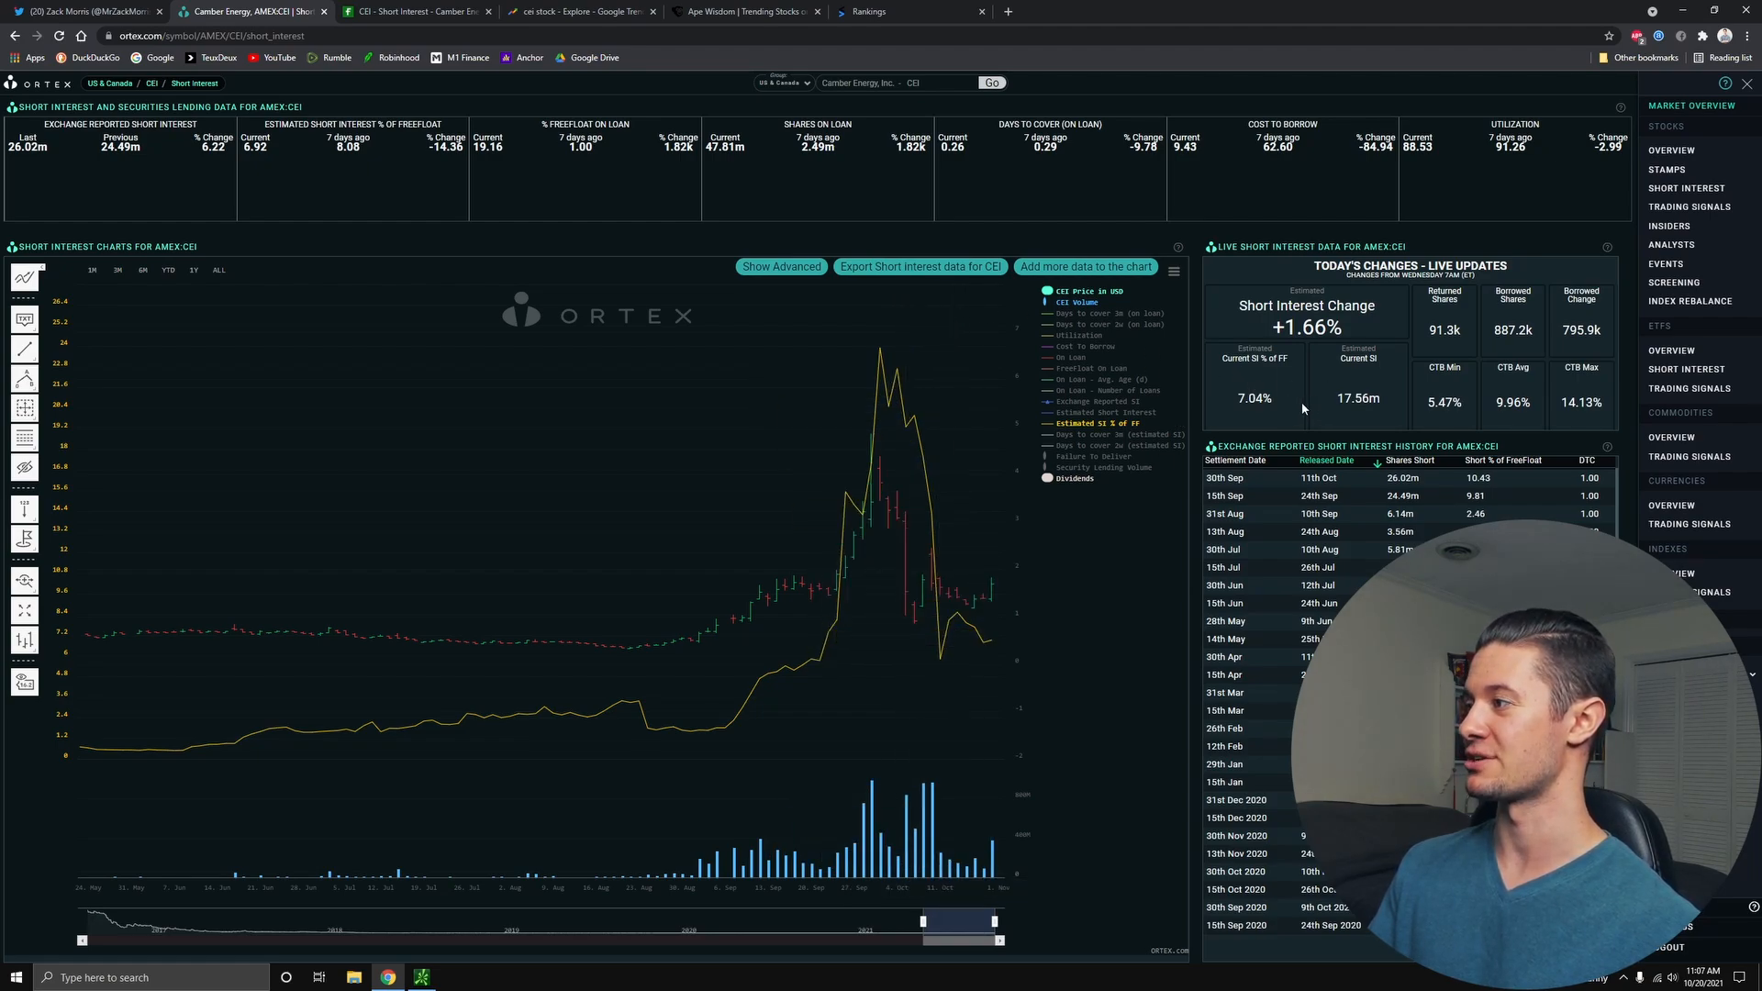
{"action": "mouse_move", "coordinate": [991, 629]}
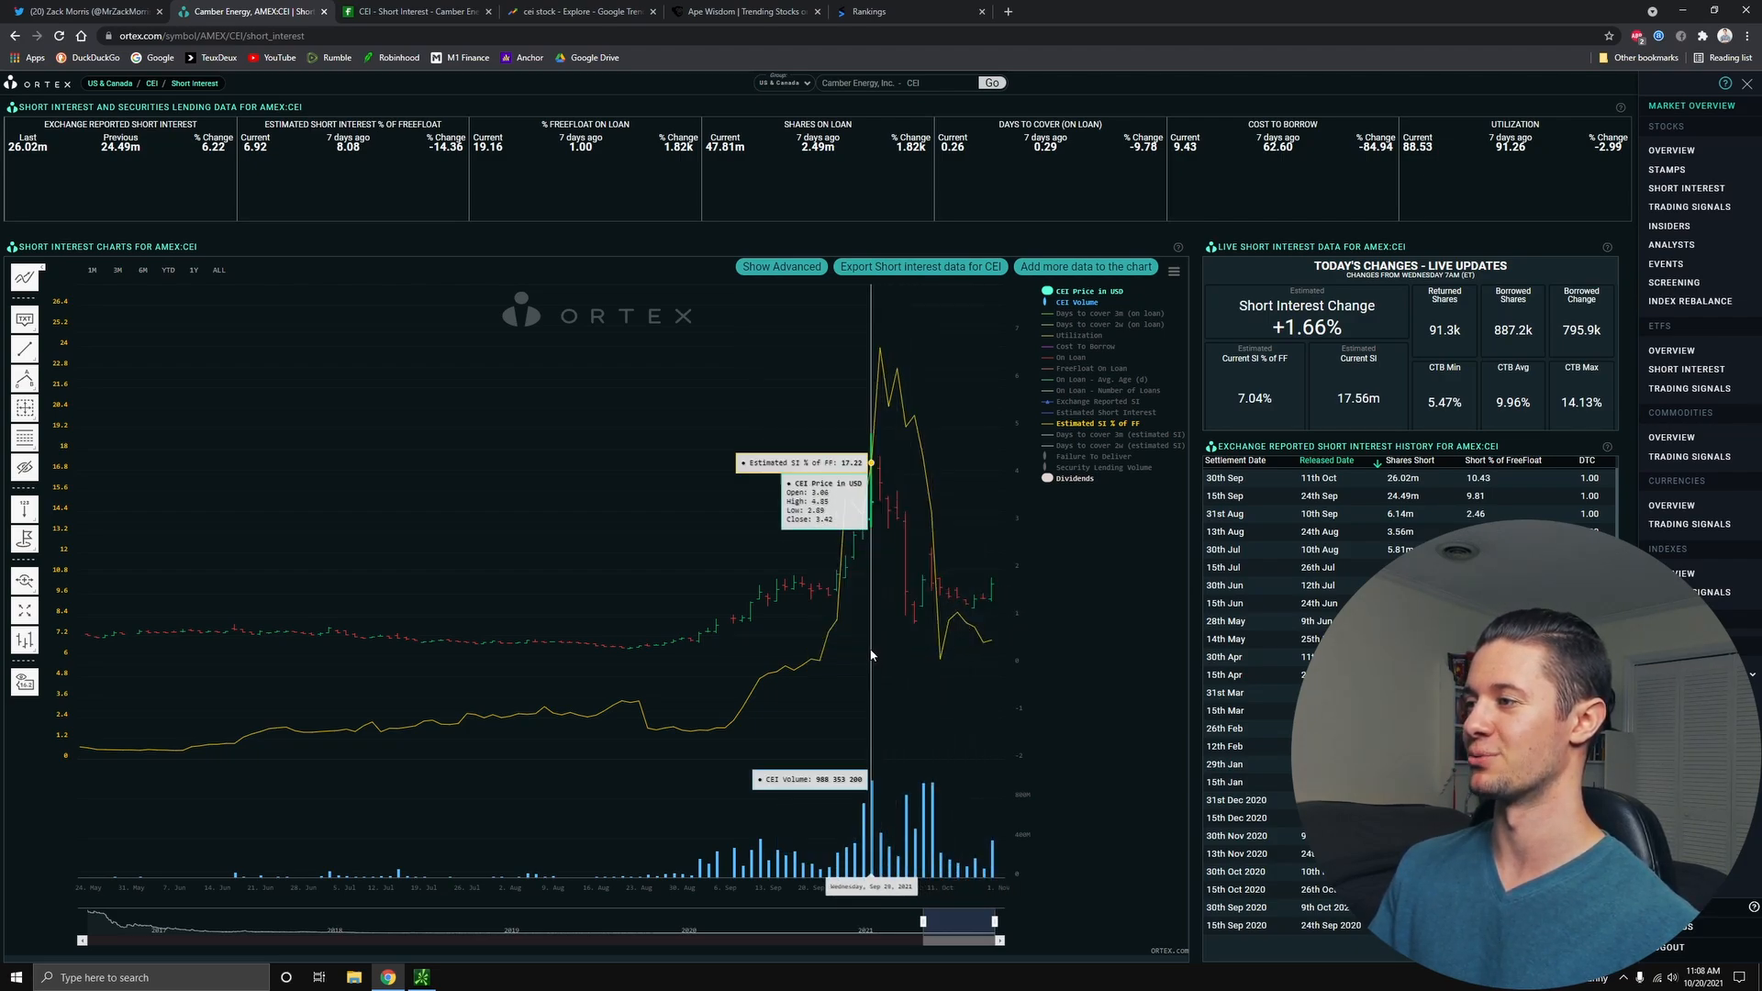
{"action": "mouse_move", "coordinate": [938, 615]}
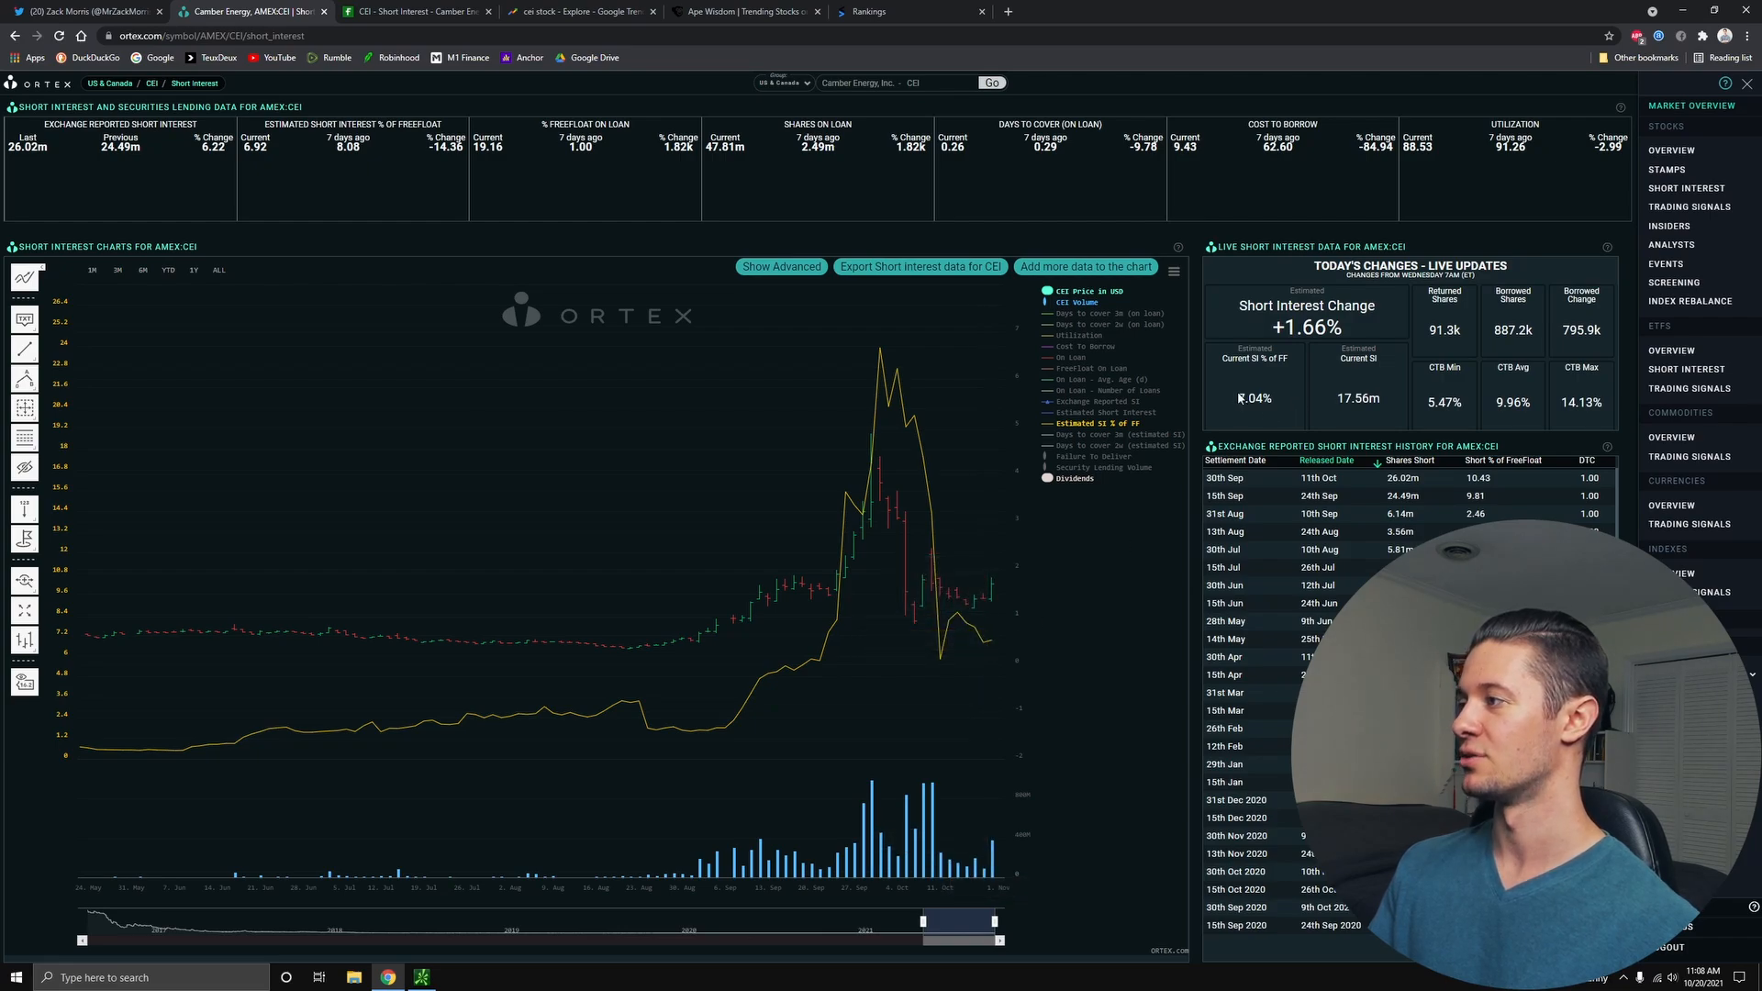
{"action": "double_click", "coordinate": [1253, 398]}
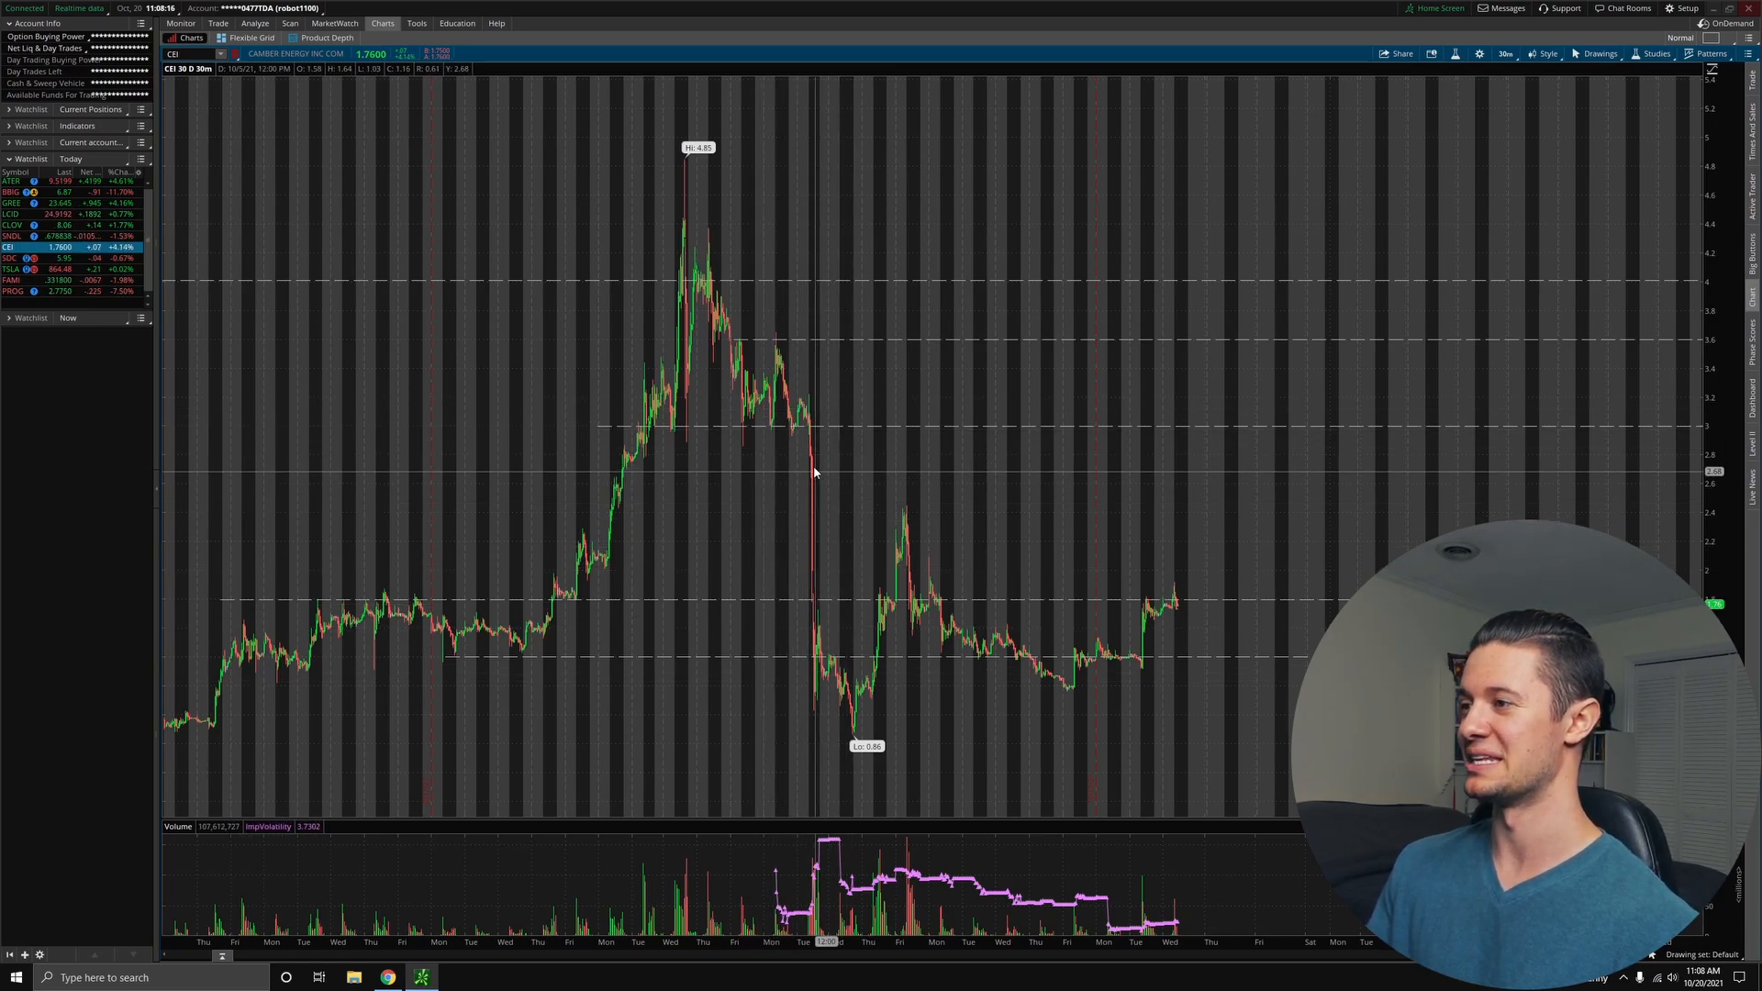
{"action": "mouse_move", "coordinate": [674, 185]}
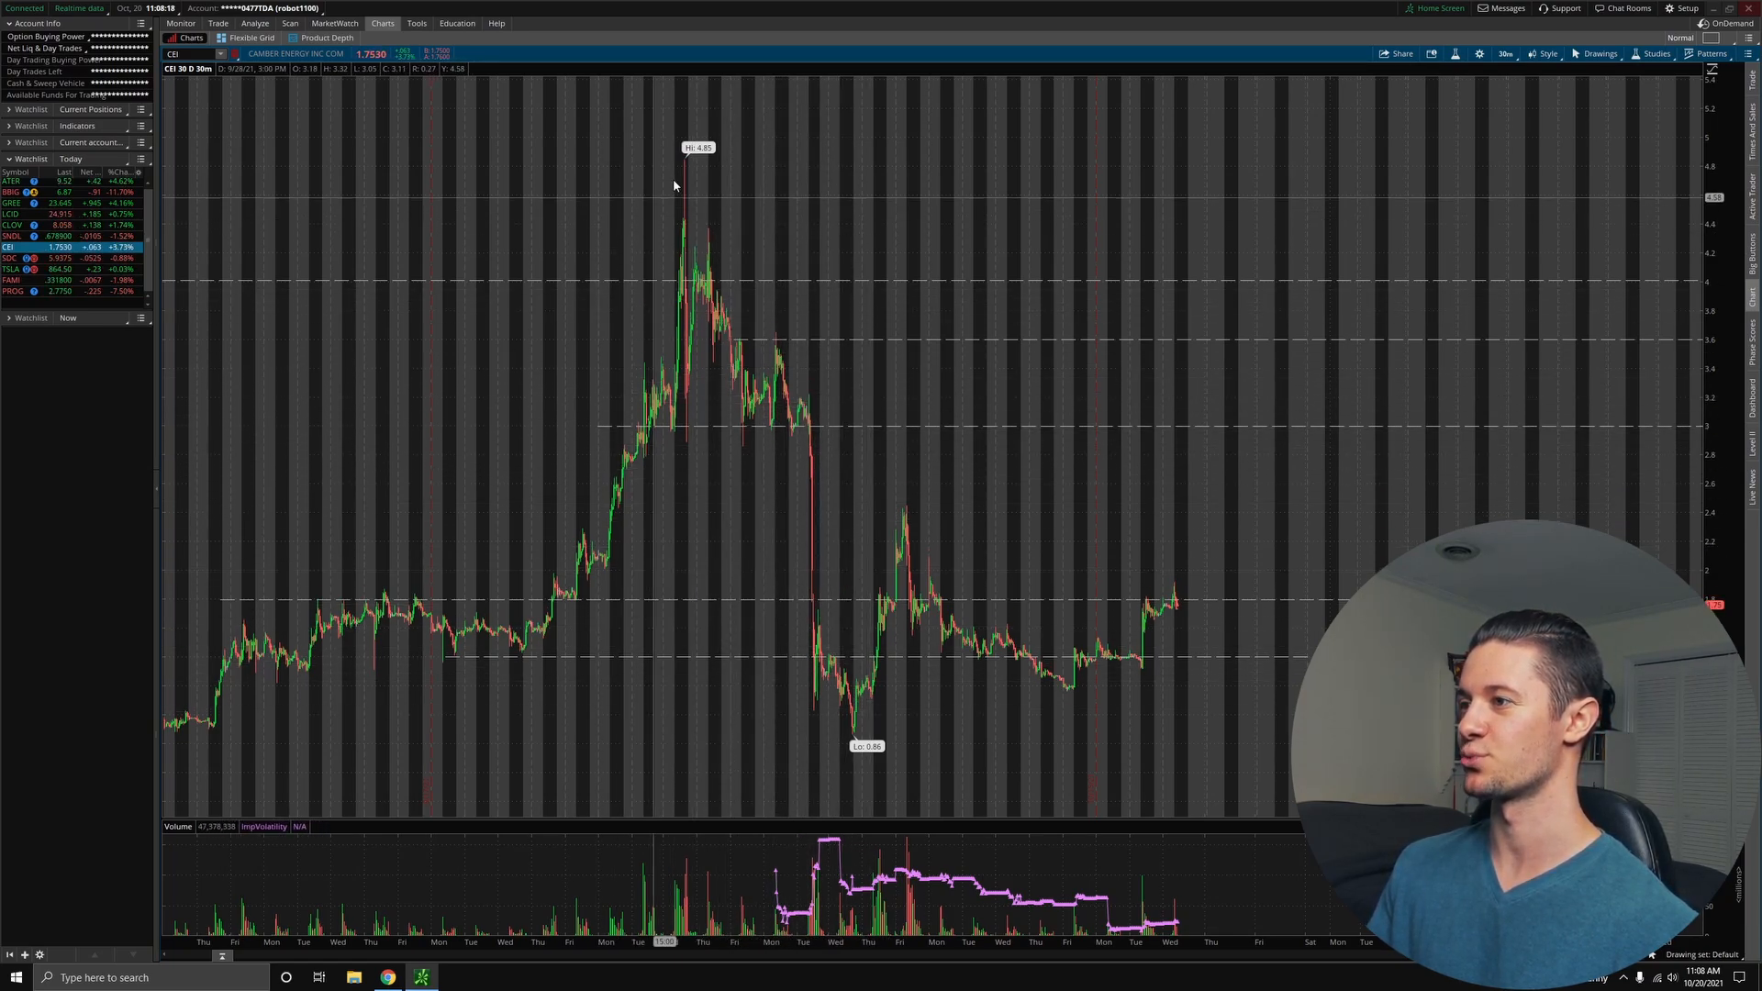
{"action": "mouse_move", "coordinate": [646, 367]}
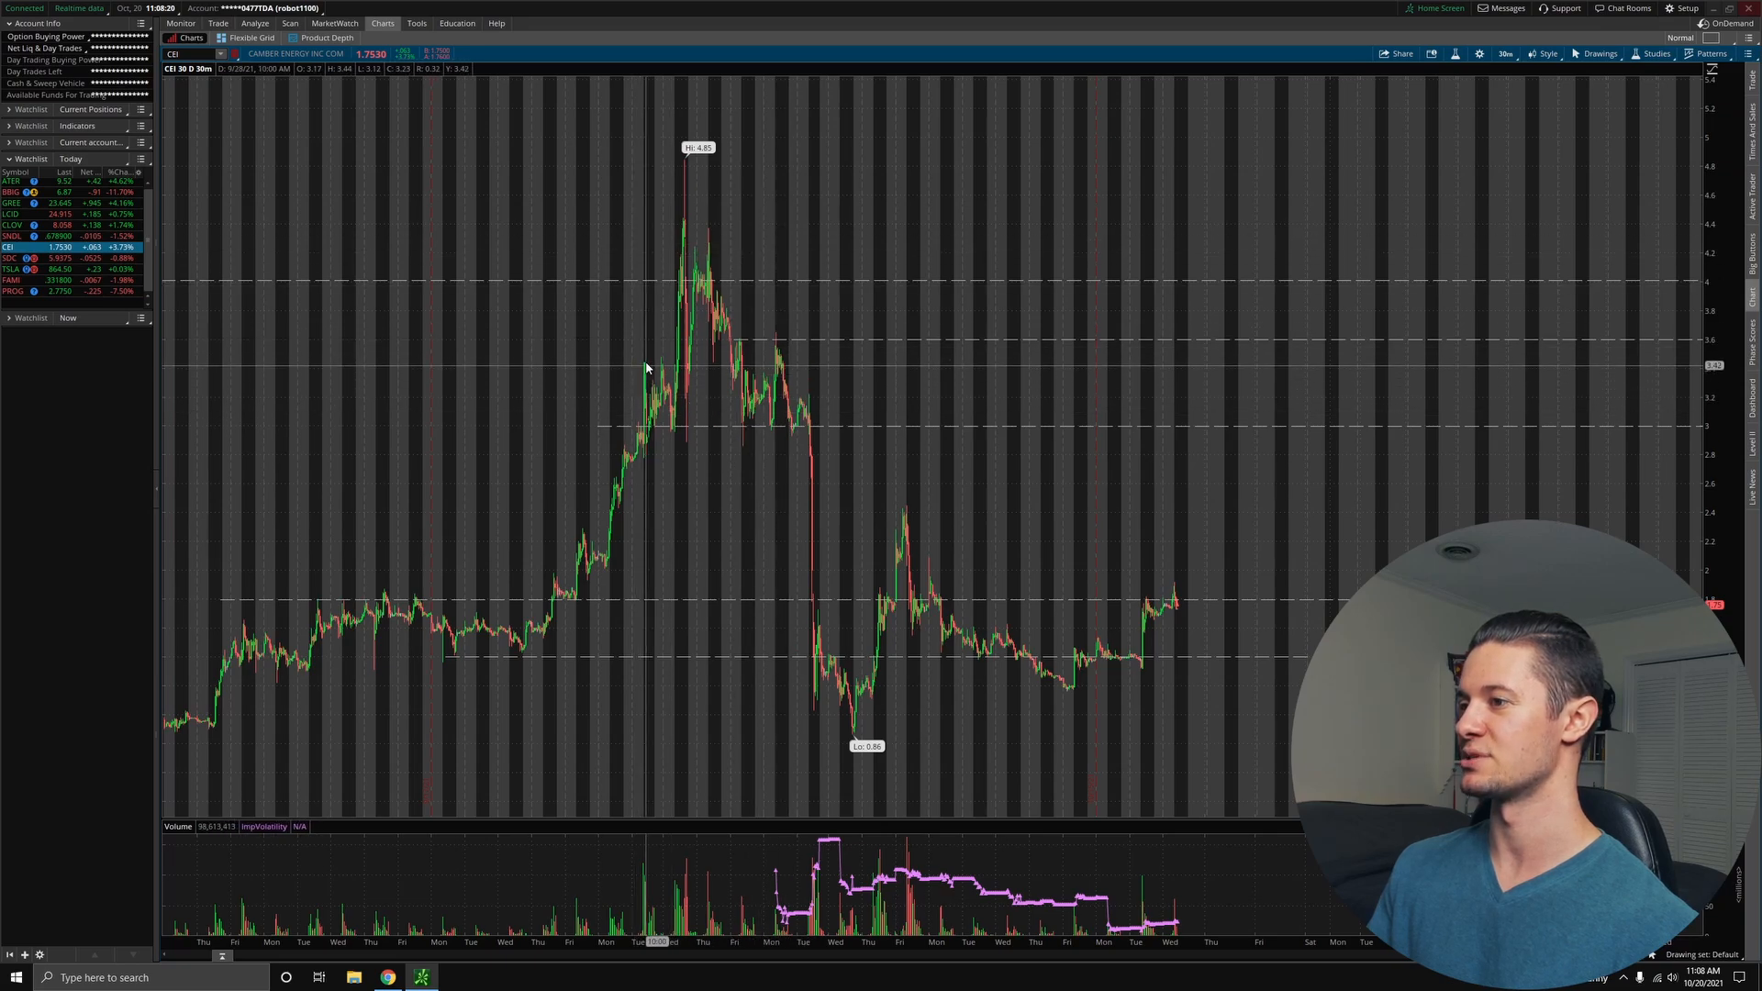
{"action": "mouse_move", "coordinate": [837, 685]}
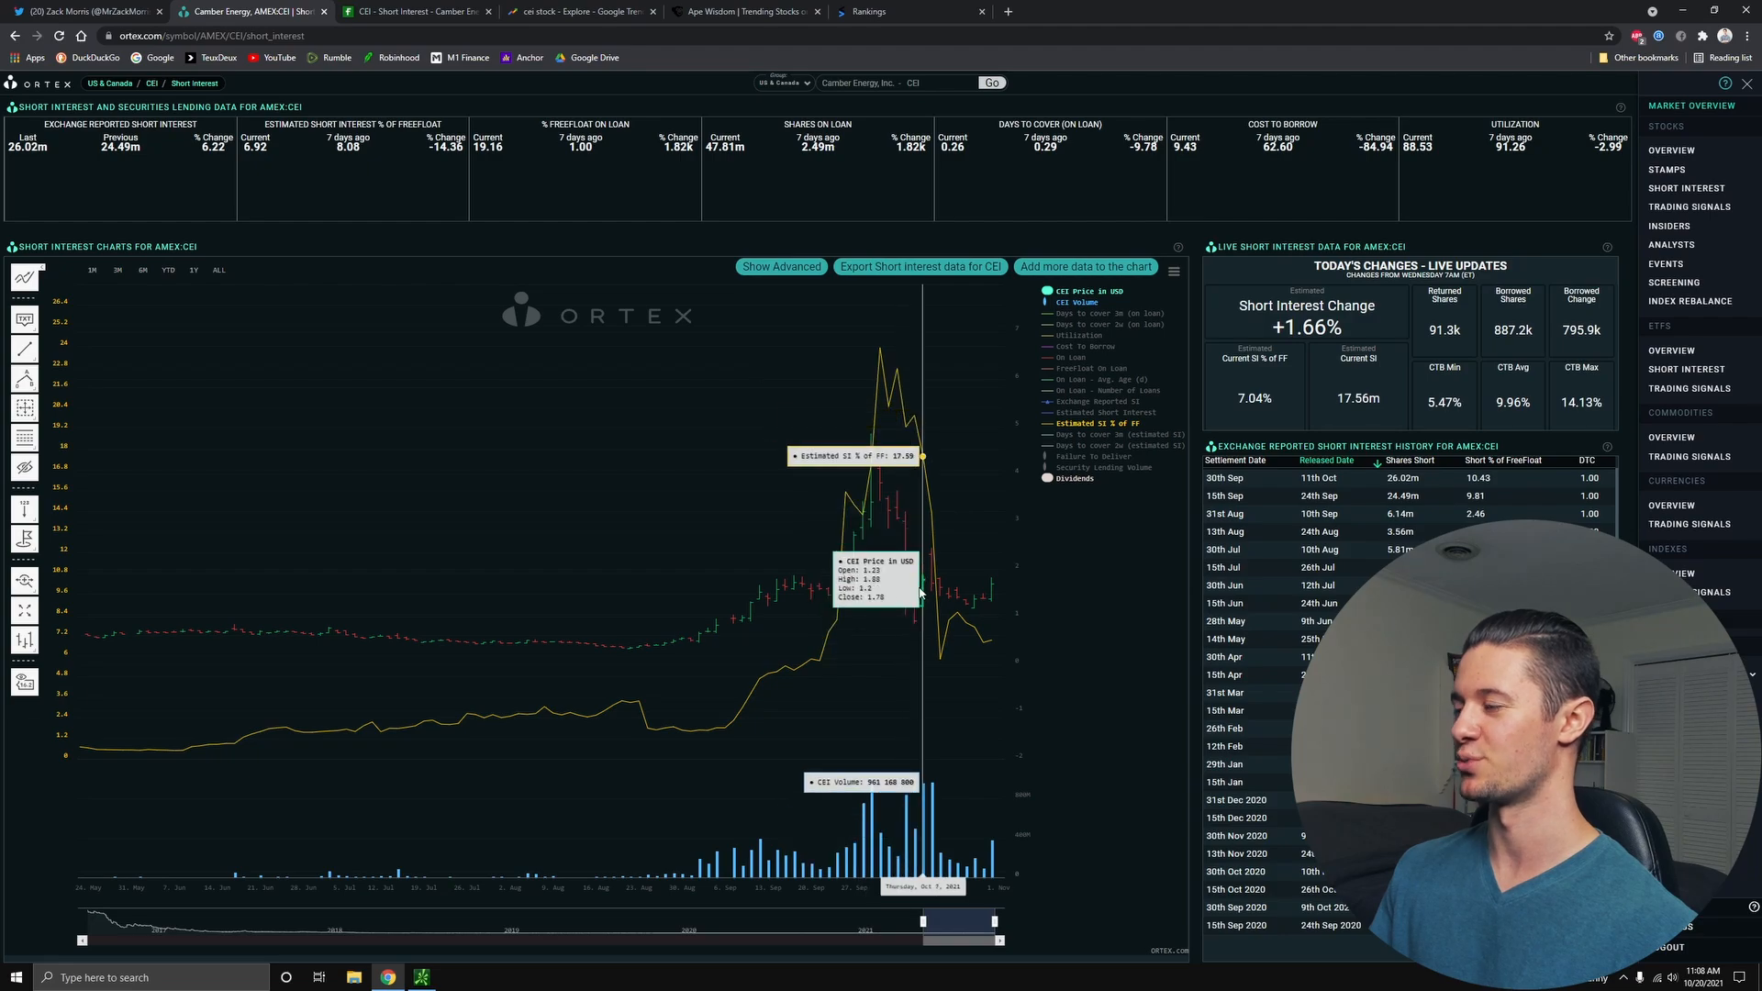
{"action": "mouse_move", "coordinate": [466, 919]}
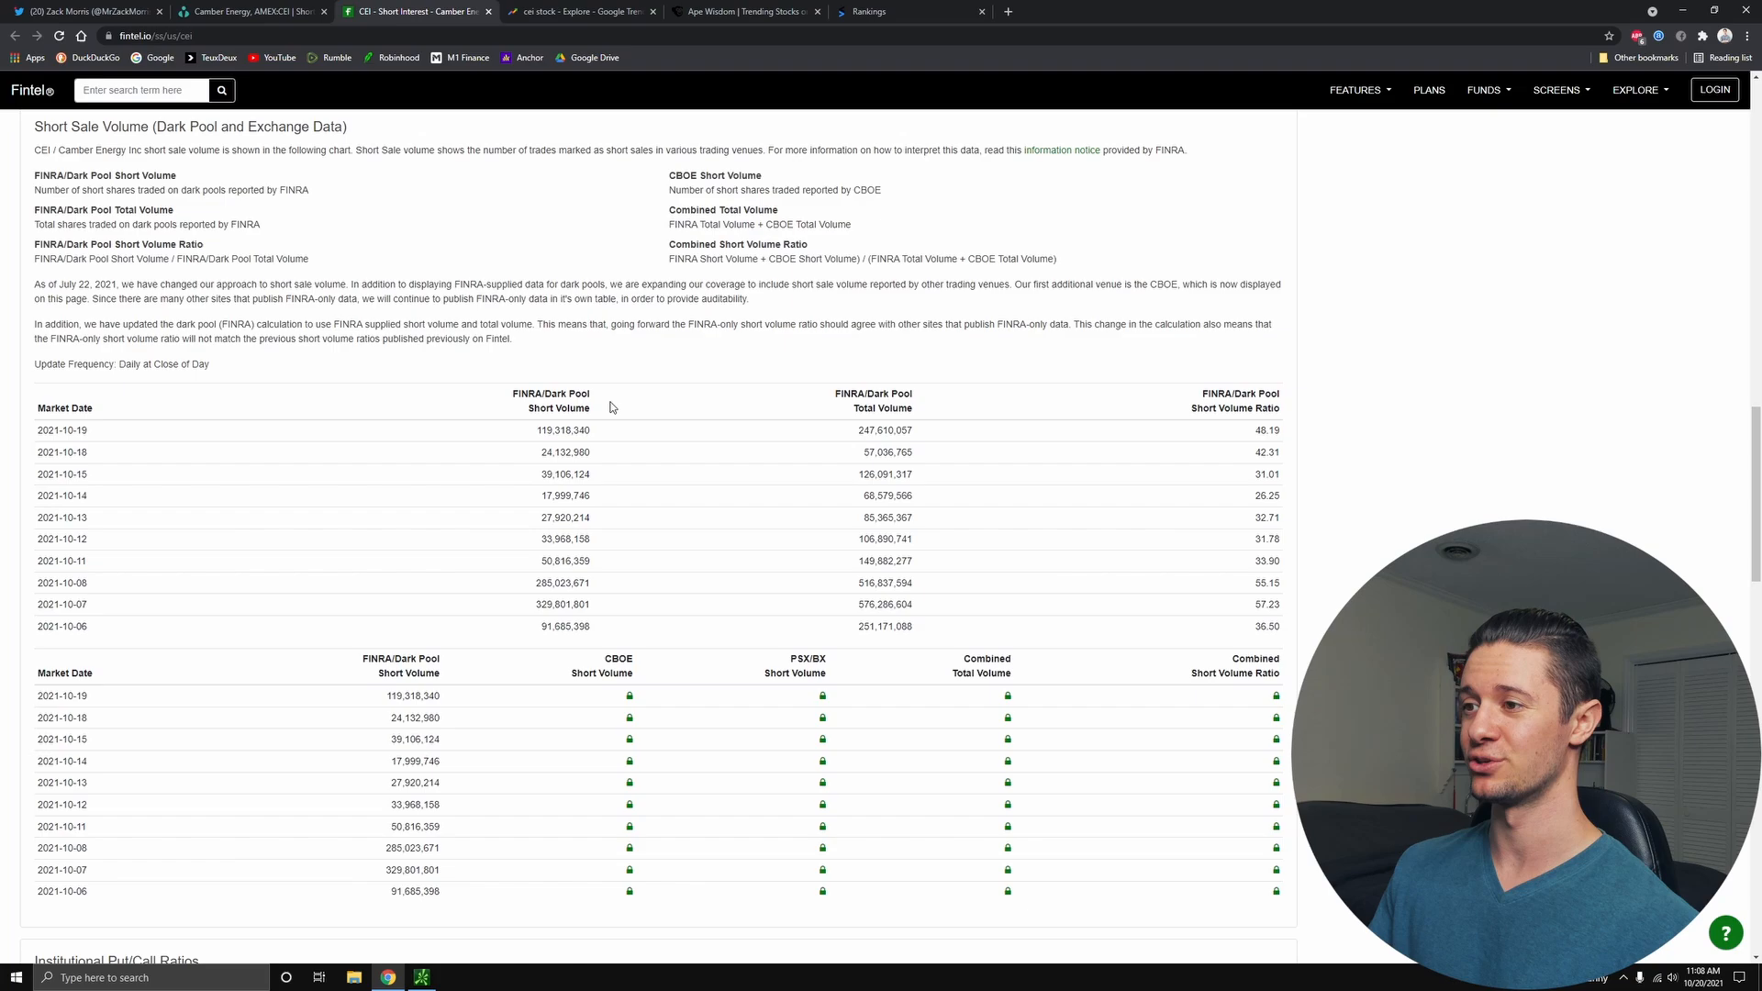
- Highlight Fintel's dark pool short volumes of 119,318,340 (Oct 19) and 285,023,671 (Oct 8)
{"action": "double_click", "coordinate": [562, 429]}
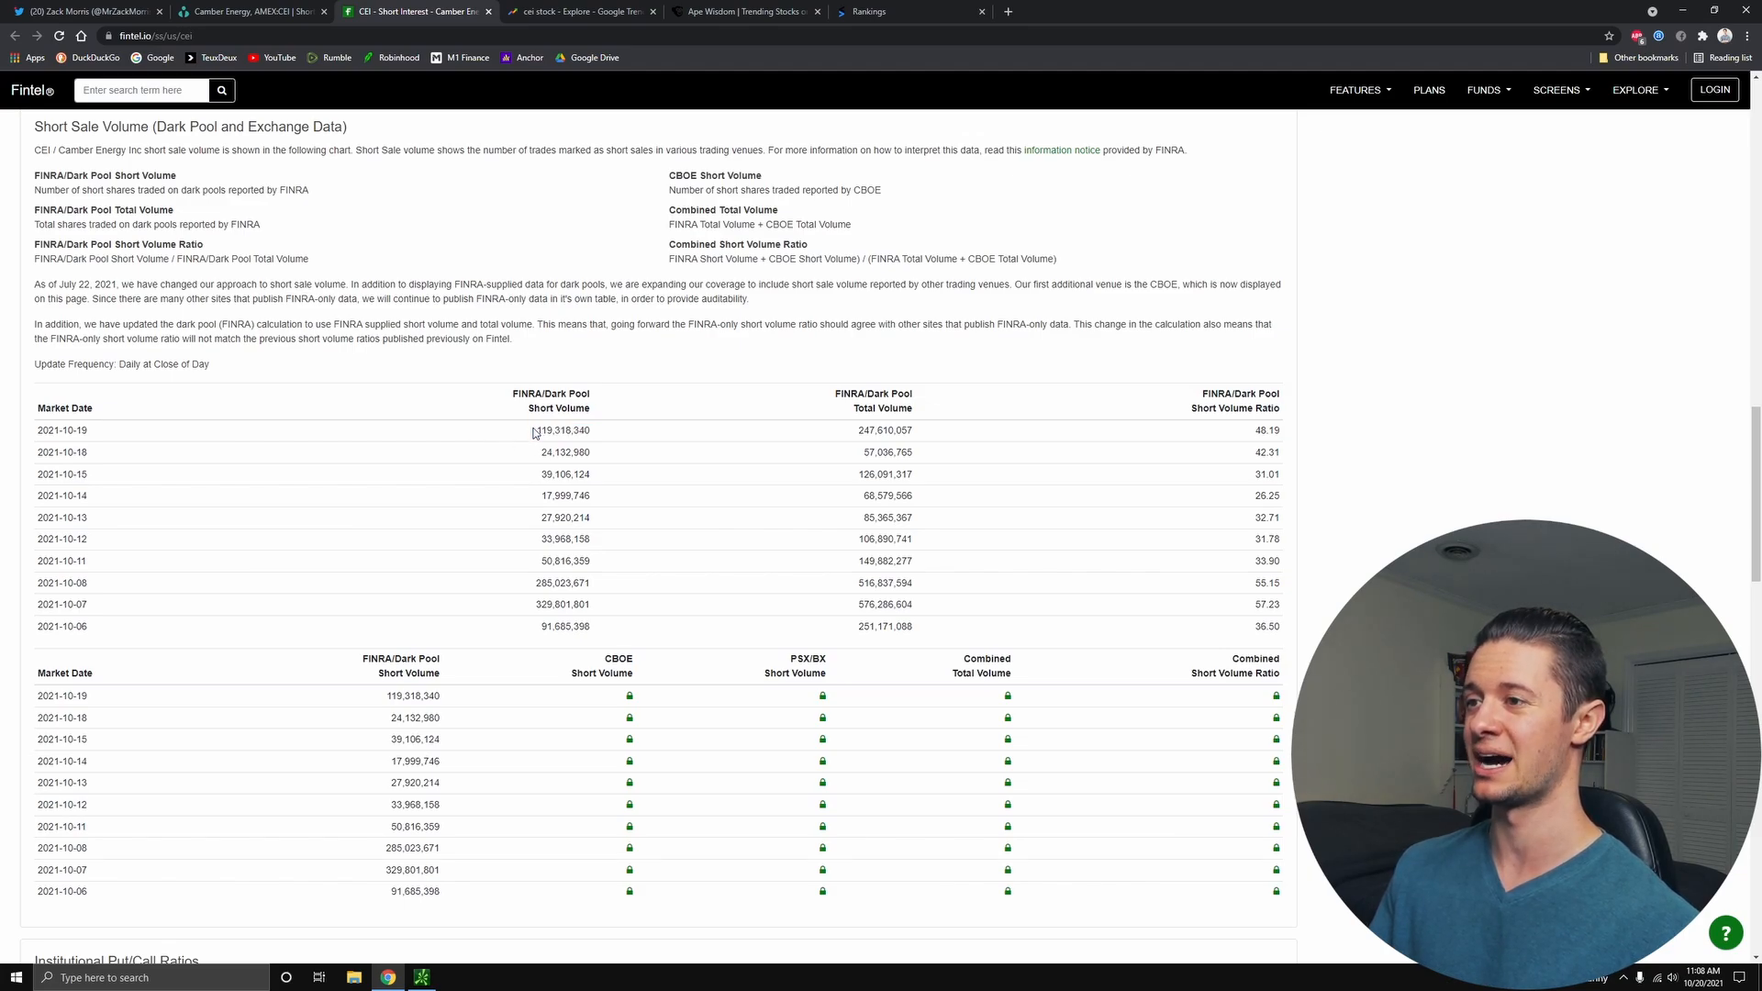
{"action": "double_click", "coordinate": [562, 430]}
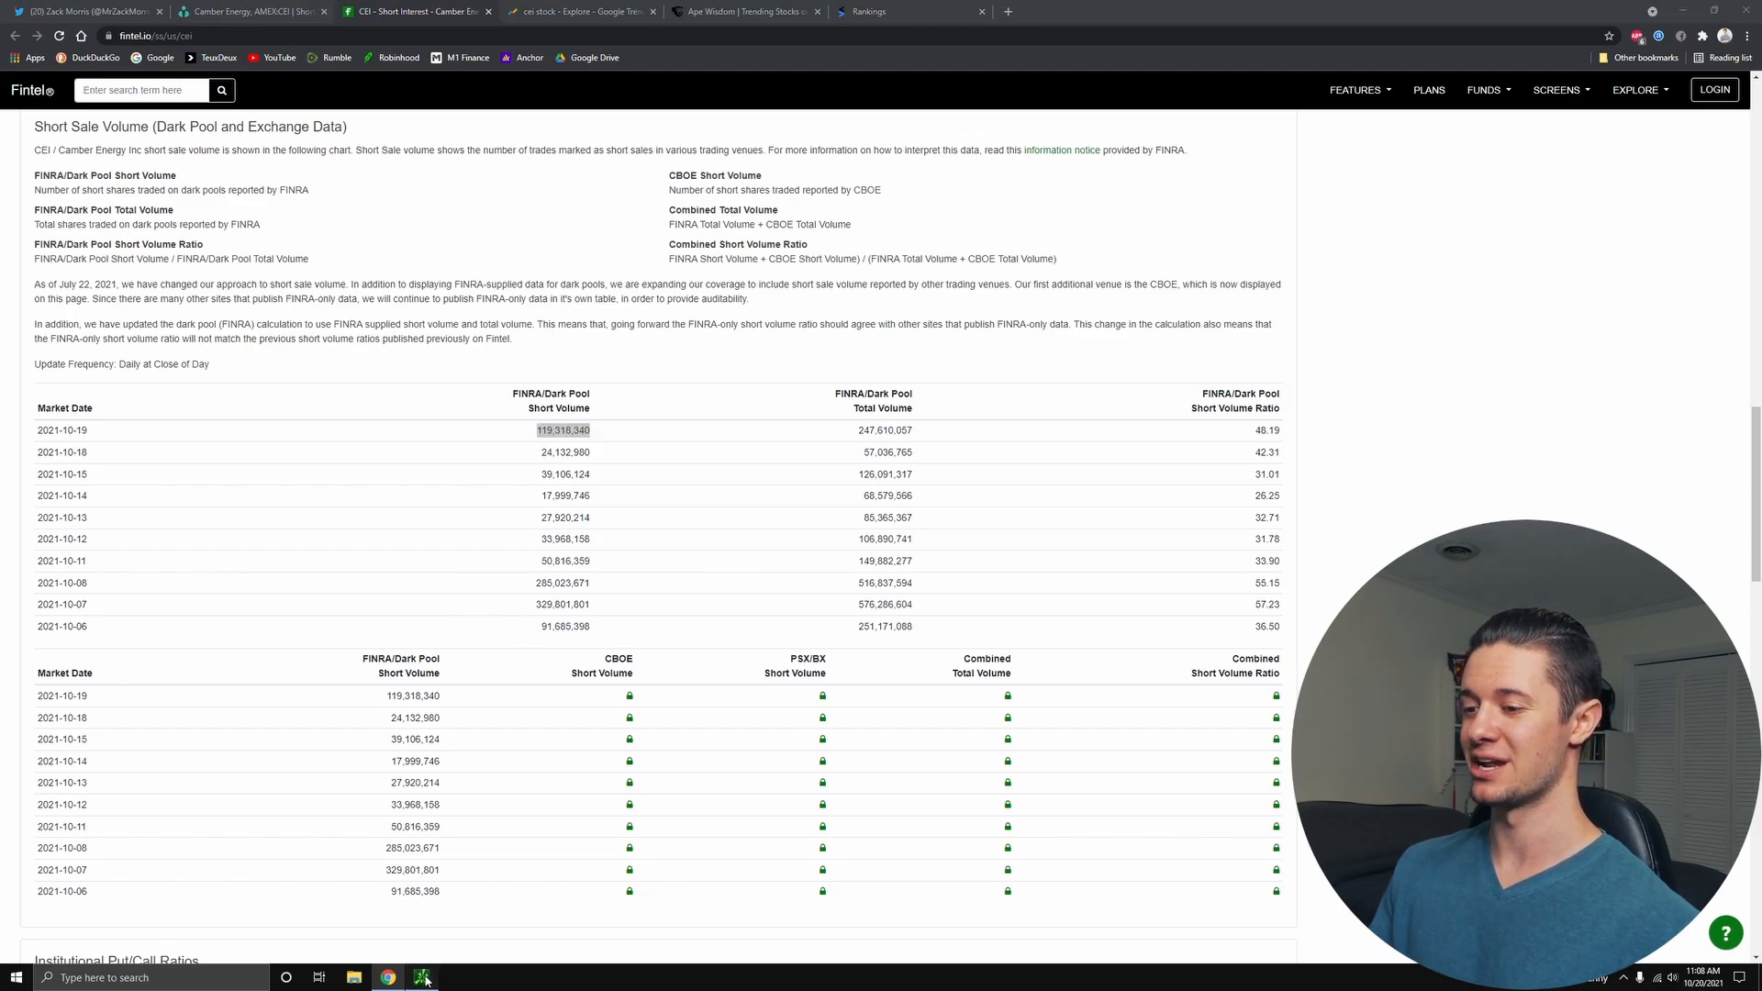
{"action": "left_click", "coordinate": [424, 976]}
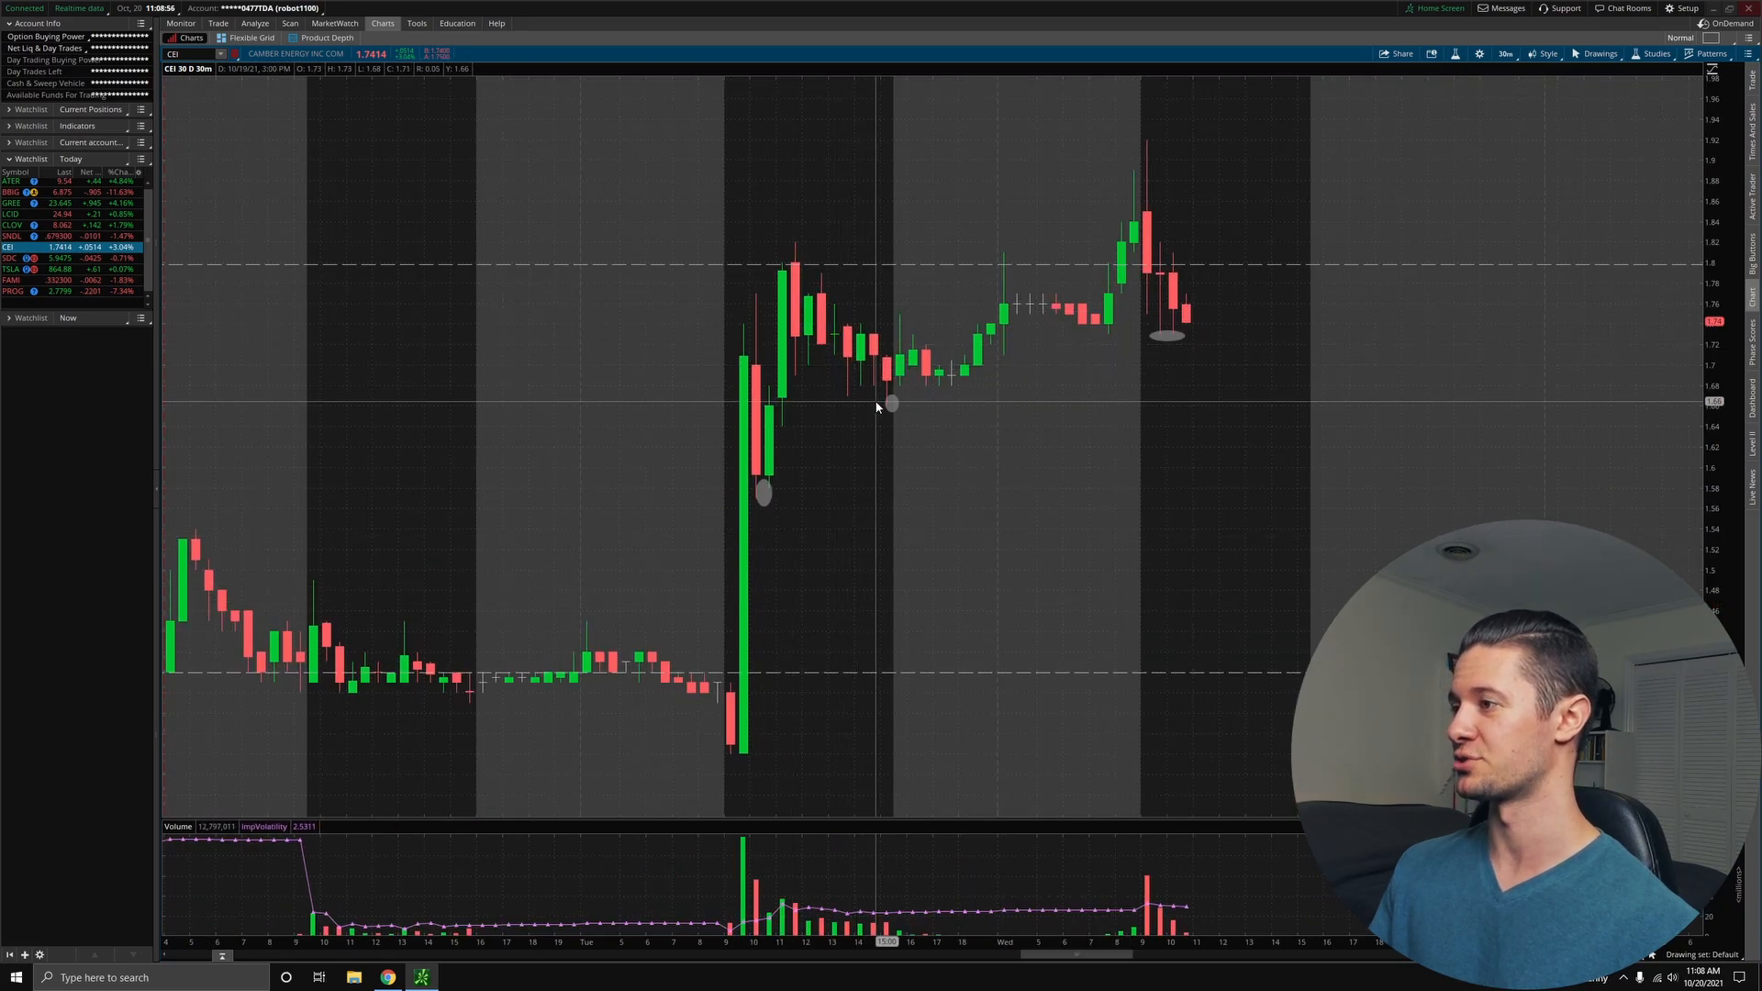
{"action": "mouse_move", "coordinate": [1100, 392]}
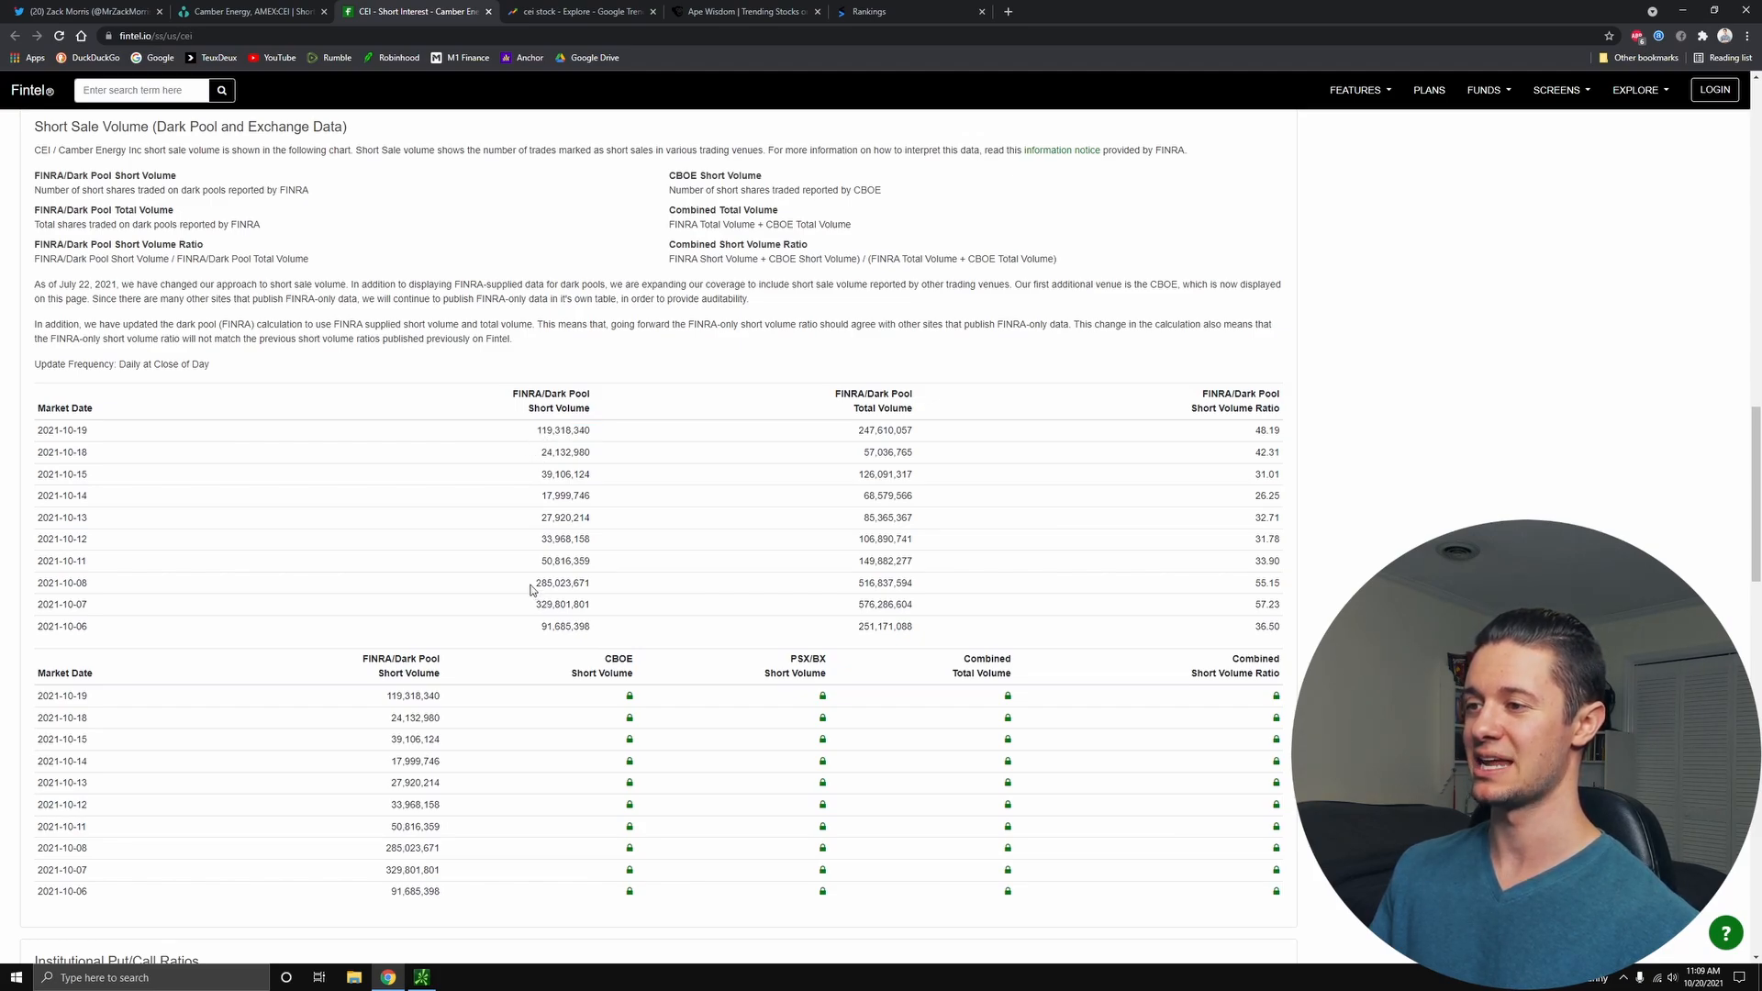
{"action": "double_click", "coordinate": [545, 582]}
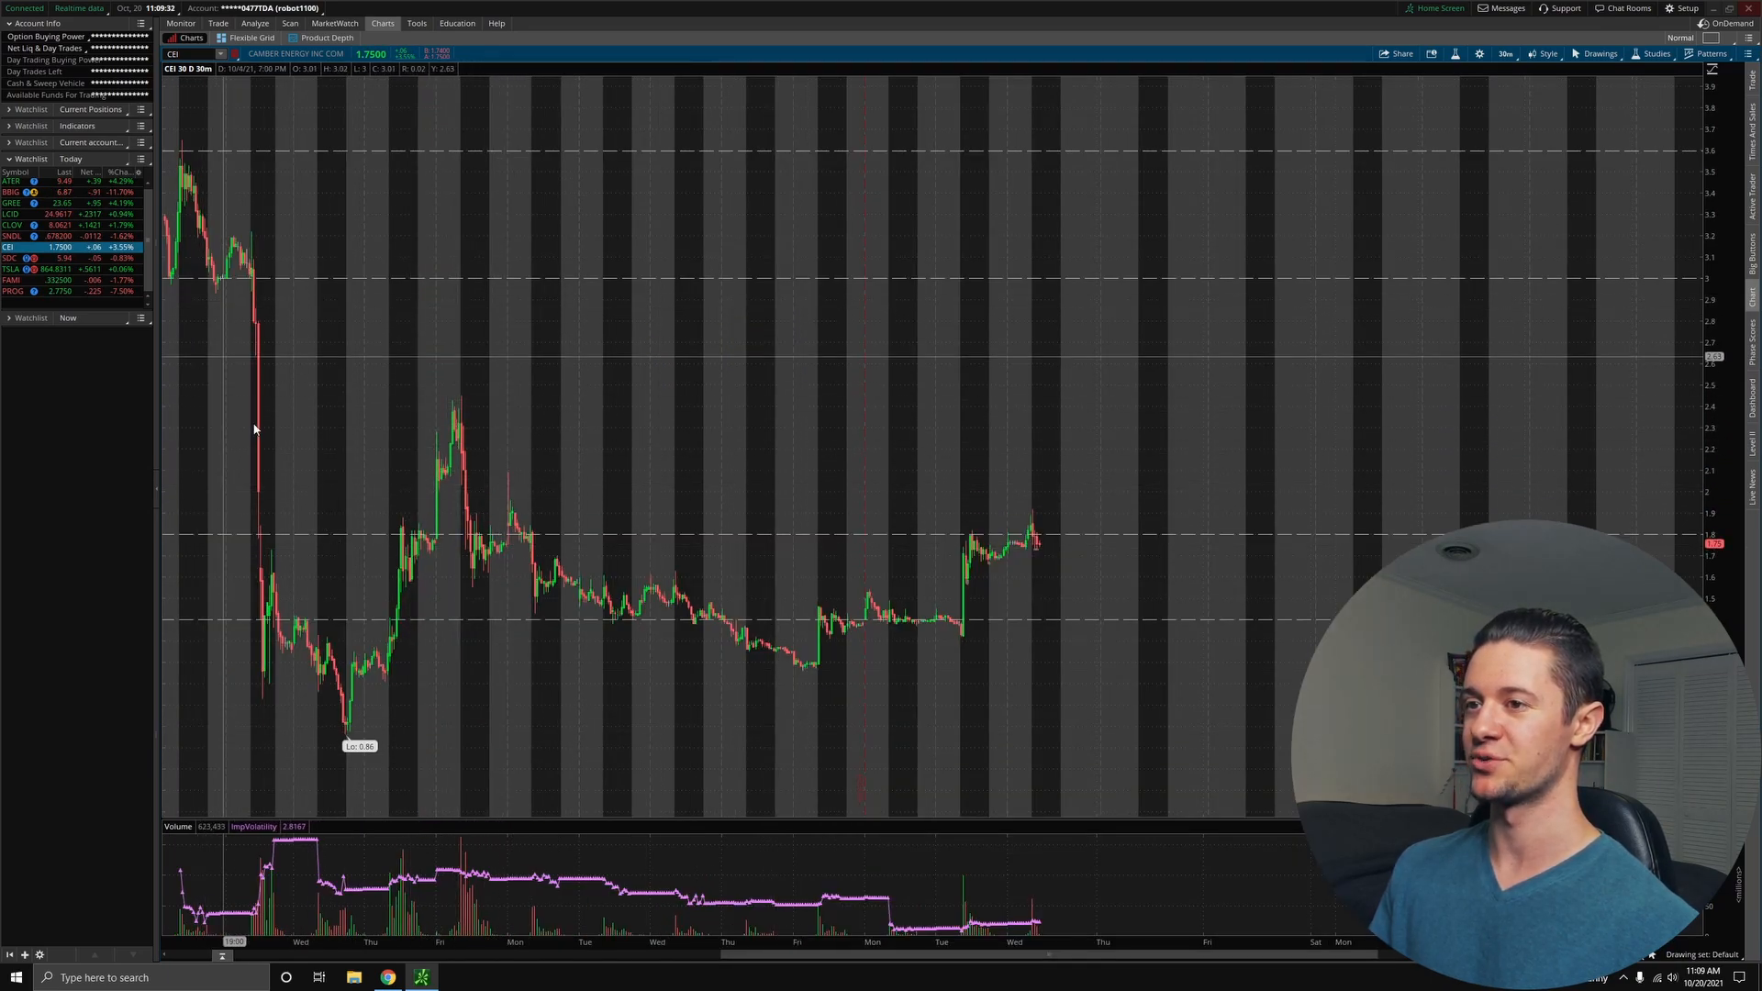
{"action": "mouse_move", "coordinate": [380, 623]}
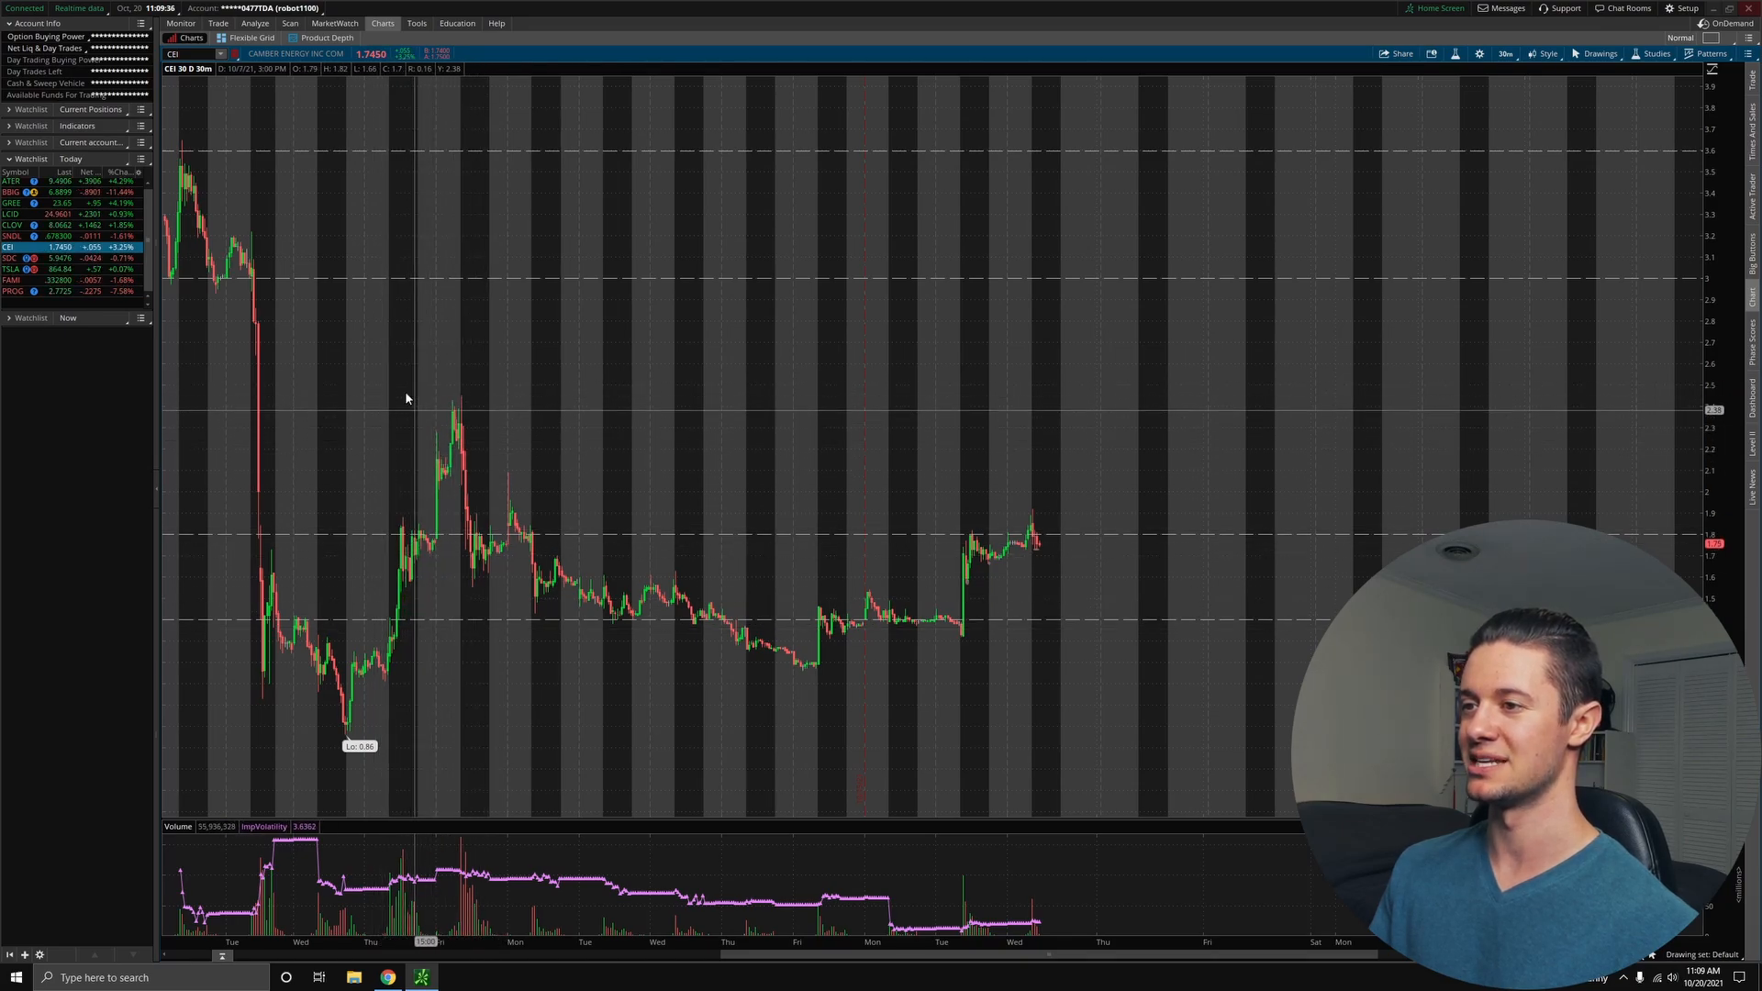
{"action": "mouse_move", "coordinate": [418, 488]}
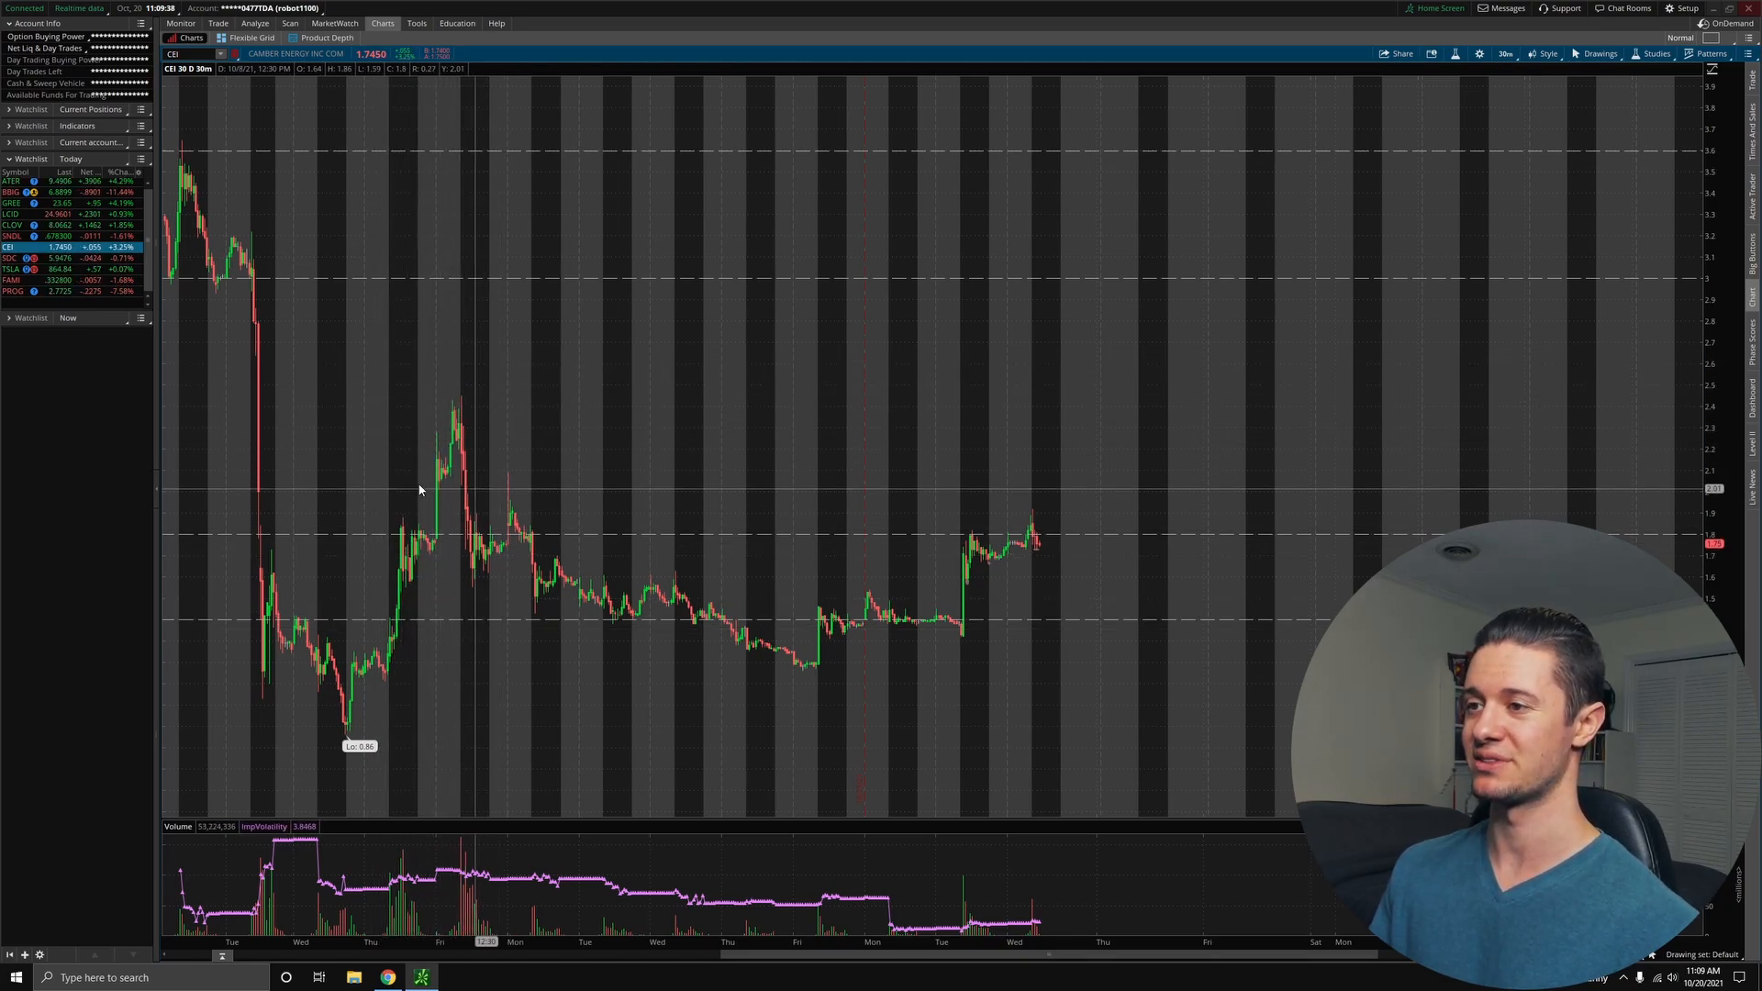
{"action": "mouse_move", "coordinate": [238, 218]}
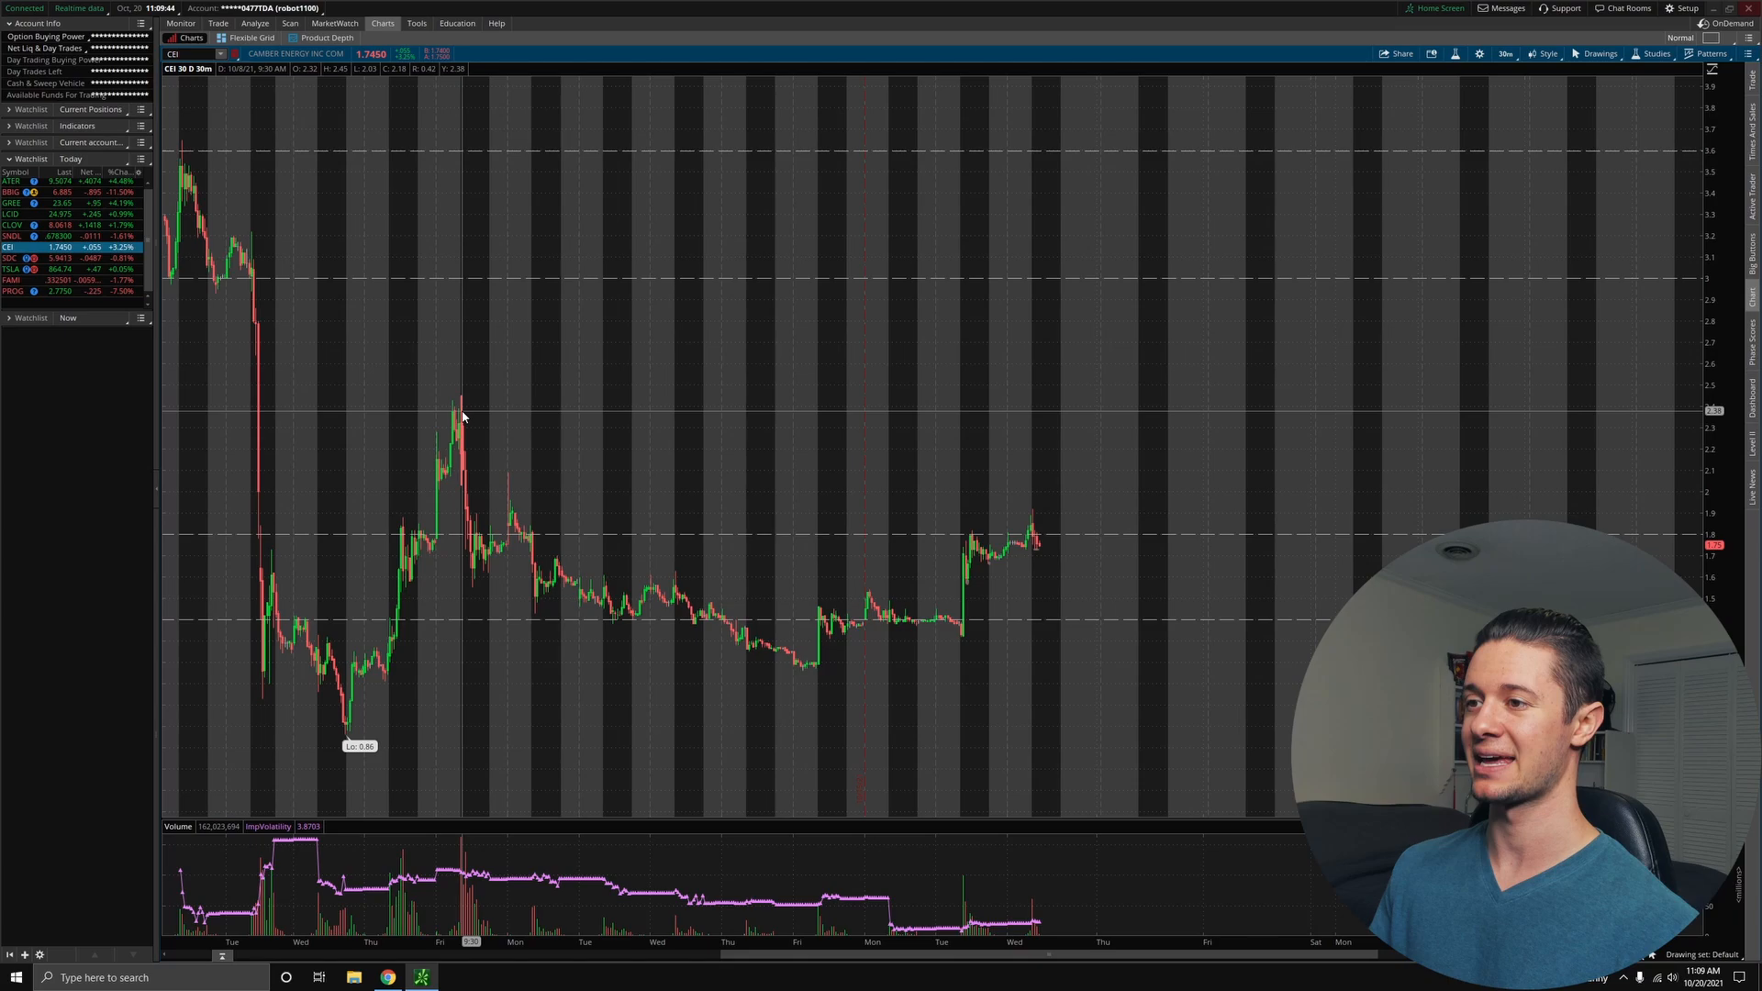
{"action": "mouse_move", "coordinate": [456, 385]}
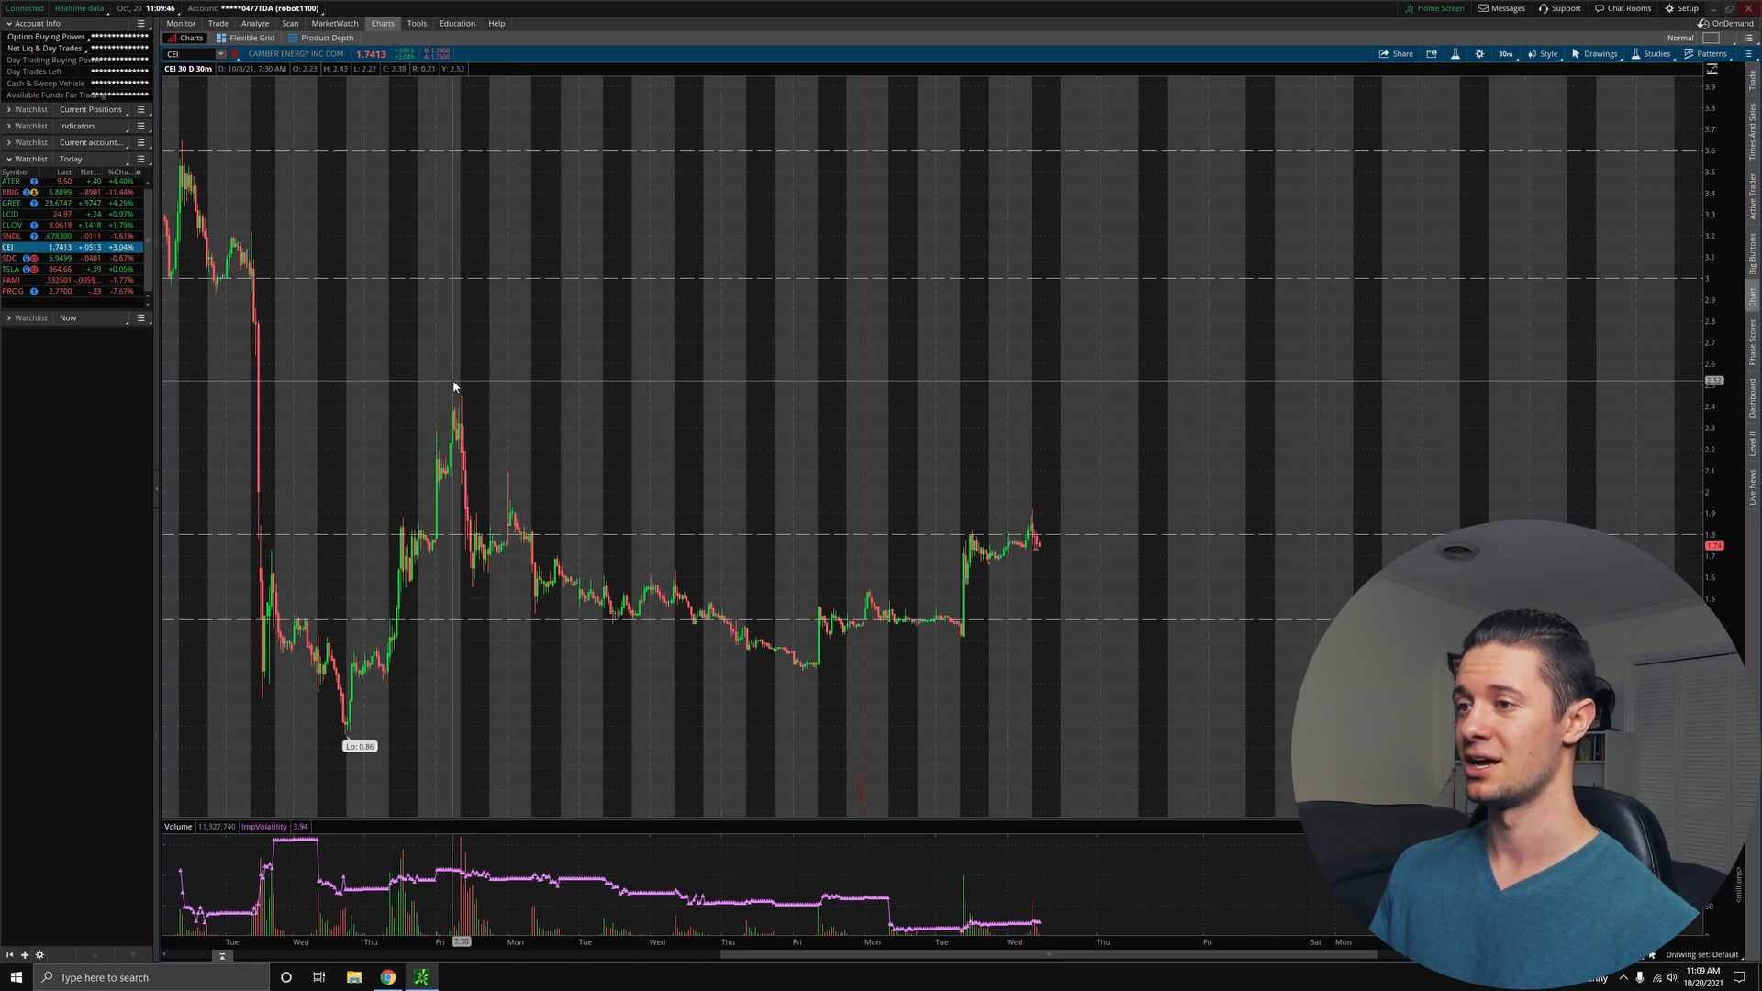
{"action": "mouse_move", "coordinate": [460, 465]}
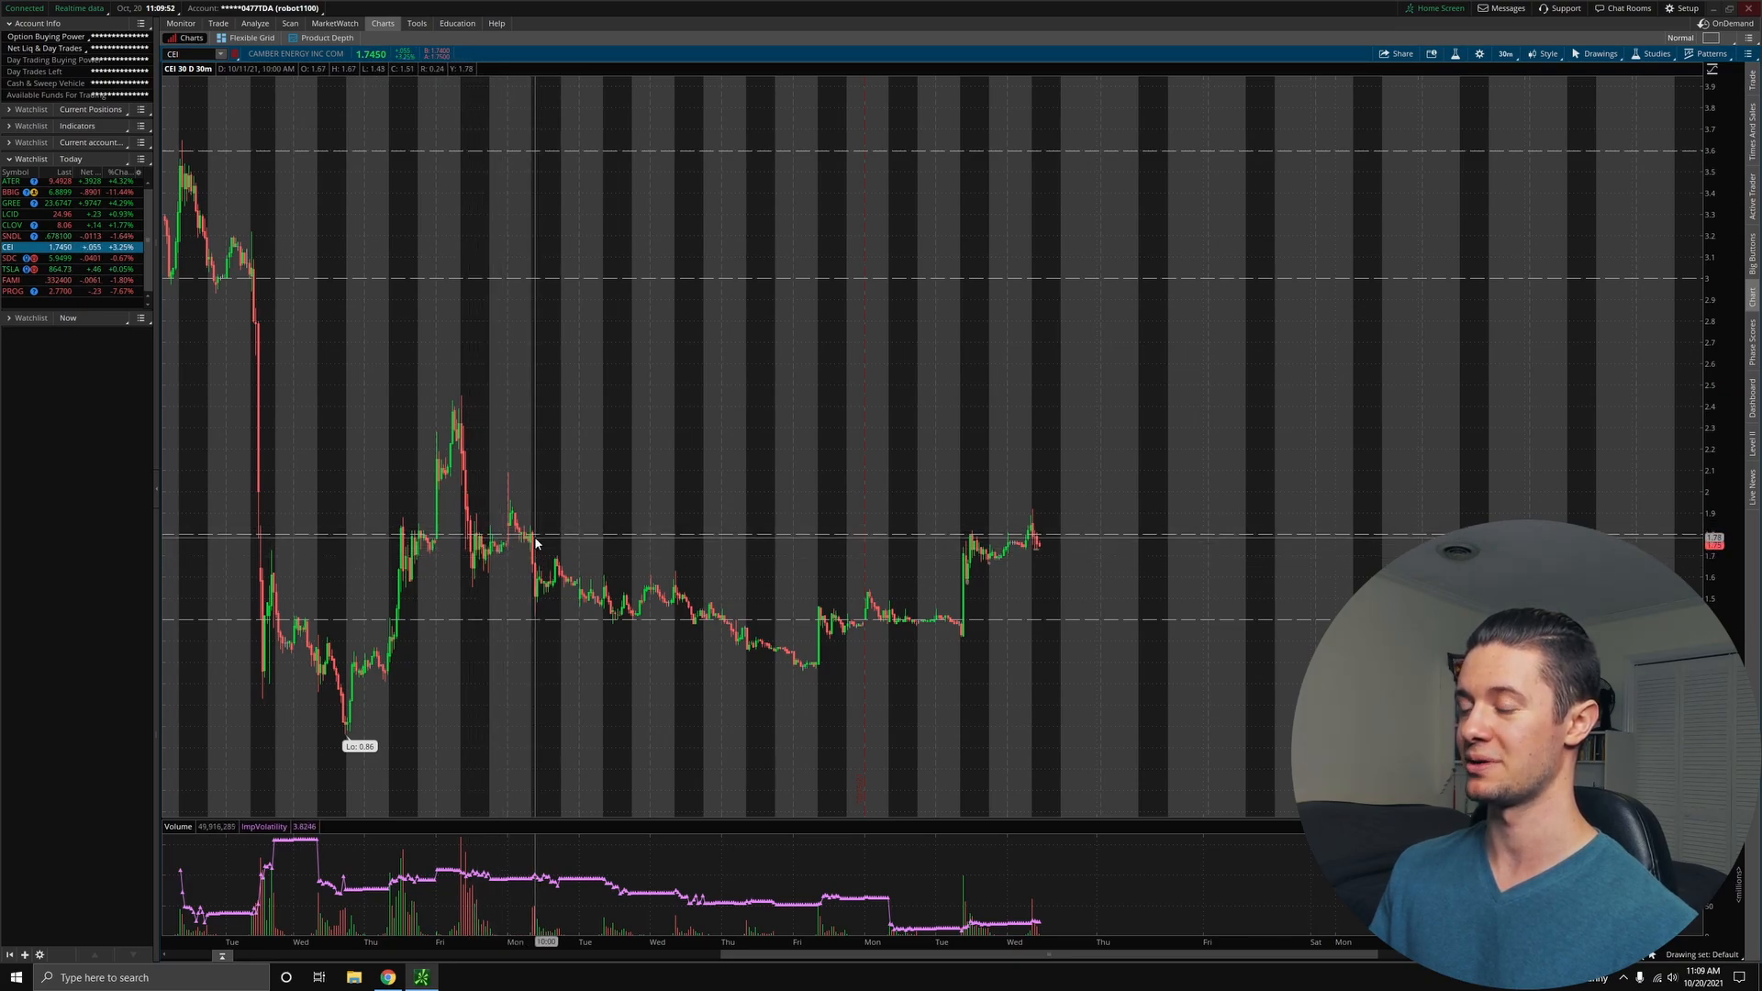
{"action": "mouse_move", "coordinate": [506, 573]}
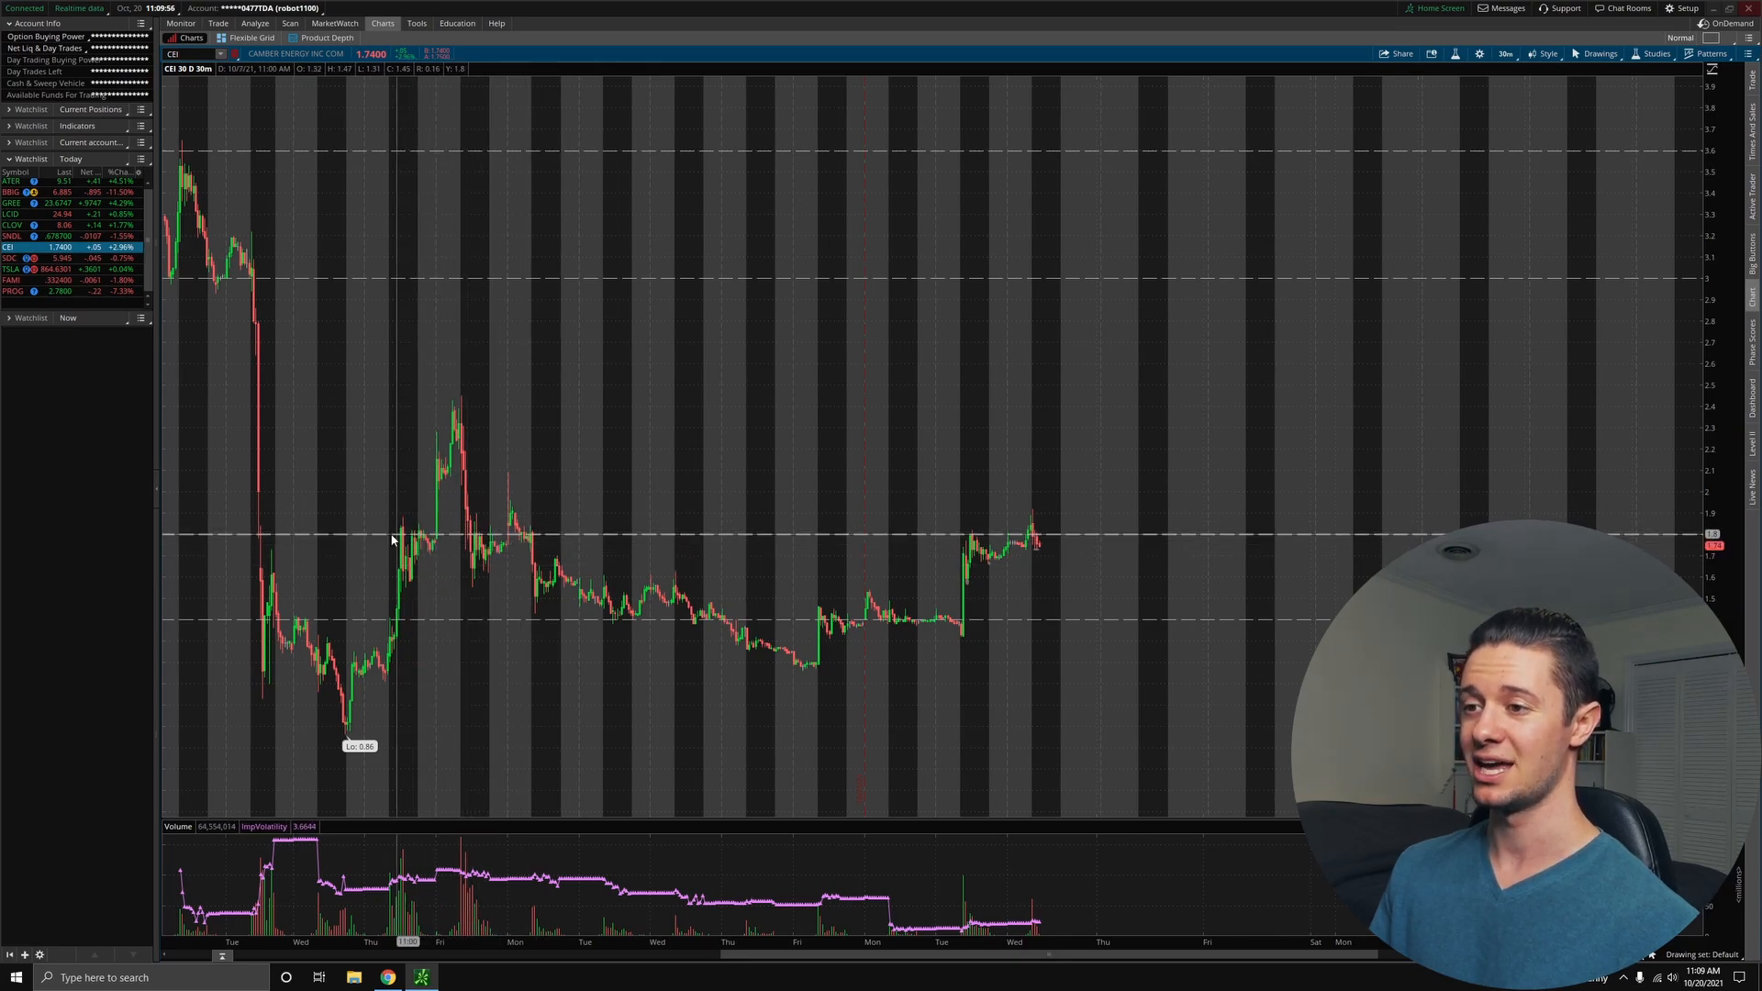
{"action": "mouse_move", "coordinate": [376, 538]}
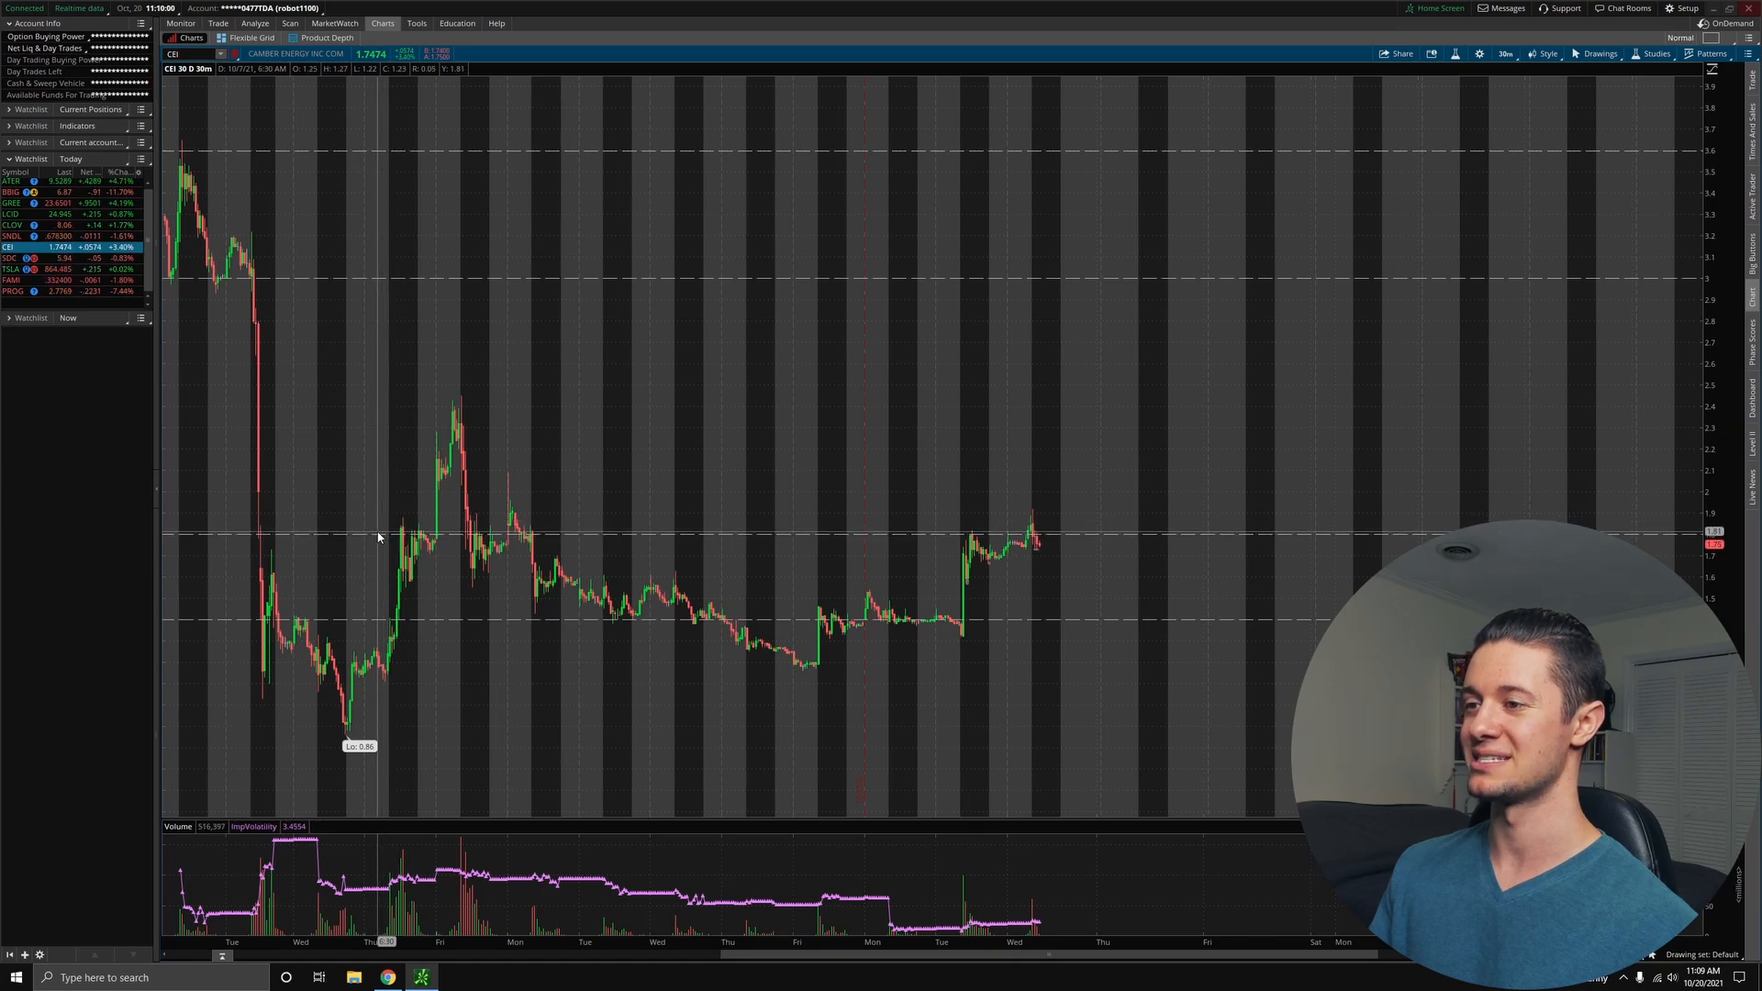
{"action": "mouse_move", "coordinate": [550, 572]}
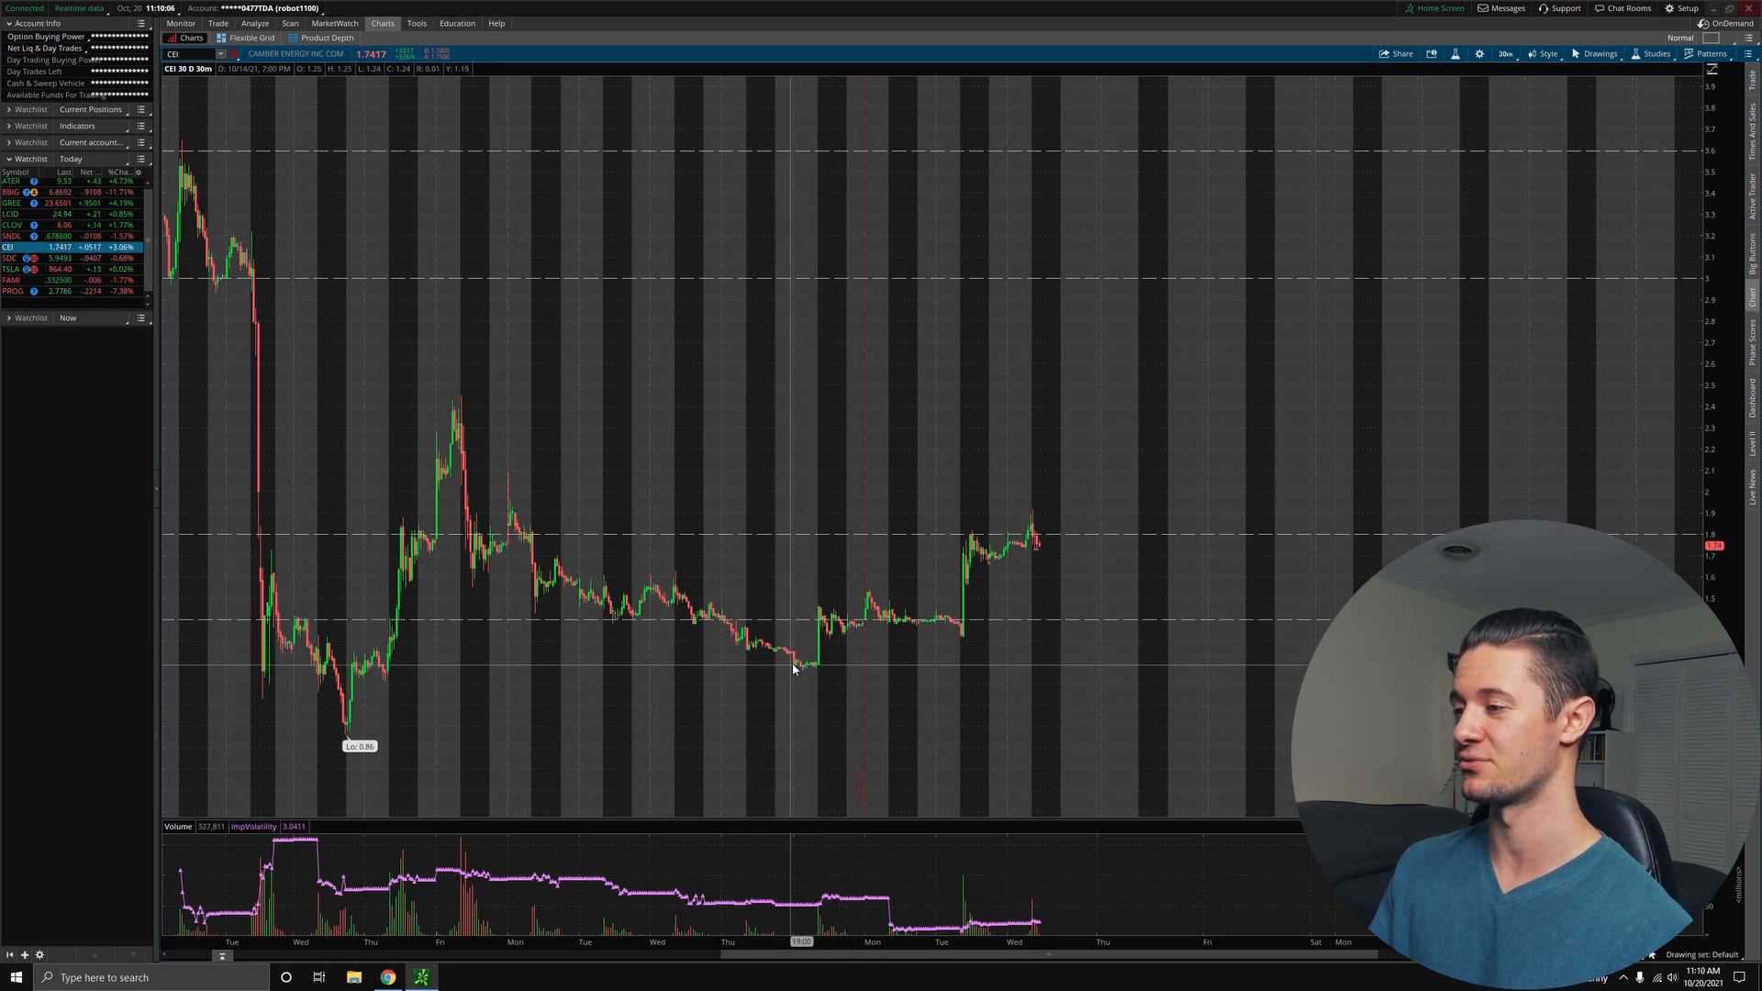
{"action": "mouse_move", "coordinate": [1035, 570]}
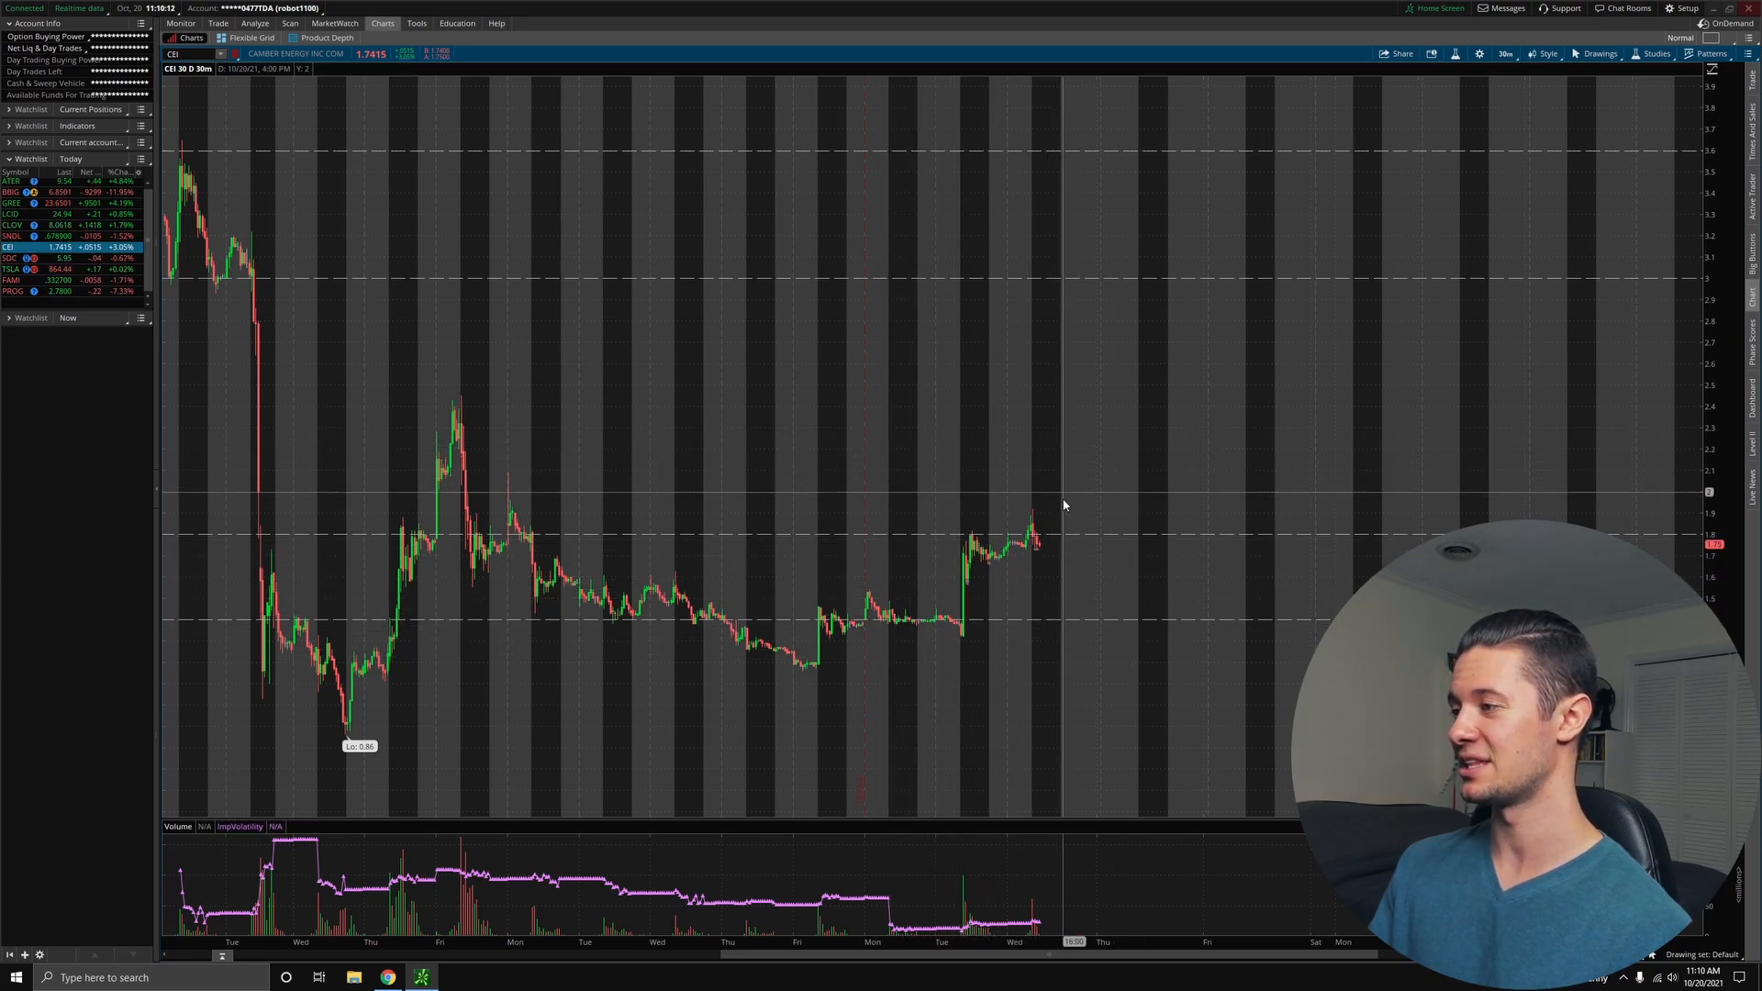
{"action": "mouse_move", "coordinate": [939, 648]}
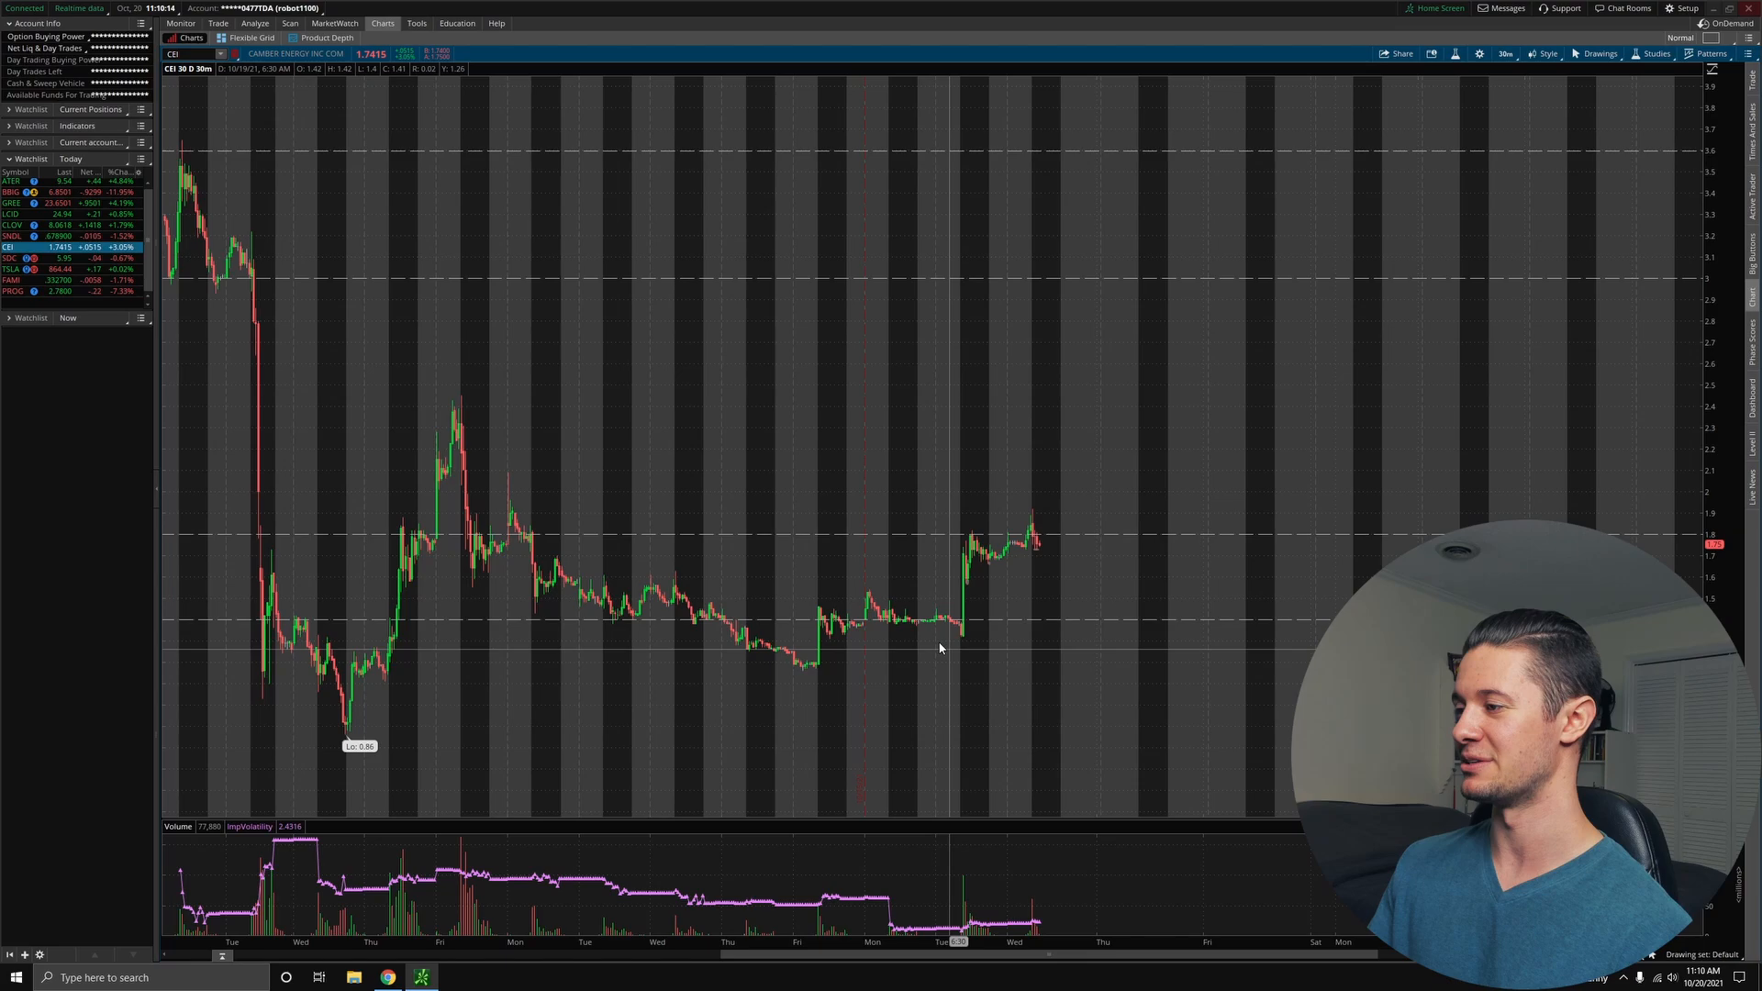
{"action": "mouse_move", "coordinate": [488, 854]}
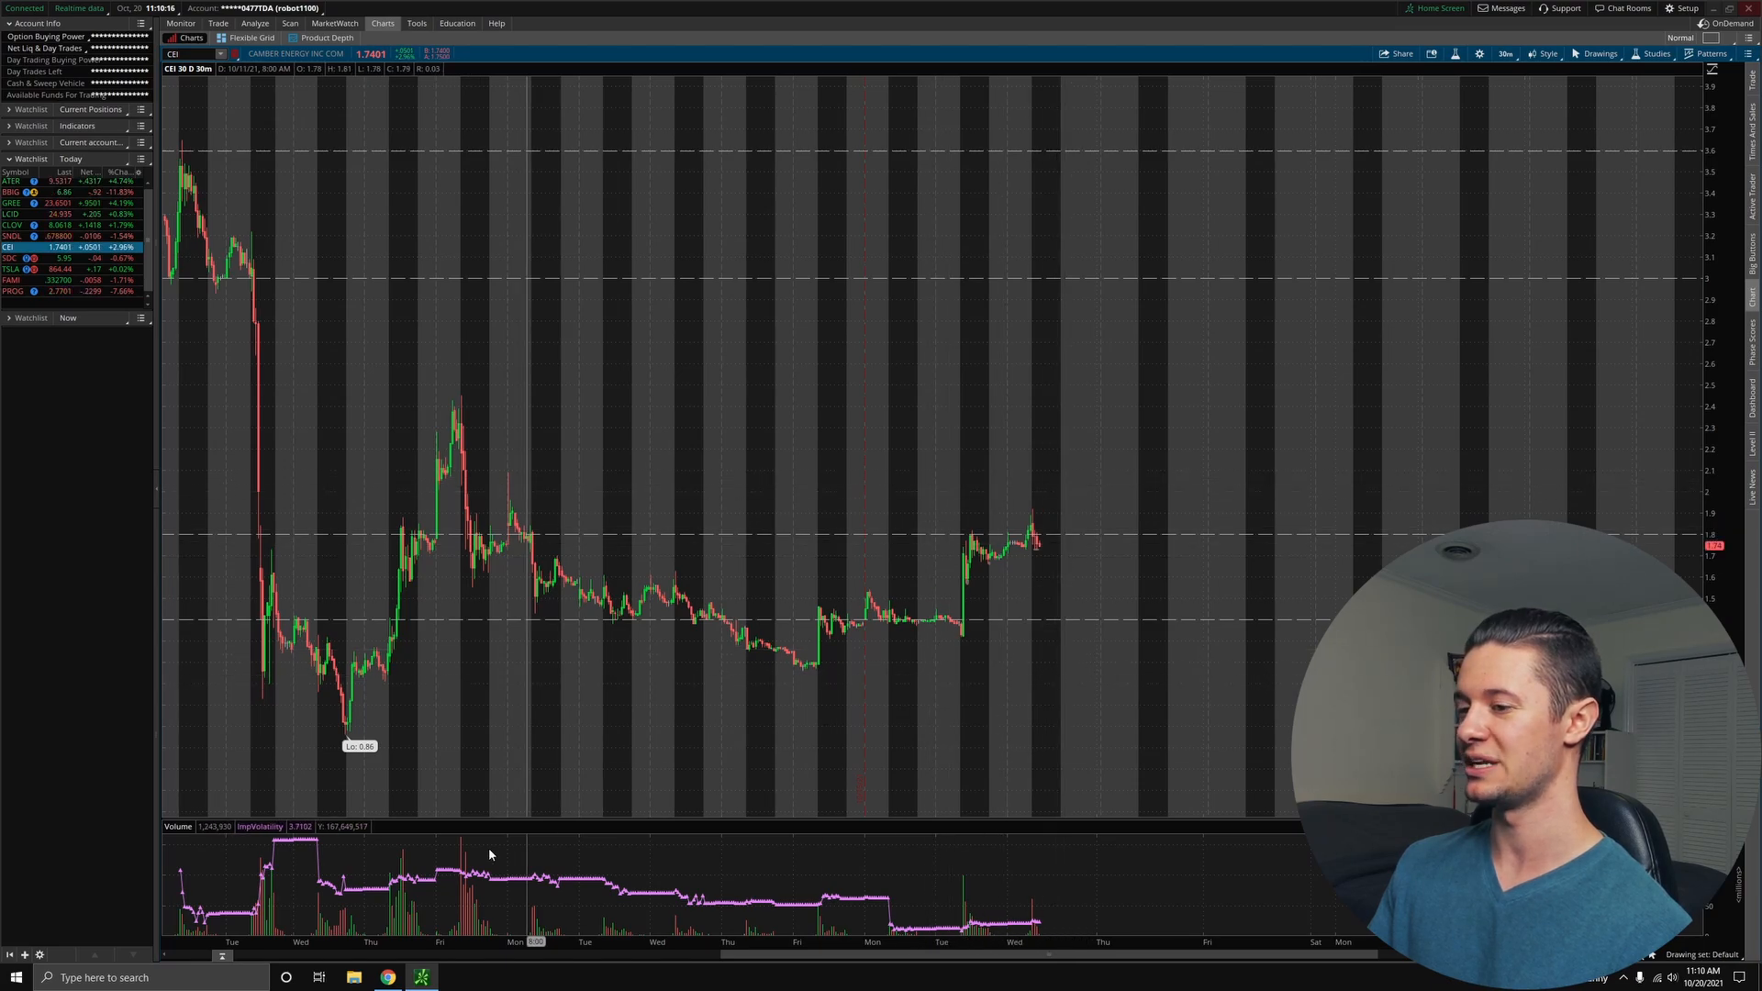
{"action": "mouse_move", "coordinate": [387, 976]}
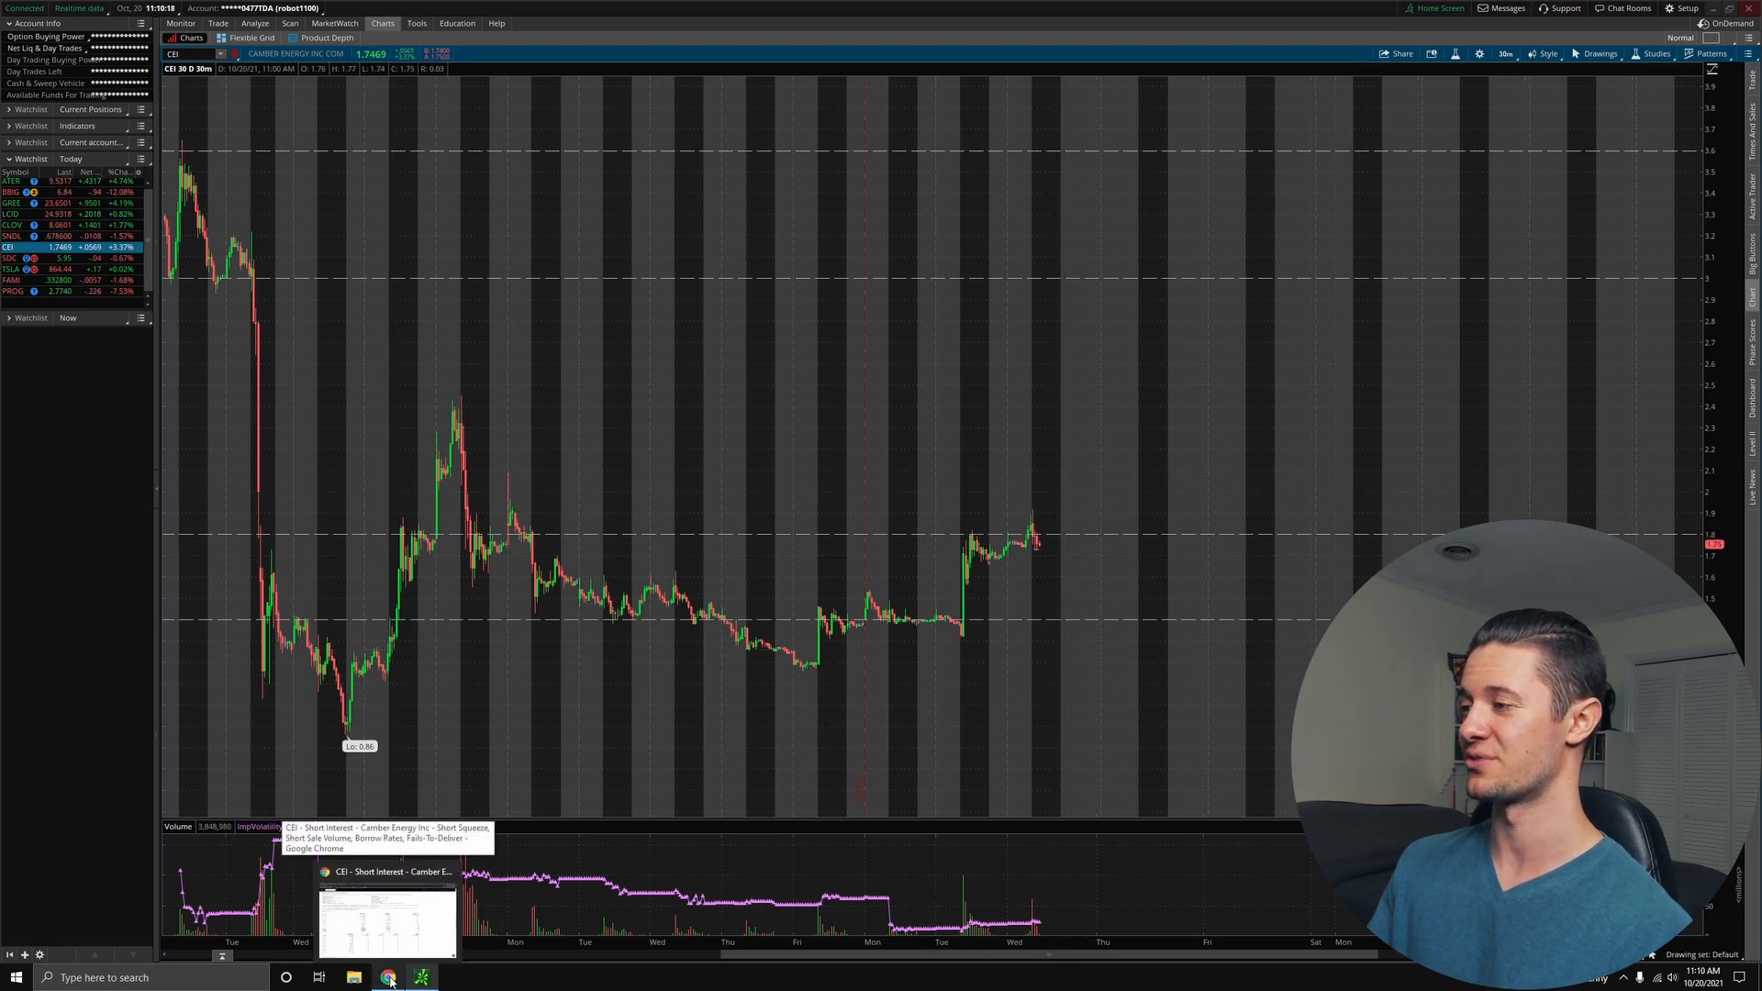
- Bring Chrome forward from Fintel's Short Sale Volume table and switch to the Twitter profile tab
{"action": "left_click", "coordinate": [388, 976]}
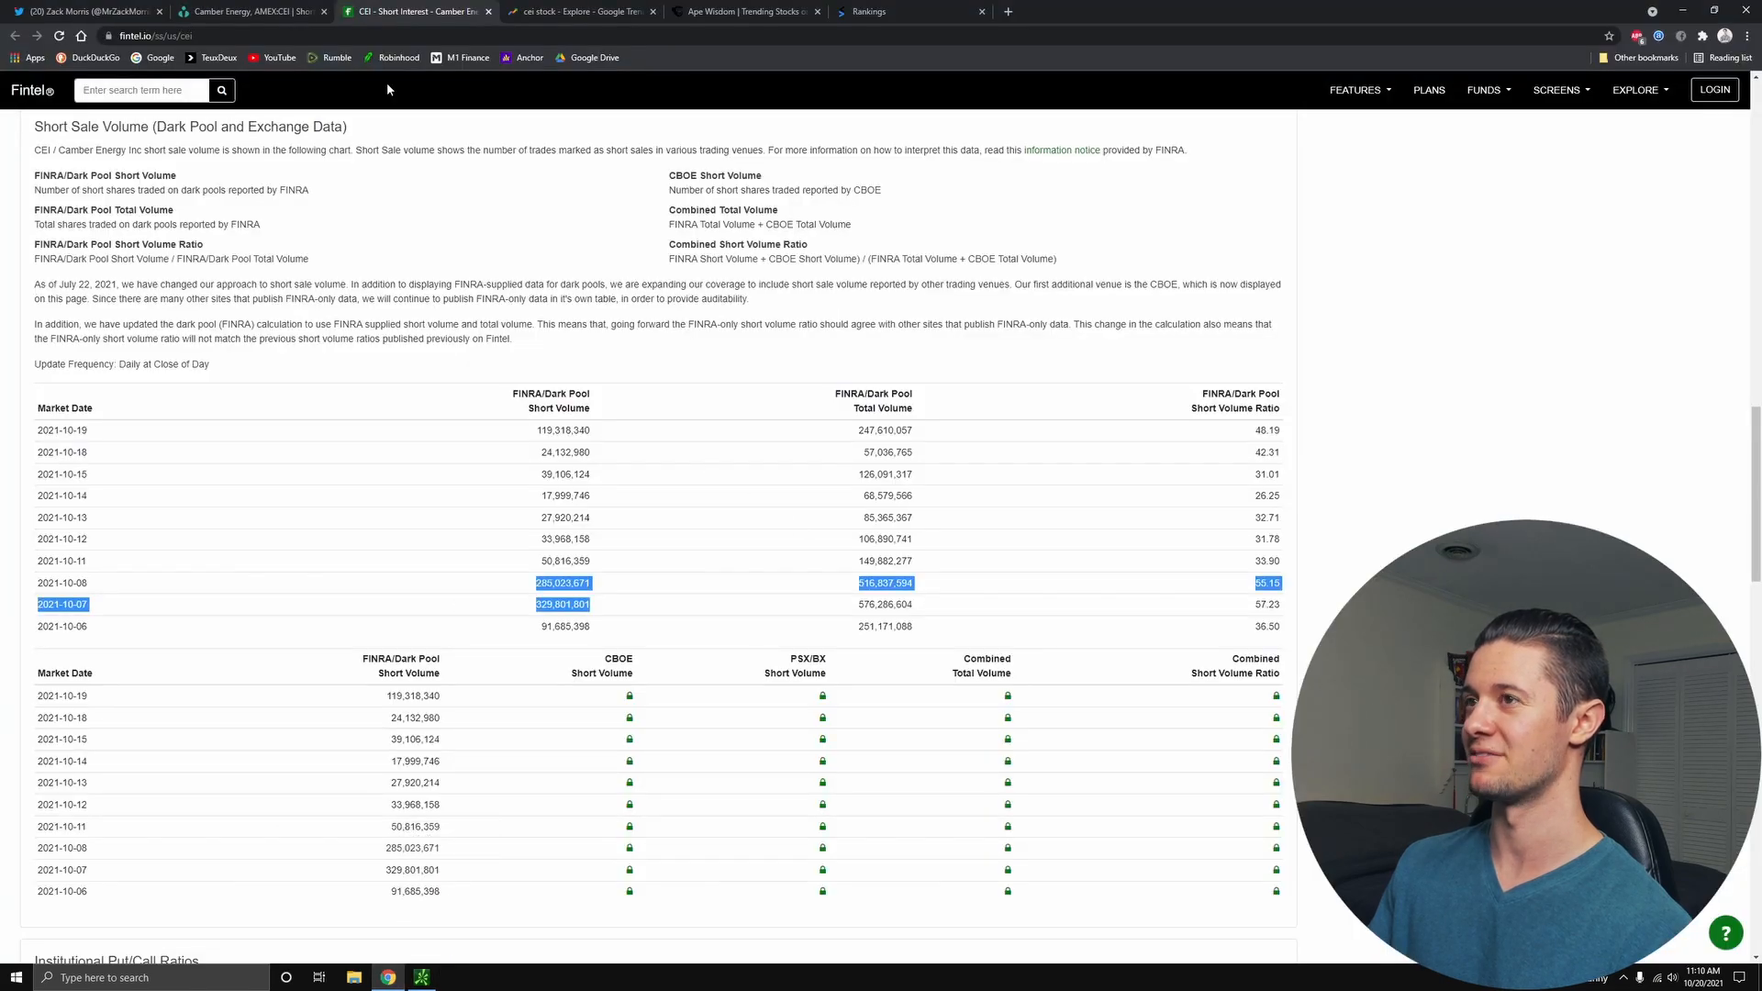
{"action": "left_click", "coordinate": [90, 11]}
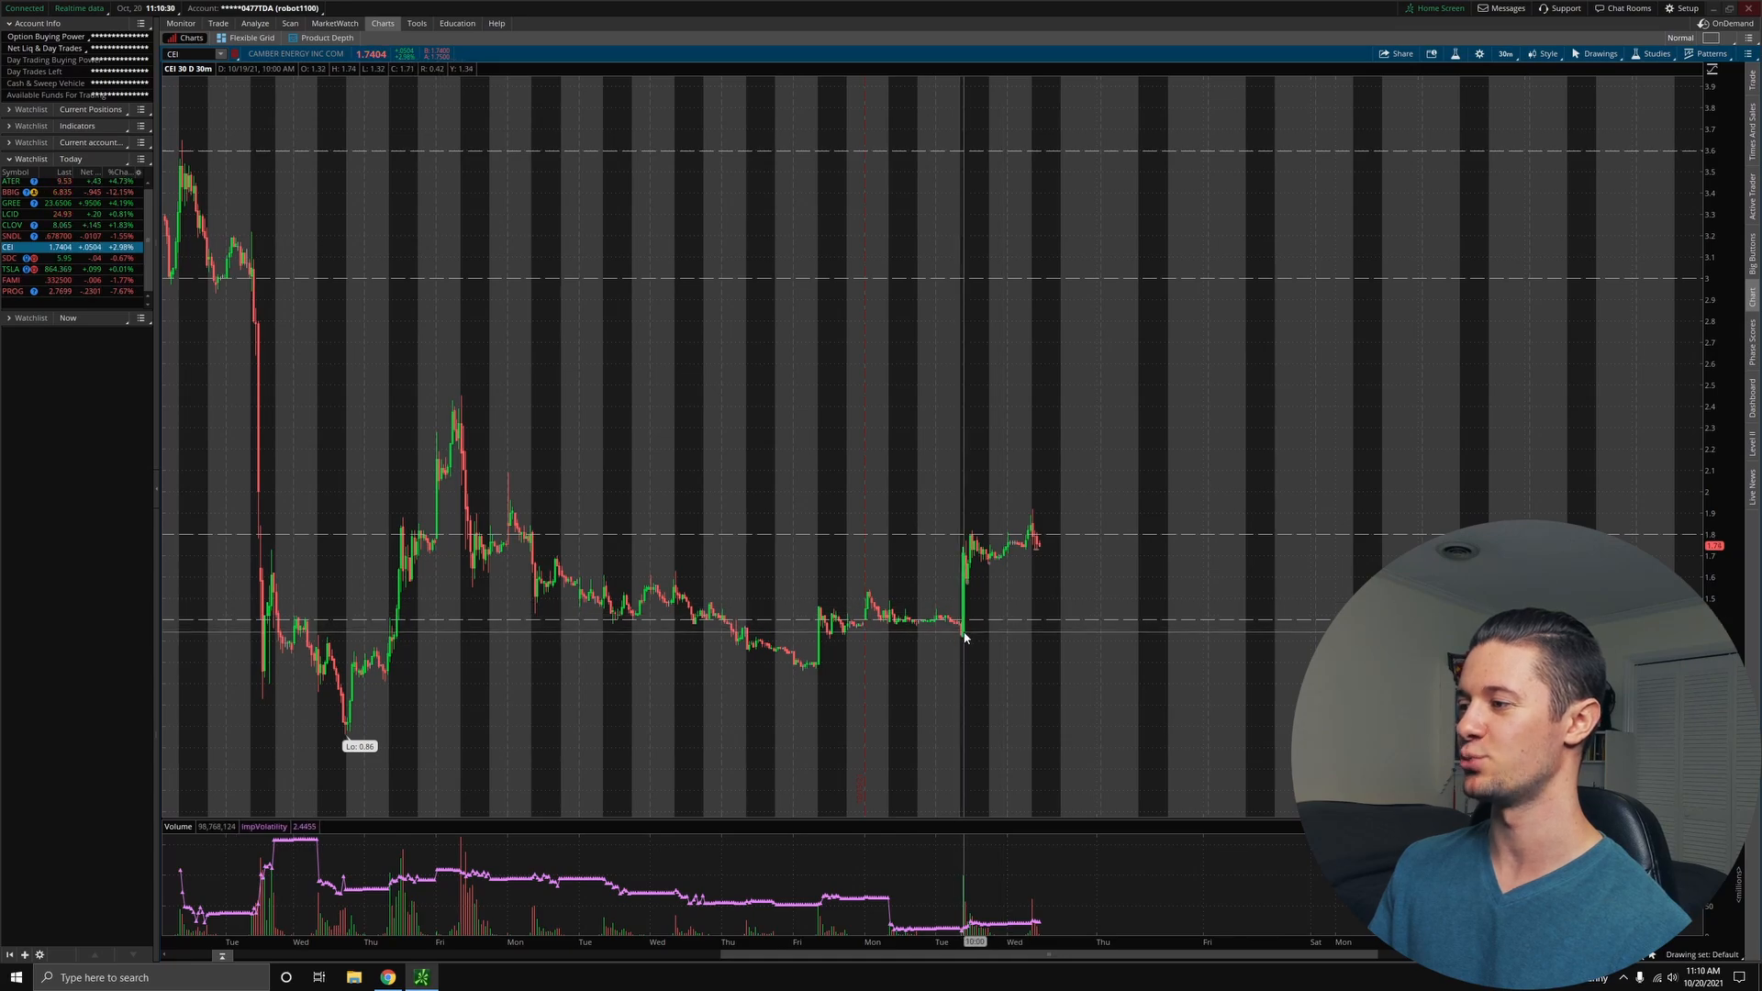
{"action": "mouse_move", "coordinate": [963, 557]}
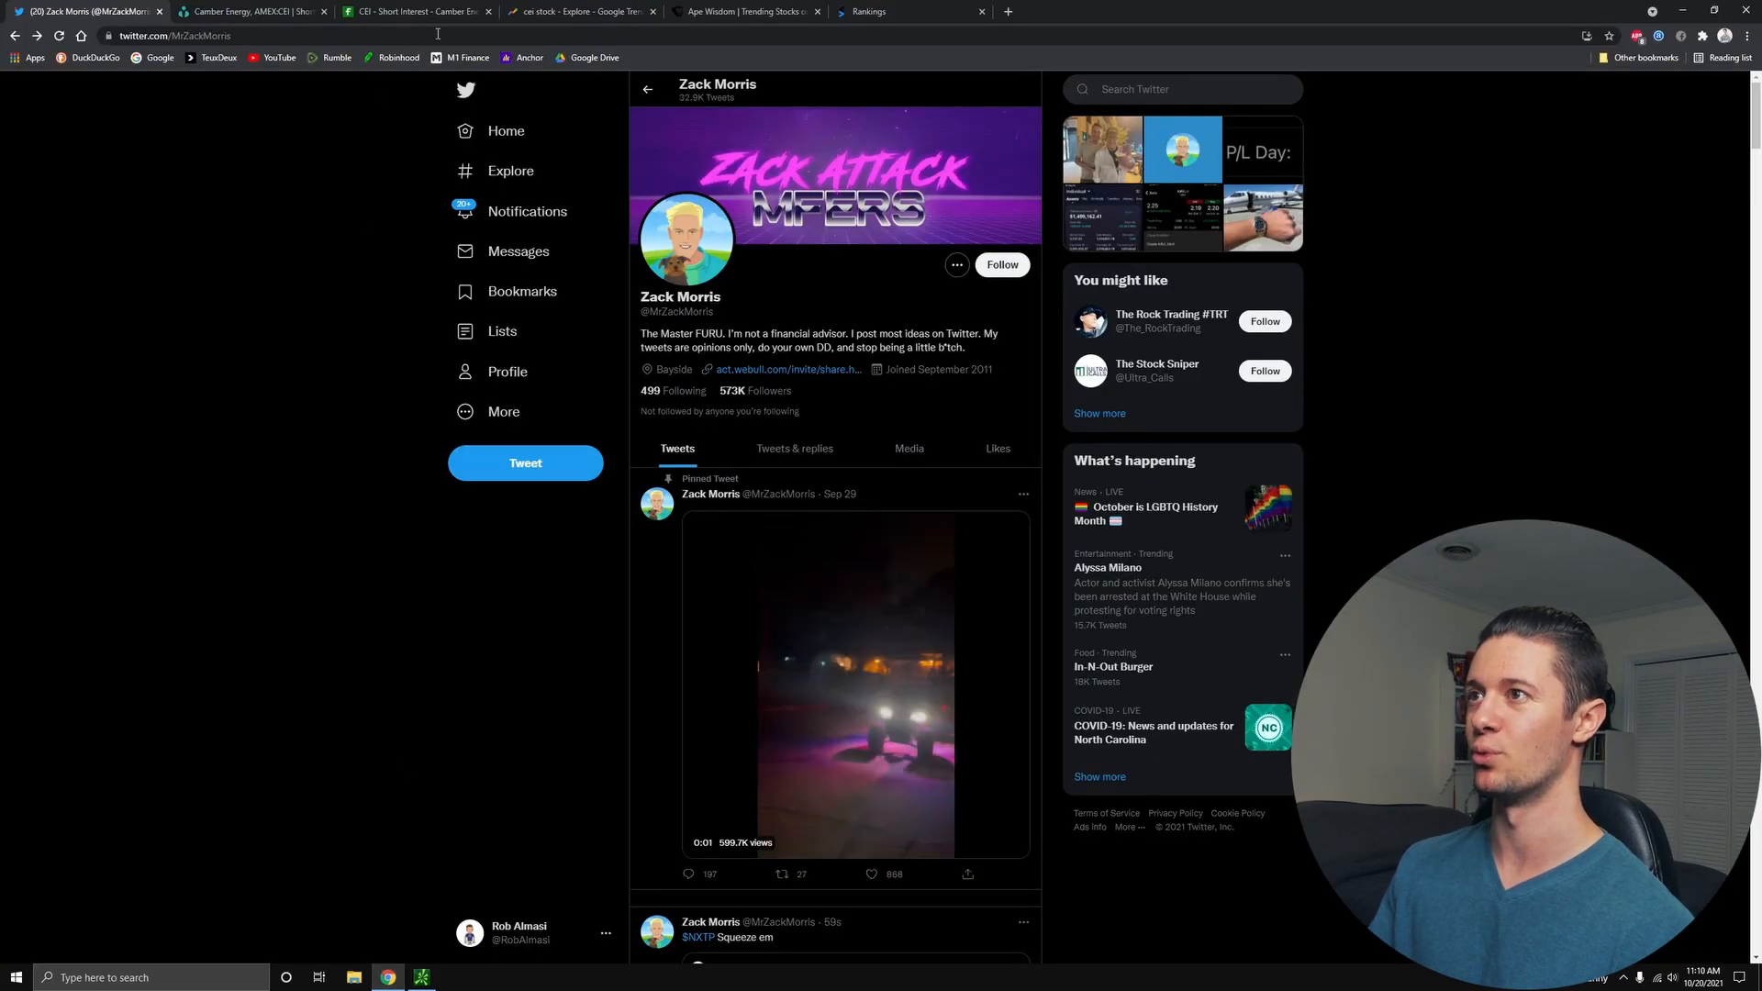
- Check Google Trends 7-day US interest for 'cei stock' peaking at 100 on Oct 20, then return to the CEI chart
{"action": "left_click", "coordinate": [578, 11]}
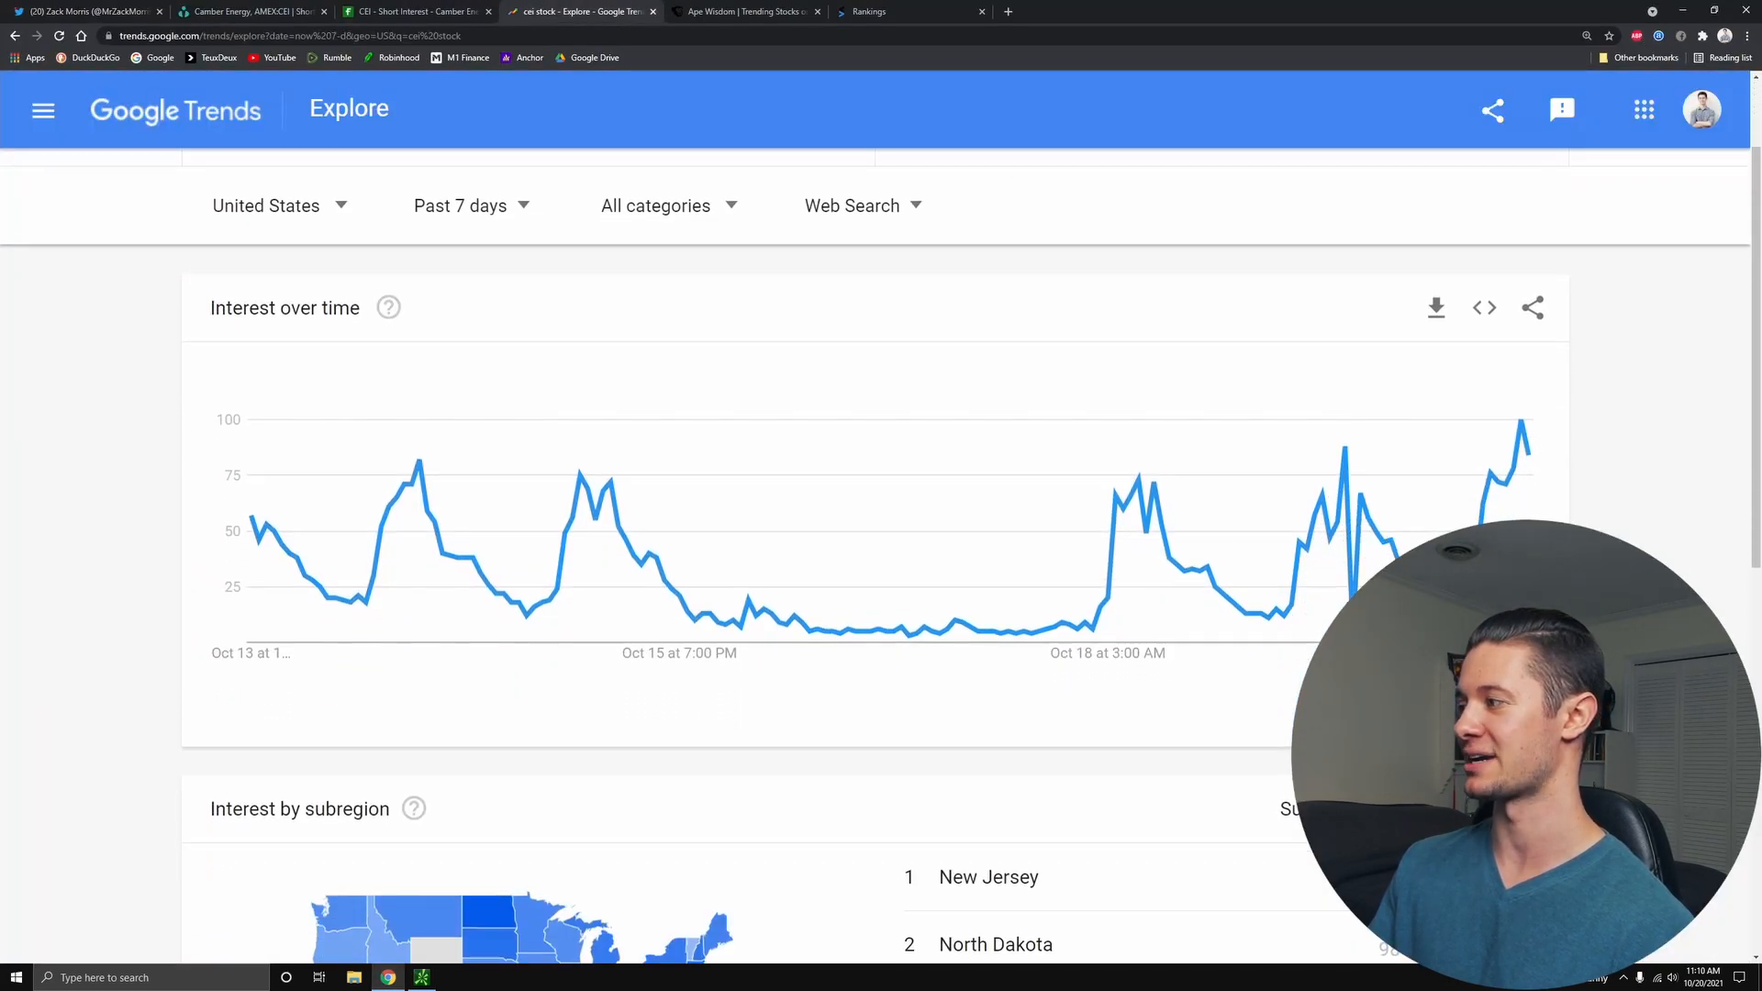
{"action": "scroll", "scroll_direction": "down", "scroll_amount": 3}
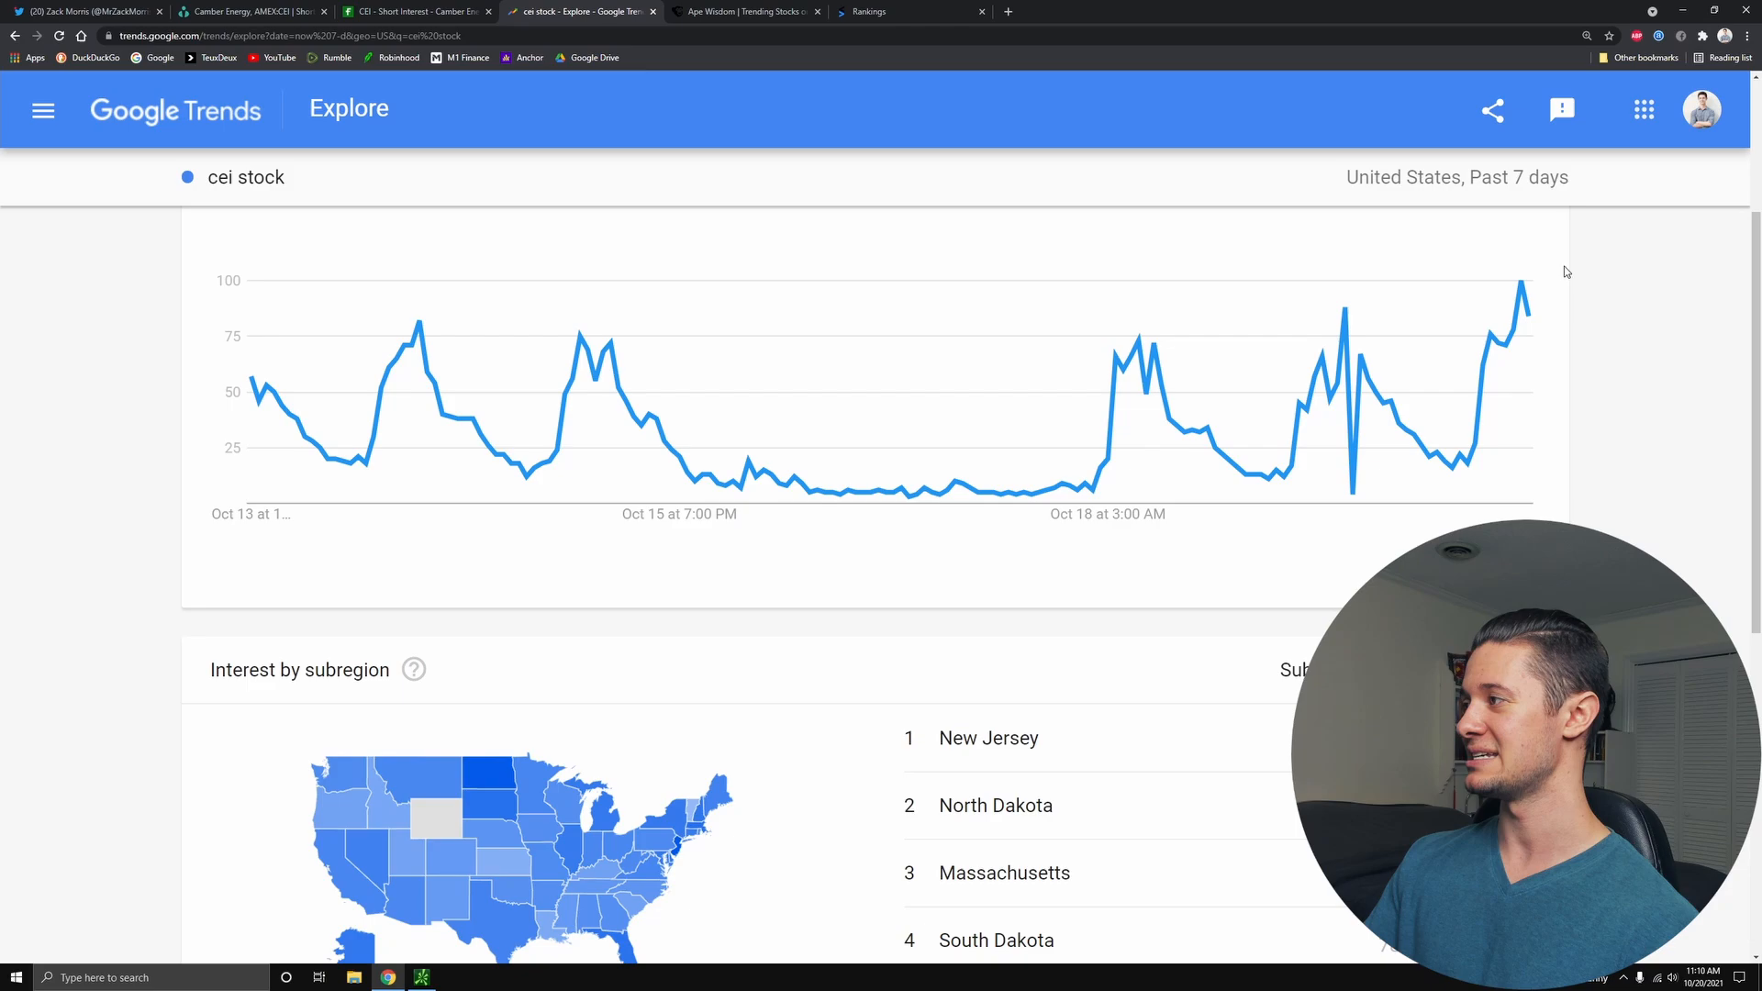
{"action": "mouse_move", "coordinate": [1519, 281]}
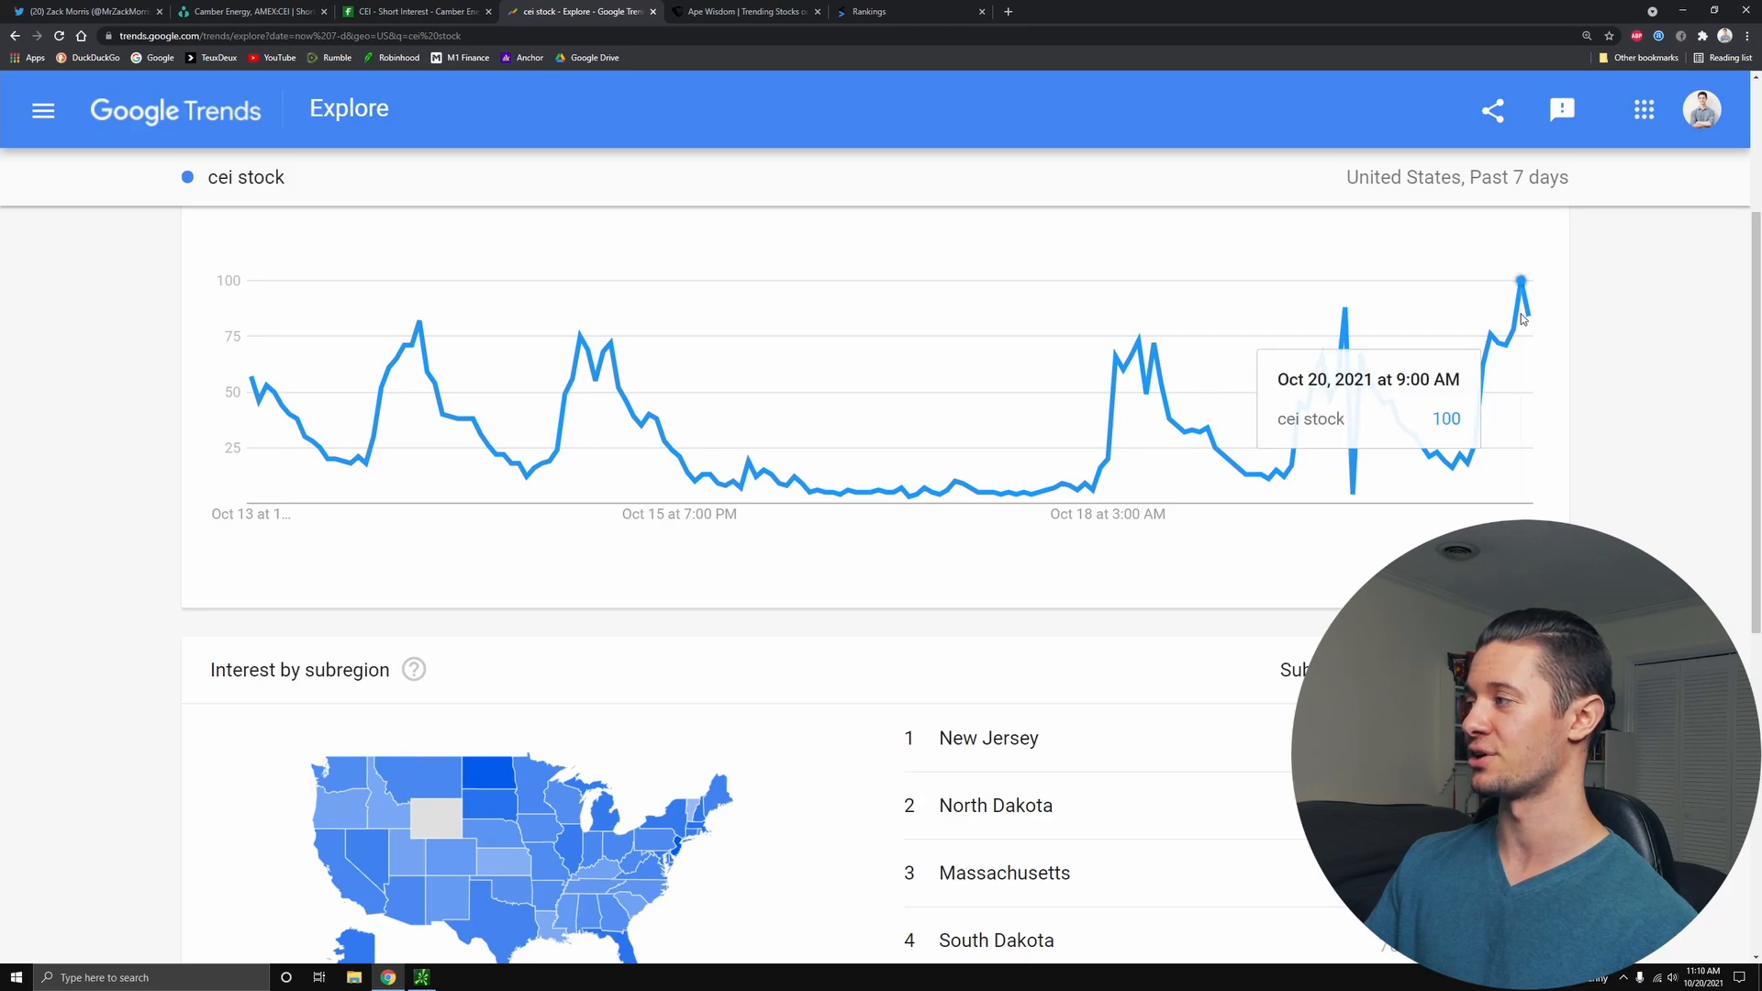
{"action": "mouse_move", "coordinate": [1503, 453]}
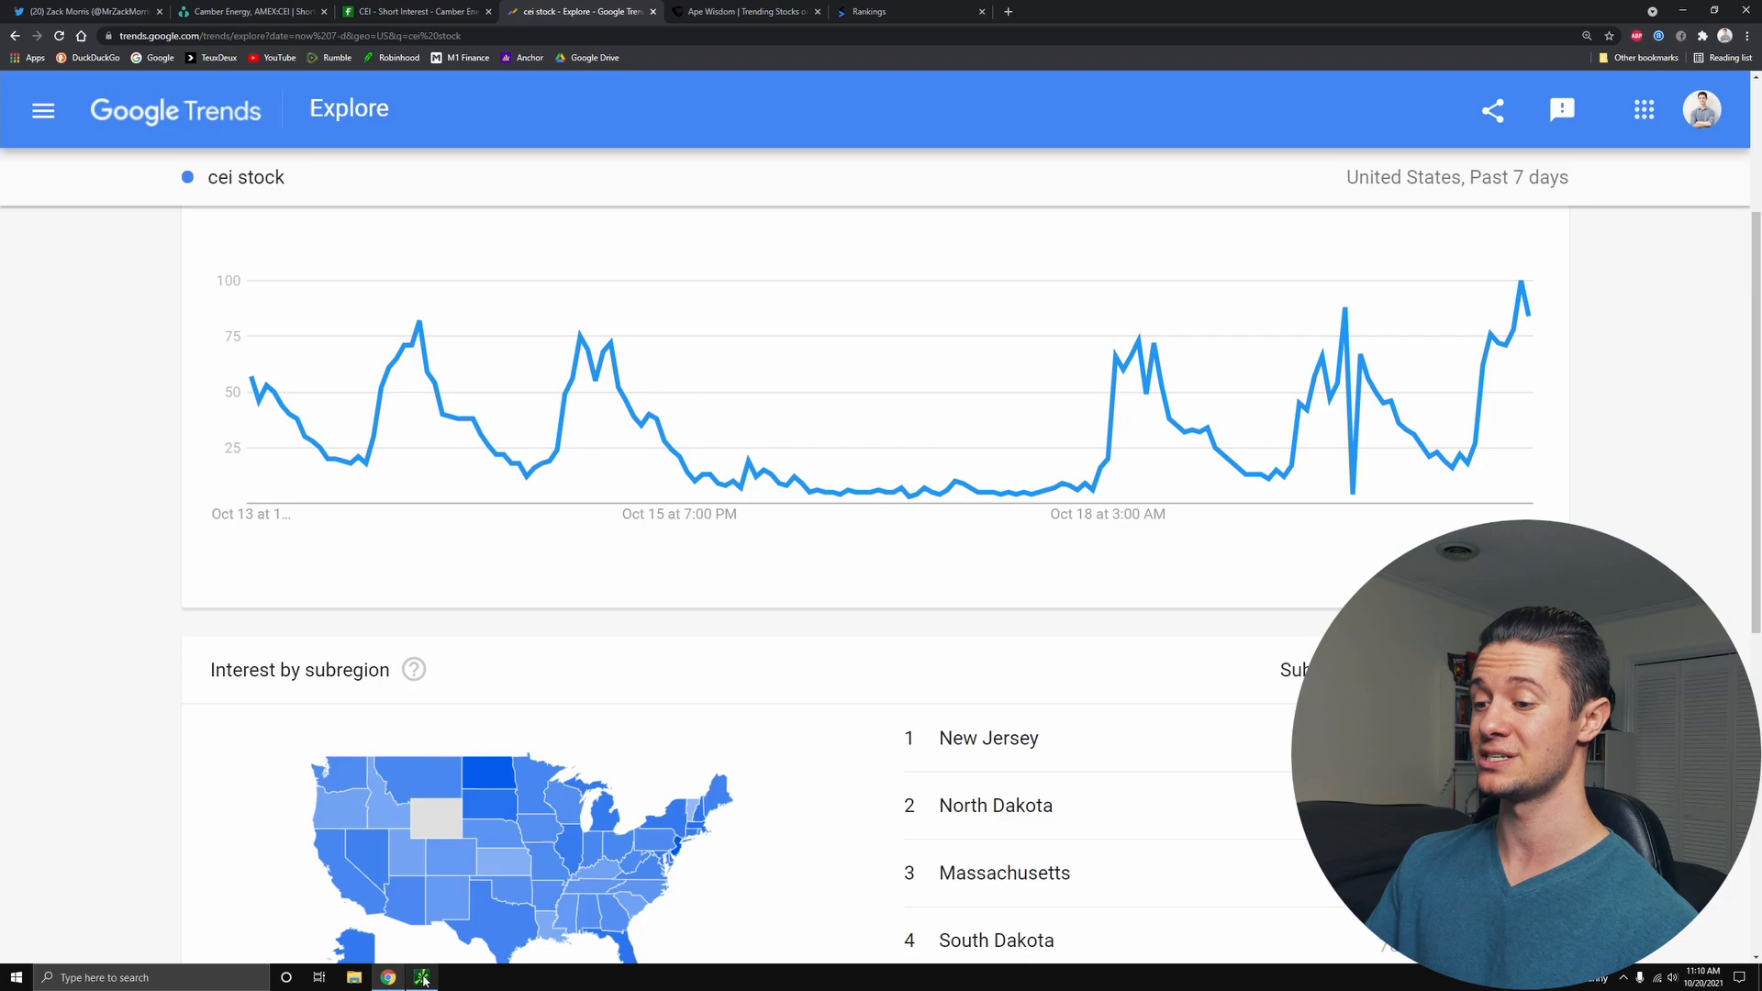
{"action": "left_click", "coordinate": [422, 977]}
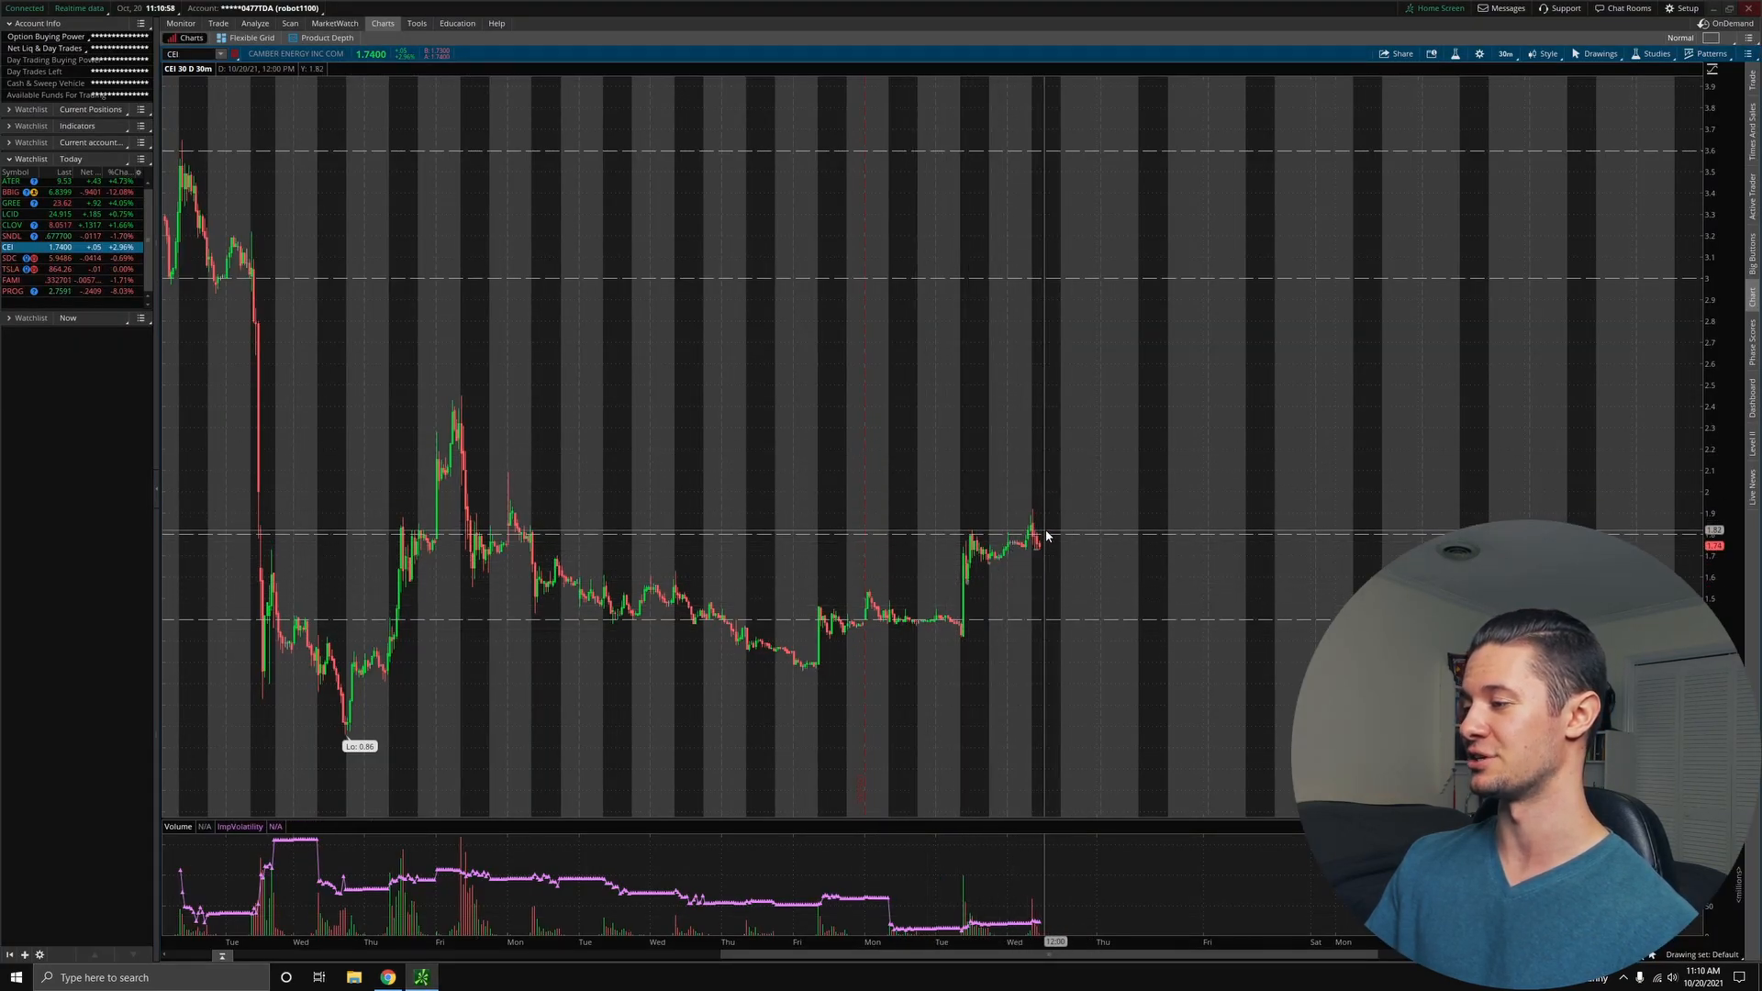
{"action": "mouse_move", "coordinate": [1037, 576]}
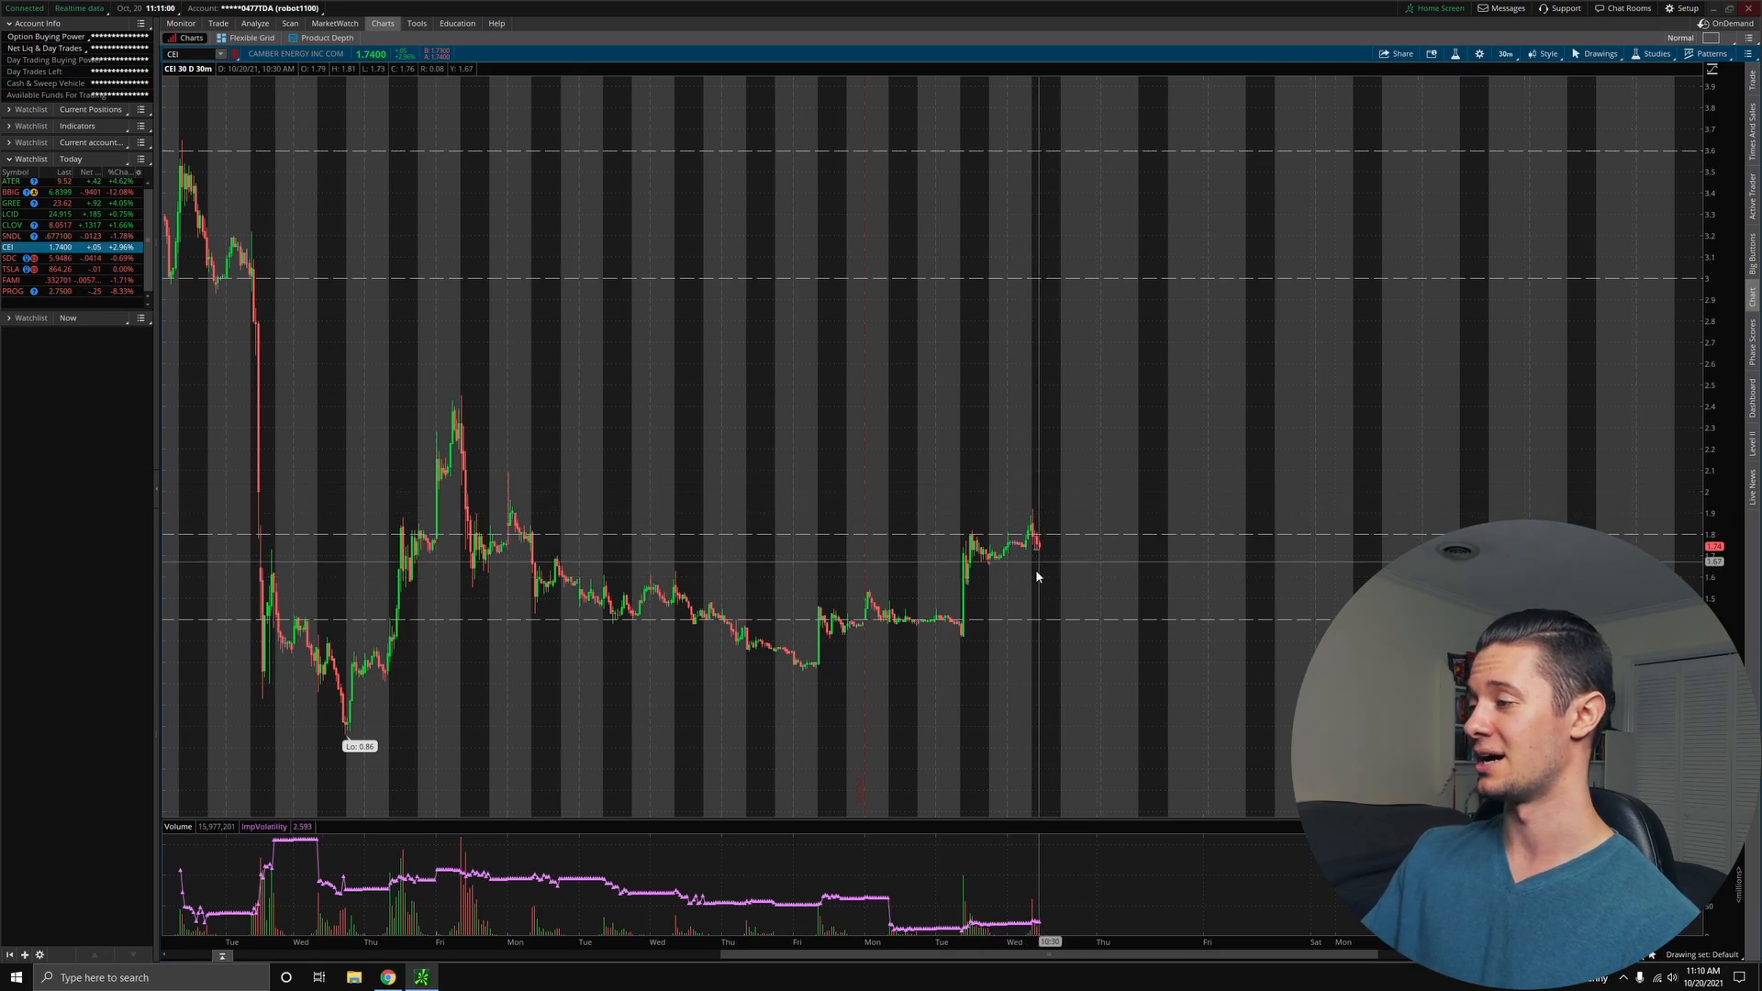
{"action": "mouse_move", "coordinate": [1068, 497]}
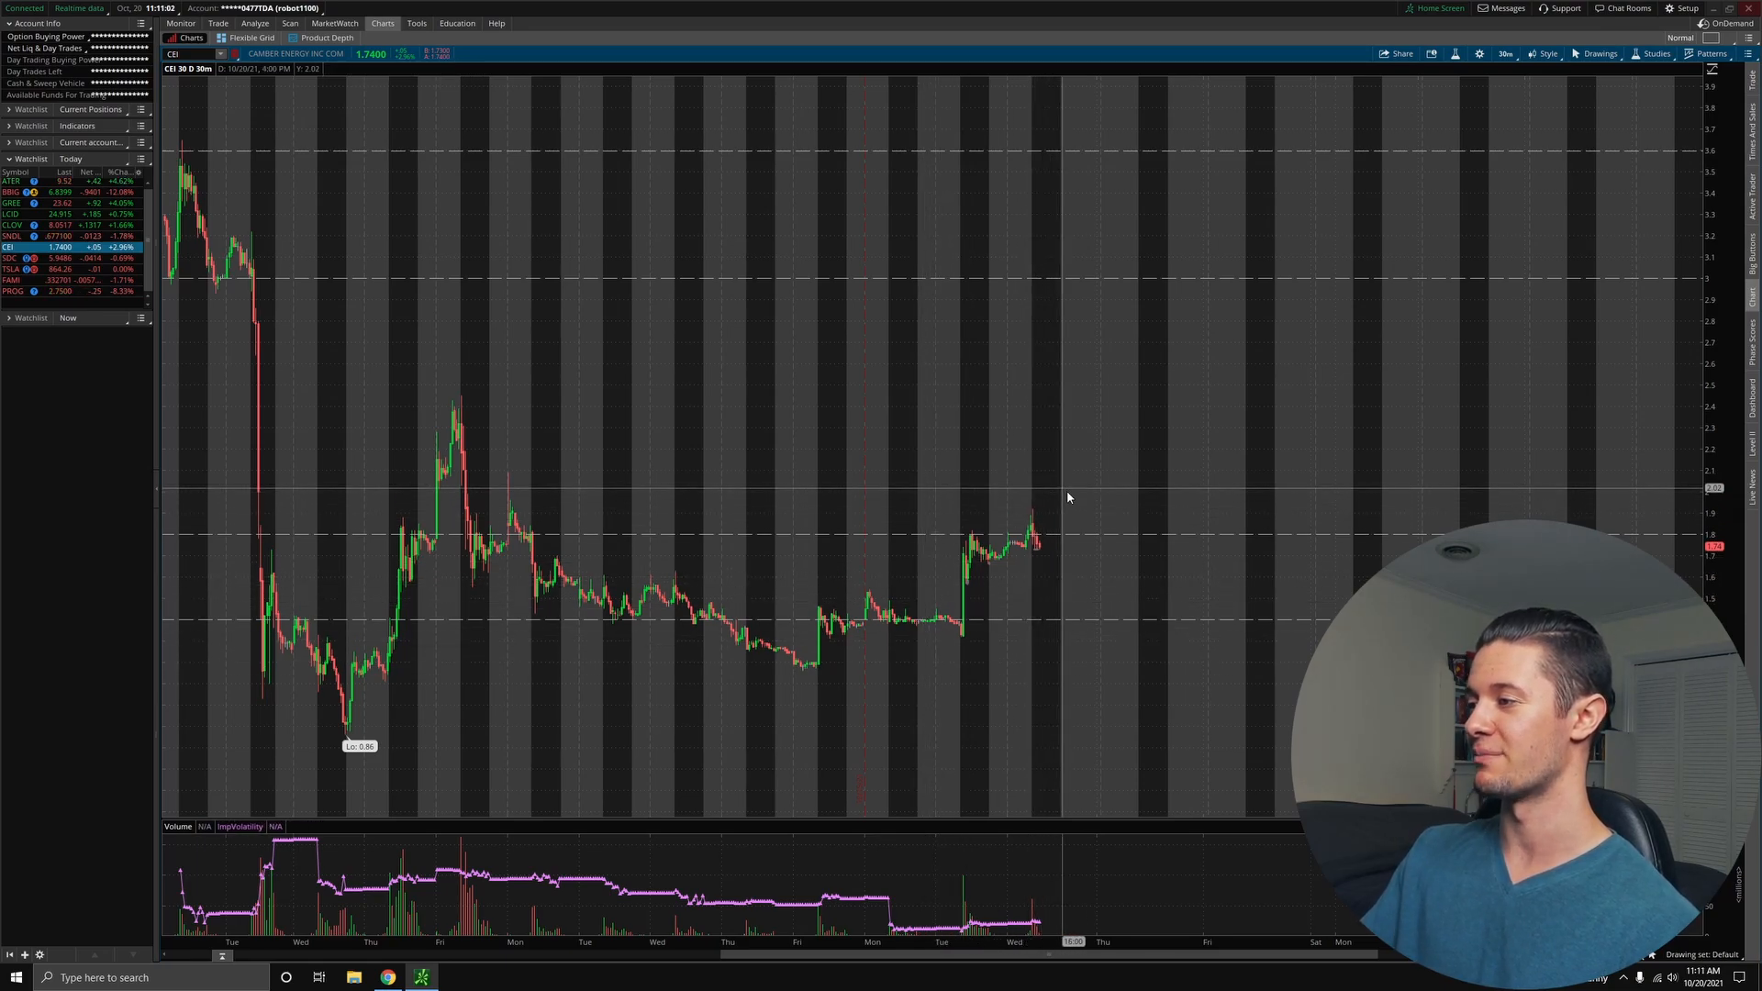
{"action": "mouse_move", "coordinate": [1043, 560]}
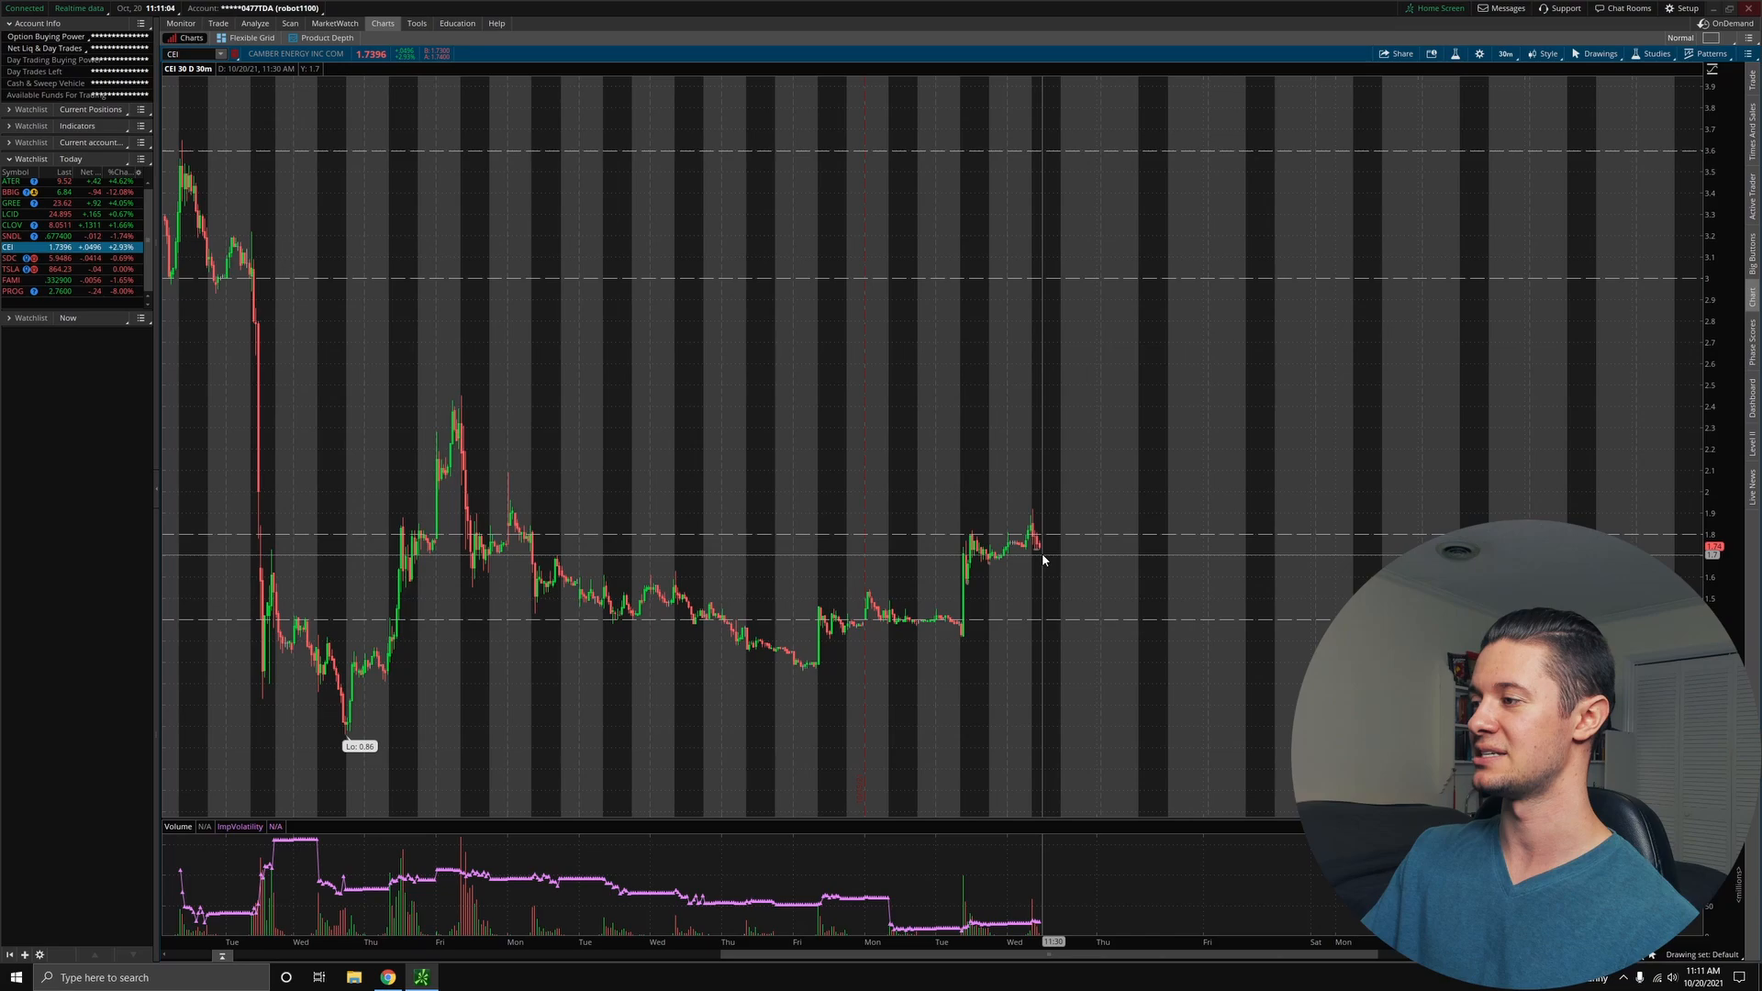
{"action": "mouse_move", "coordinate": [1101, 463]}
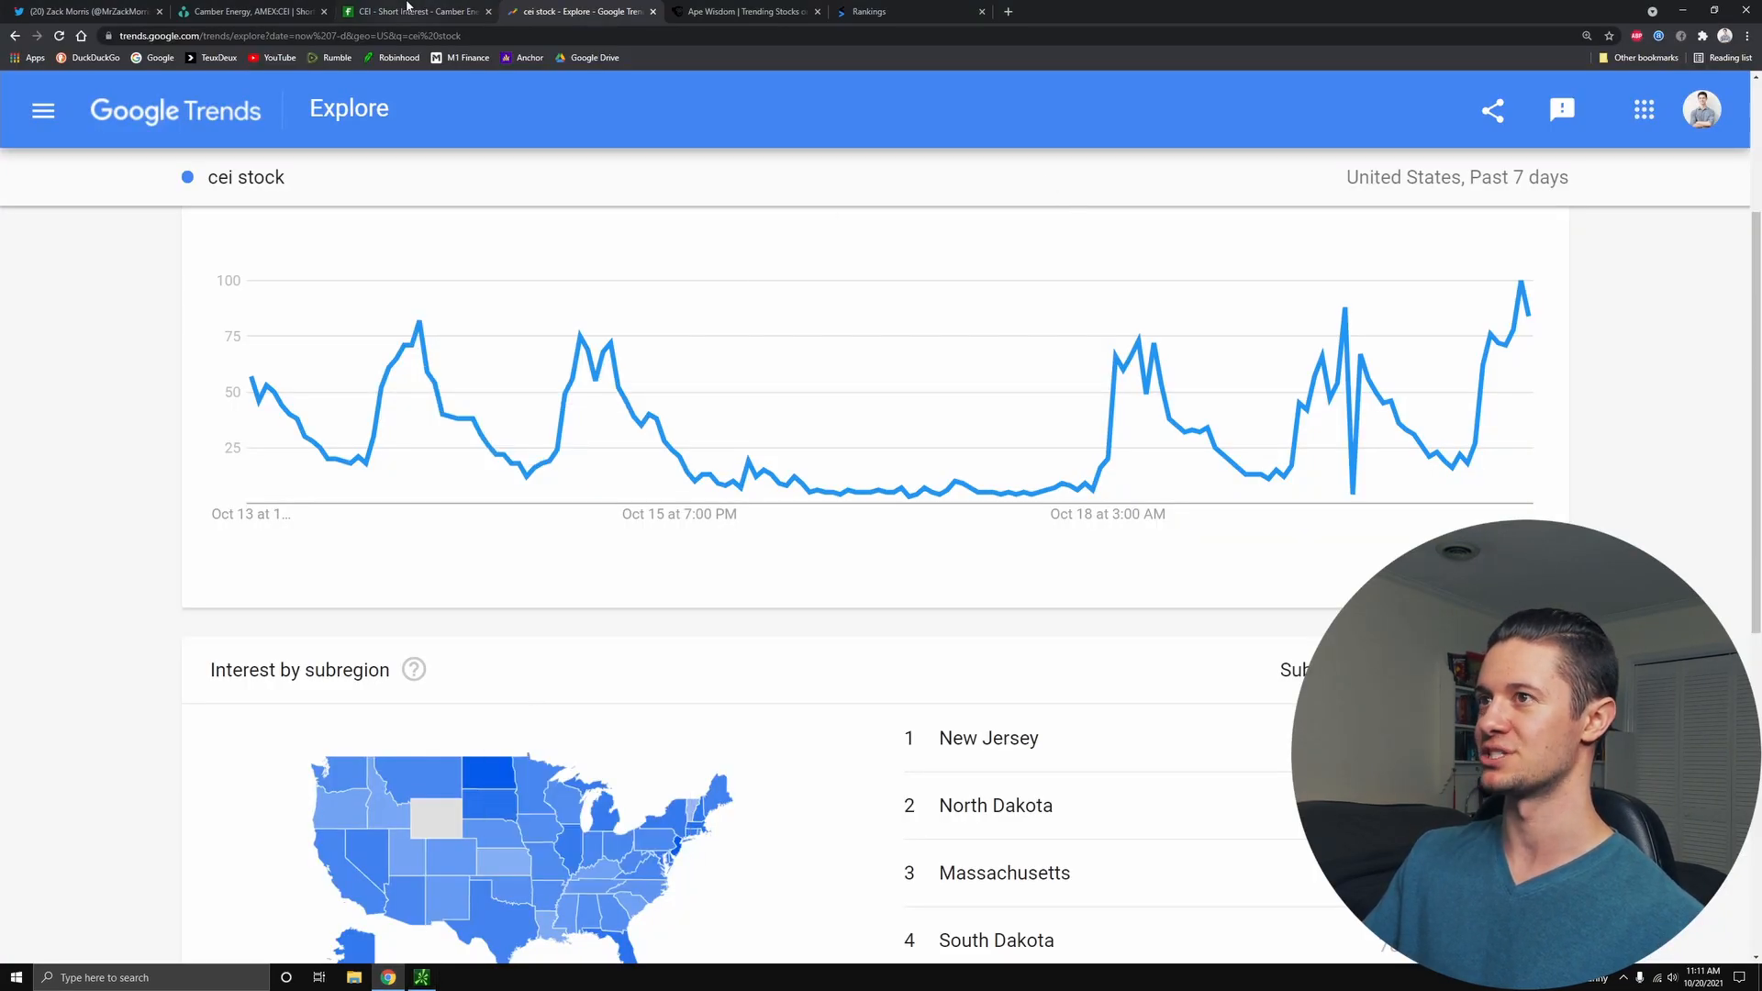
- Find Camber Energy (CEI) in Ape Wisdom's trending list at rank 22 and highlight its 40-place jump
{"action": "left_click", "coordinate": [742, 11]}
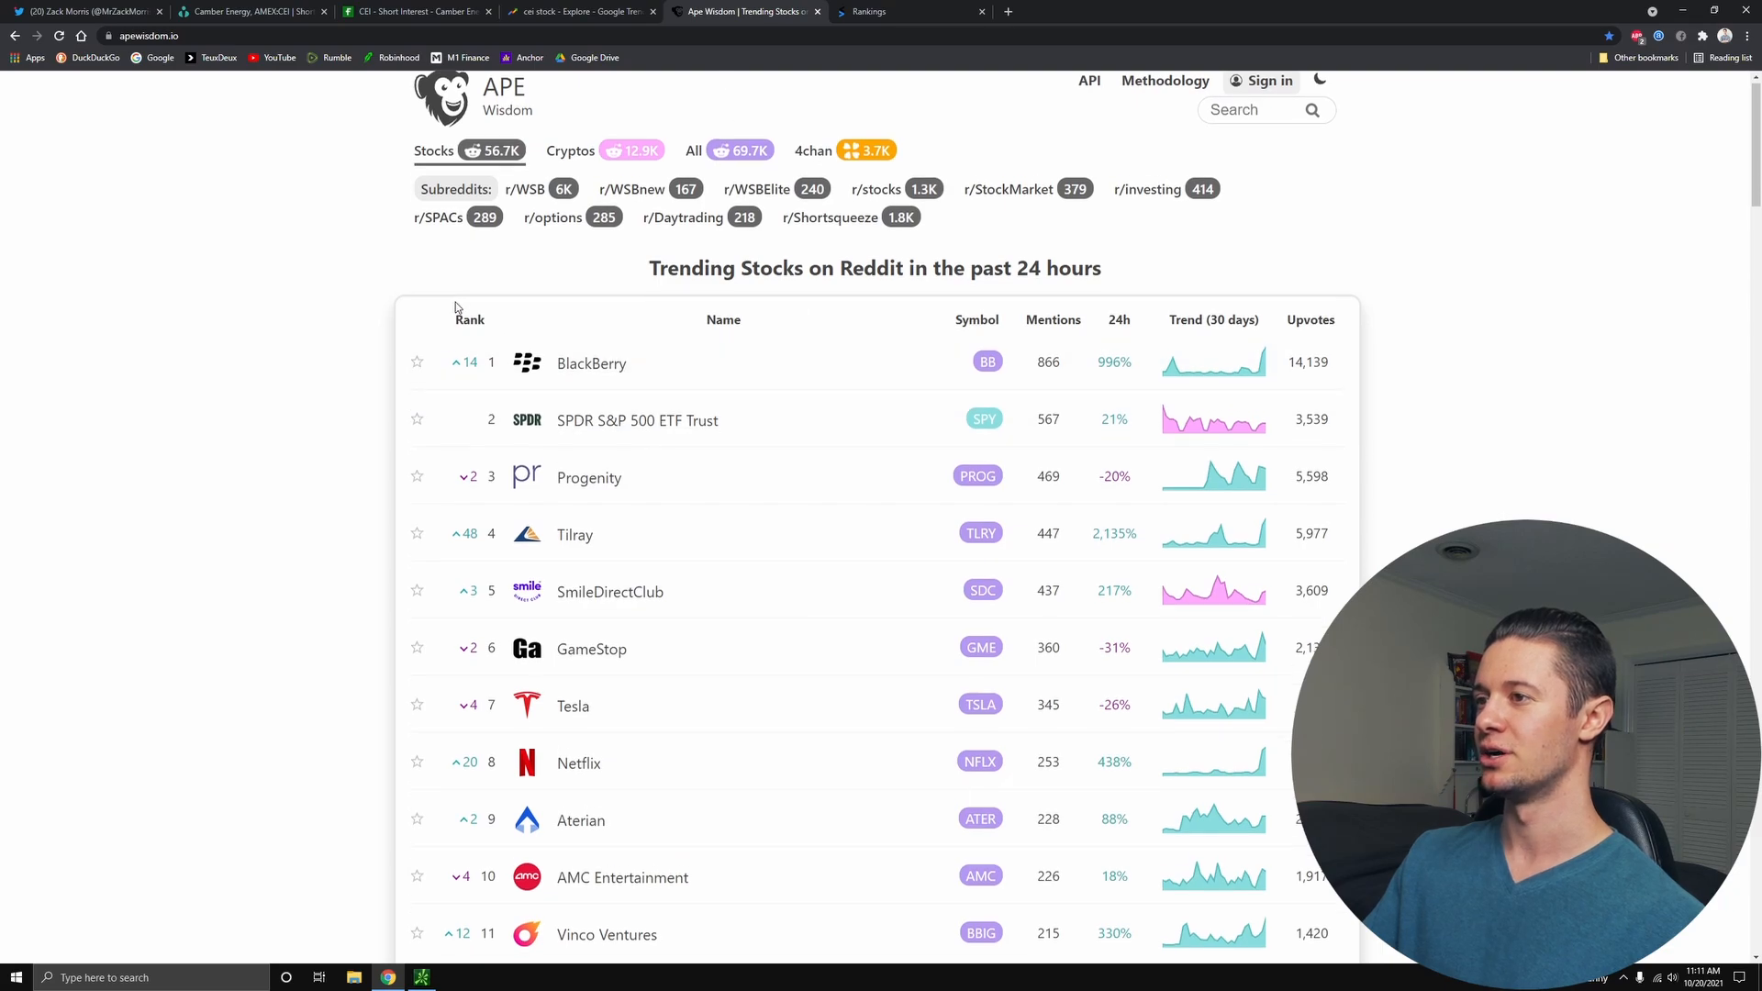
{"action": "scroll", "scroll_direction": "down", "scroll_amount": 3}
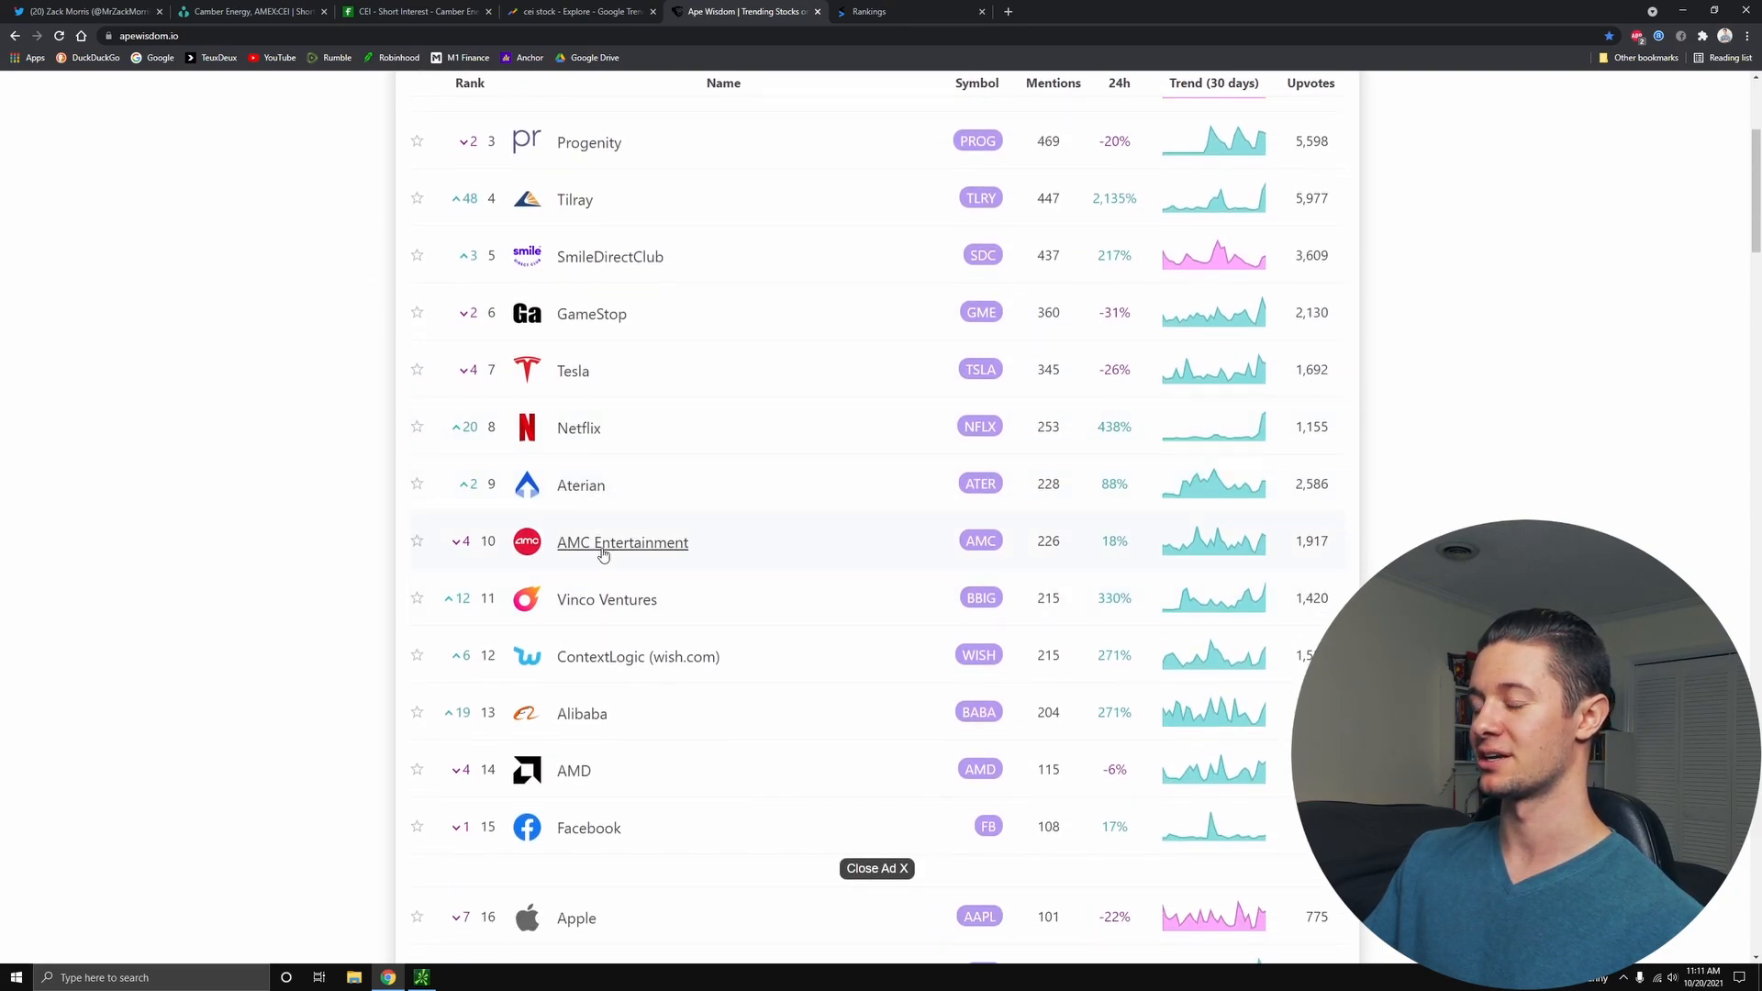
{"action": "scroll", "scroll_direction": "down", "scroll_amount": 3}
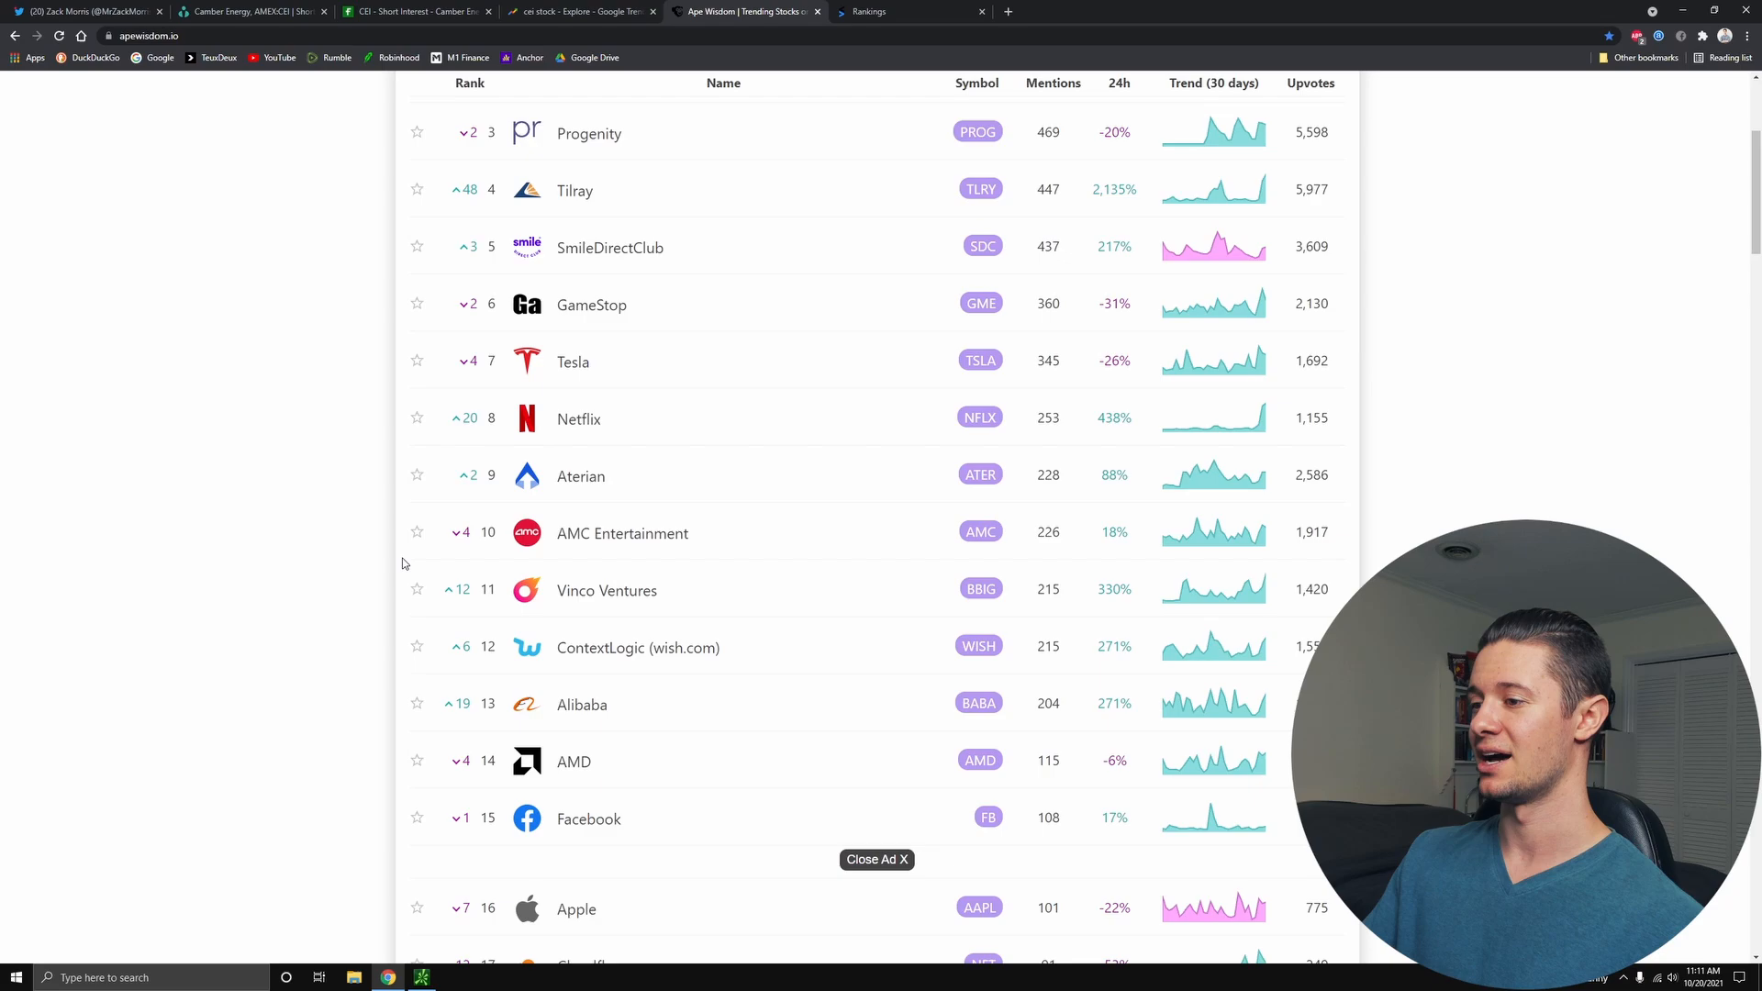
{"action": "scroll", "scroll_direction": "down", "scroll_amount": 3}
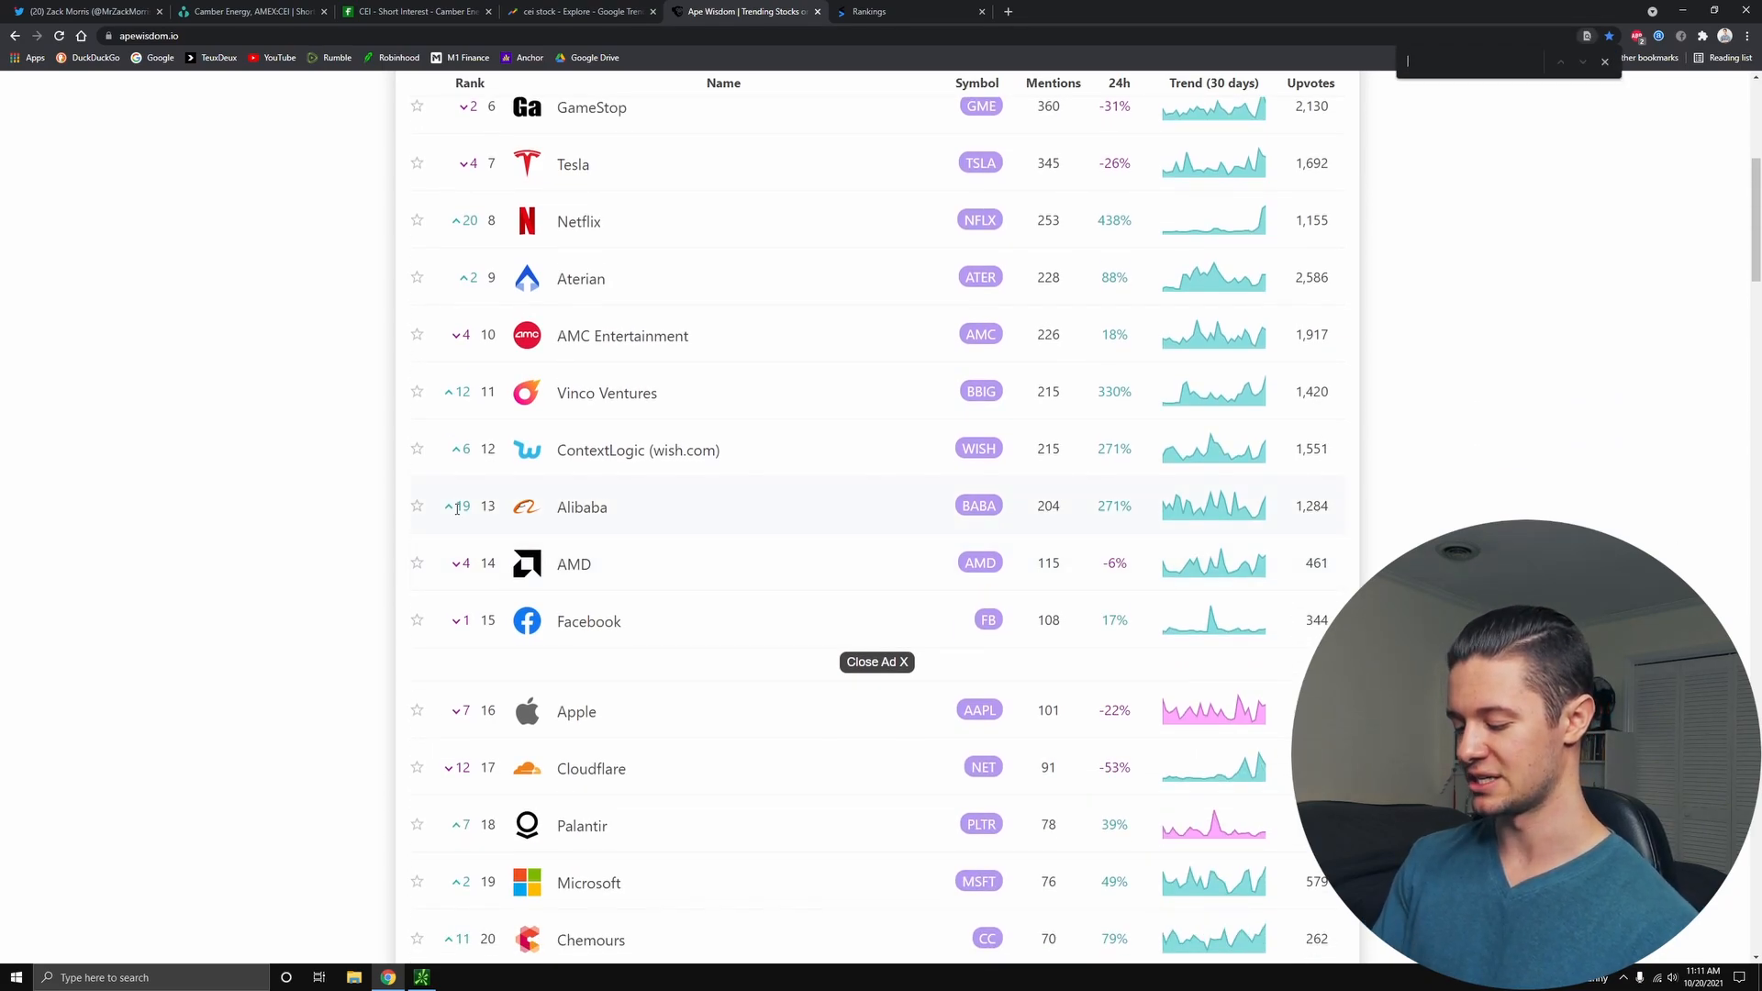
{"action": "type", "text": "cei"}
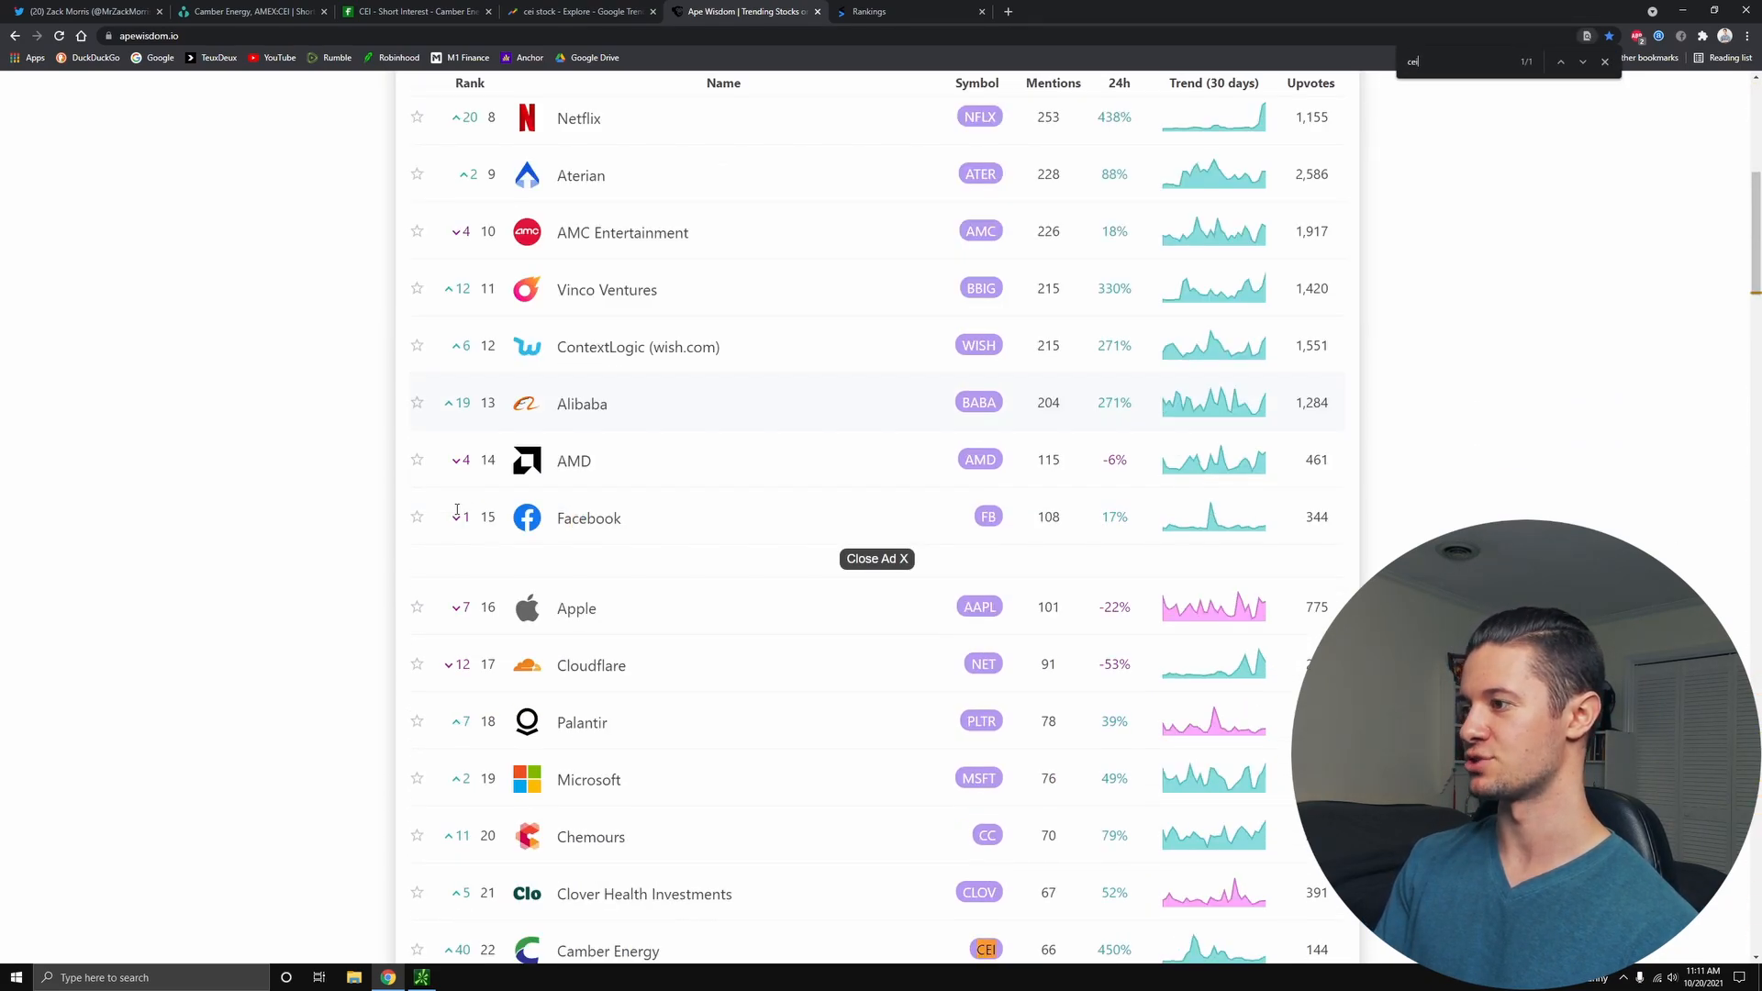
{"action": "scroll", "scroll_direction": "down", "scroll_amount": 3}
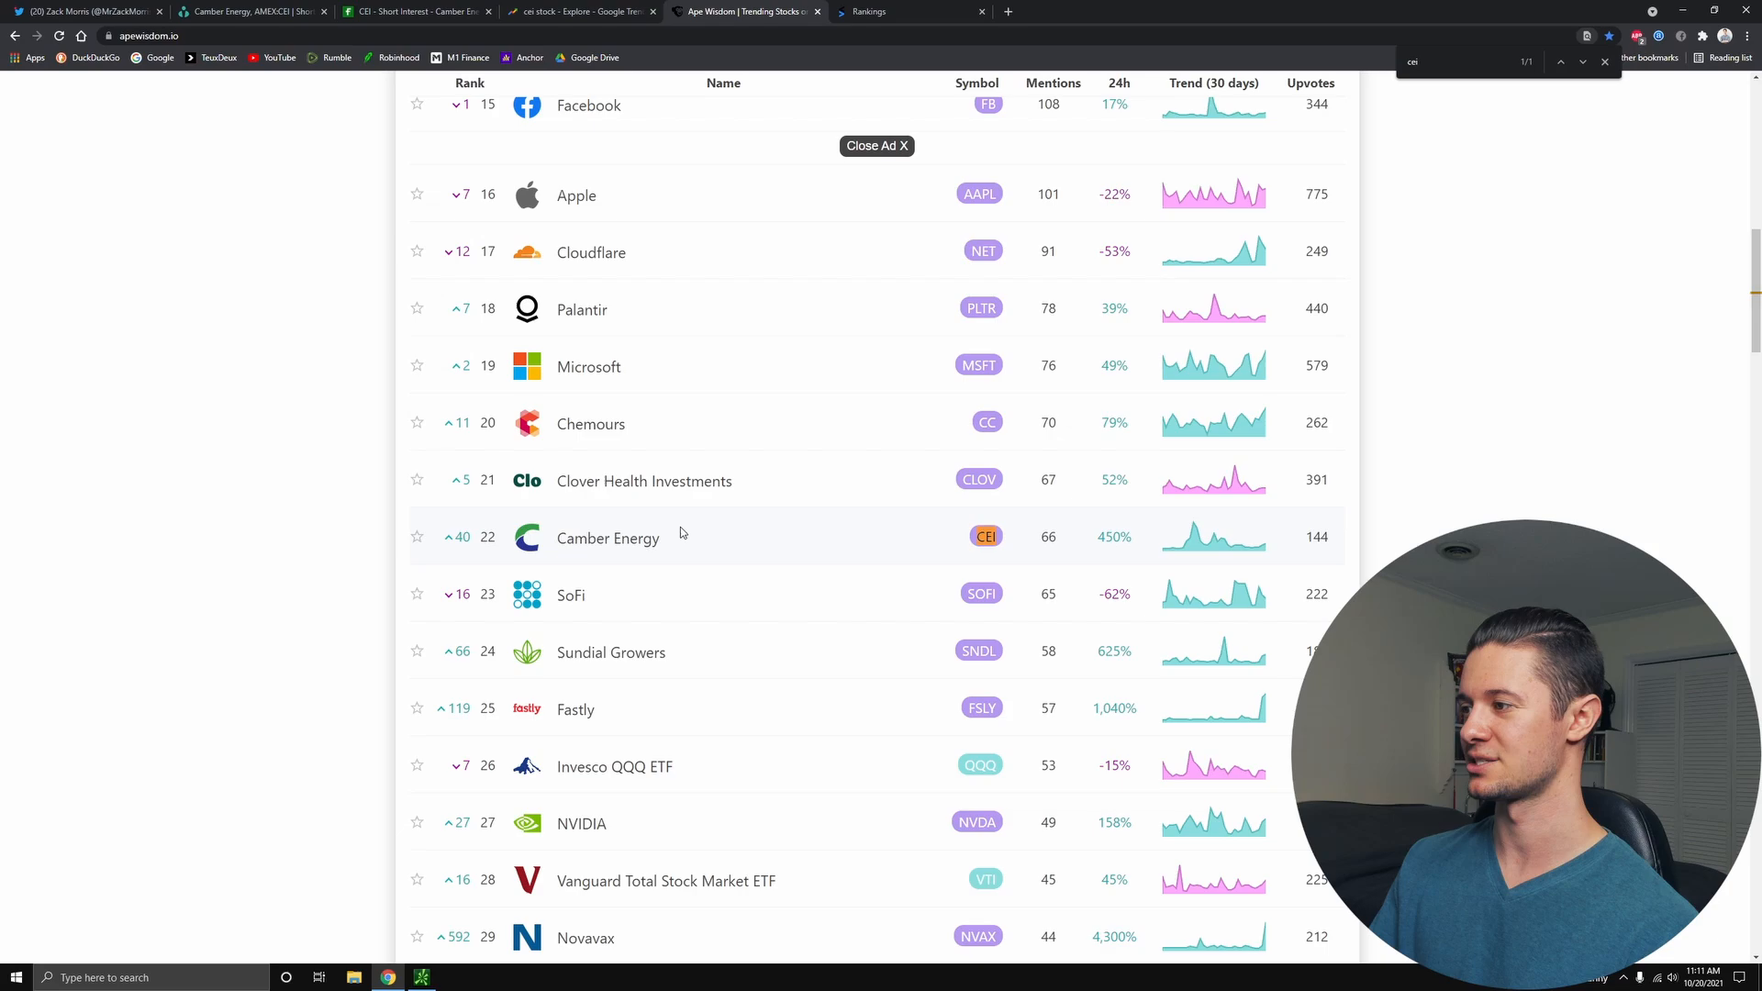
{"action": "mouse_move", "coordinate": [1098, 539]}
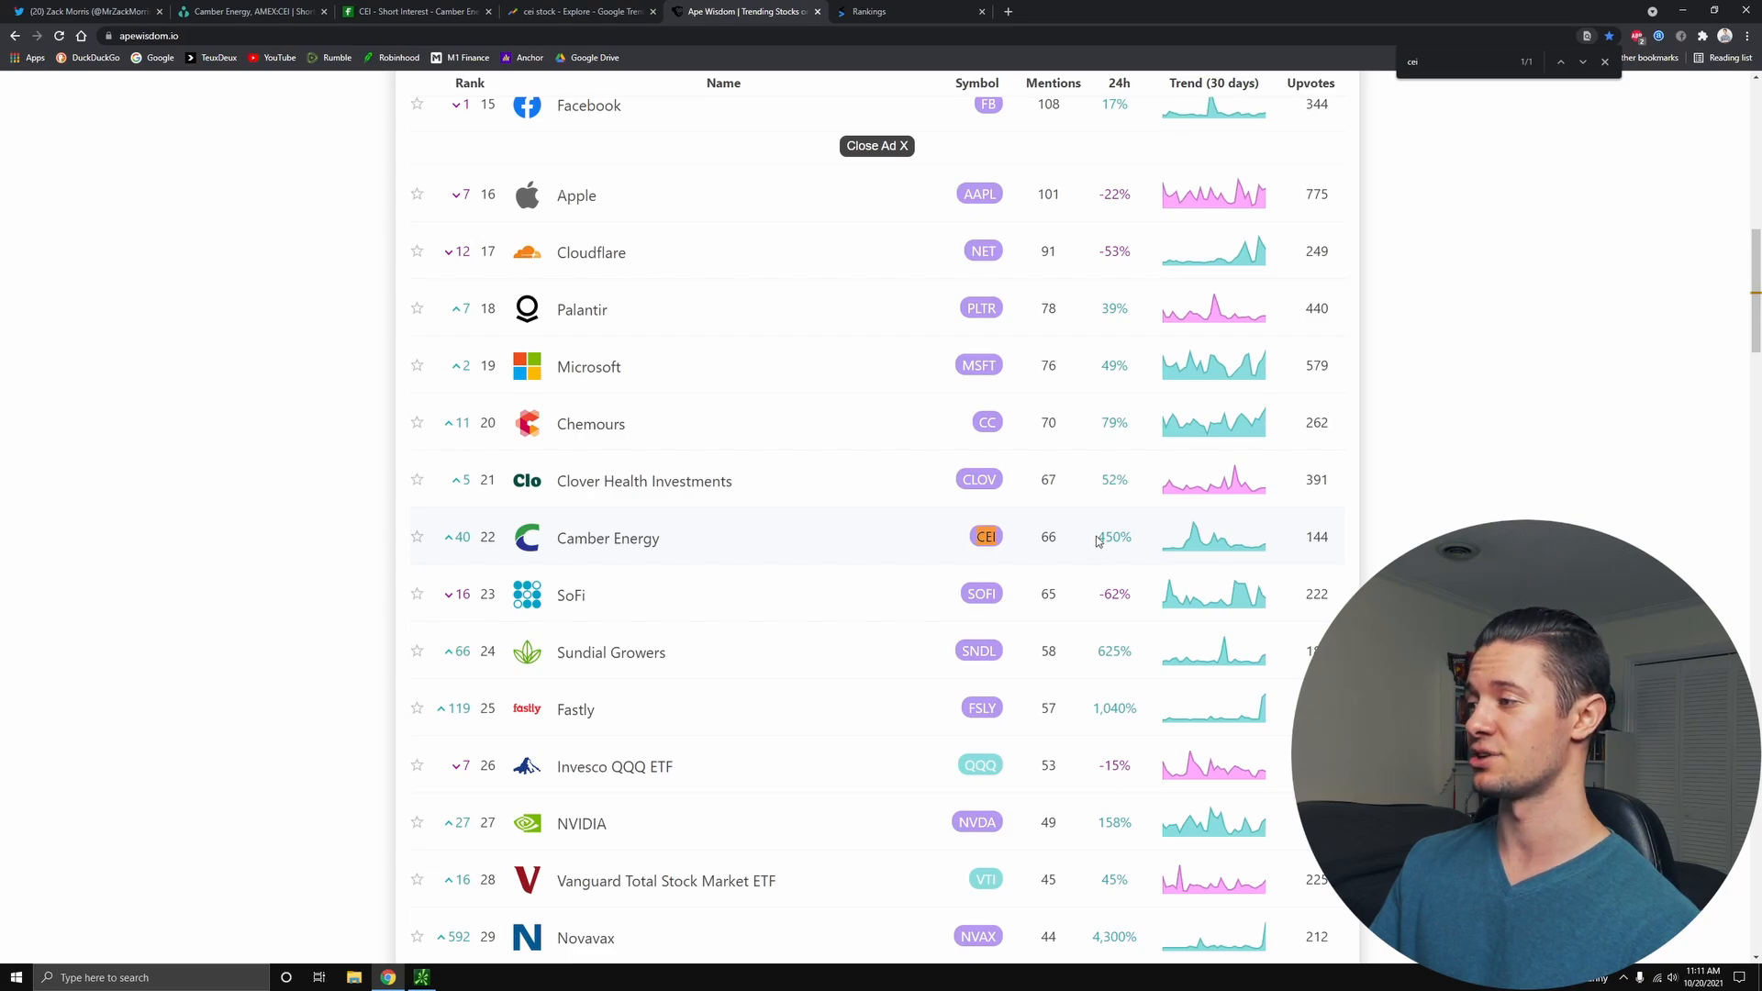
{"action": "double_click", "coordinate": [1114, 536]}
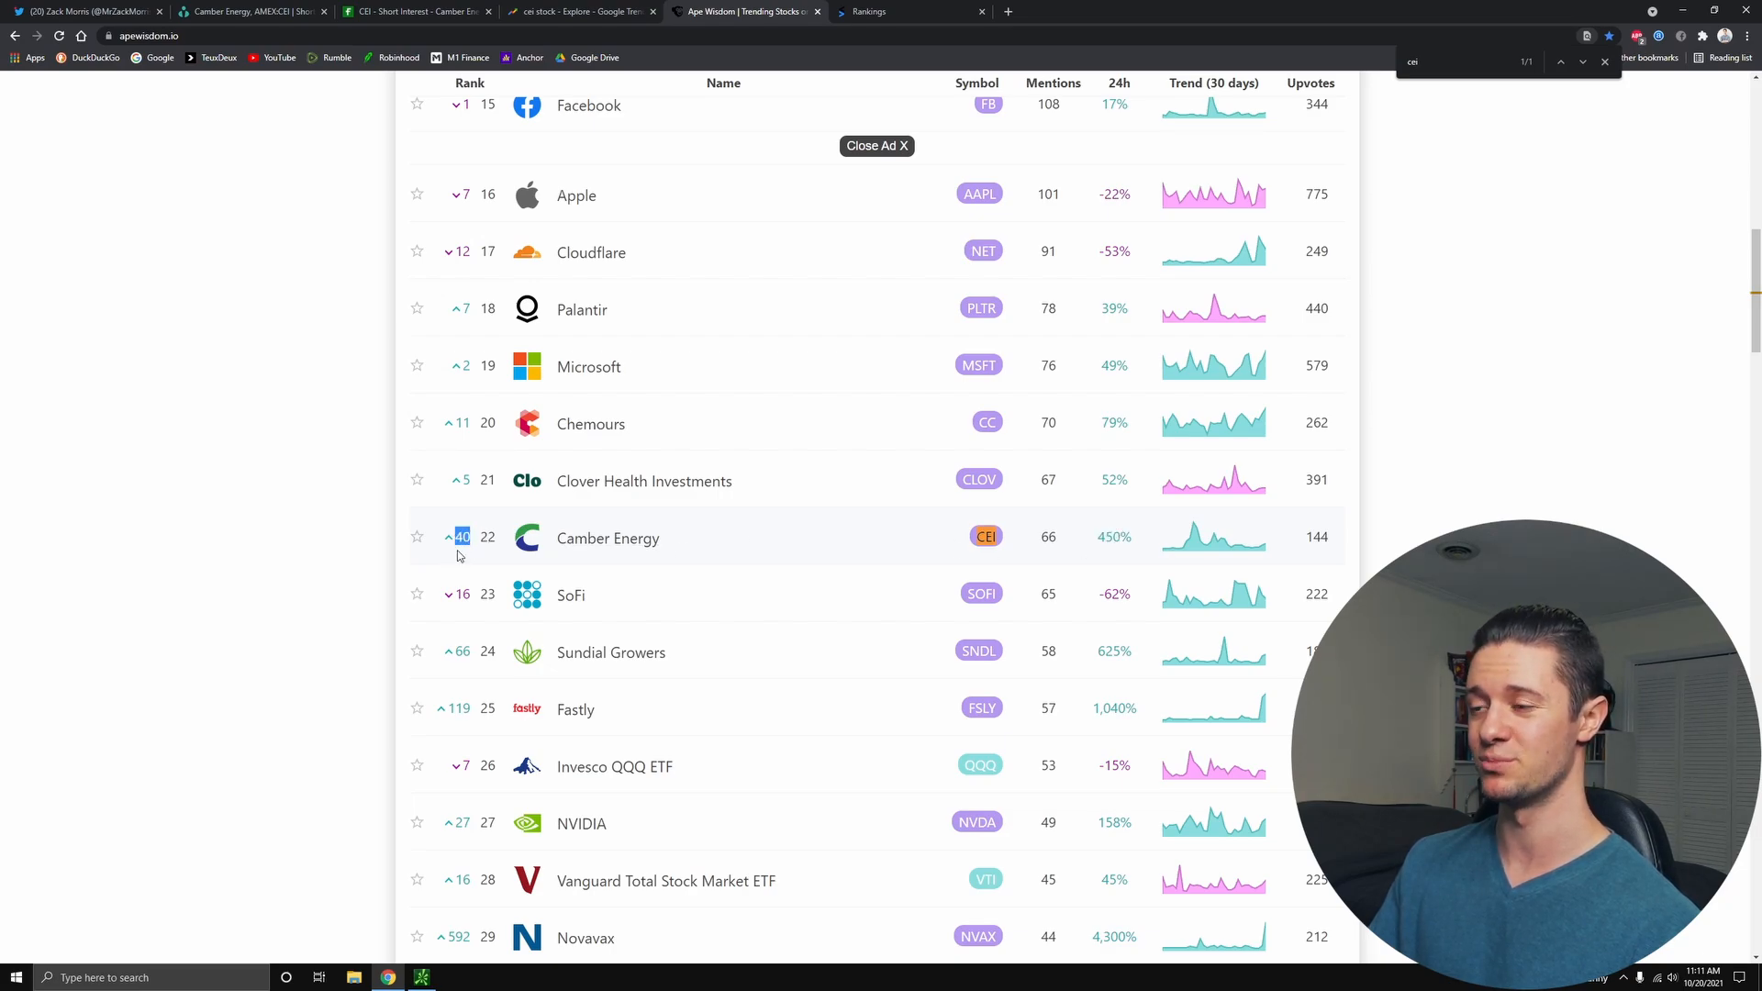
{"action": "mouse_move", "coordinate": [591, 424]}
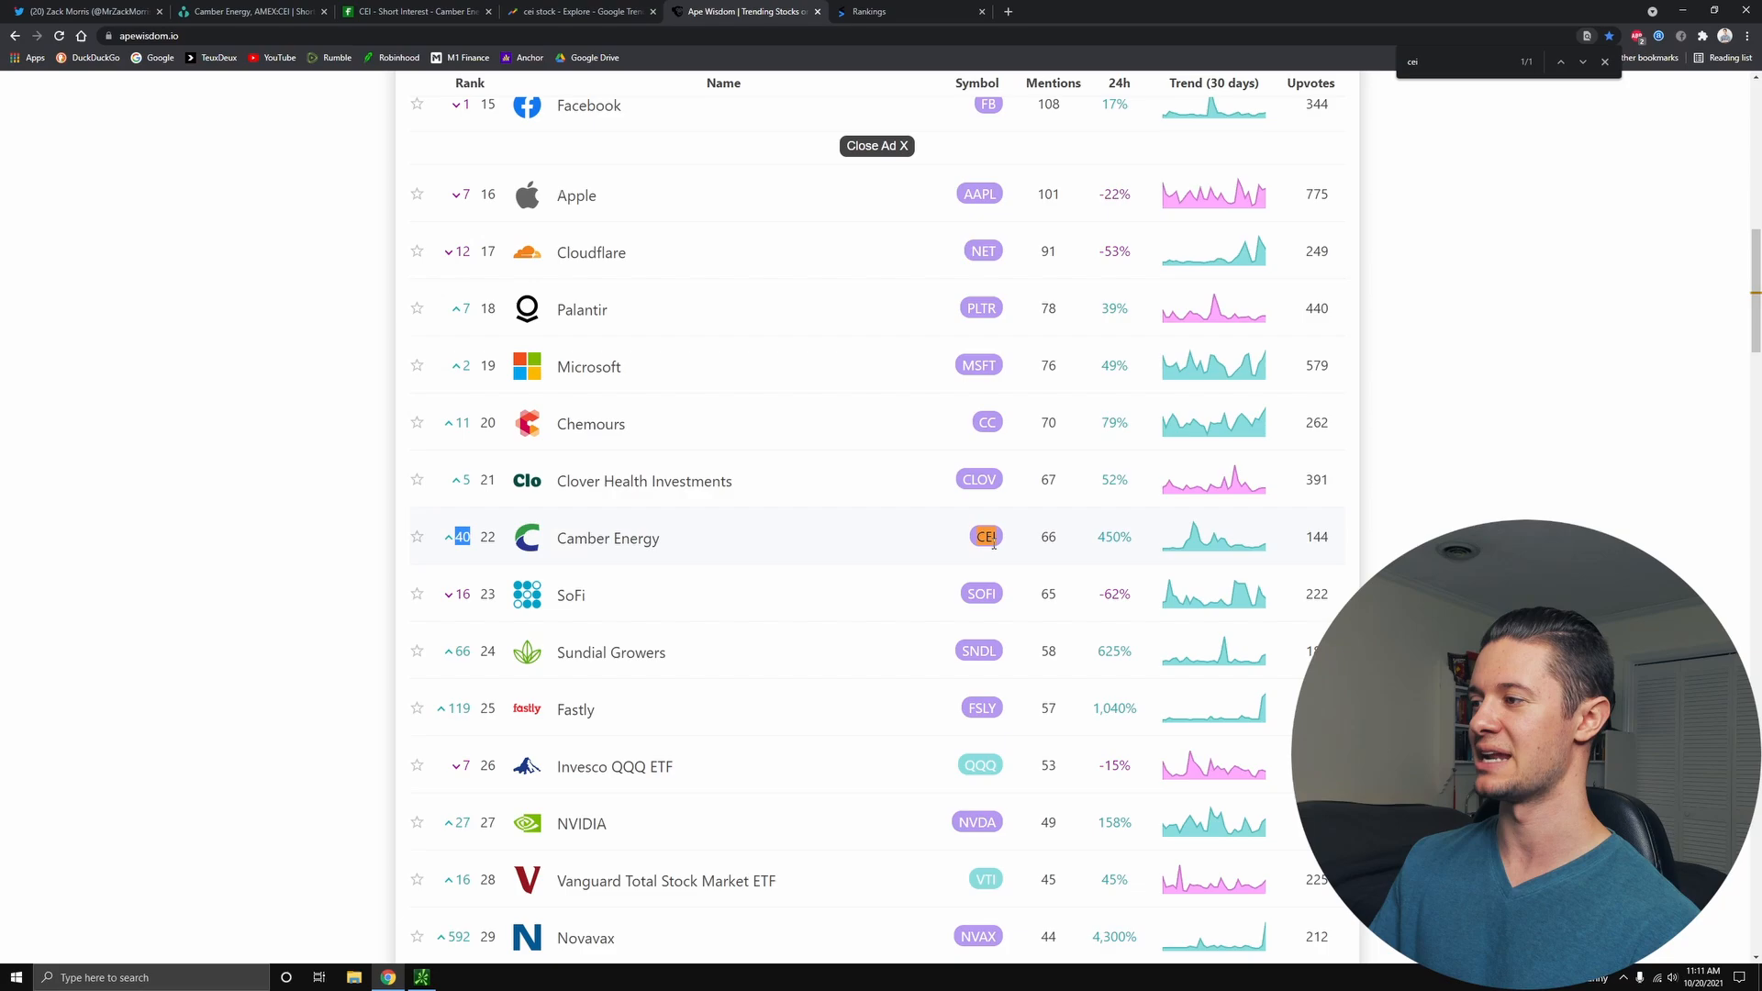
{"action": "left_click", "coordinate": [1604, 62]}
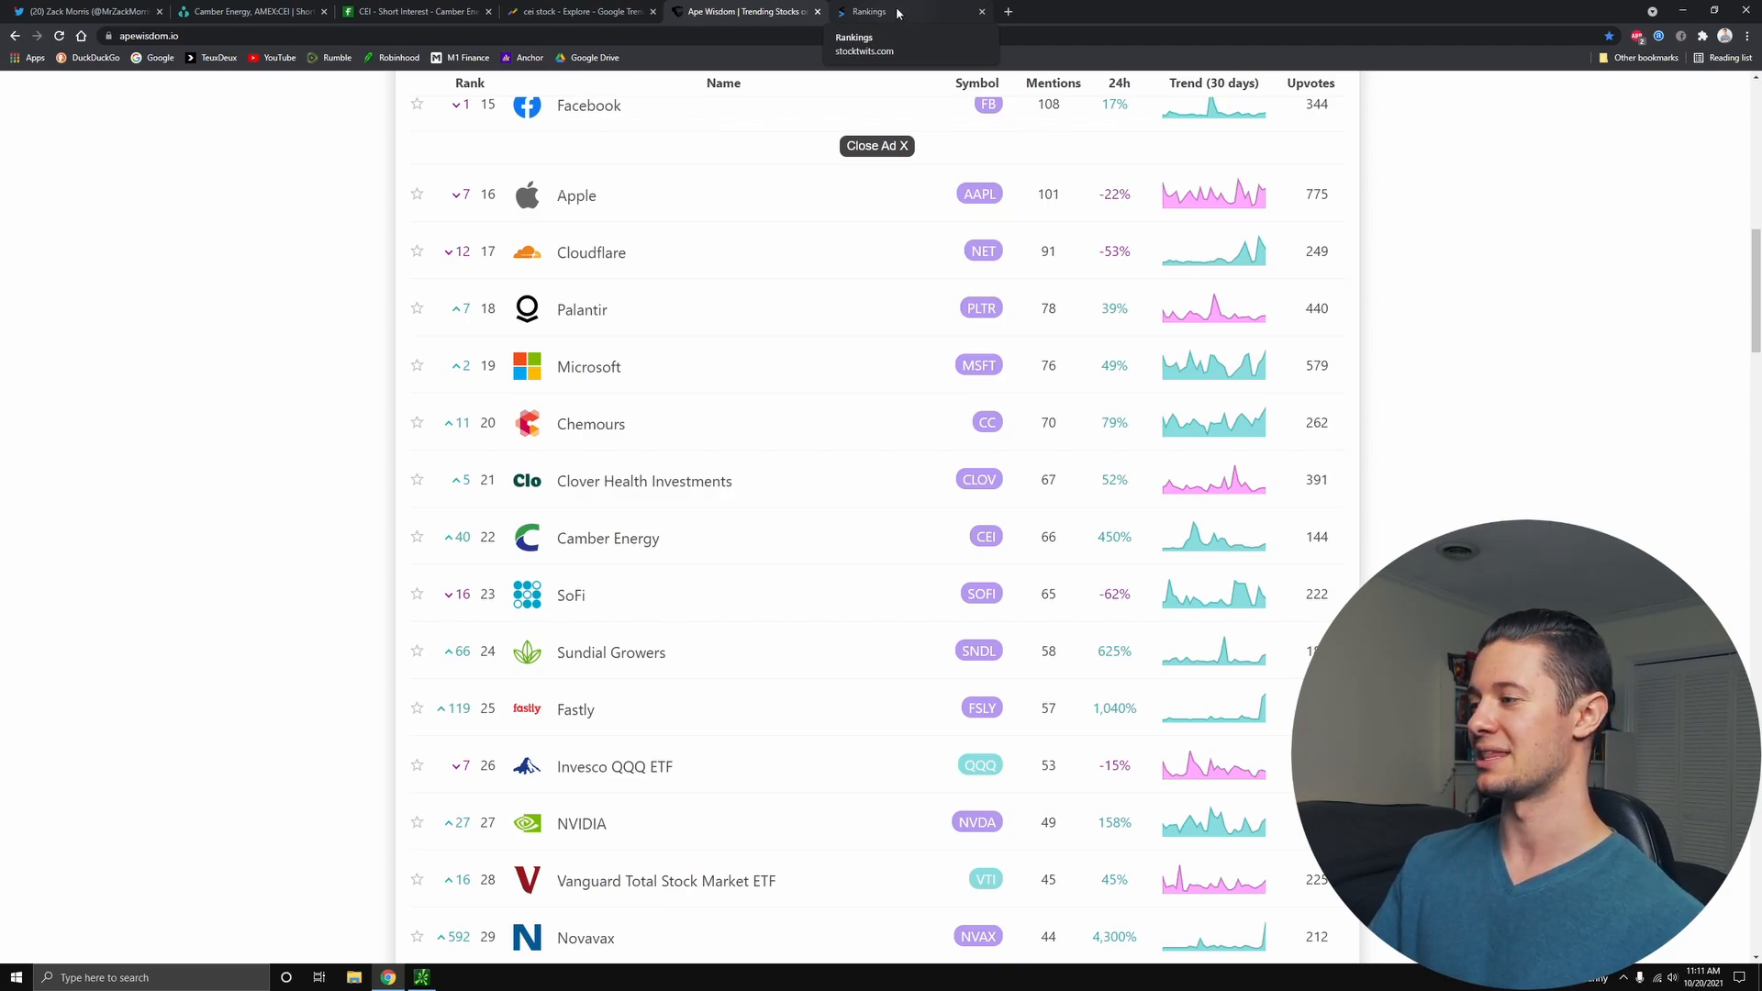
- Check Stocktwits Most Active showing Camber Energy (CEI) fourth with 7,440 messages, then return to the CEI chart
{"action": "left_click", "coordinate": [900, 11]}
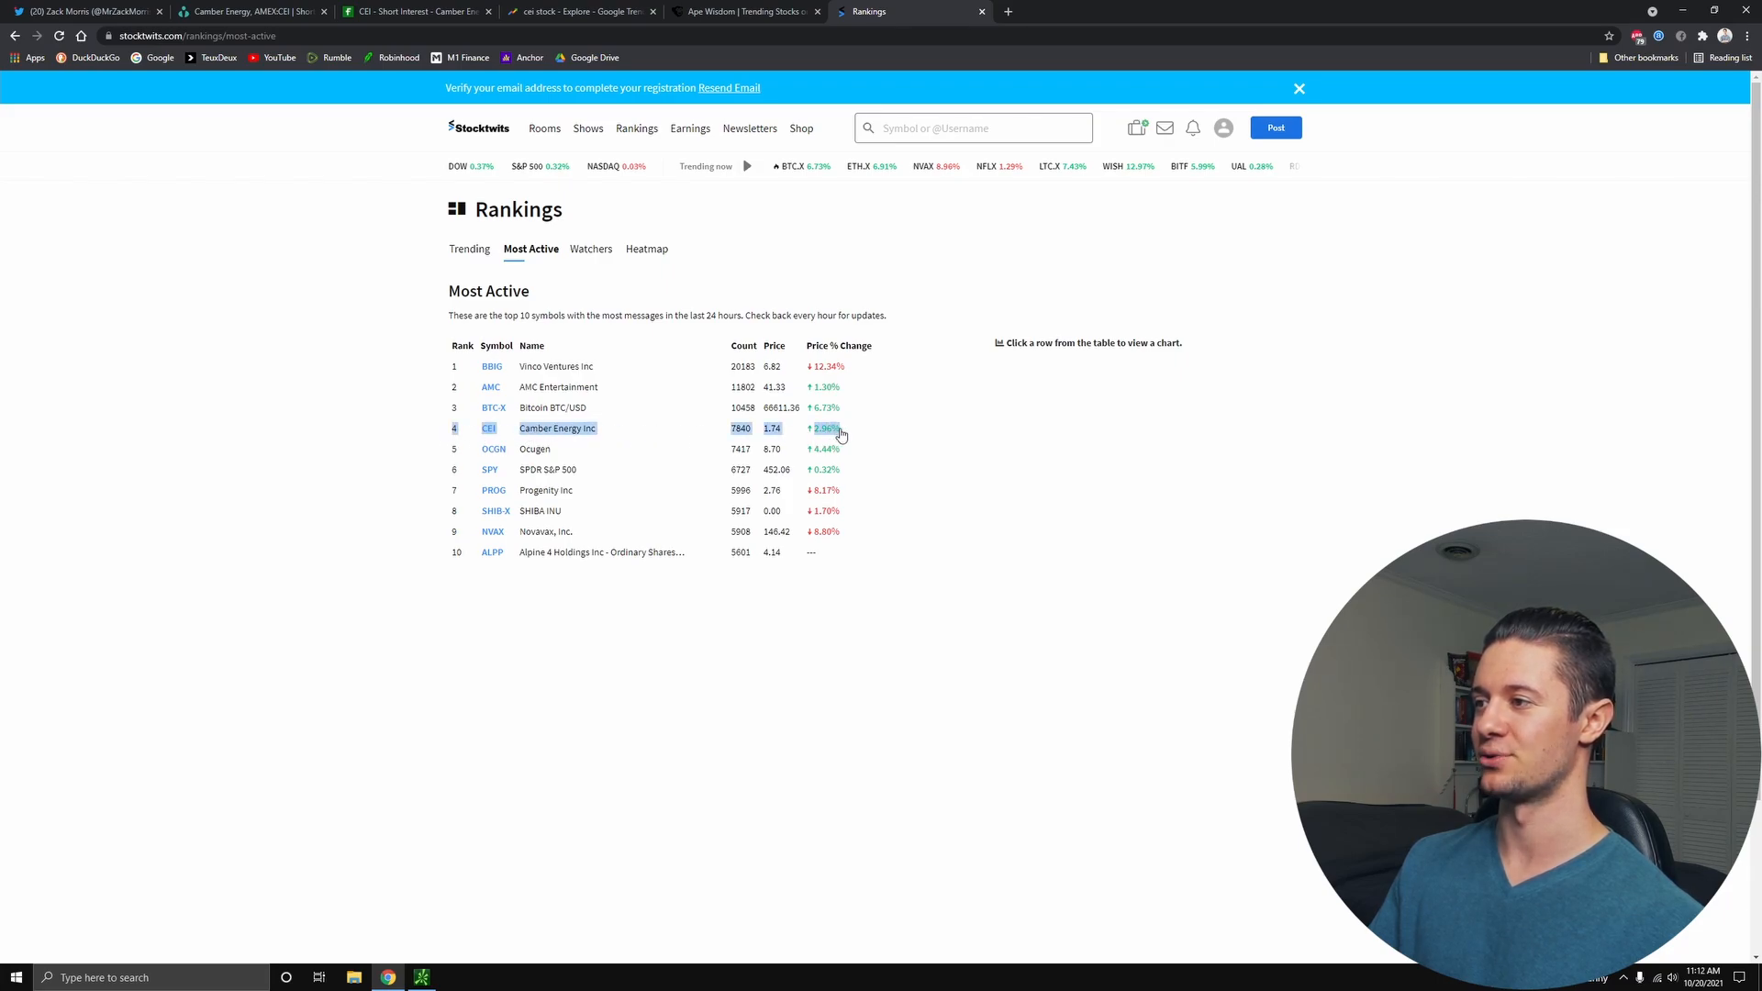
{"action": "left_click", "coordinate": [556, 428]}
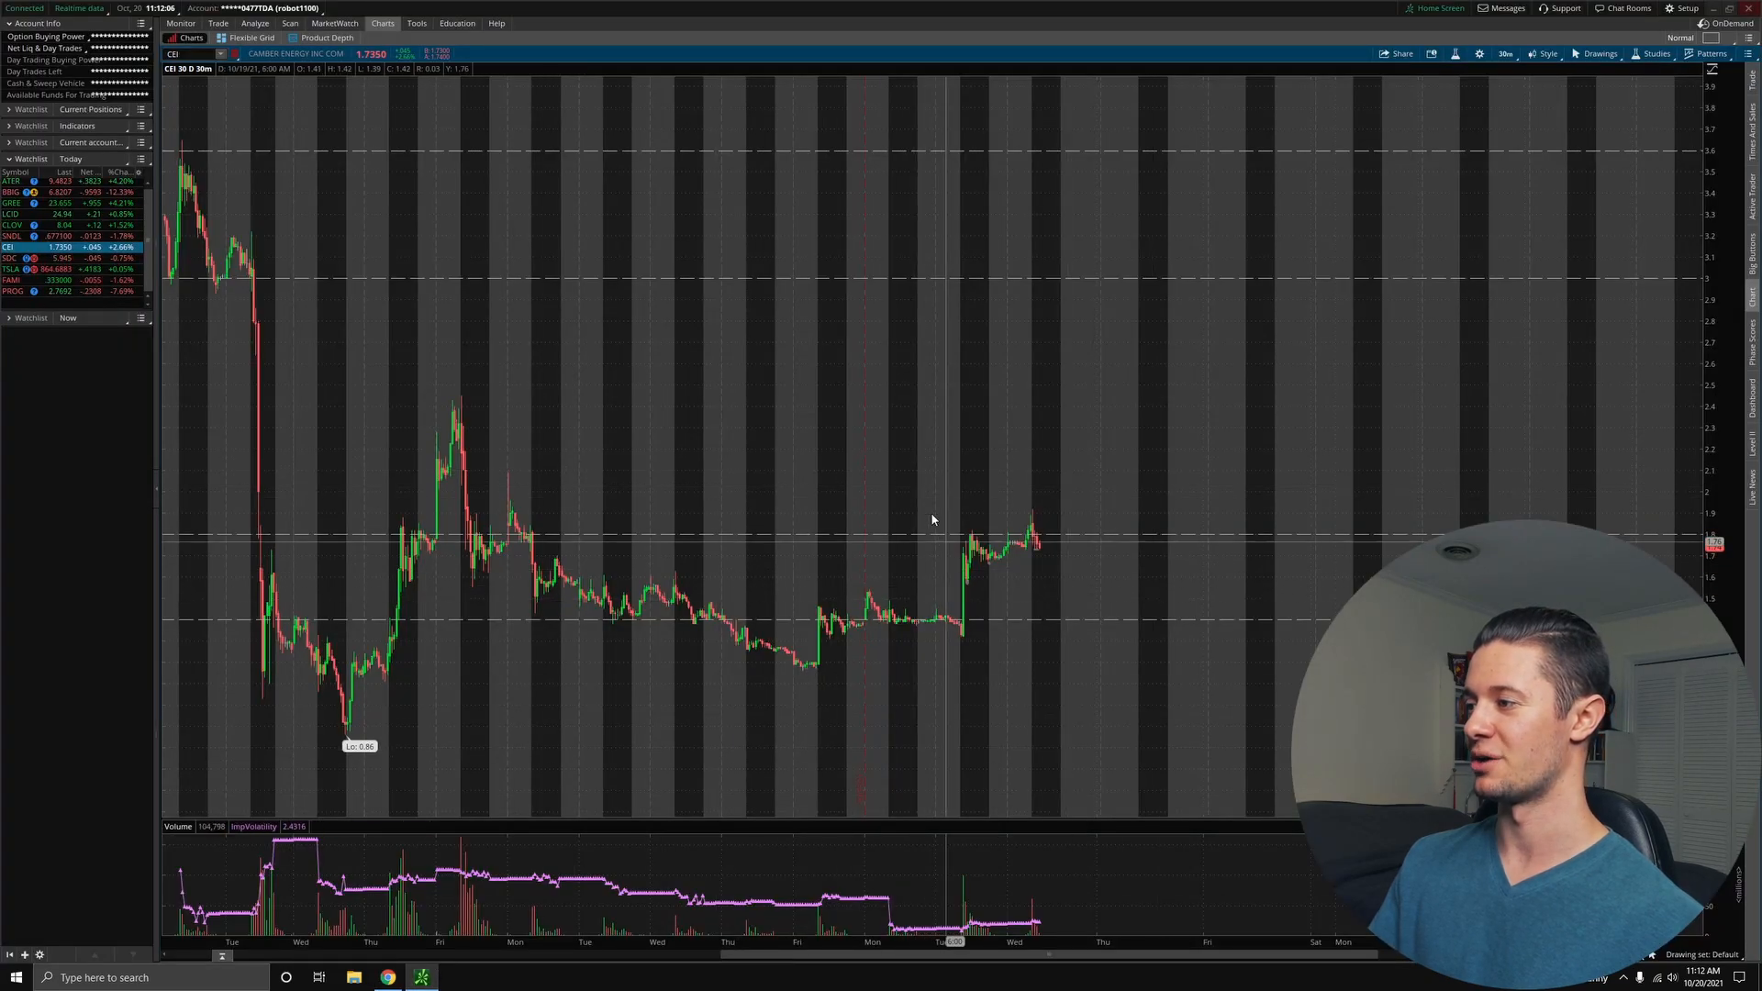
{"action": "mouse_move", "coordinate": [949, 517]}
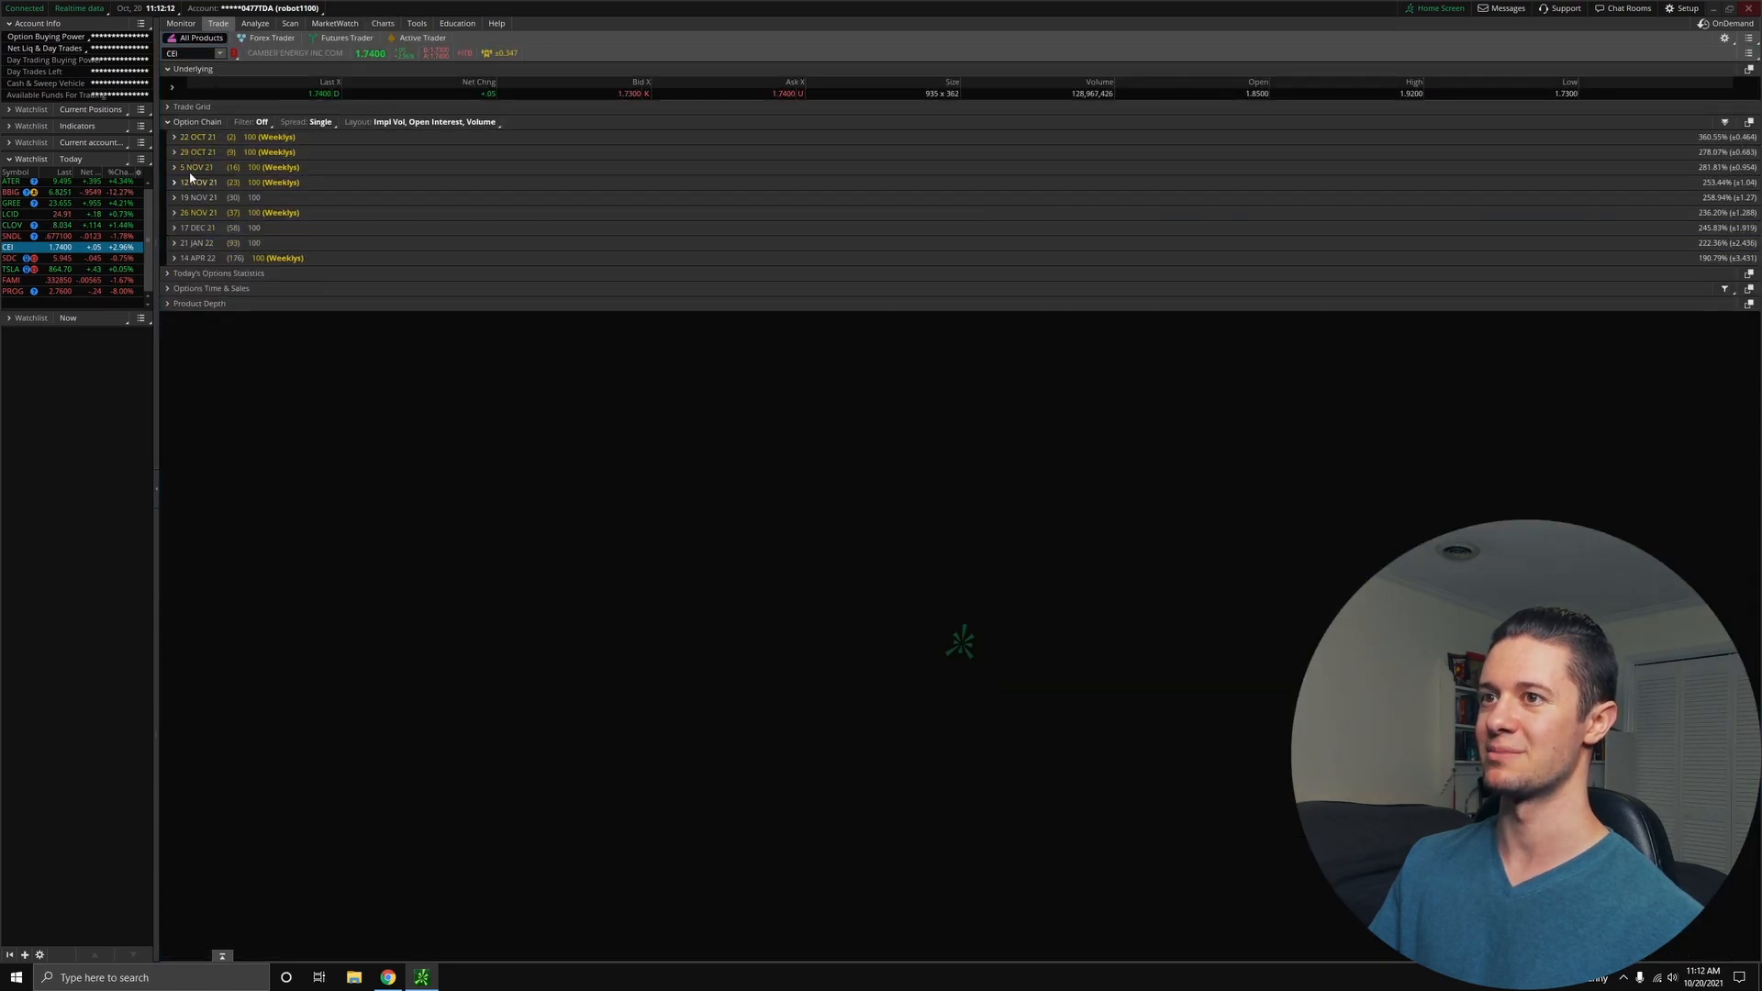
- Expand the 22 Oct, 29 Oct, 5 Nov and 12 Nov CEI expirations to view call and put strikes
{"action": "left_click", "coordinate": [174, 176]}
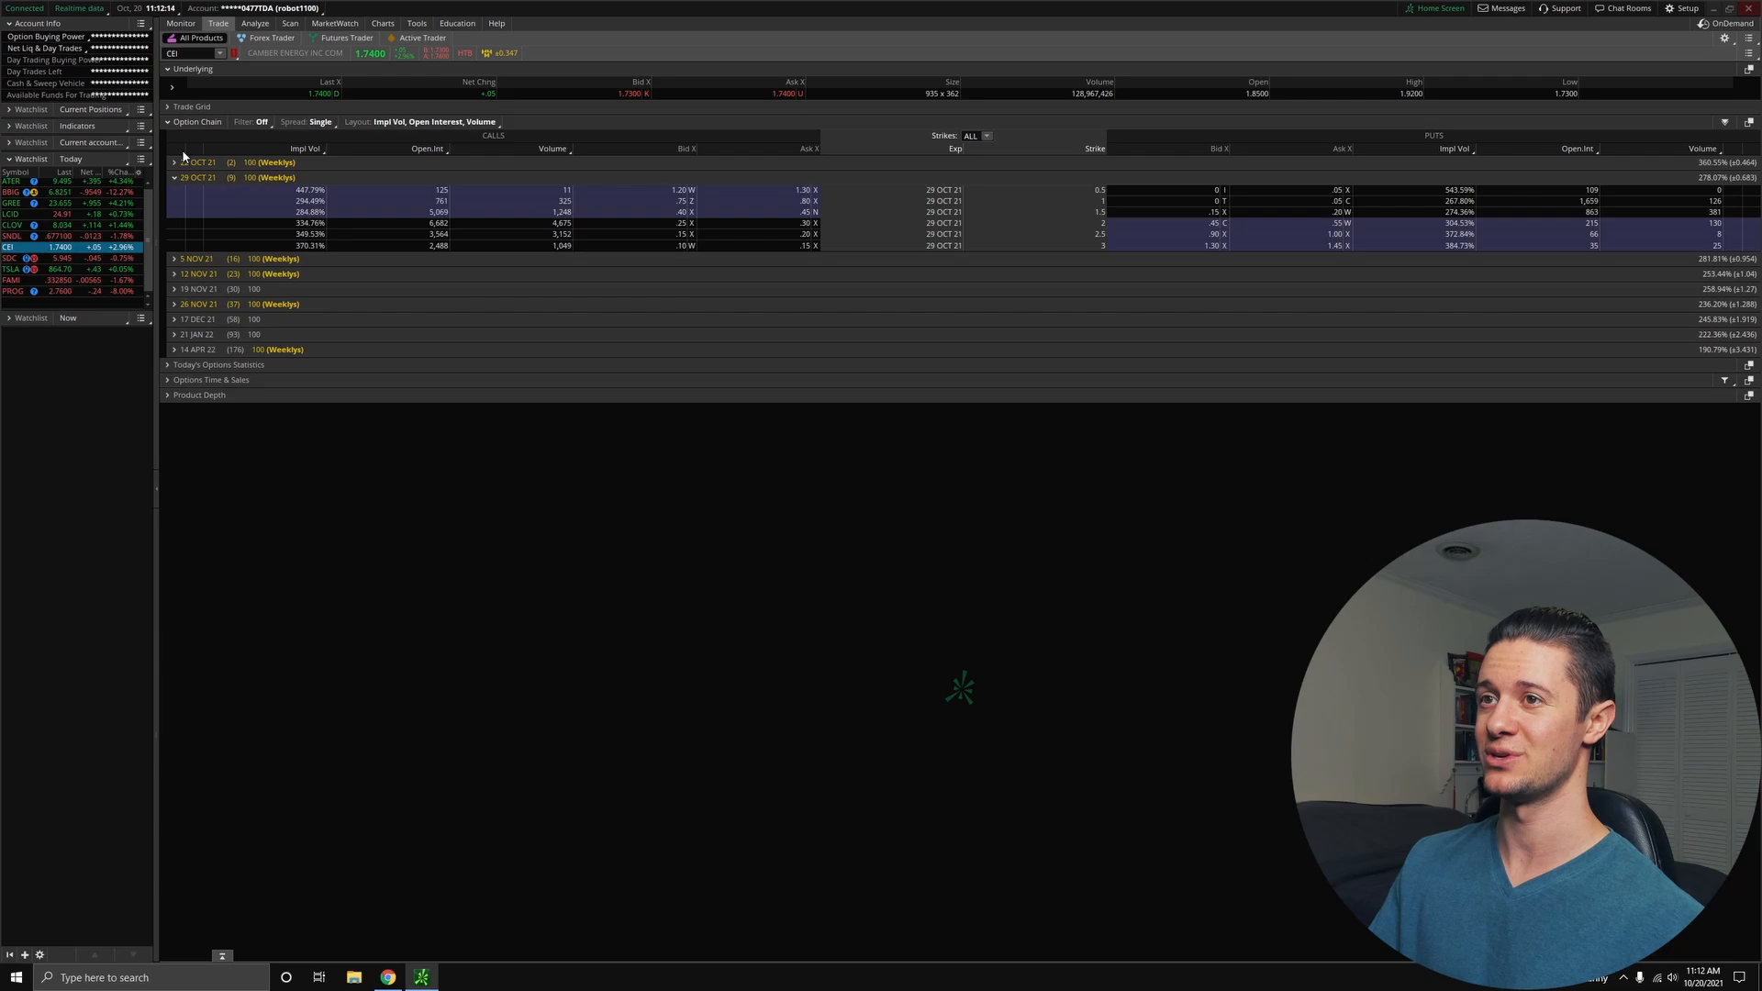
{"action": "left_click", "coordinate": [174, 257]}
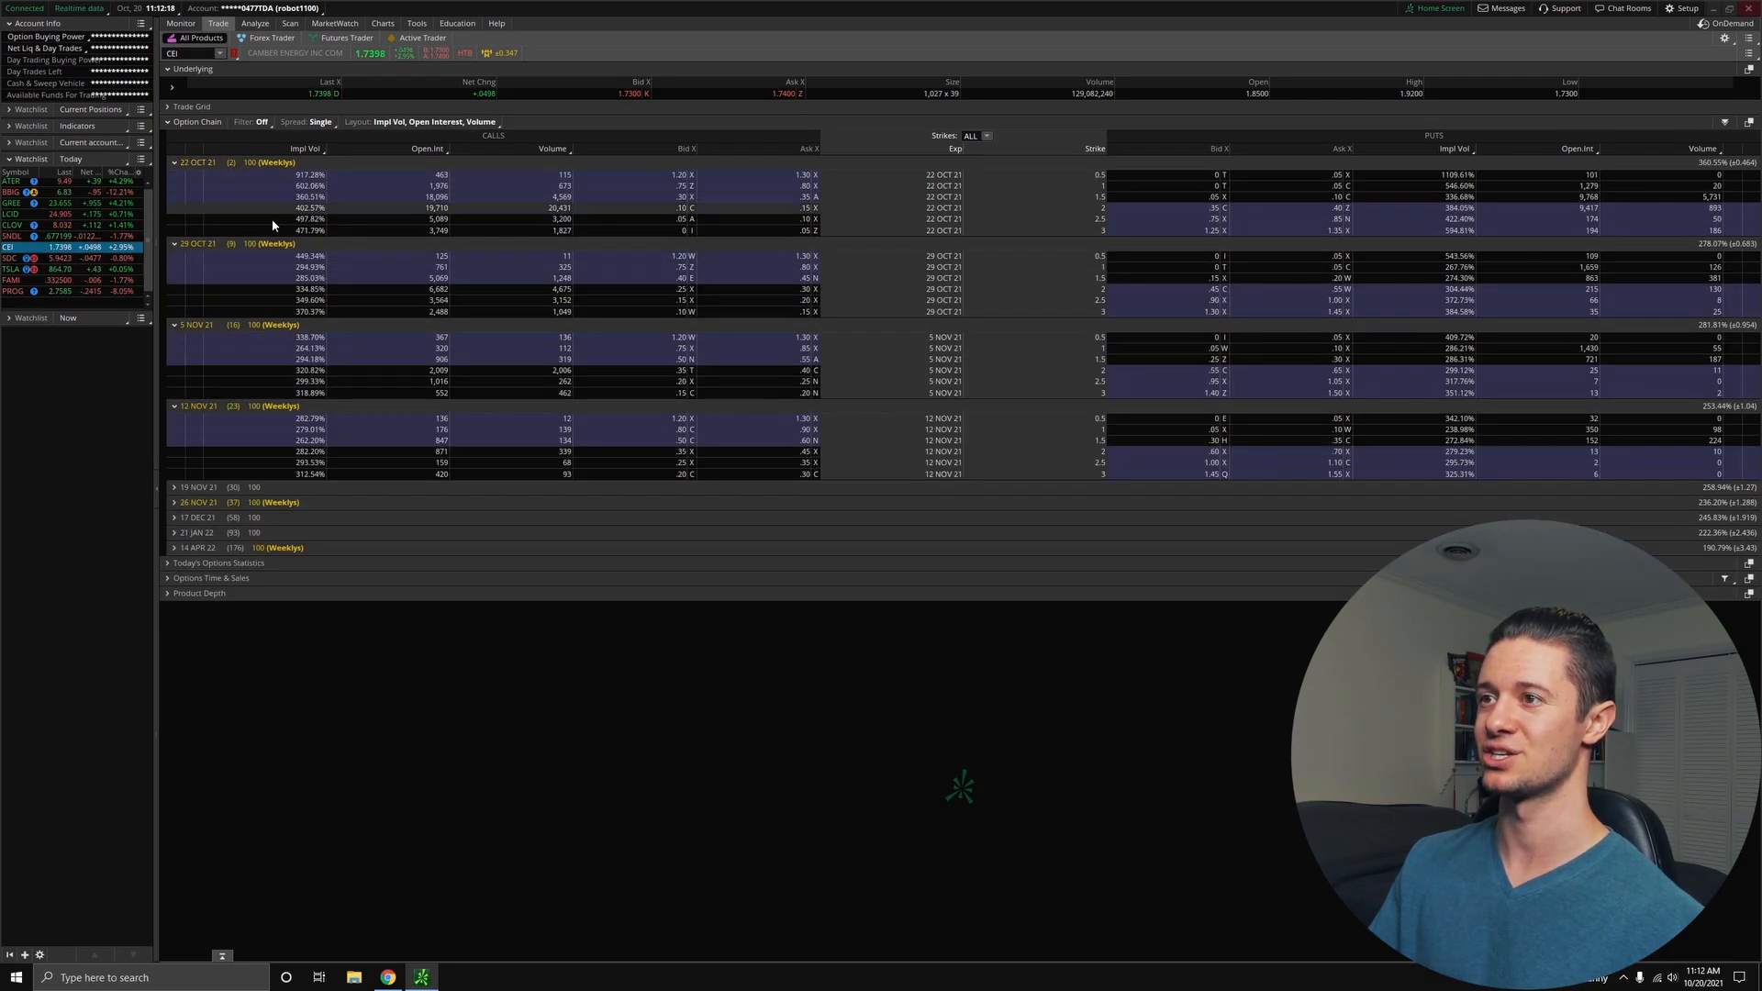
{"action": "left_click", "coordinate": [176, 486]}
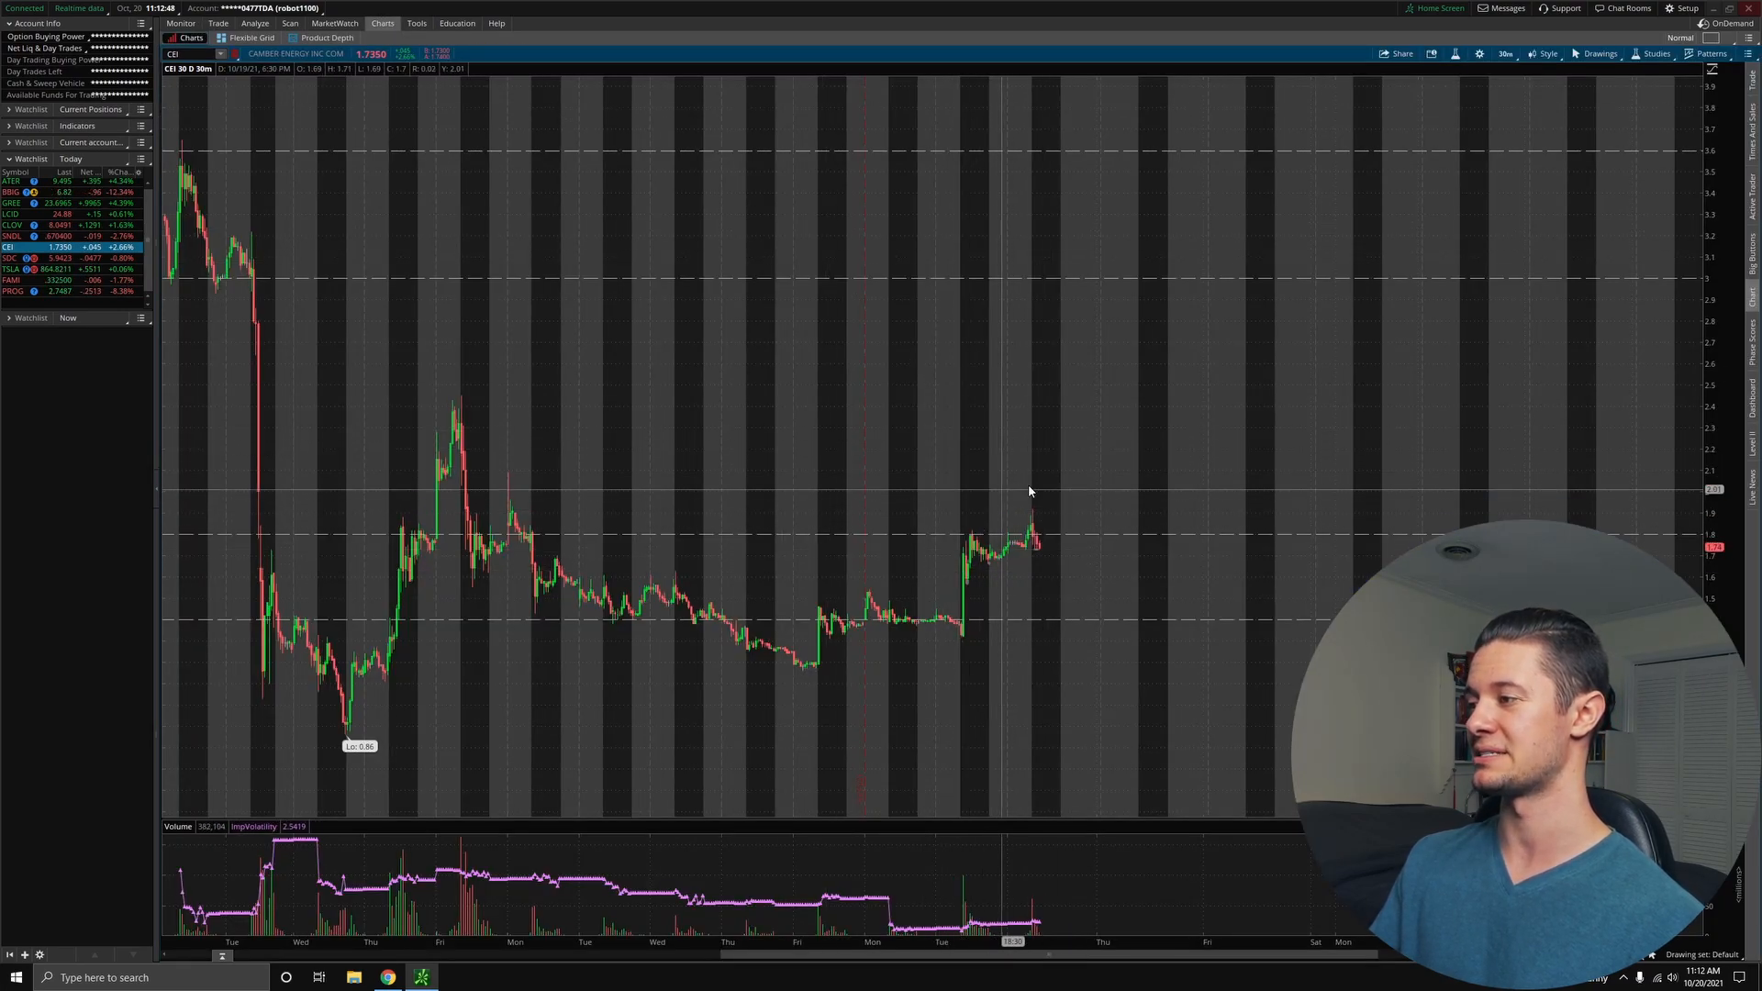
{"action": "mouse_move", "coordinate": [1039, 442]}
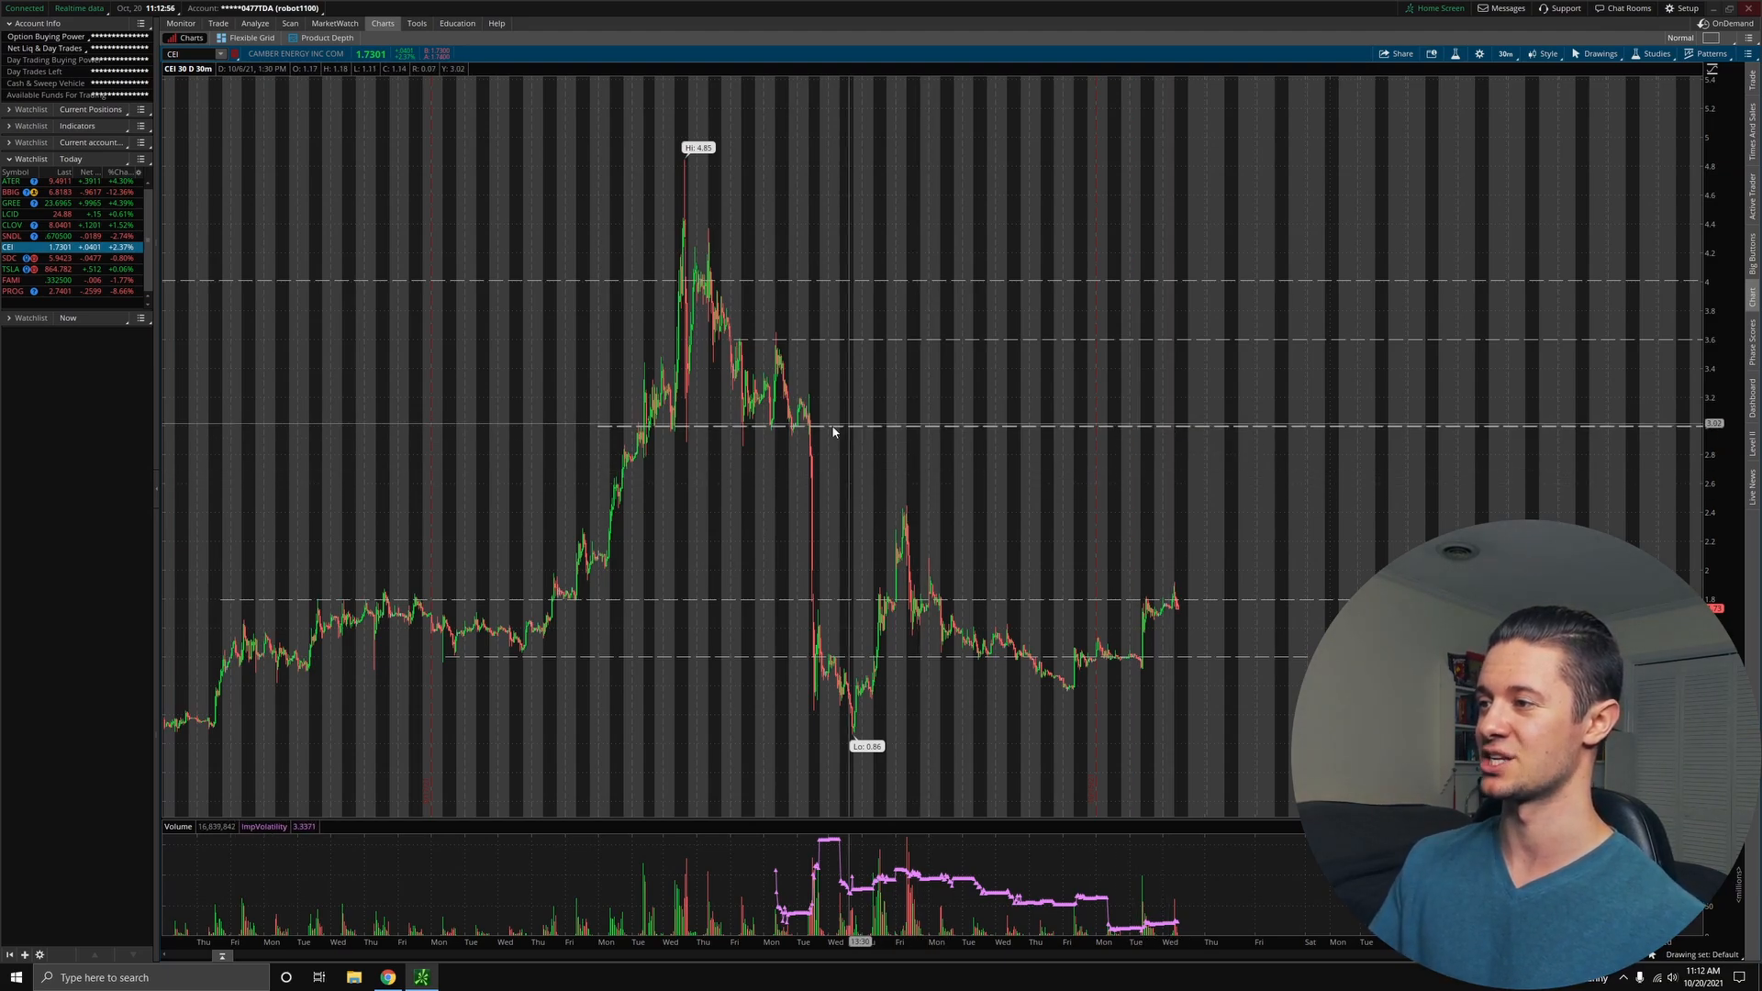
{"action": "mouse_move", "coordinate": [1149, 587]}
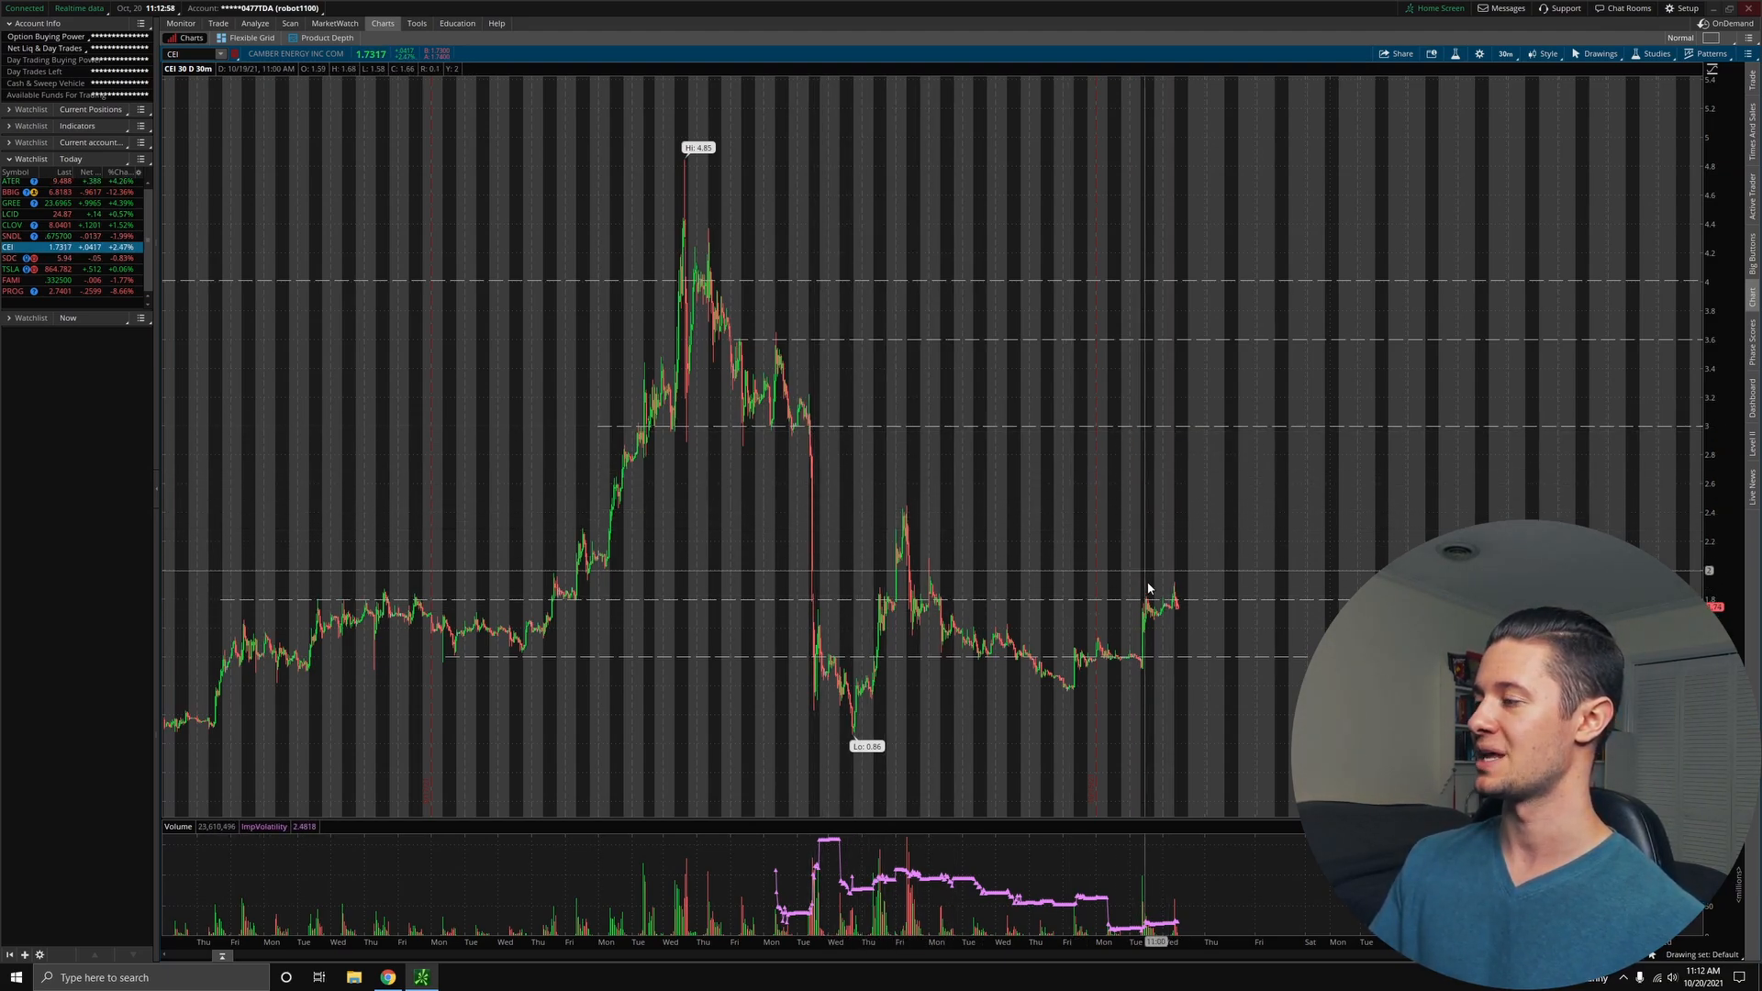
{"action": "mouse_move", "coordinate": [1283, 439]}
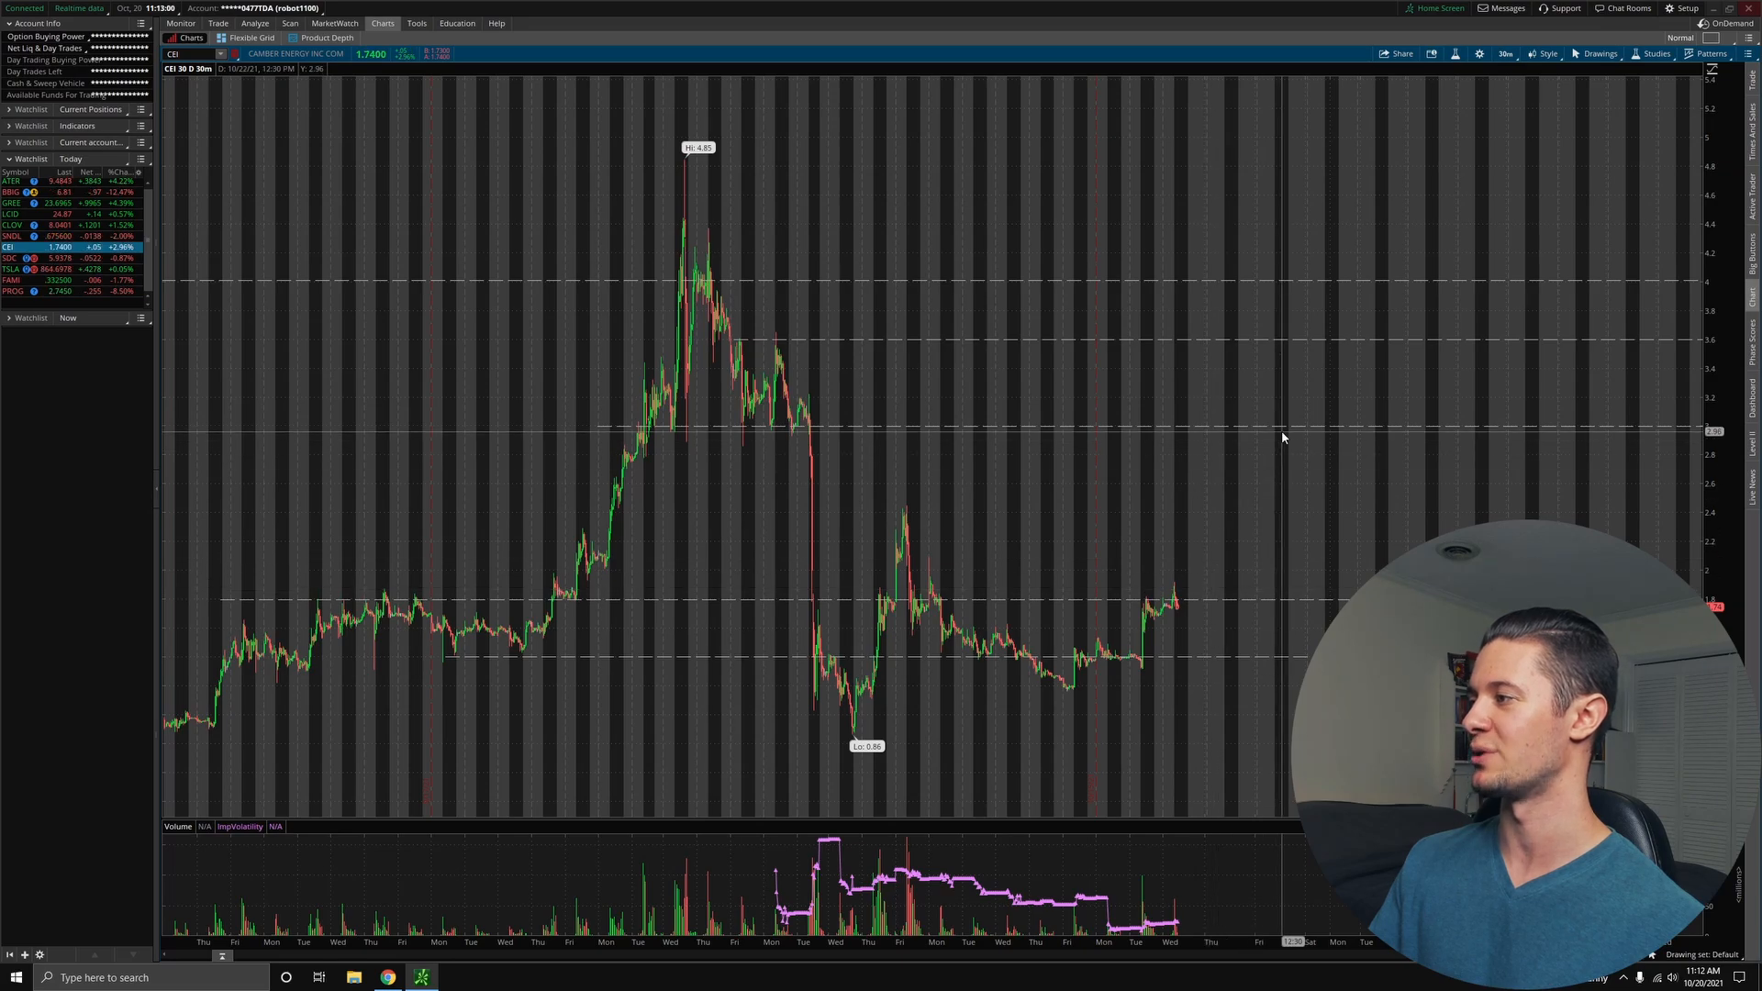
{"action": "mouse_move", "coordinate": [1270, 438]}
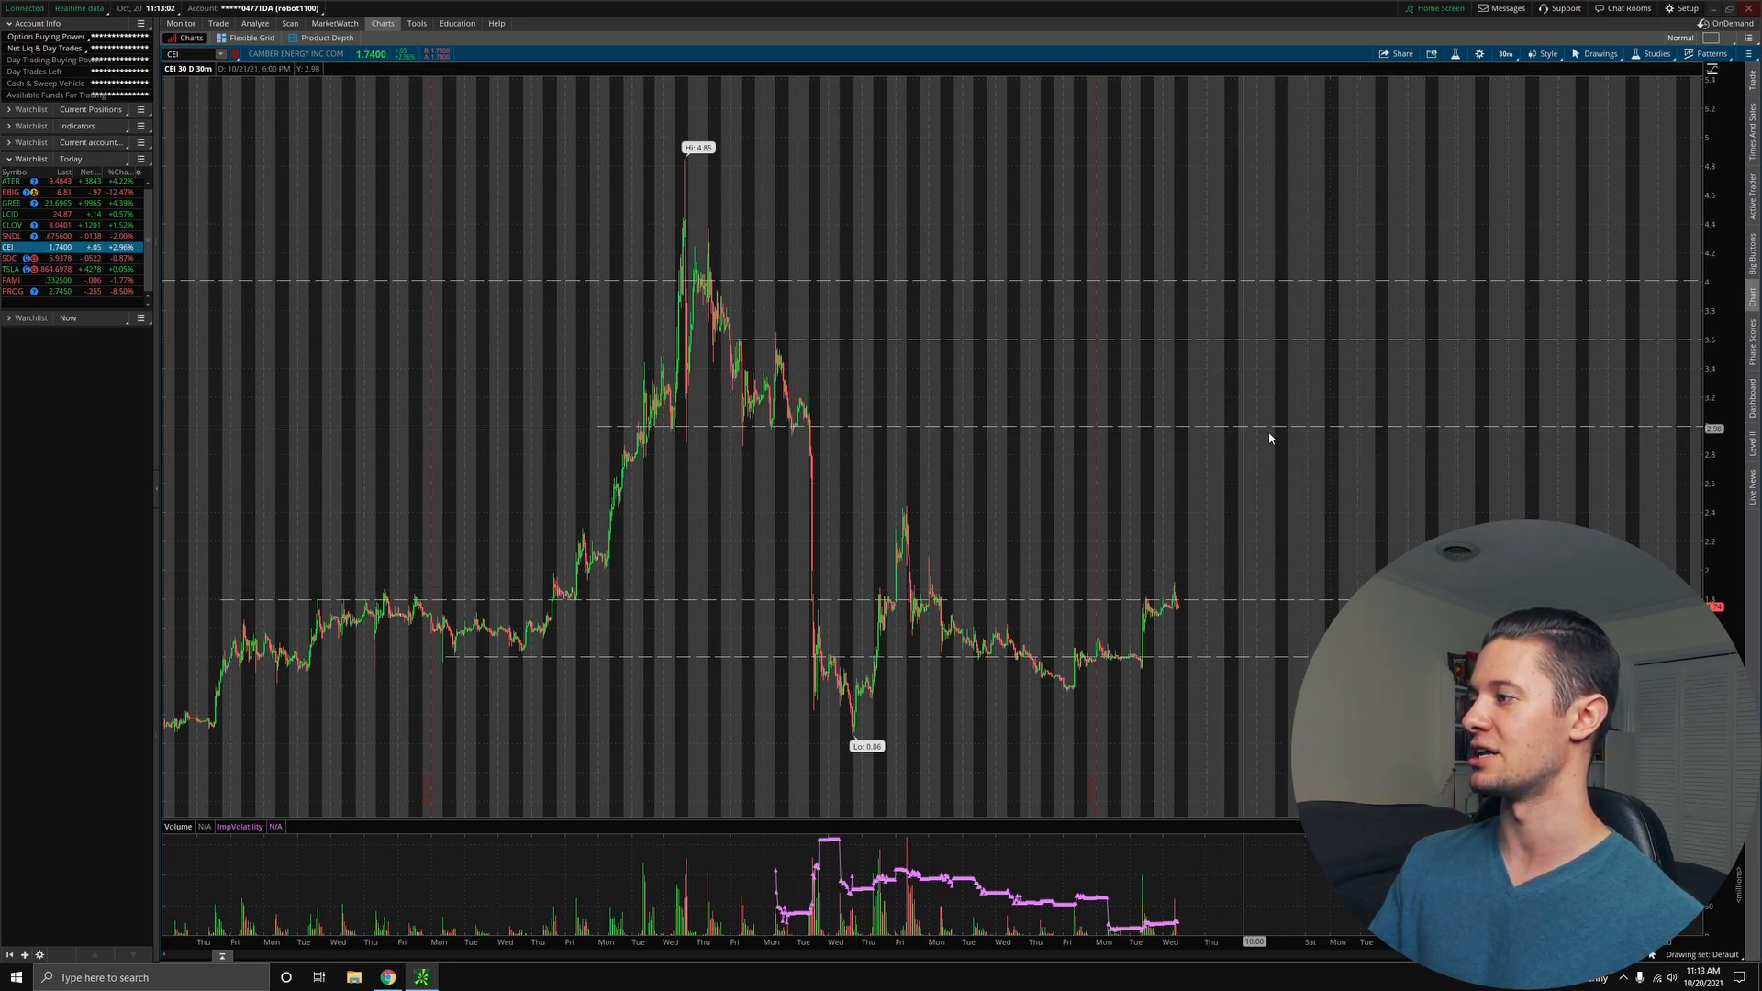
{"action": "mouse_move", "coordinate": [1211, 617]}
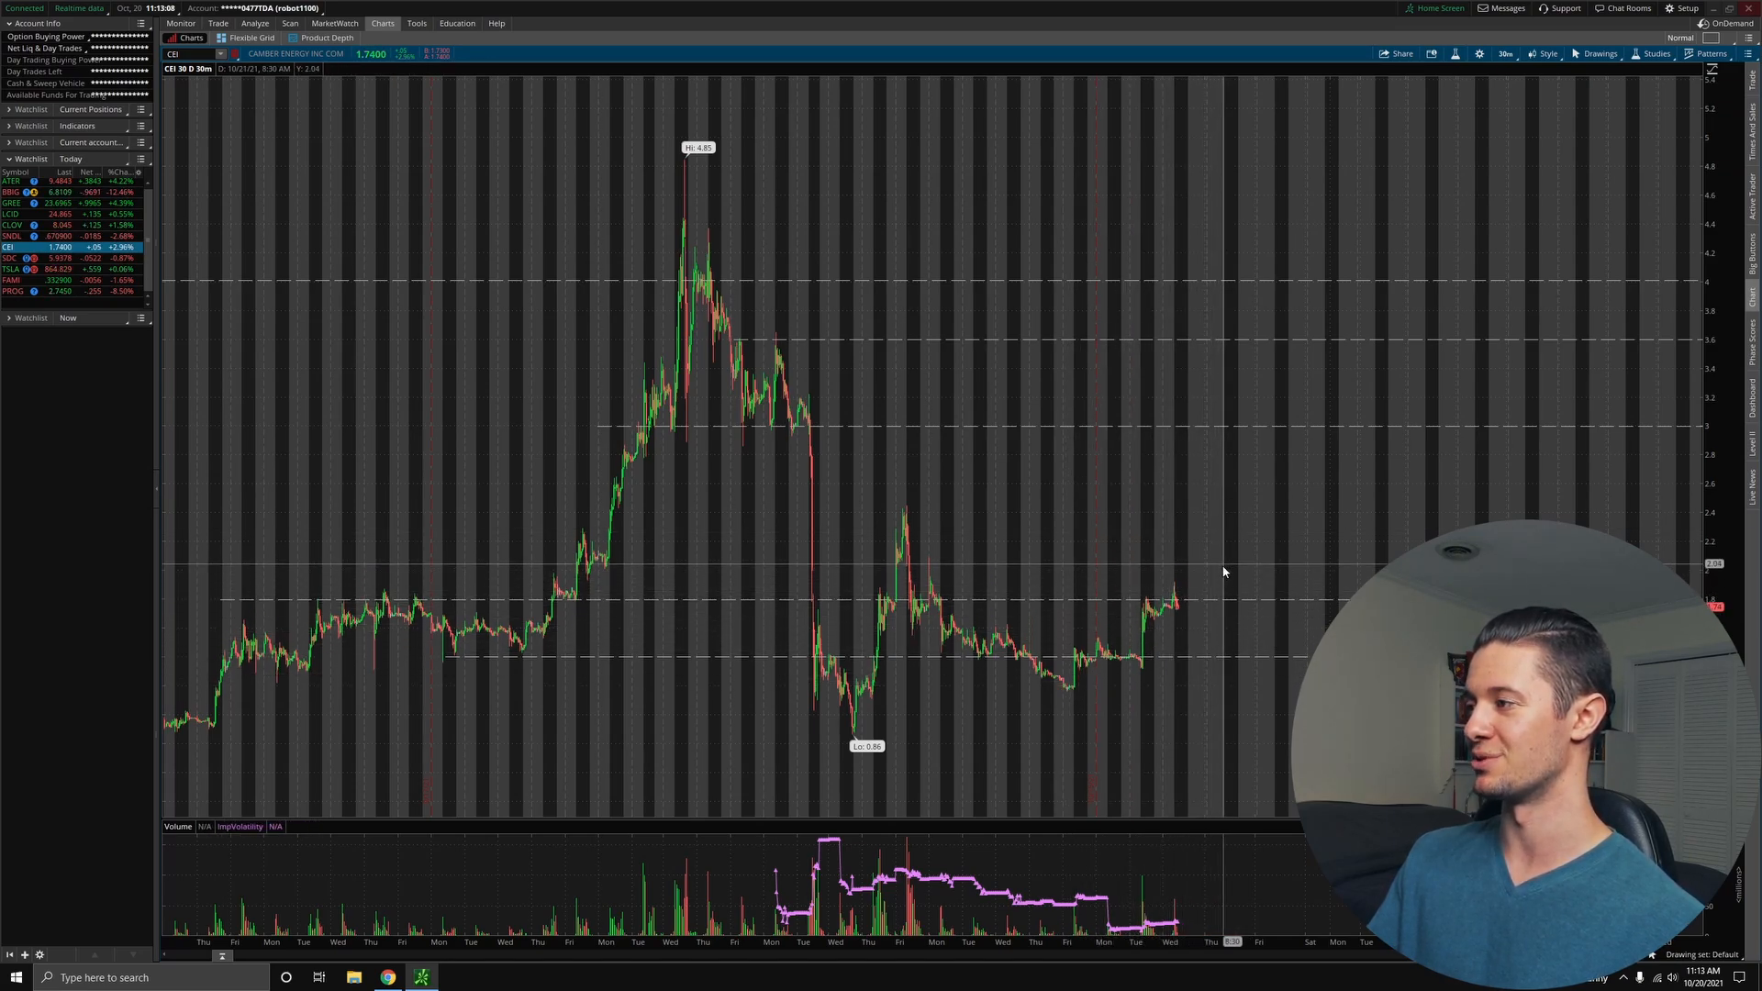
{"action": "mouse_move", "coordinate": [1250, 431]}
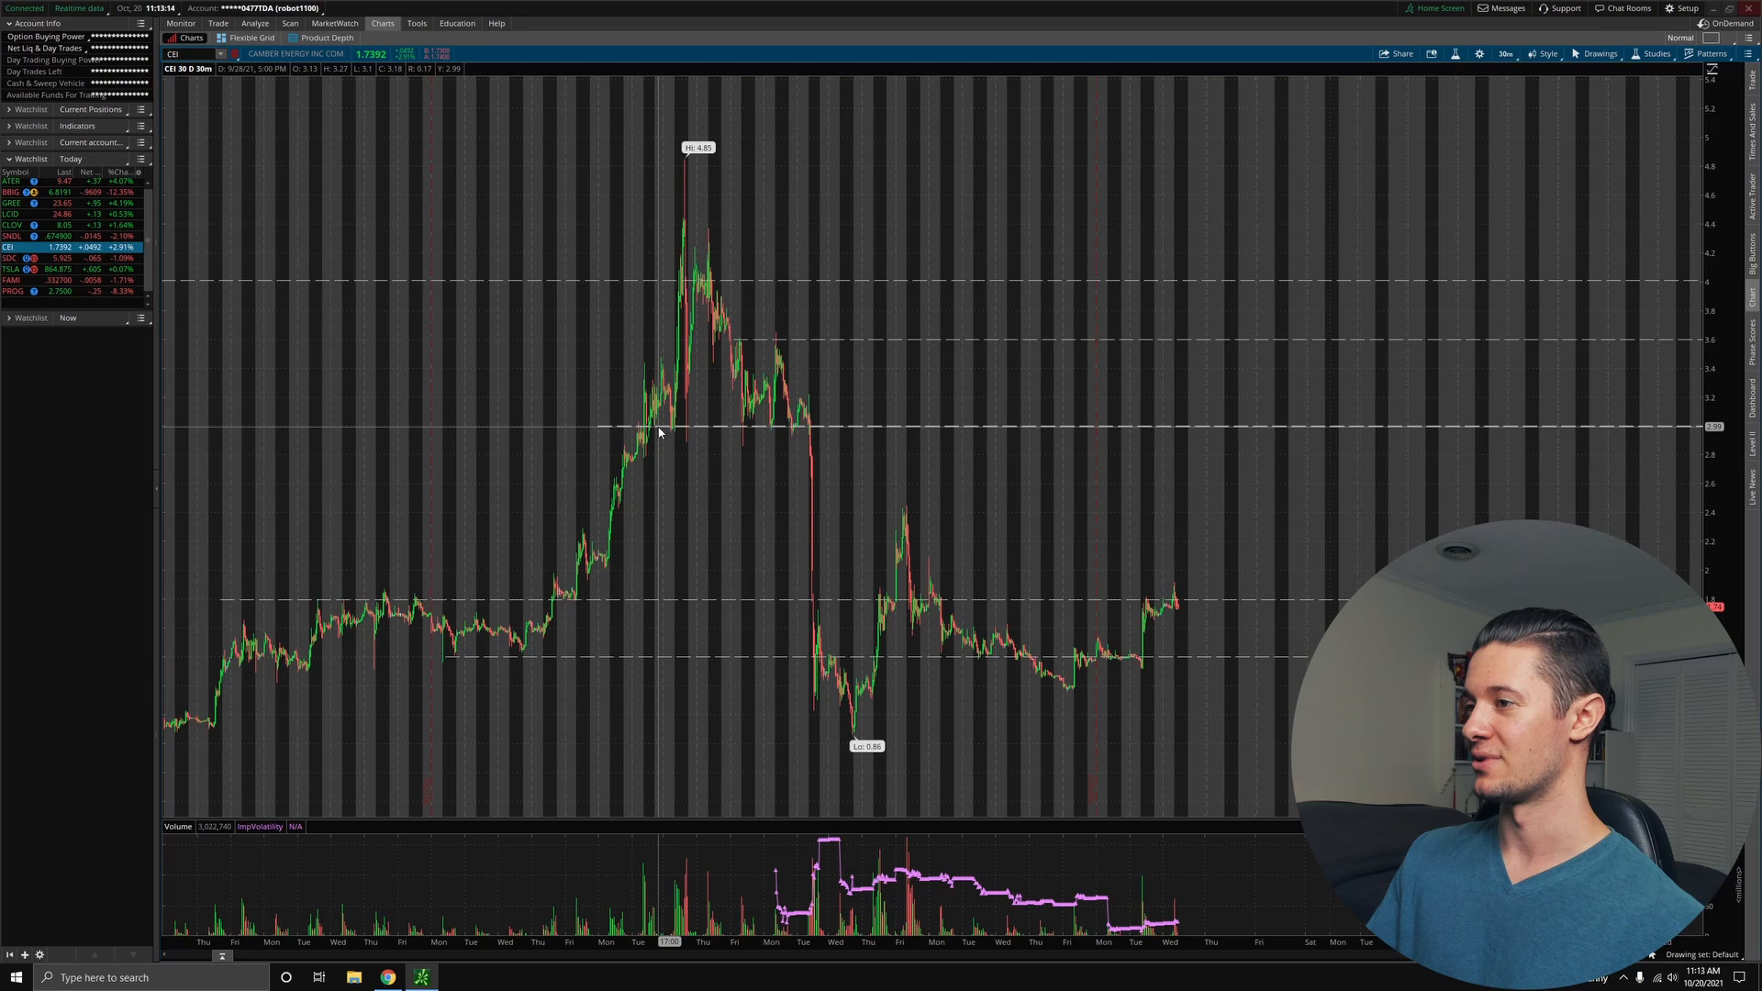
{"action": "mouse_move", "coordinate": [841, 444]}
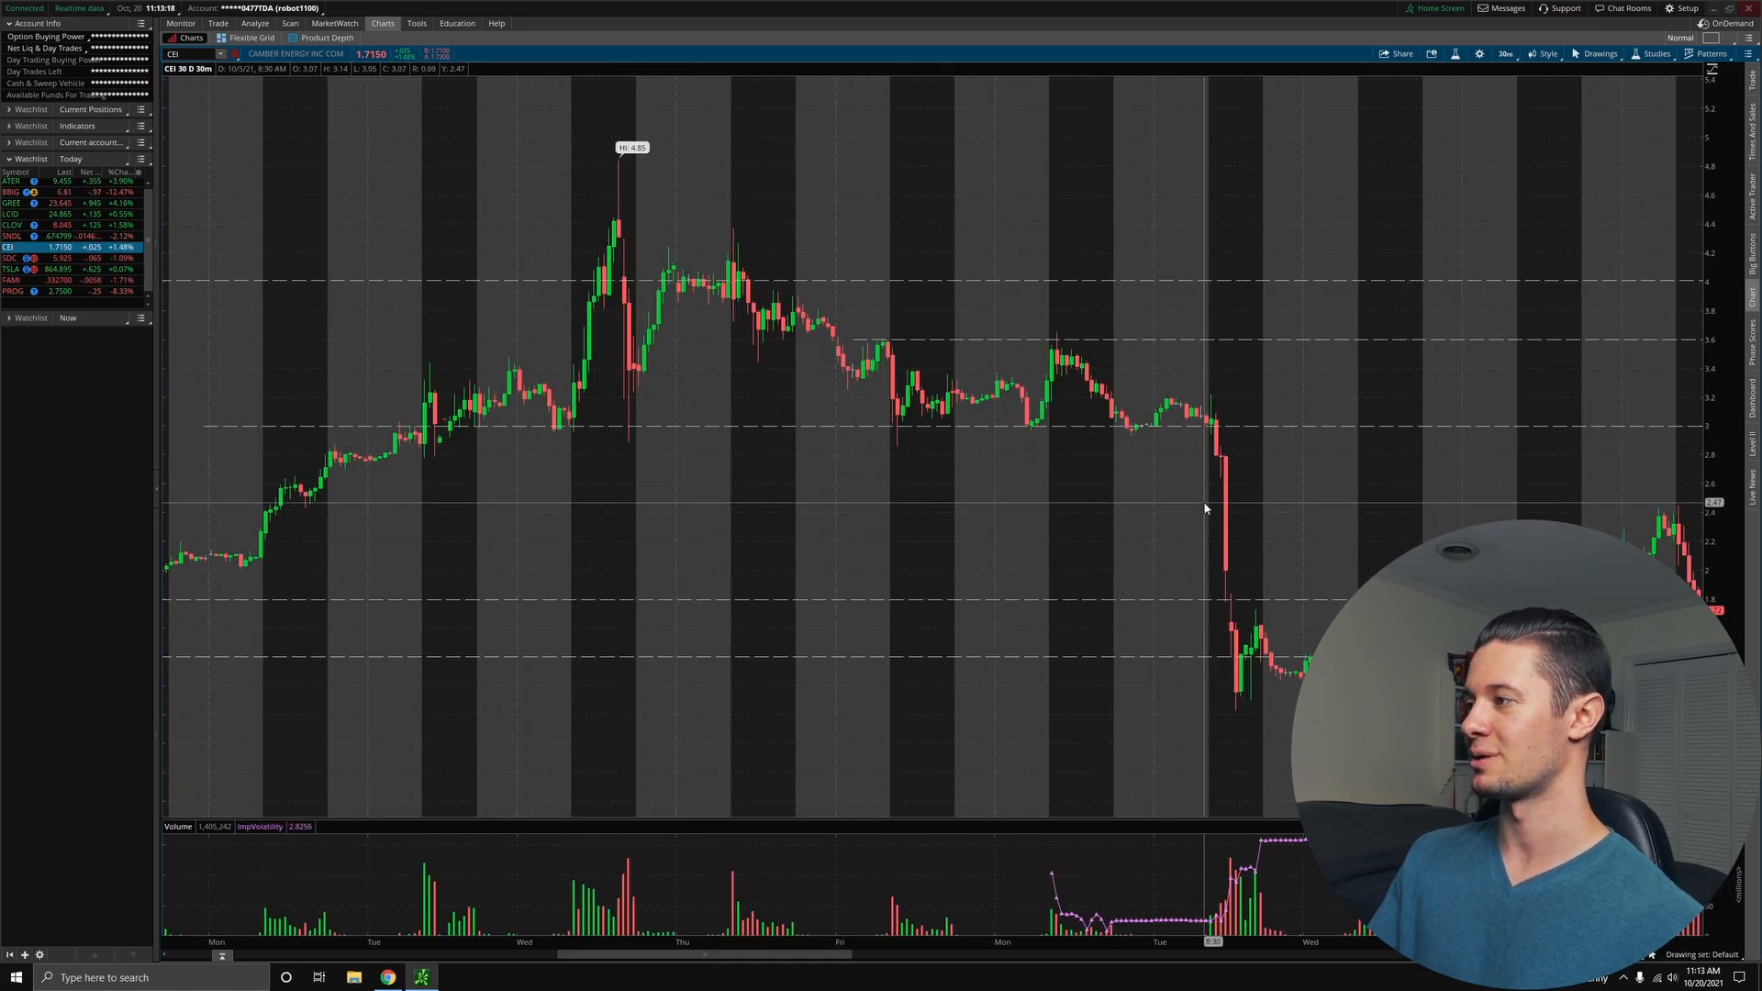
{"action": "mouse_move", "coordinate": [920, 435]}
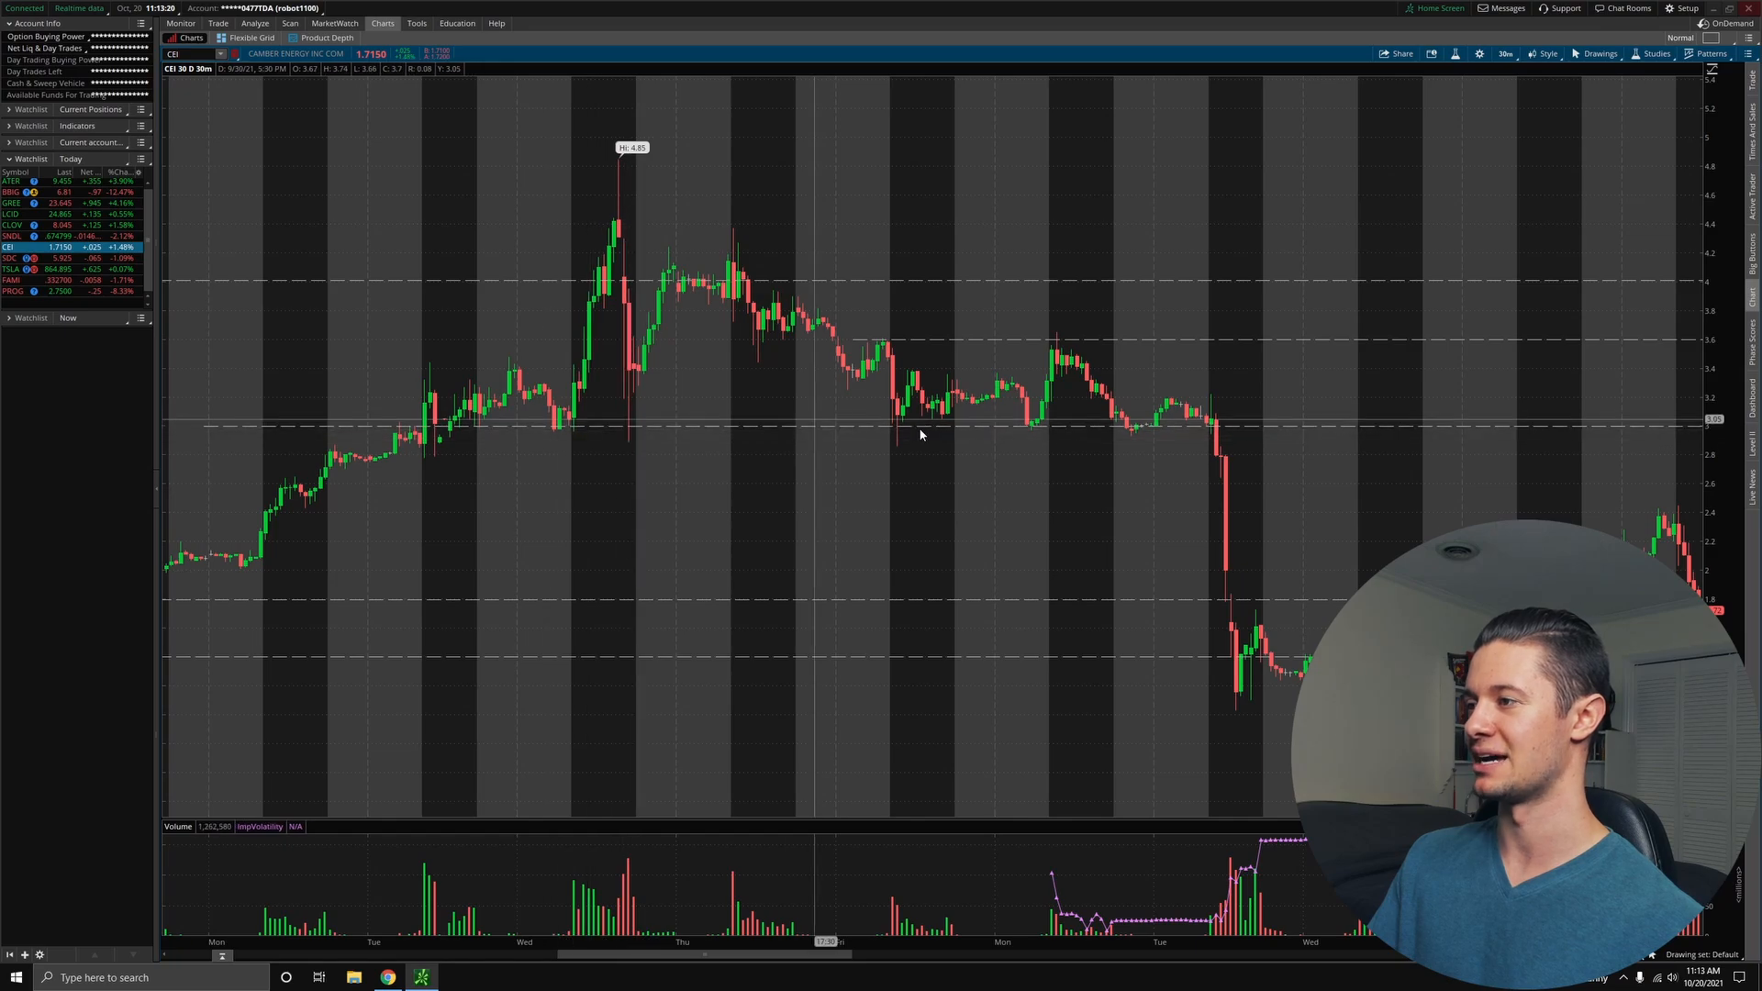
{"action": "mouse_move", "coordinate": [1134, 427]}
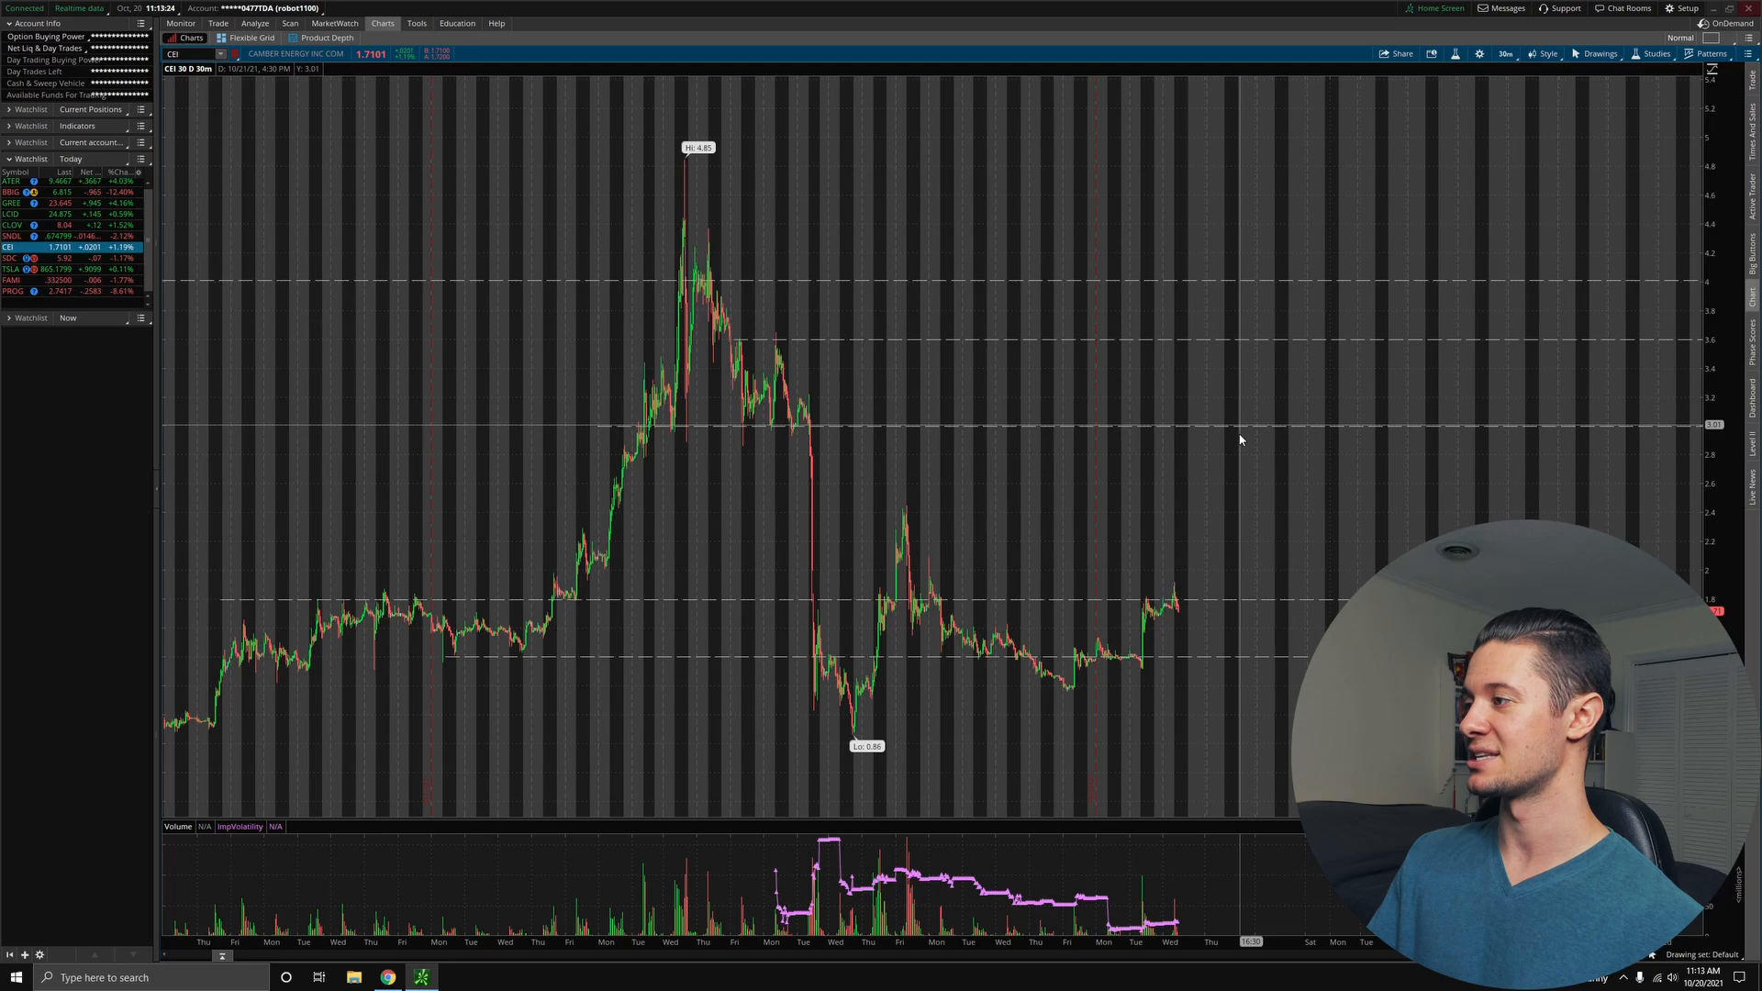
{"action": "mouse_move", "coordinate": [1215, 432]}
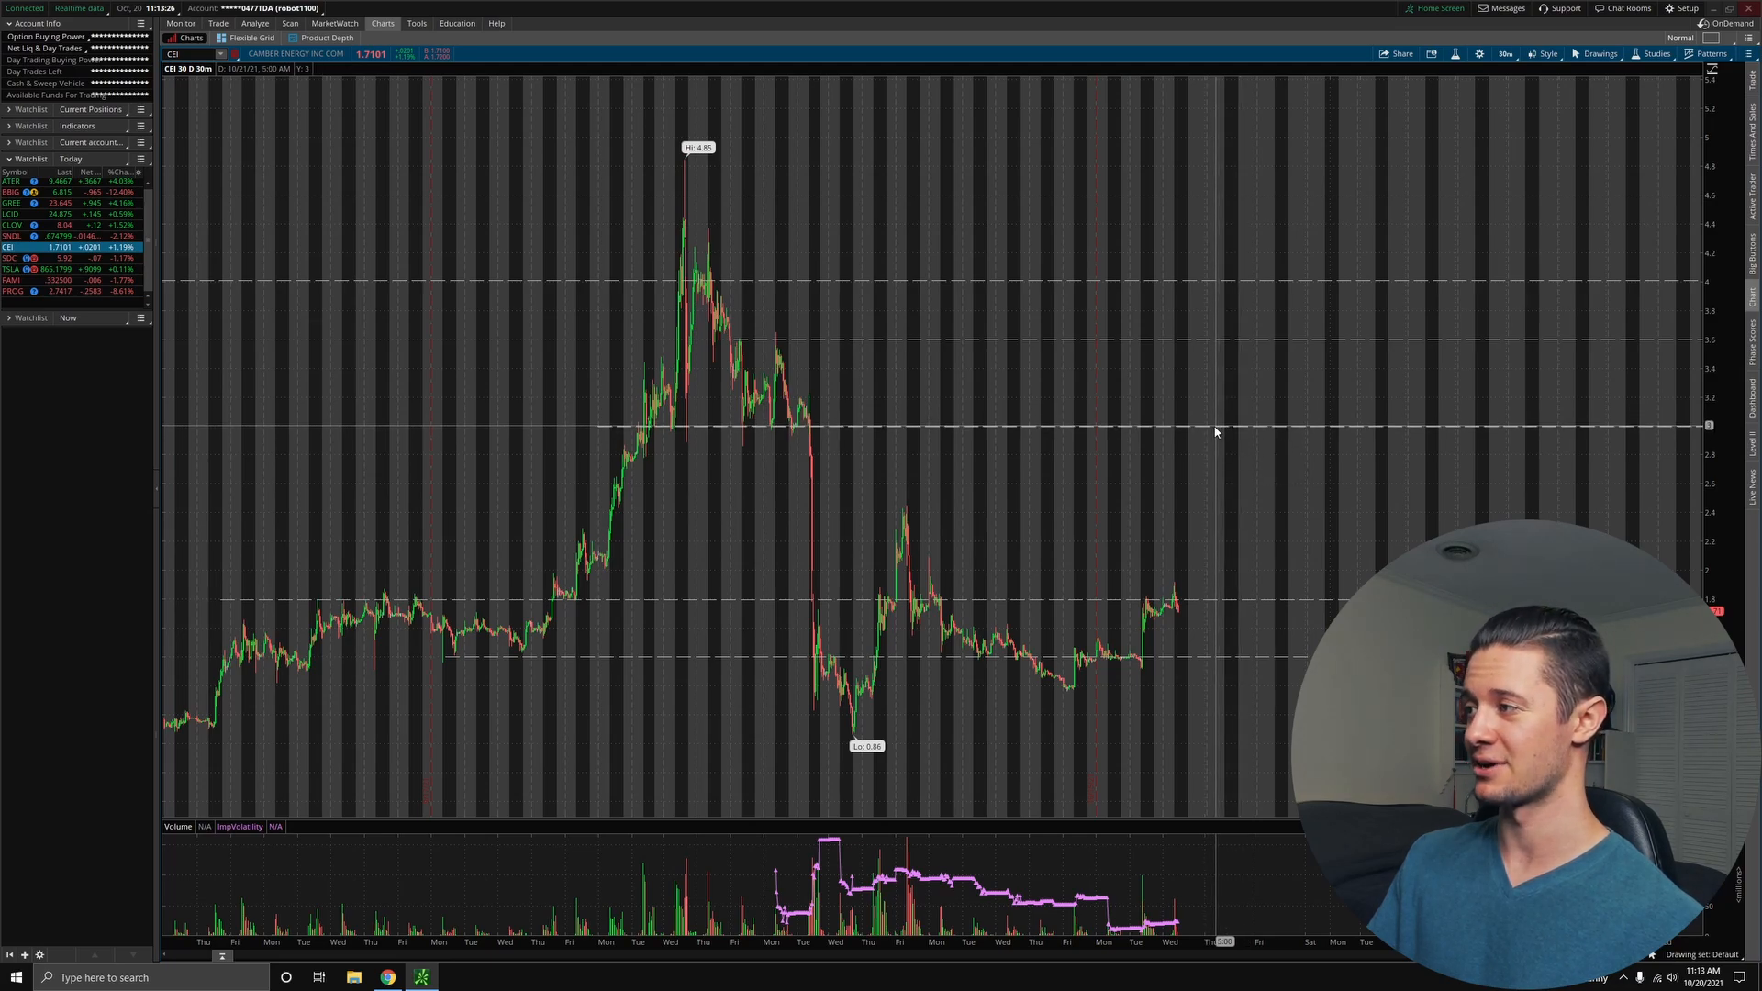
{"action": "mouse_move", "coordinate": [1213, 433]}
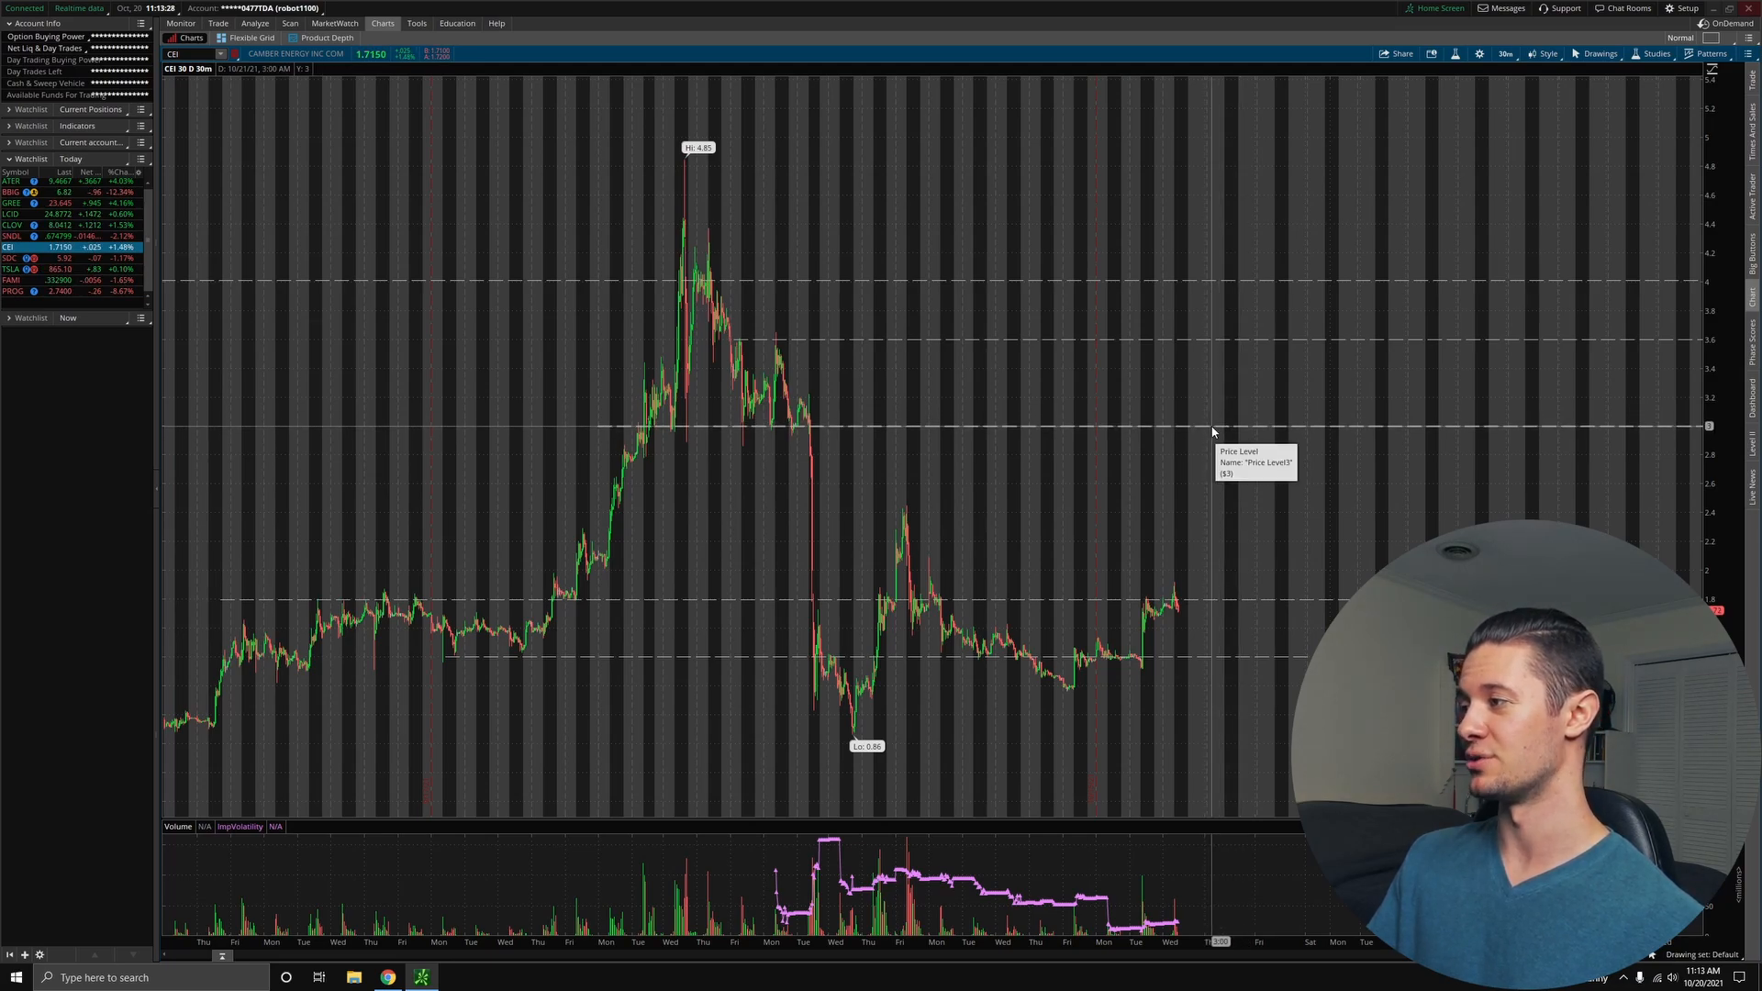